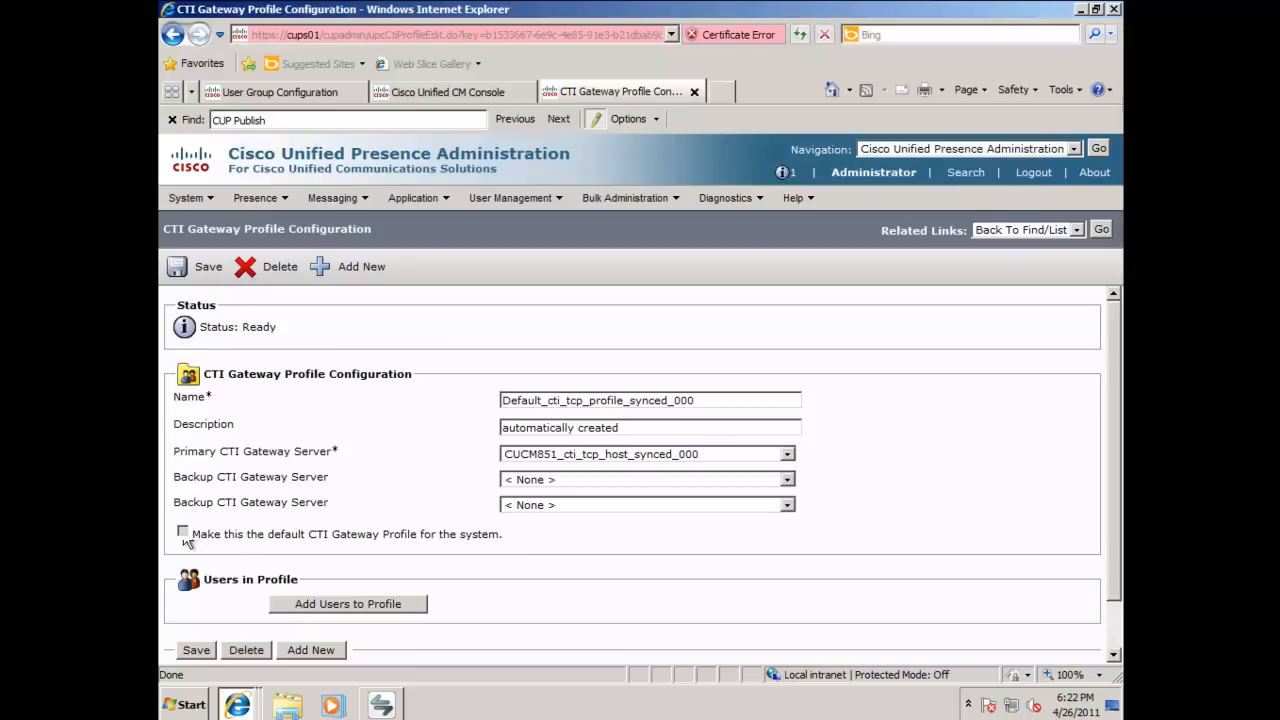
# Make the synced CTI gateway profile the system default and acknowledge the warning.
pyautogui.click(184, 532)
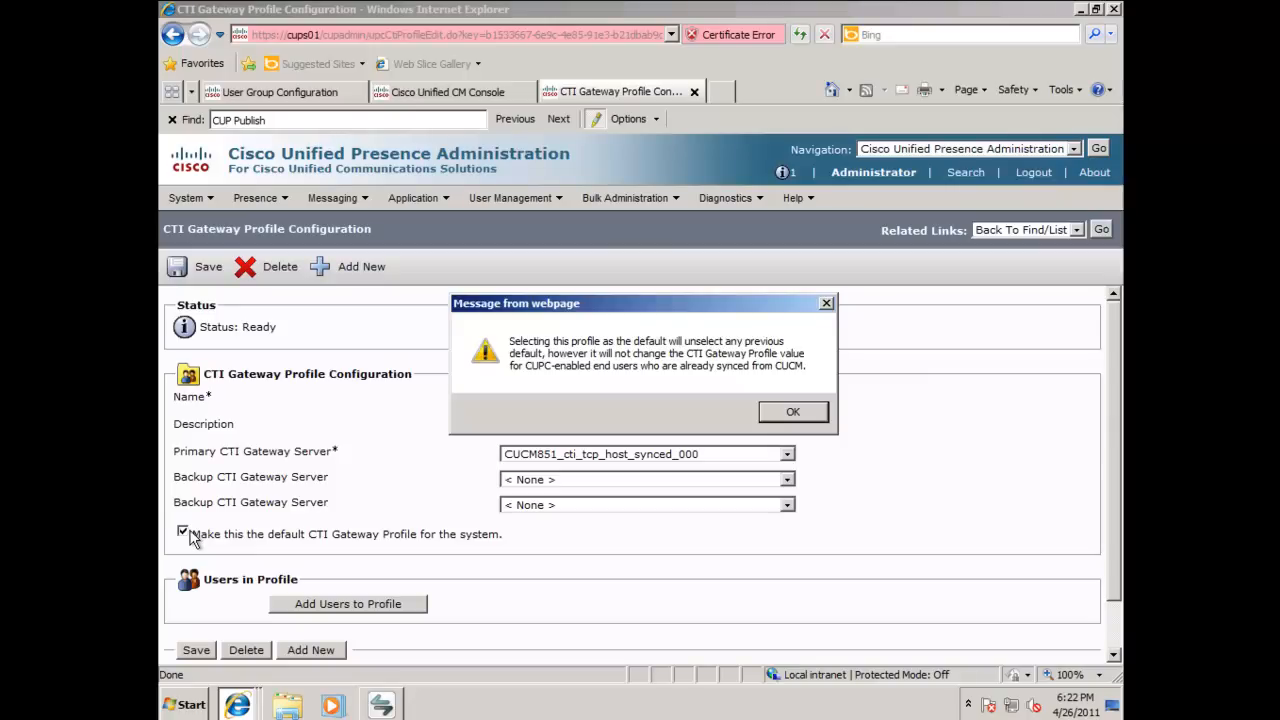
pyautogui.moveTo(728, 412)
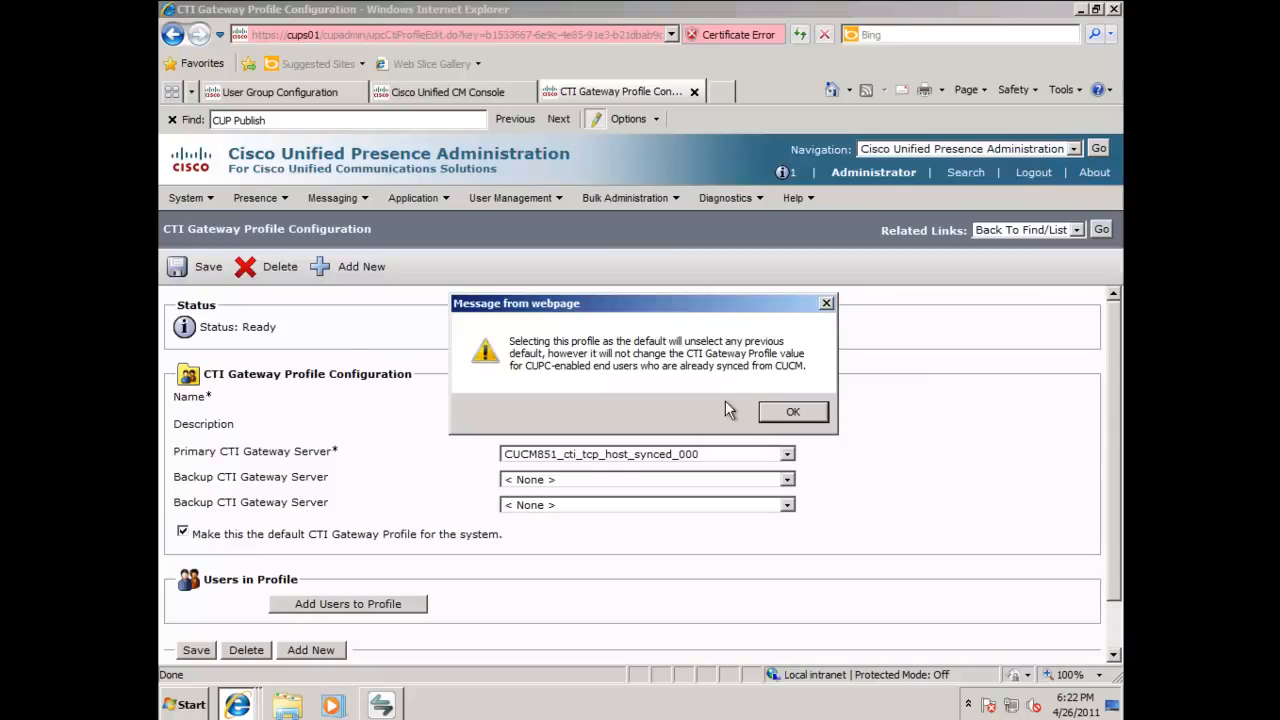
pyautogui.click(792, 412)
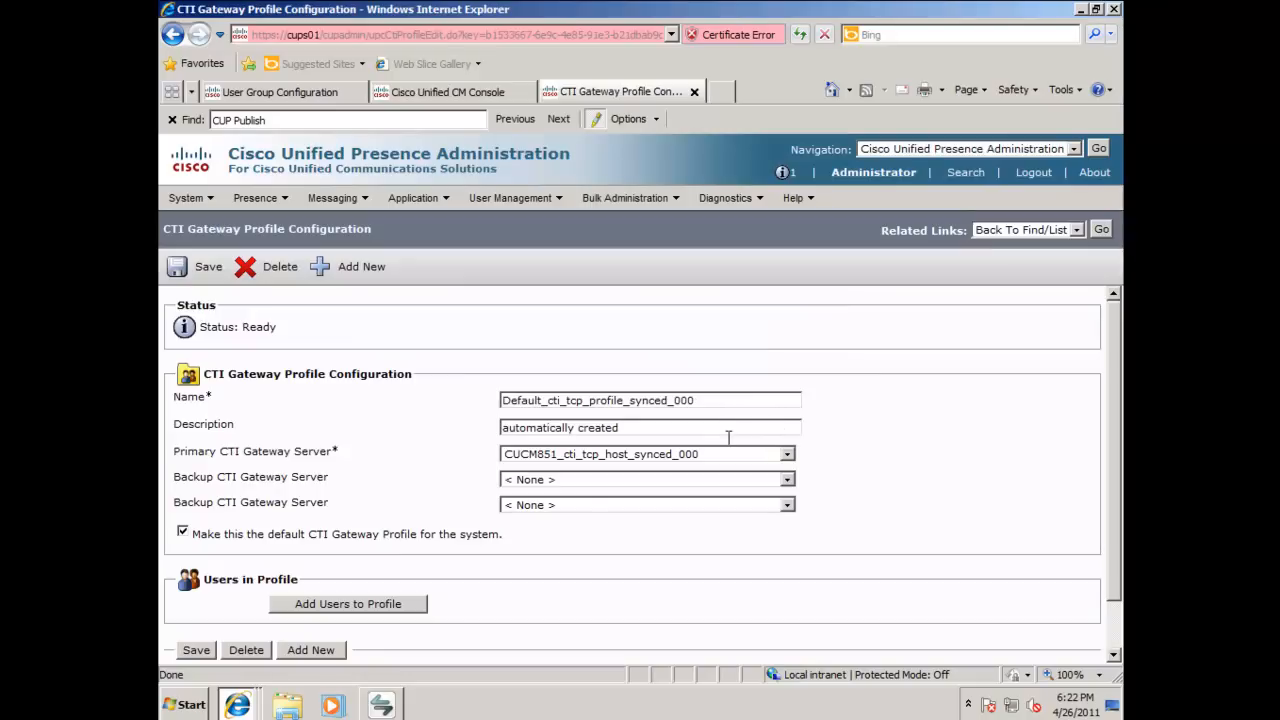
pyautogui.moveTo(422, 608)
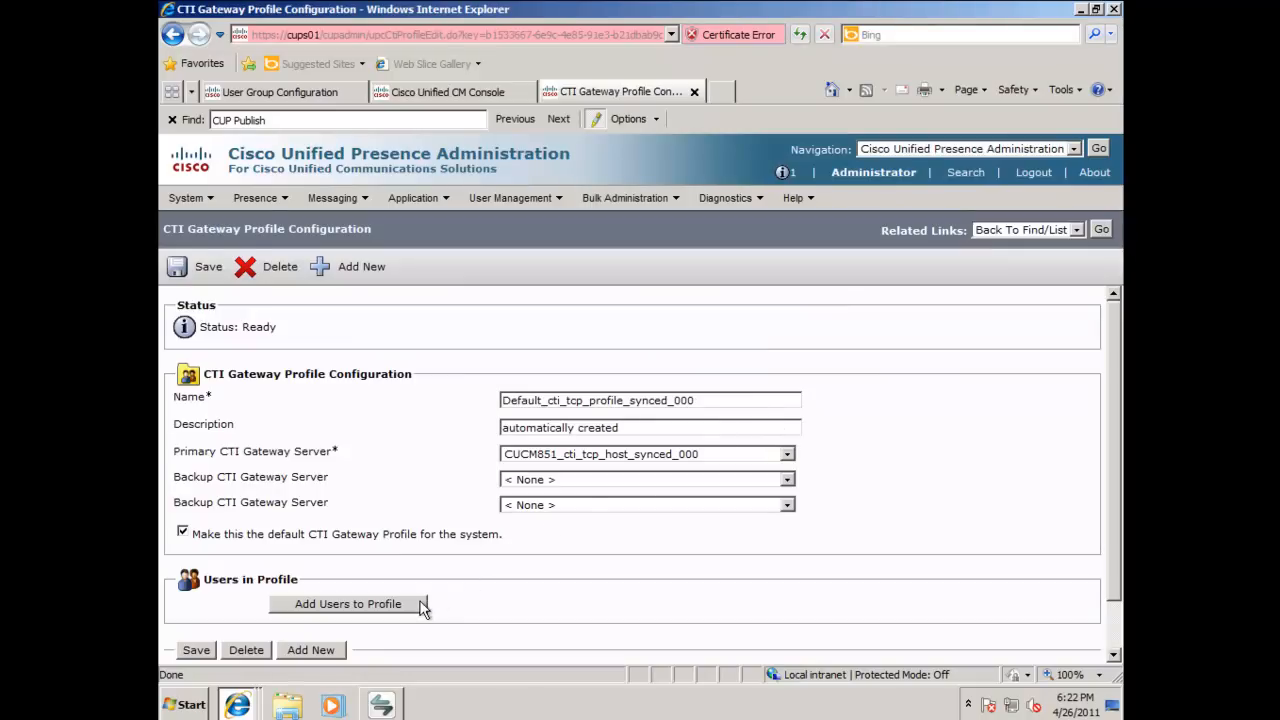
# Add user1, user2 and user3 to the default CTI gateway profile.
pyautogui.click(348, 604)
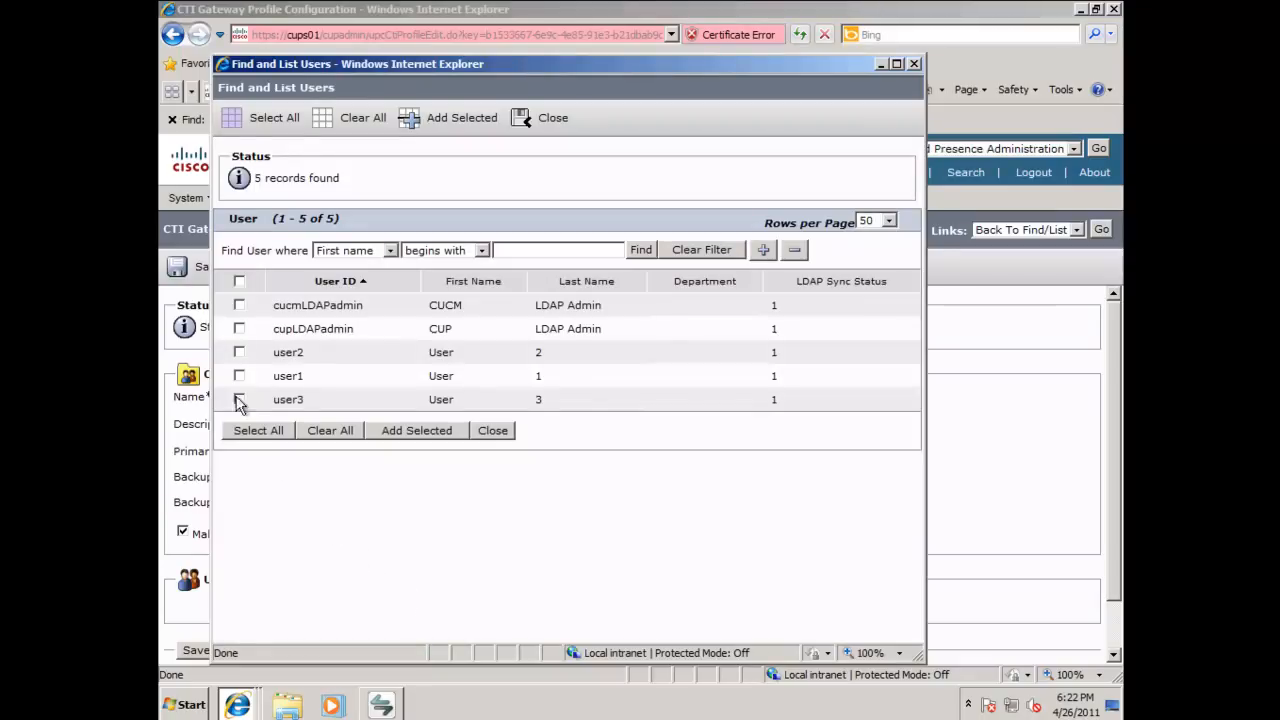
pyautogui.click(240, 352)
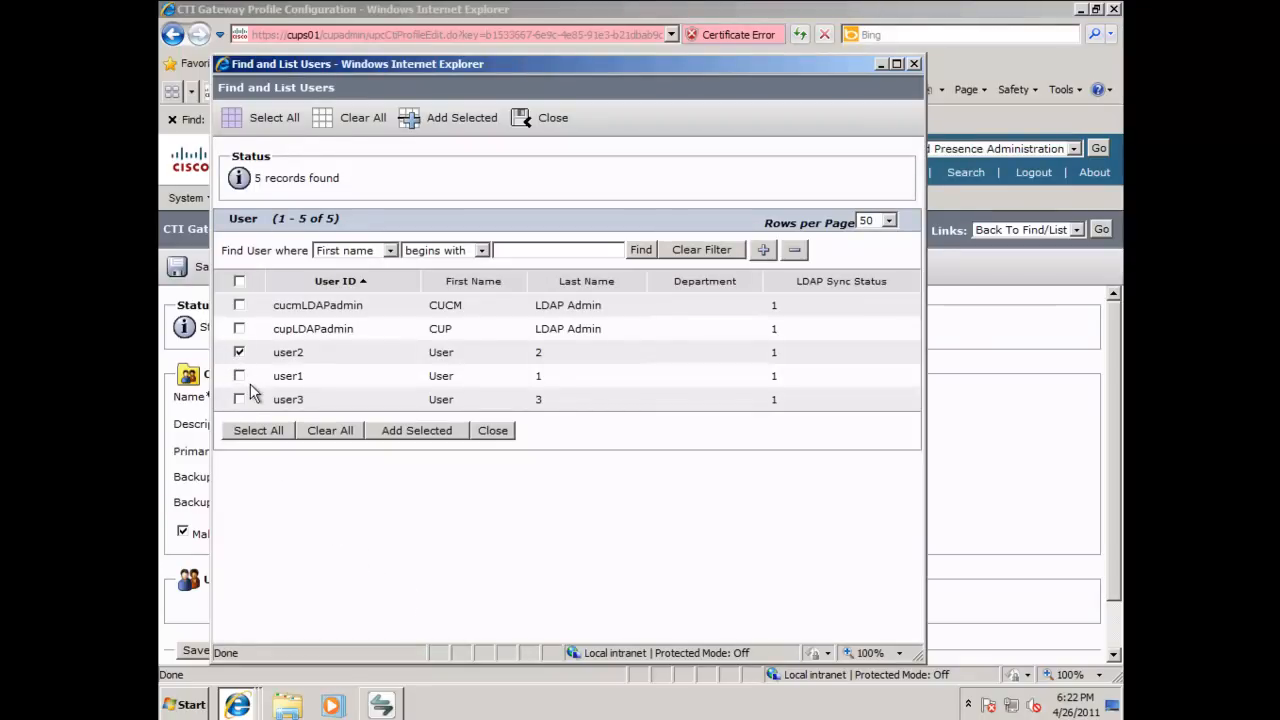
pyautogui.click(240, 376)
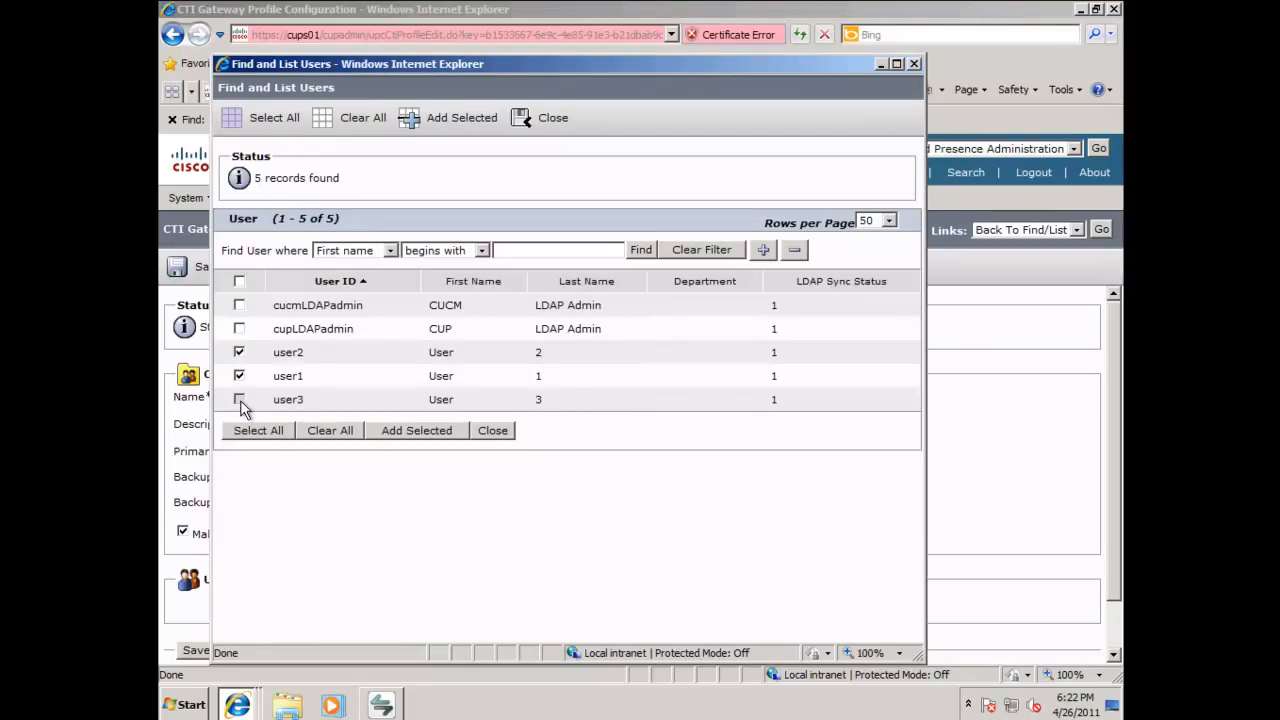
pyautogui.click(240, 400)
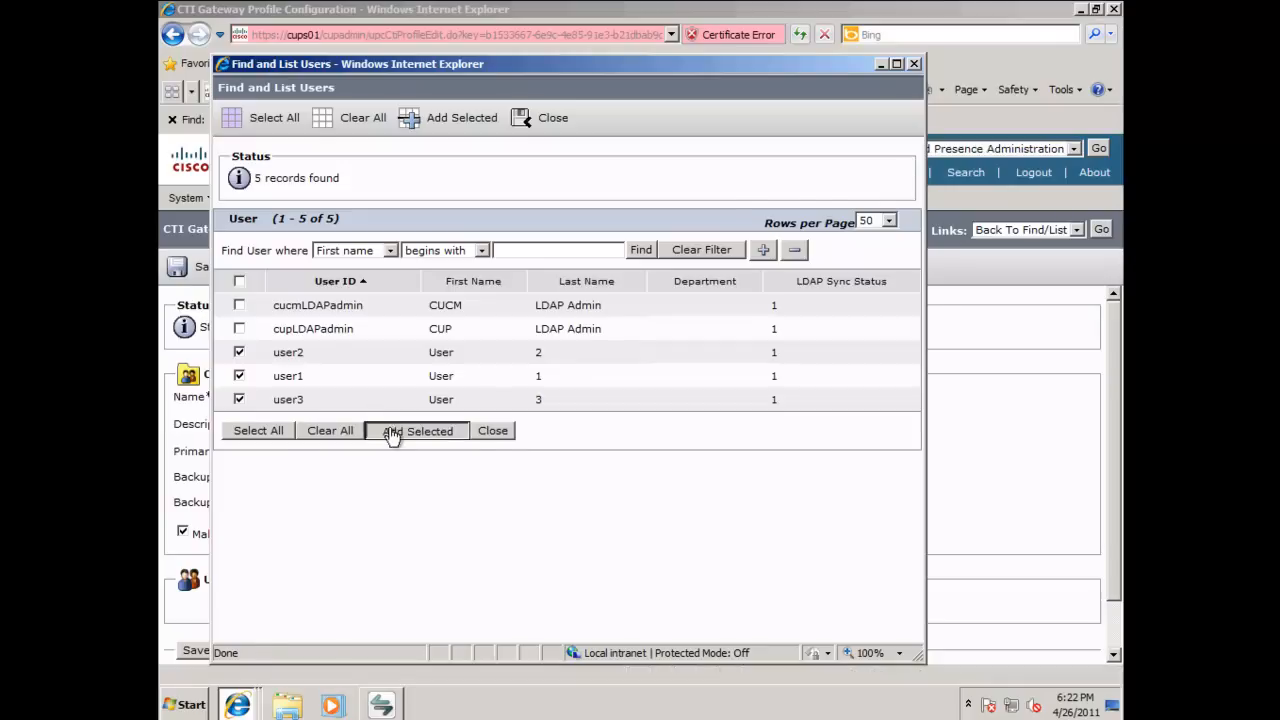
pyautogui.click(416, 430)
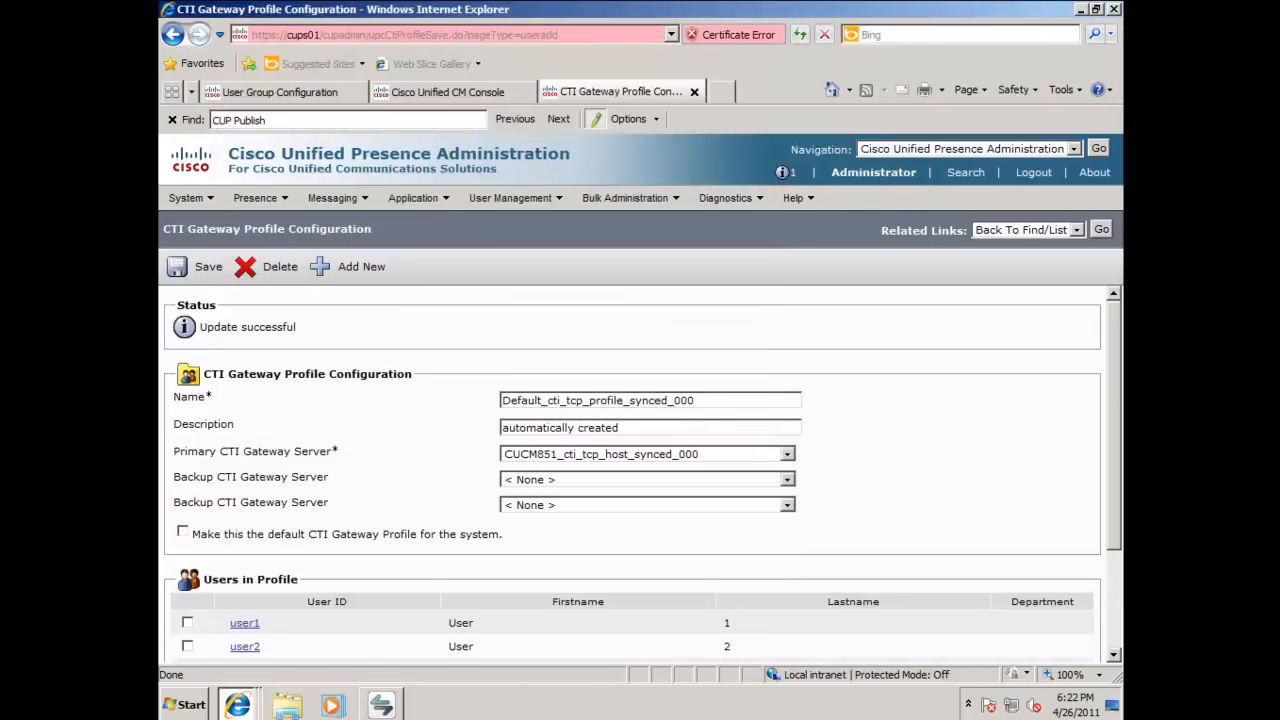
pyautogui.click(194, 266)
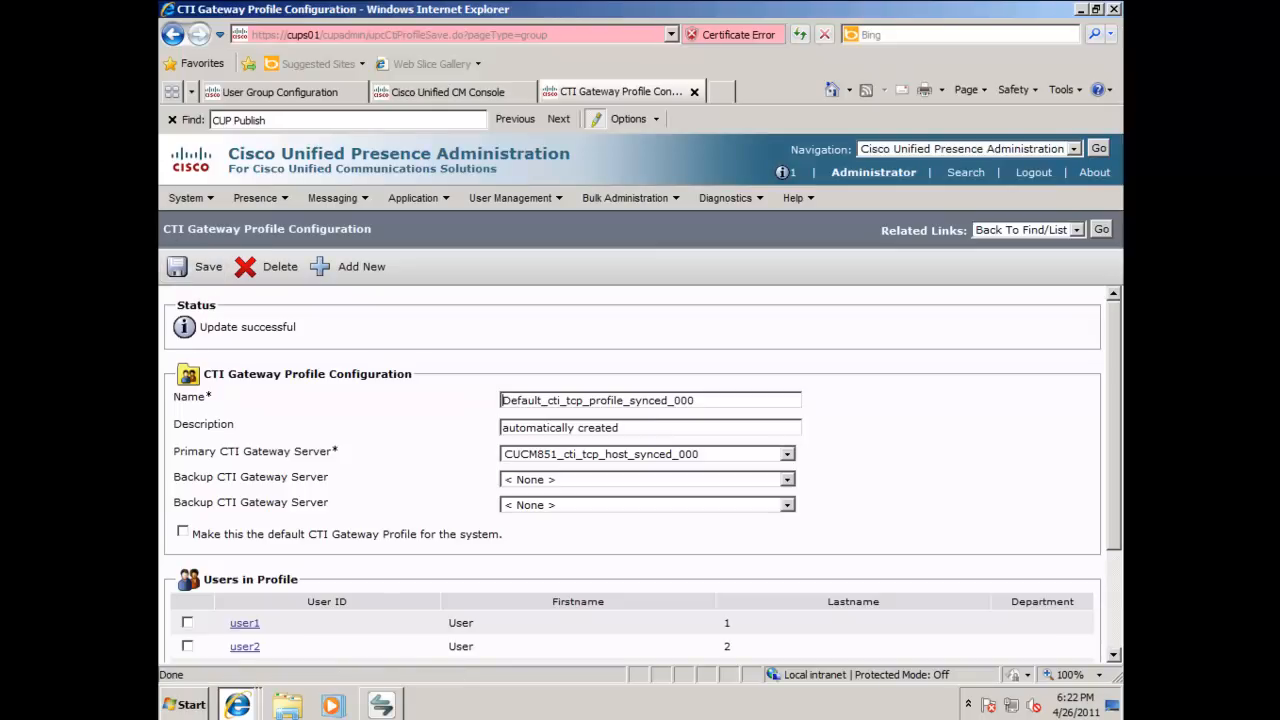
# Set the preferred proxy listener to Default Cisco SIP Proxy TCP Listener and save it.
pyautogui.click(256, 198)
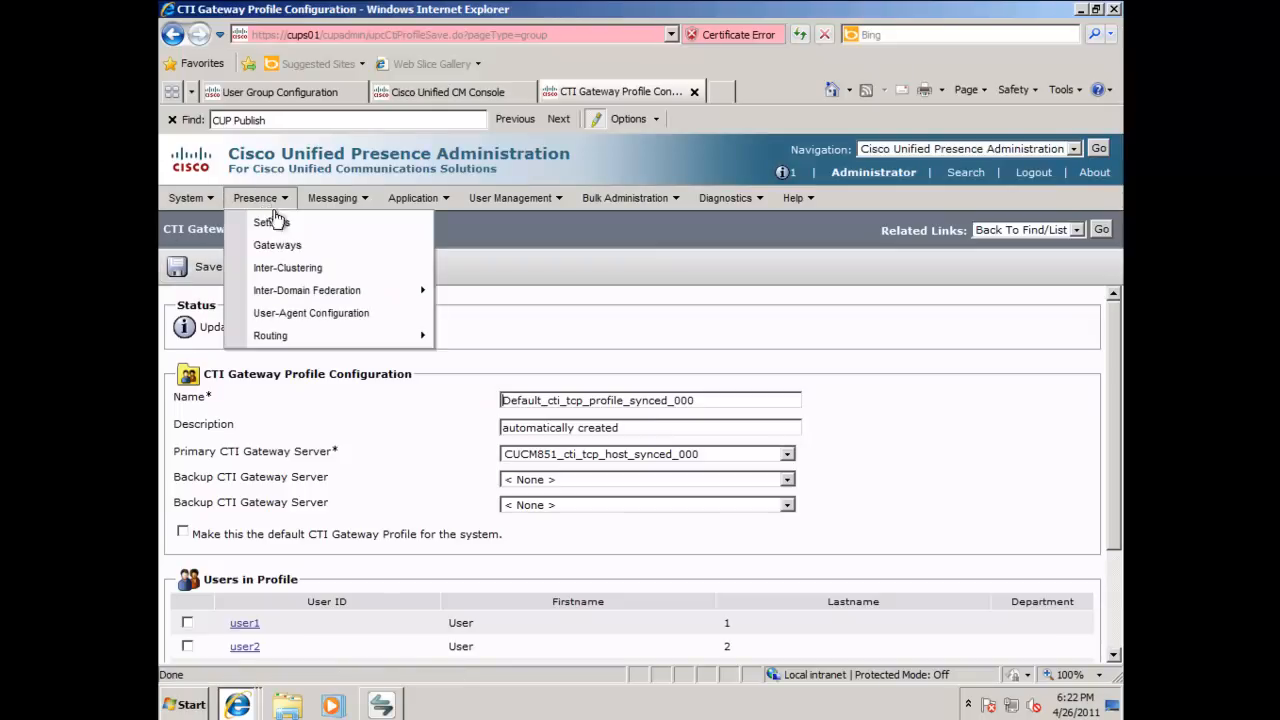
pyautogui.moveTo(270, 336)
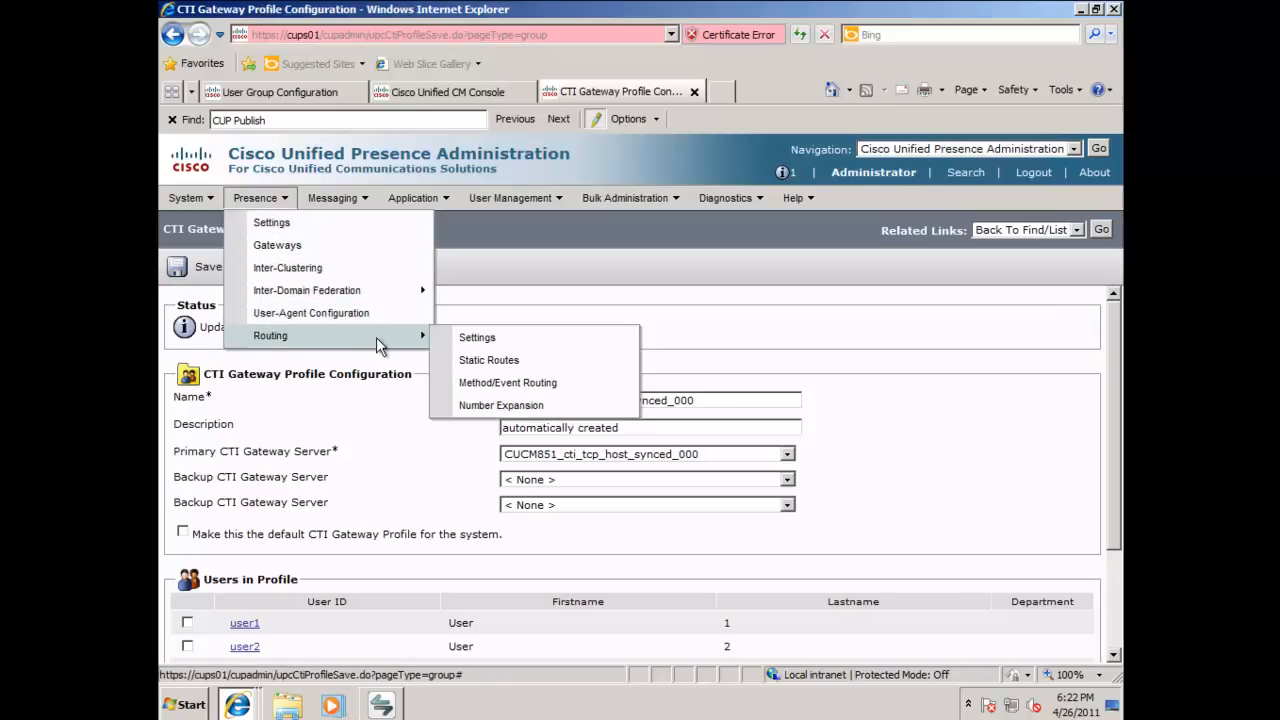
pyautogui.moveTo(390, 348)
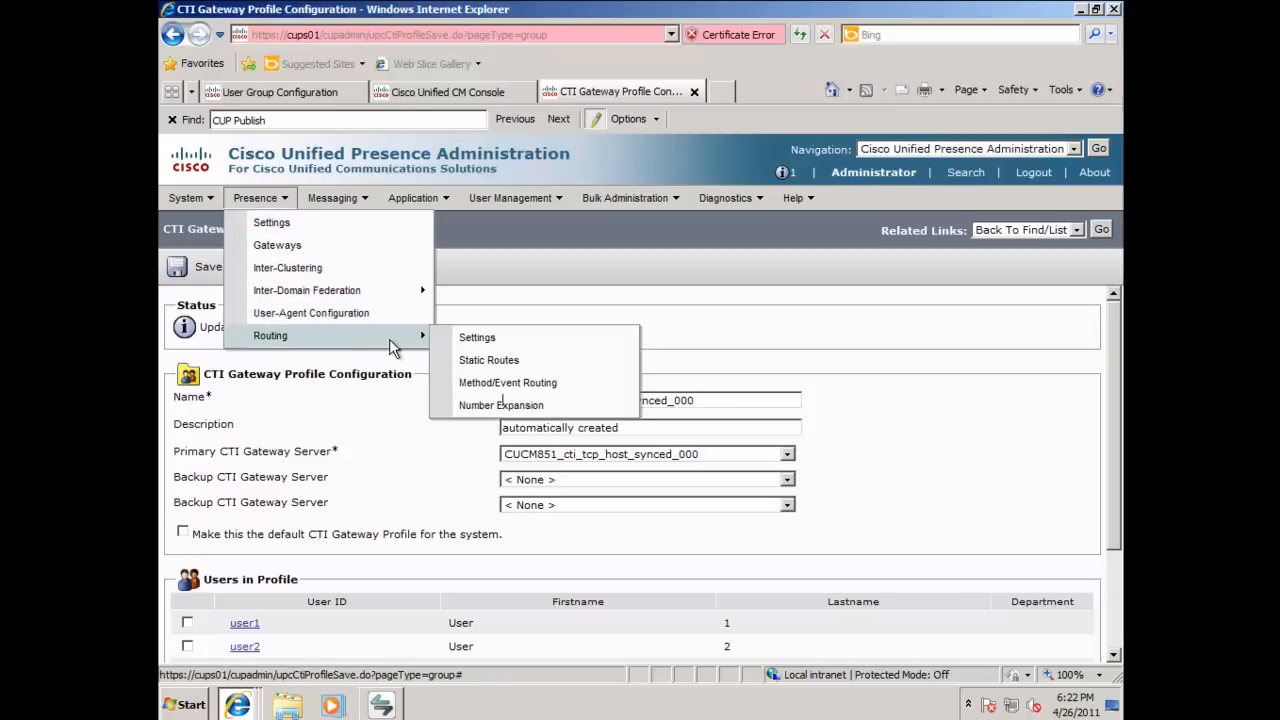
pyautogui.click(476, 336)
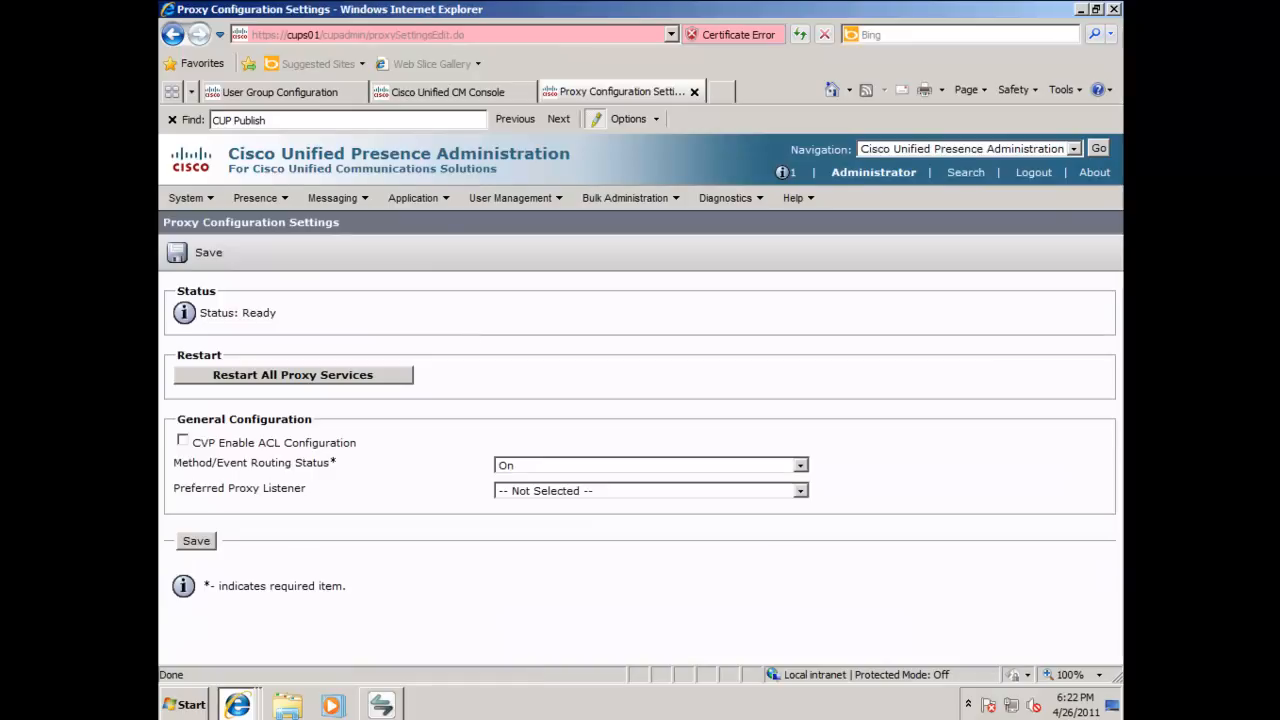
pyautogui.moveTo(538, 488)
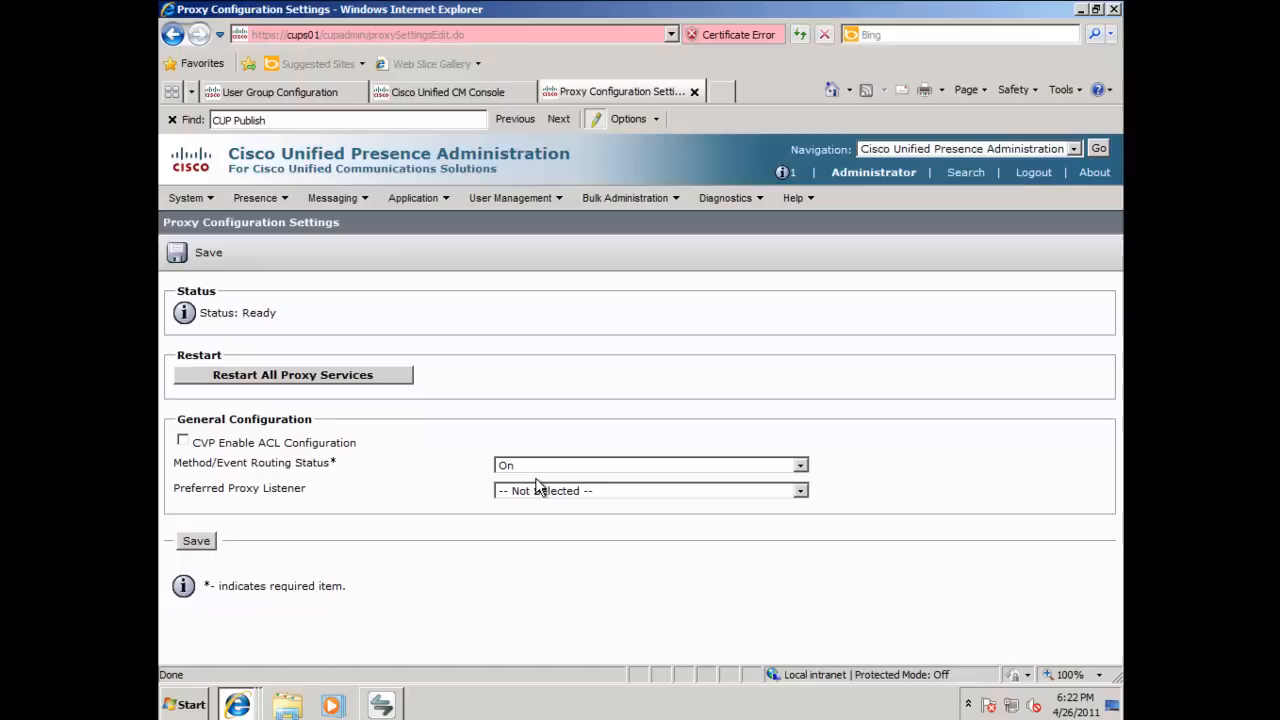
pyautogui.click(650, 490)
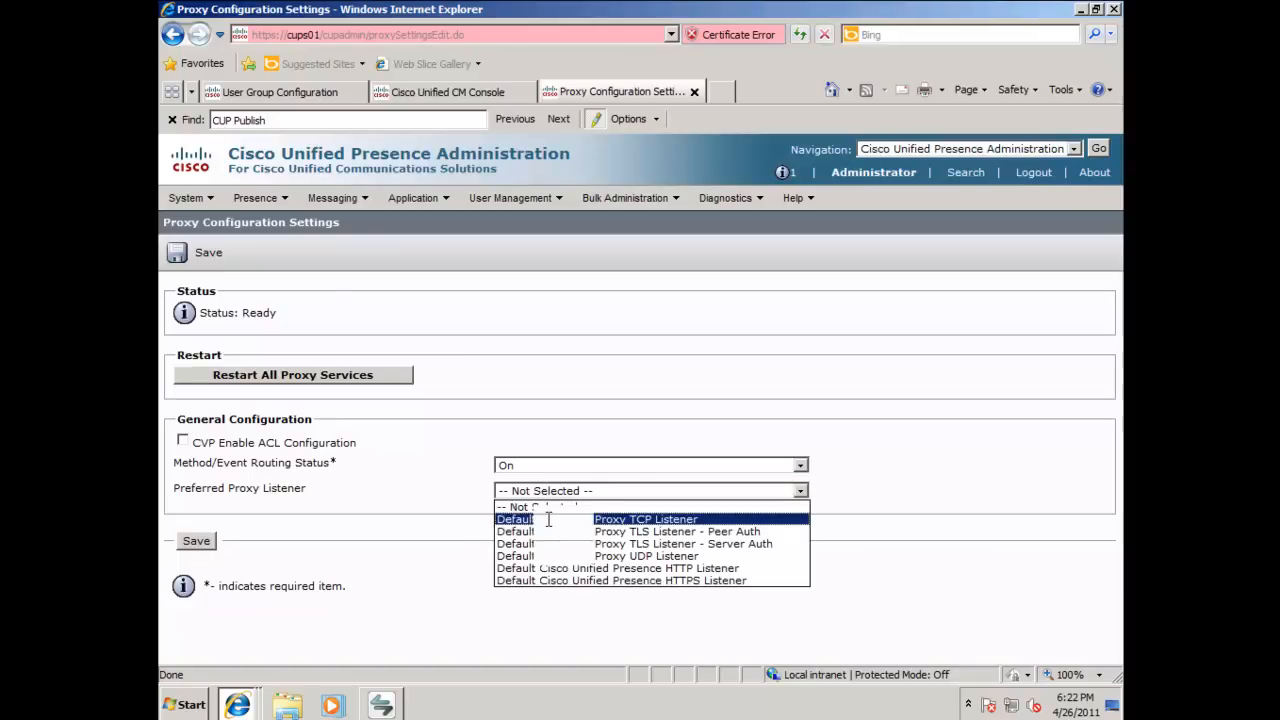
pyautogui.click(646, 520)
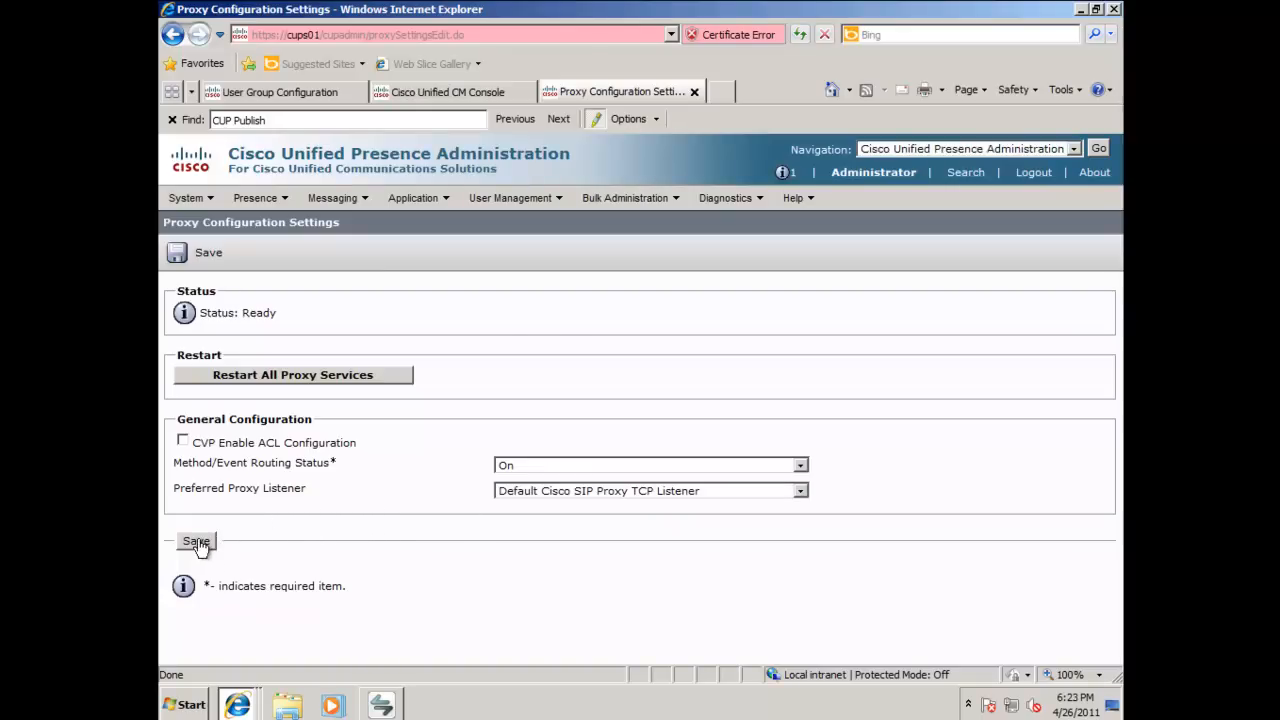
pyautogui.click(196, 540)
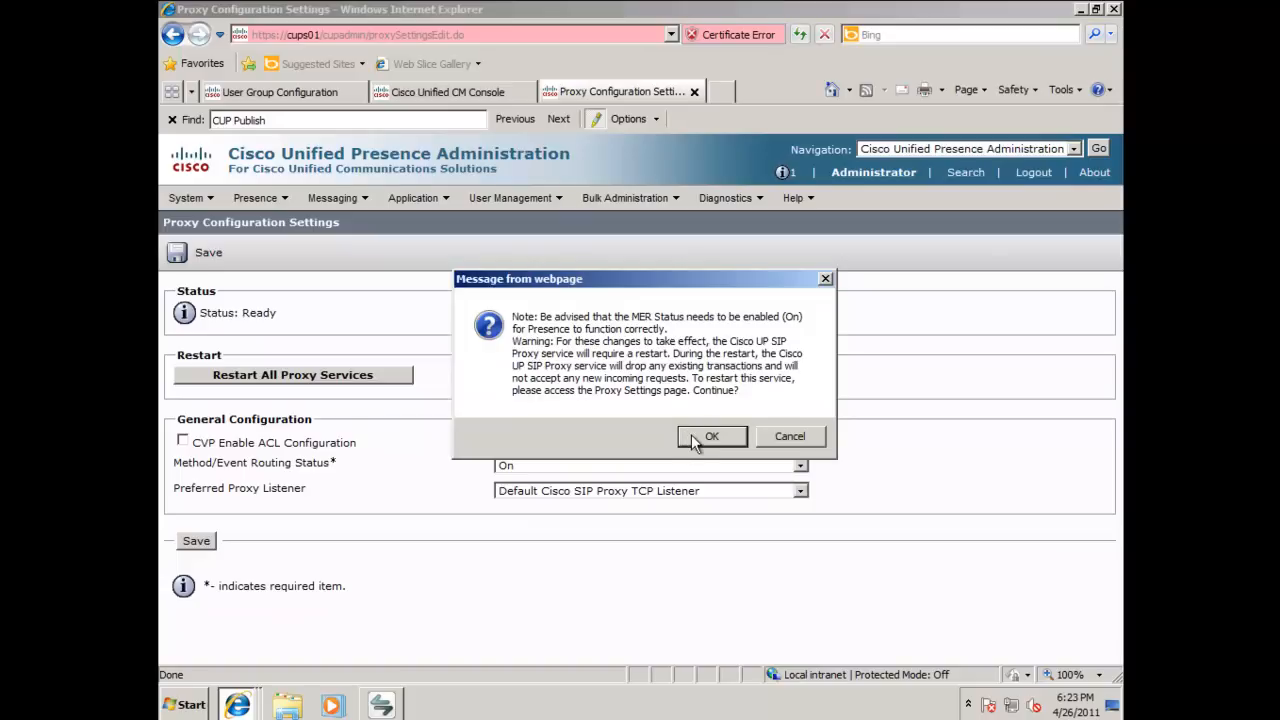
pyautogui.click(712, 436)
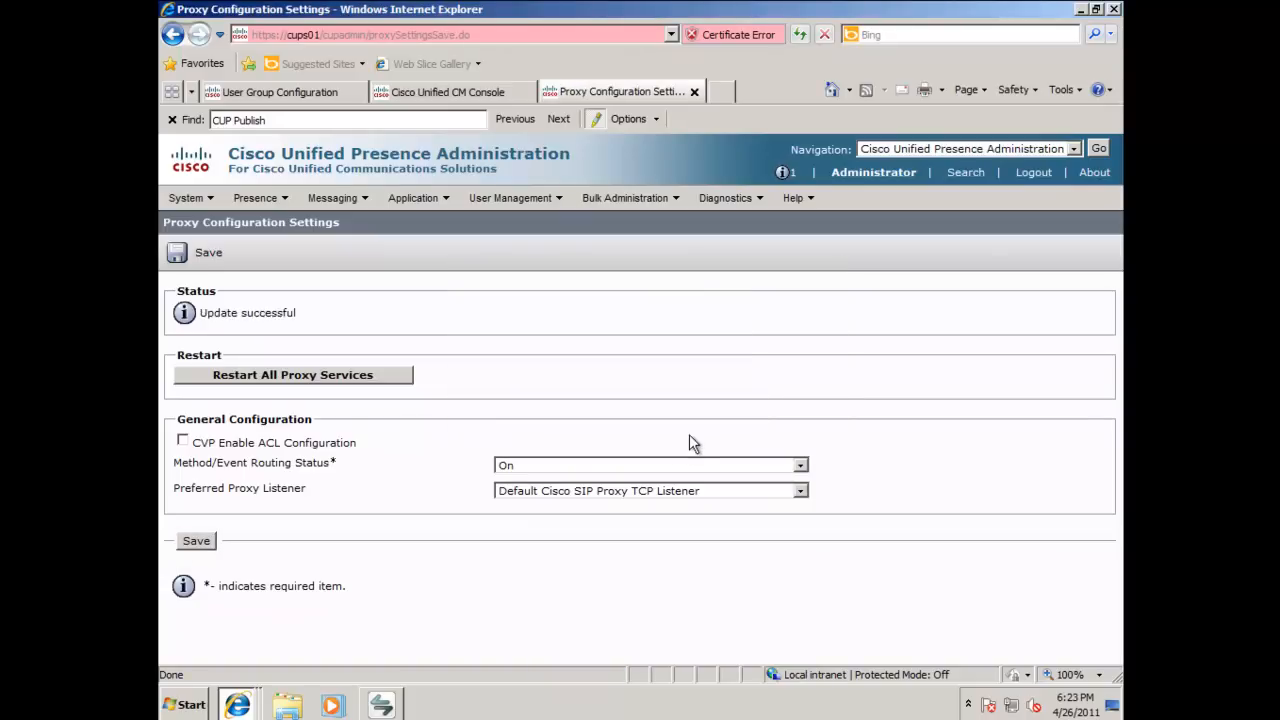
pyautogui.moveTo(592, 440)
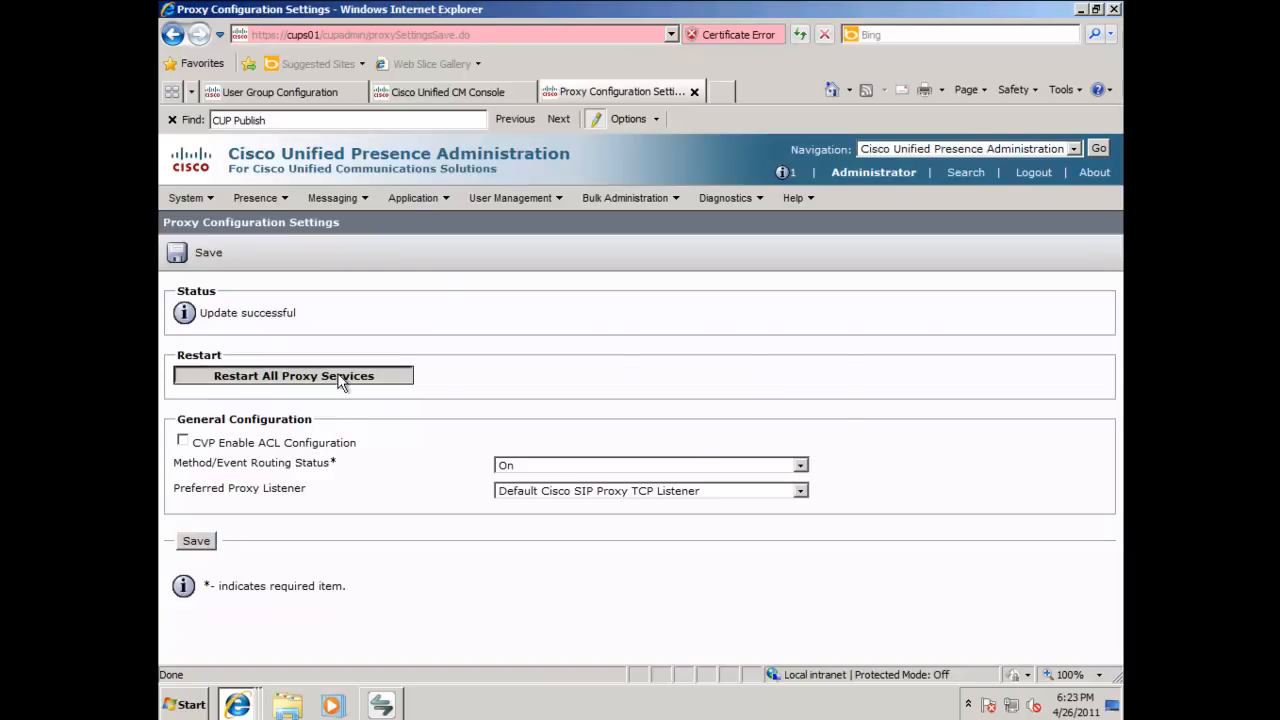
# Restart all proxy services and confirm the restart.
pyautogui.click(292, 376)
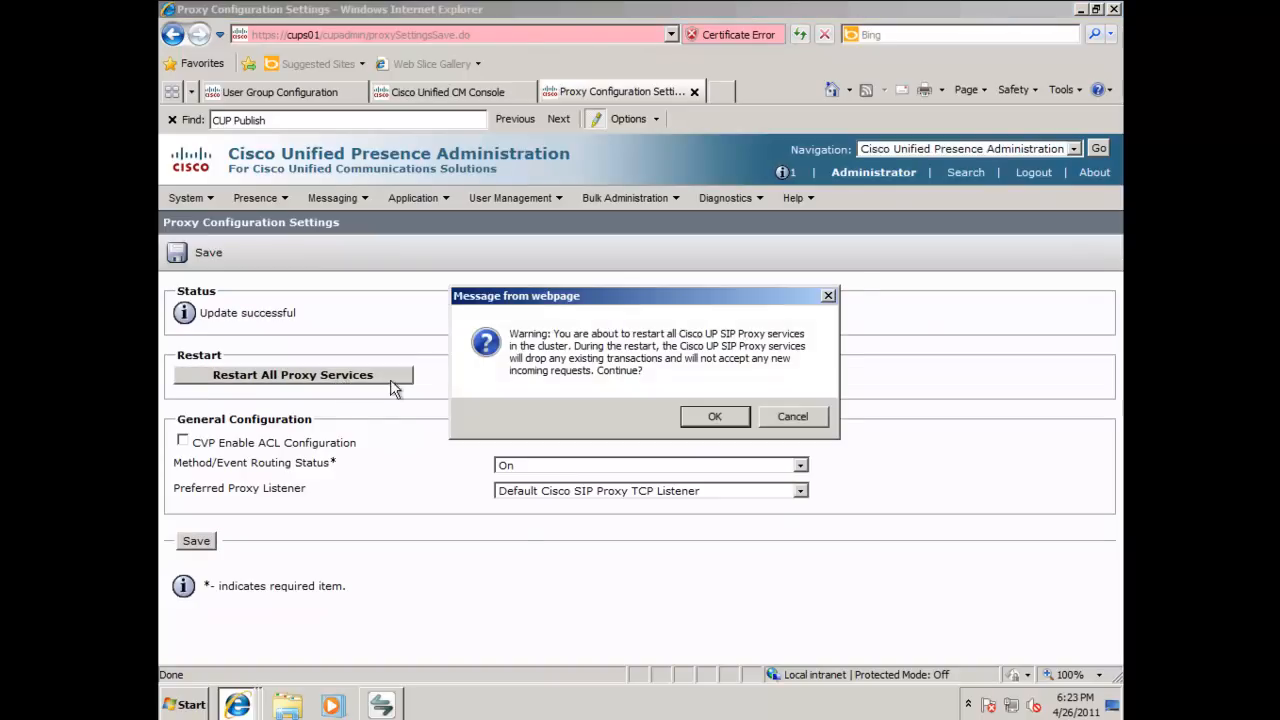
pyautogui.click(714, 416)
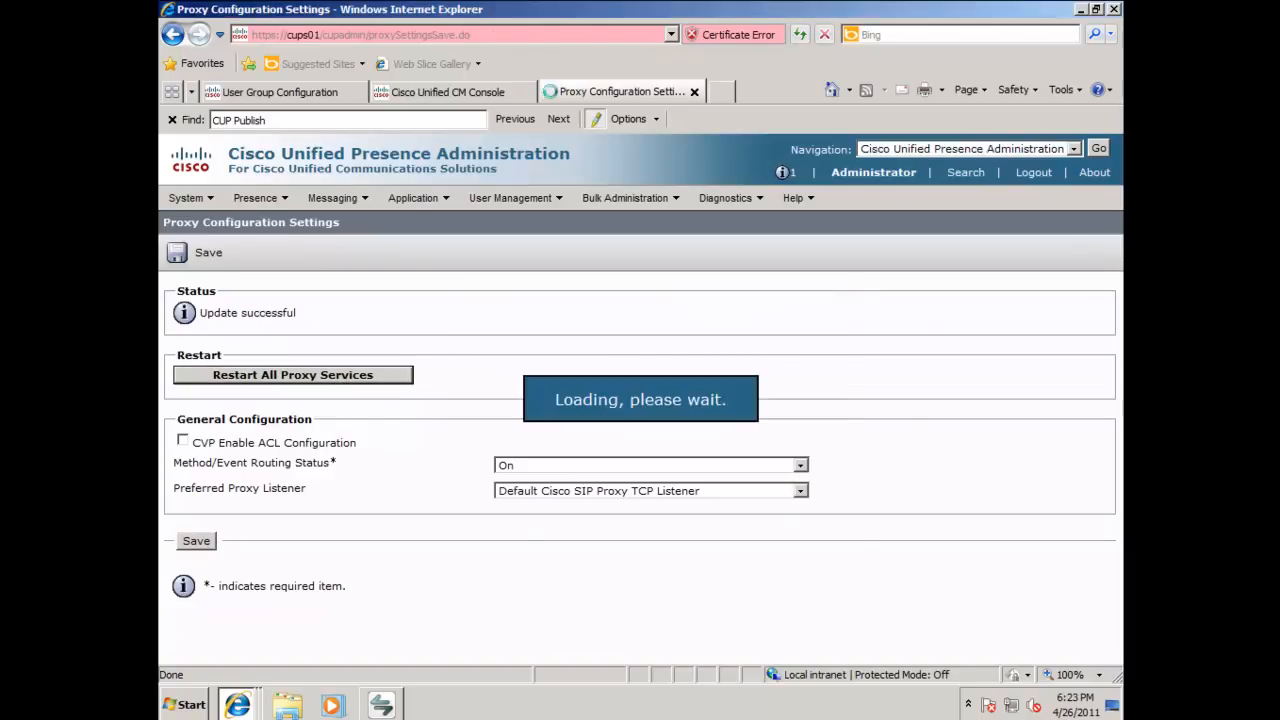
pyautogui.click(292, 374)
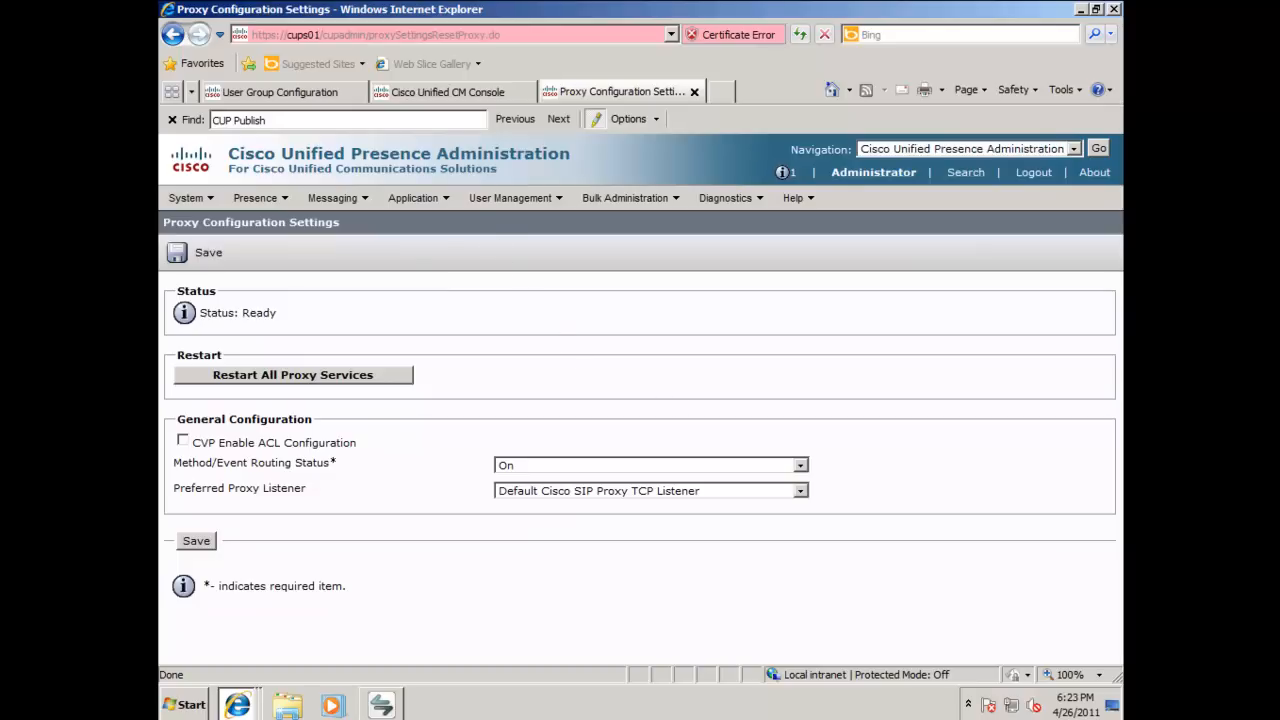
# Turn desk phone control on and enter the application password and its confirmation.
pyautogui.click(412, 198)
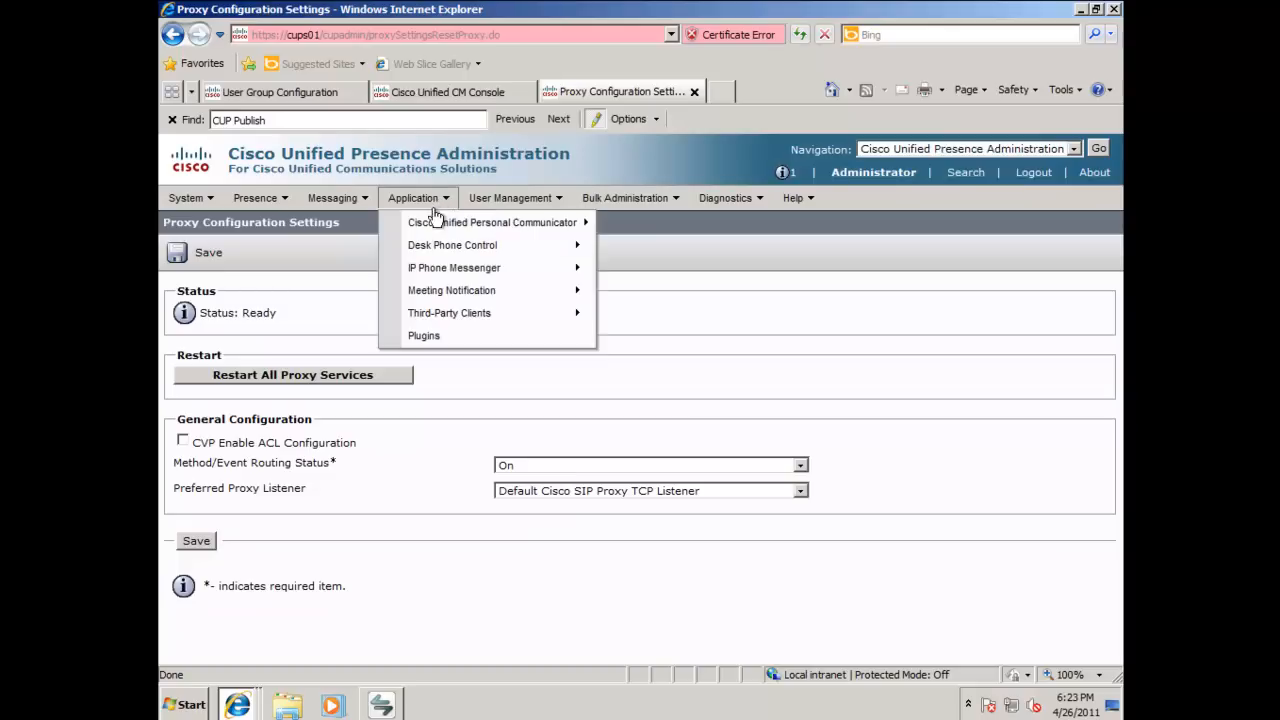
pyautogui.moveTo(452, 244)
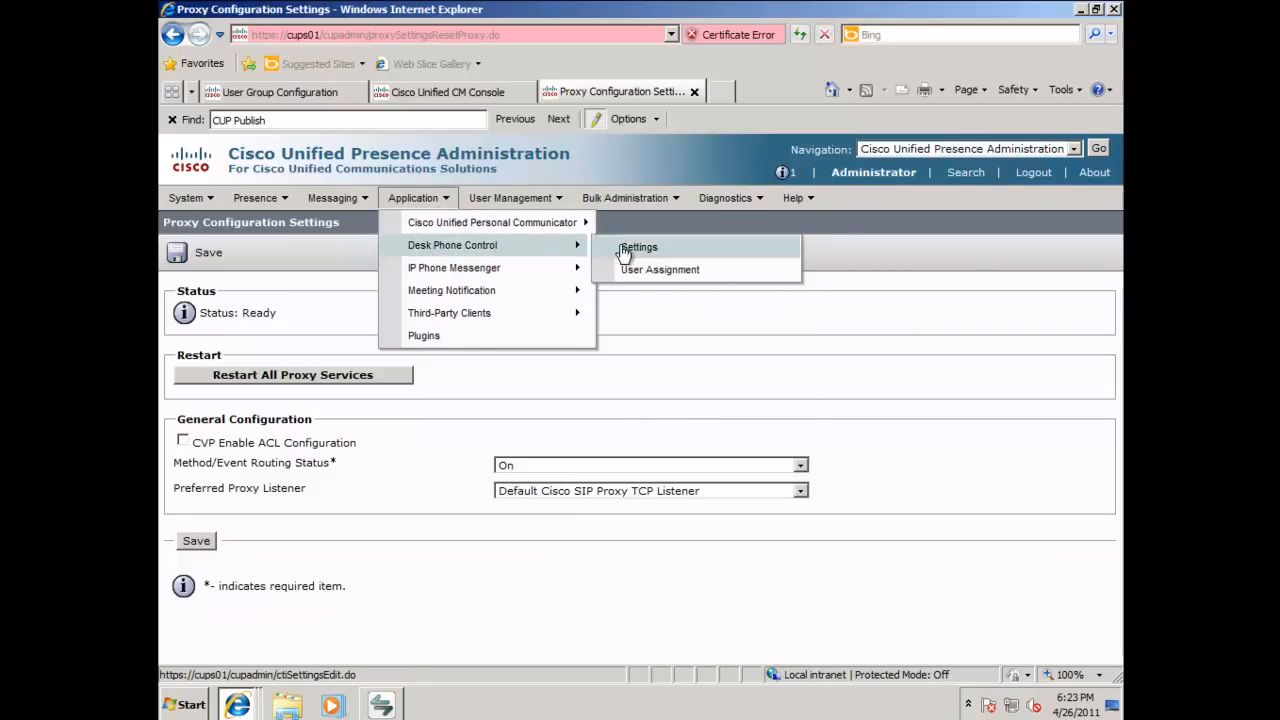
pyautogui.click(638, 248)
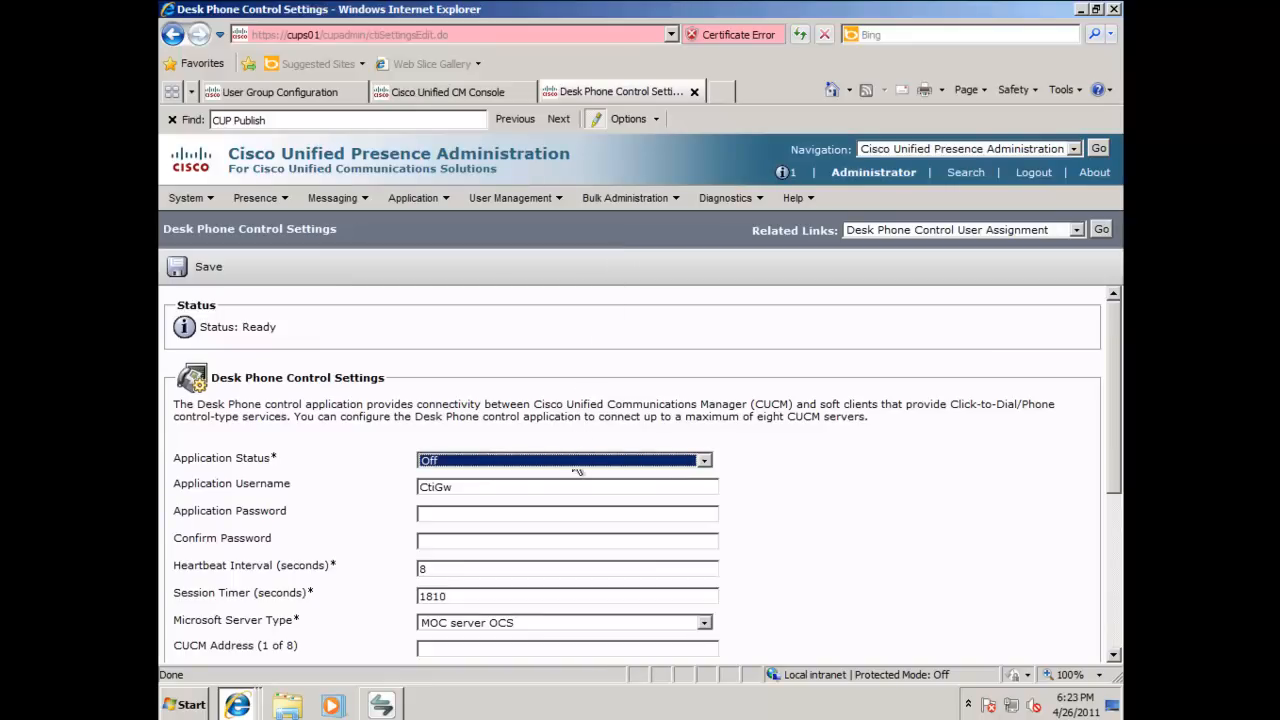
pyautogui.click(704, 458)
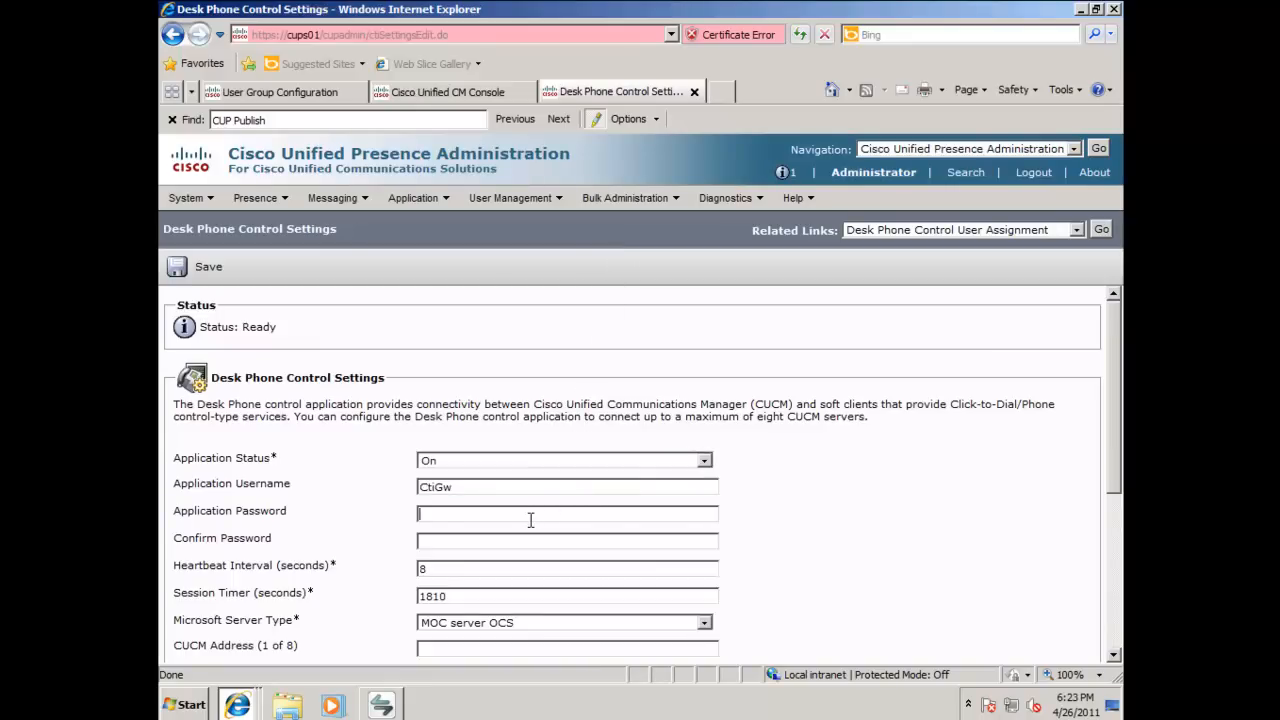
pyautogui.write('•')
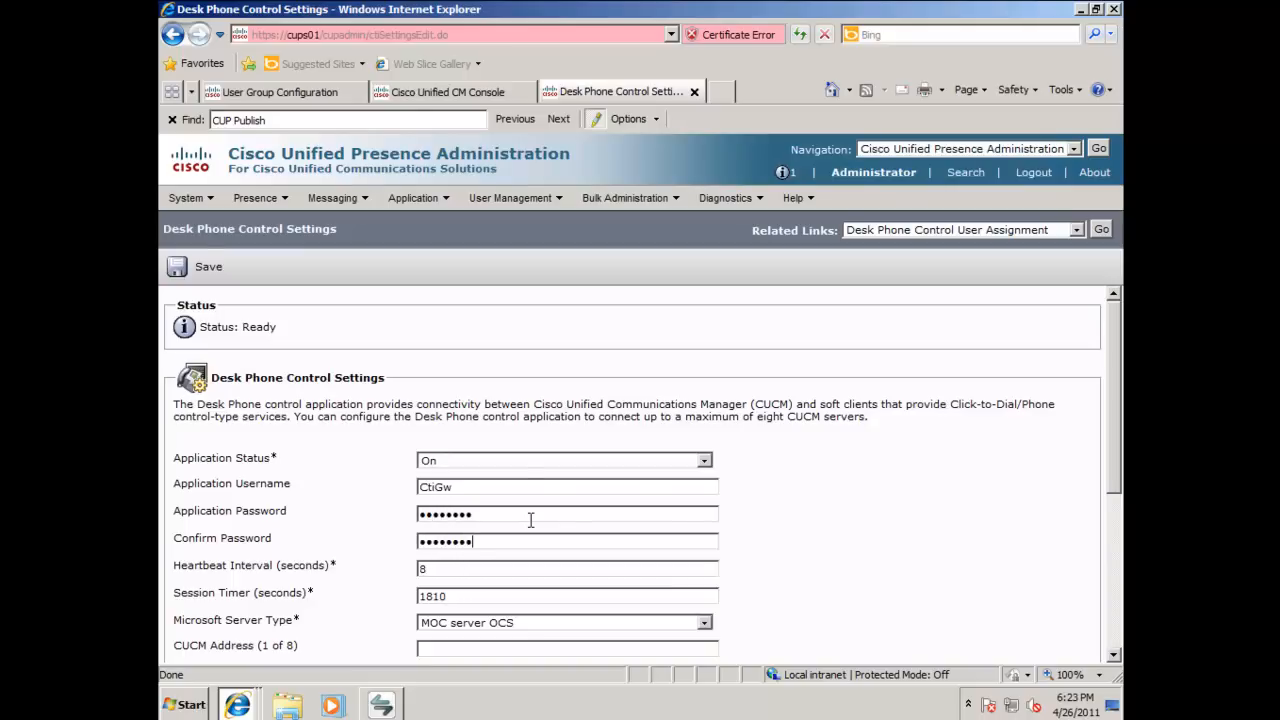
pyautogui.click(568, 540)
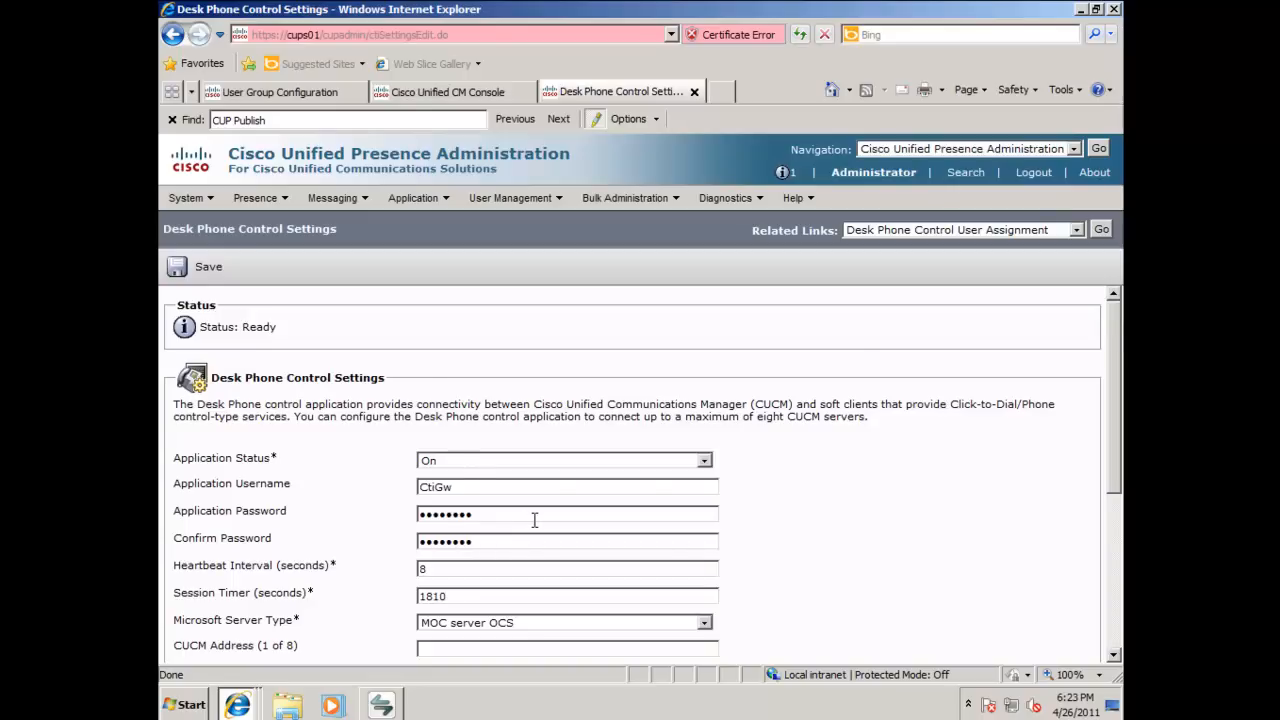
# Enter CUCM Address 1 as 10.160.100.138, save the settings and accept the restart warning.
pyautogui.scroll(-3)
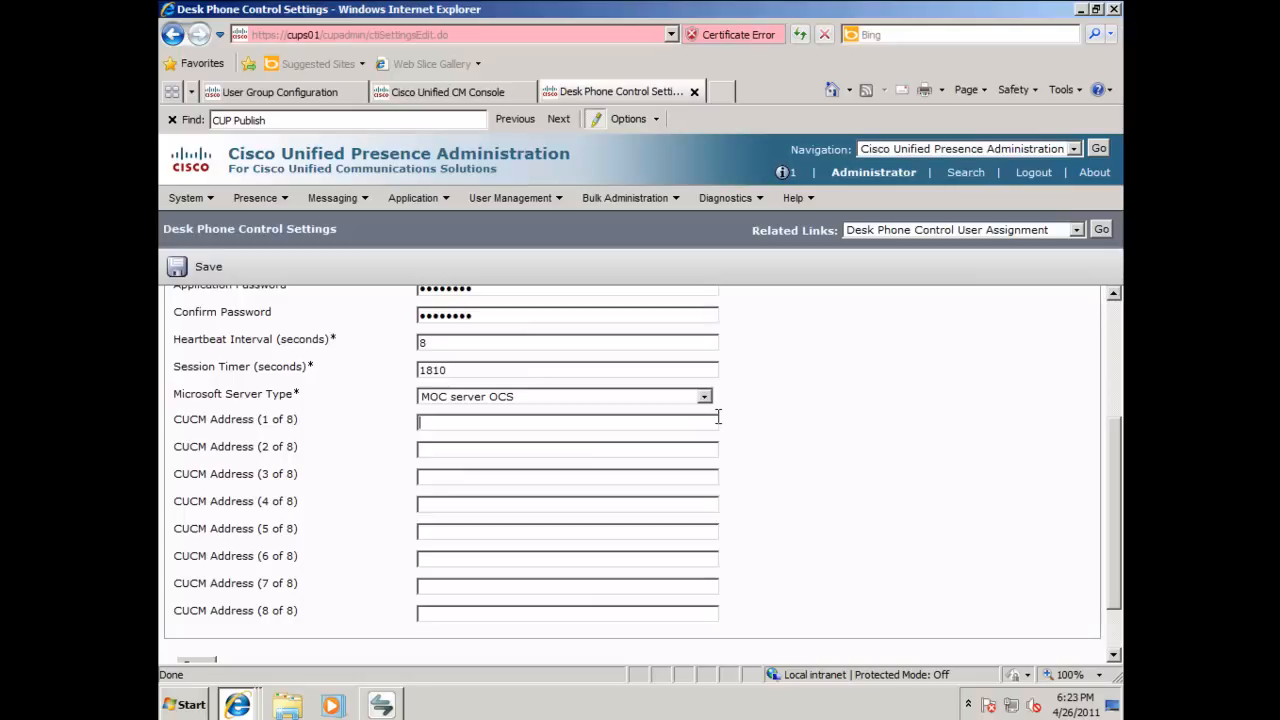
pyautogui.write('10.160.1')
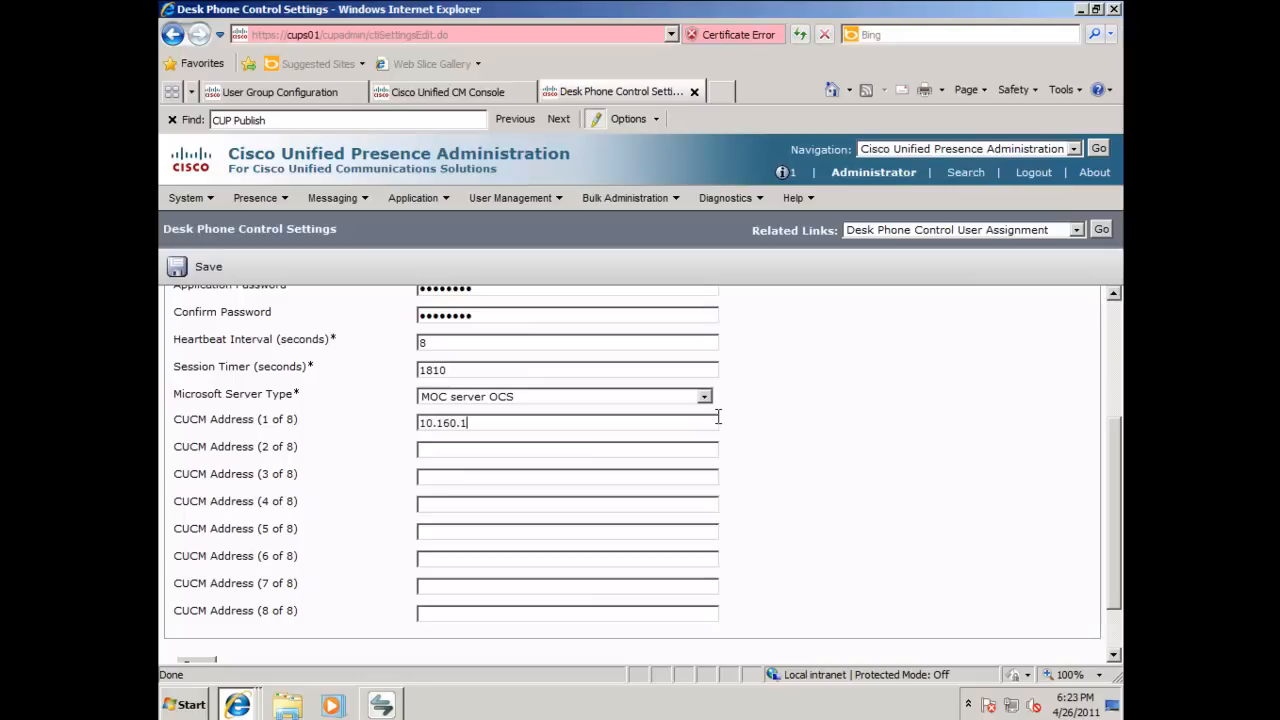
pyautogui.write('00.1')
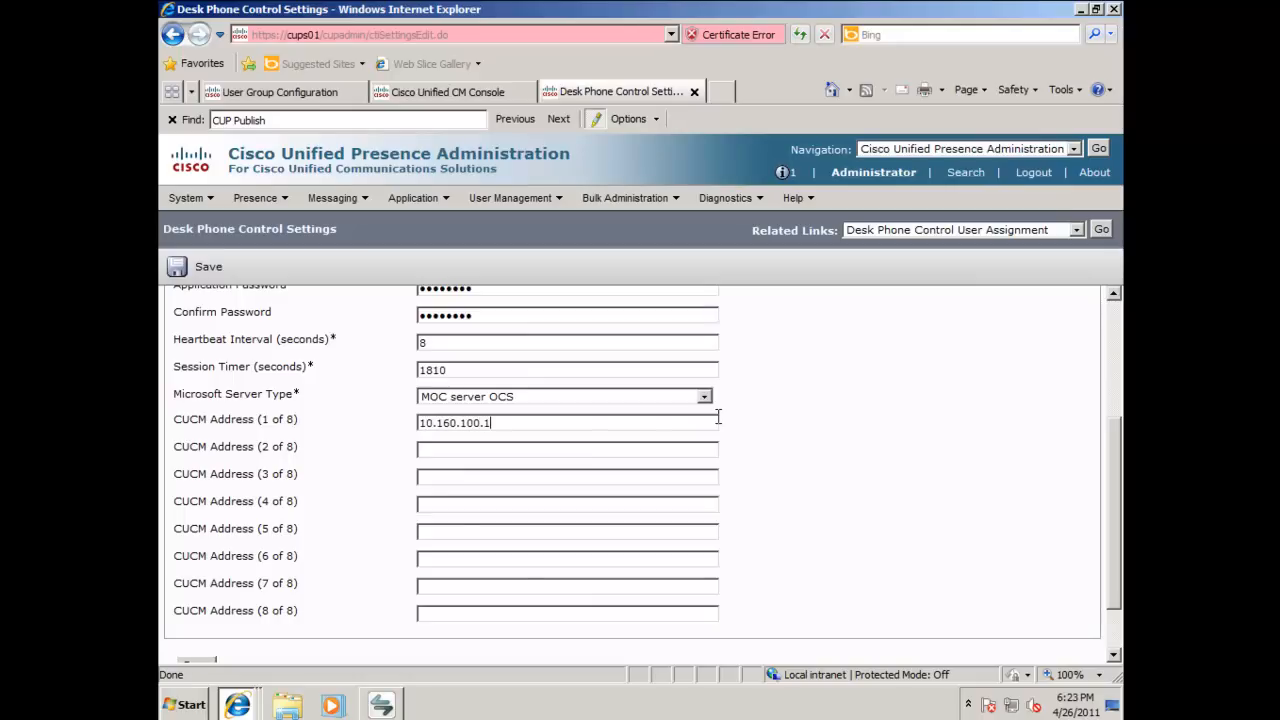
pyautogui.write('3')
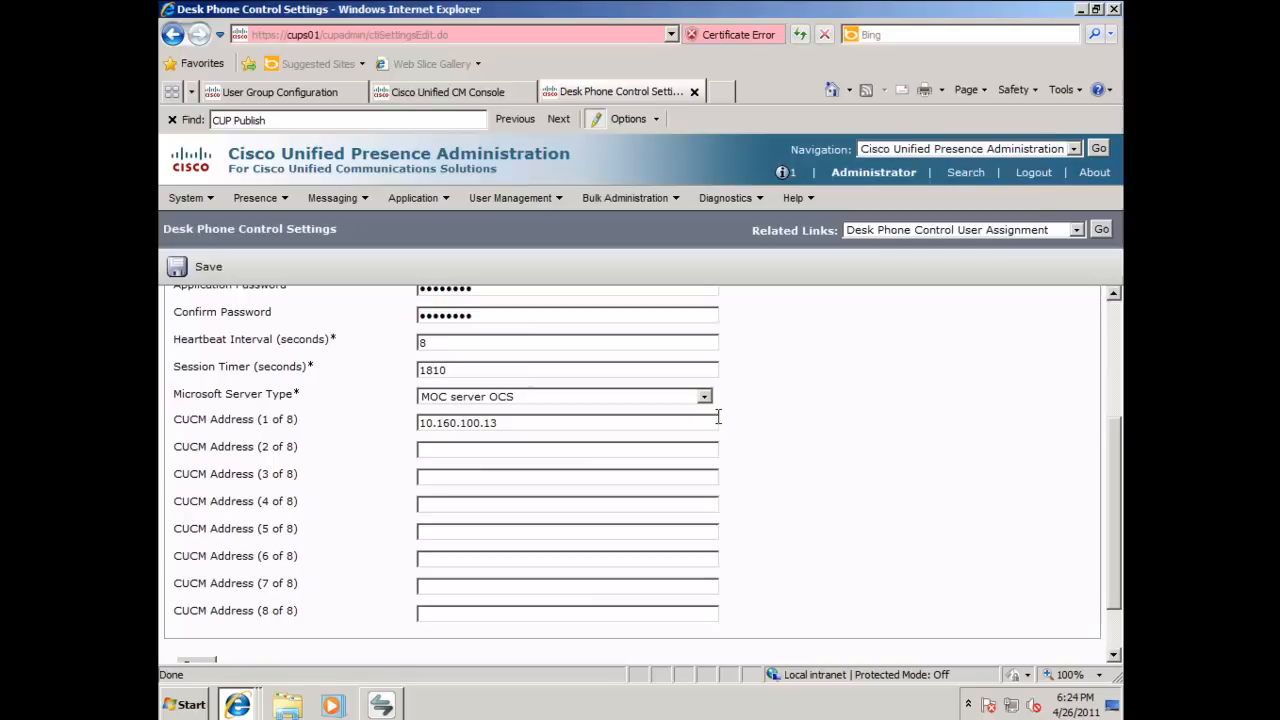
pyautogui.write('8')
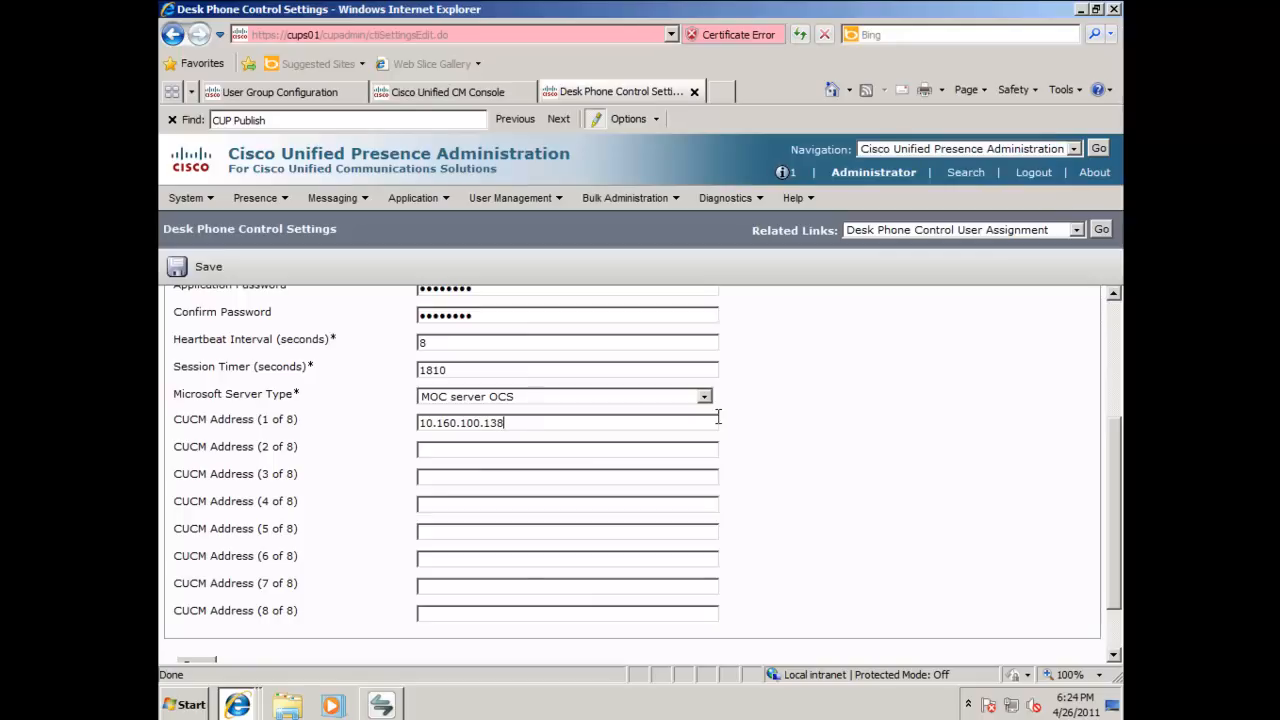
pyautogui.moveTo(196, 300)
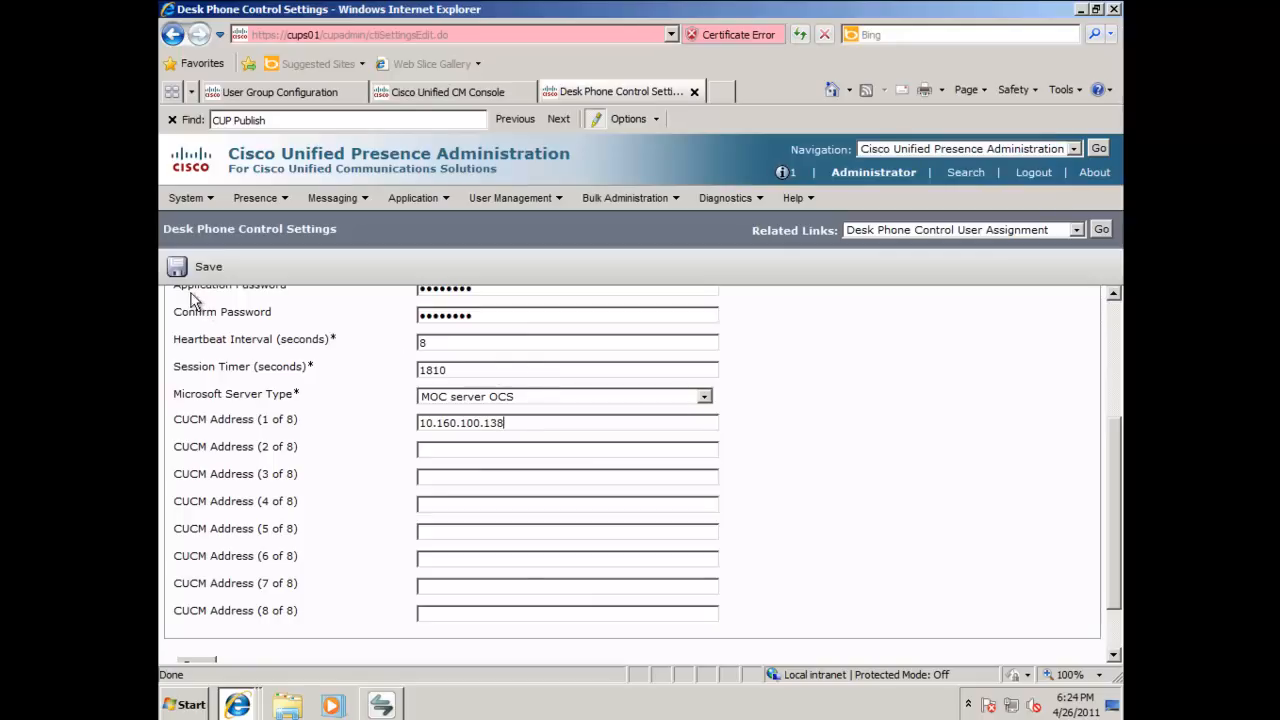
pyautogui.click(208, 266)
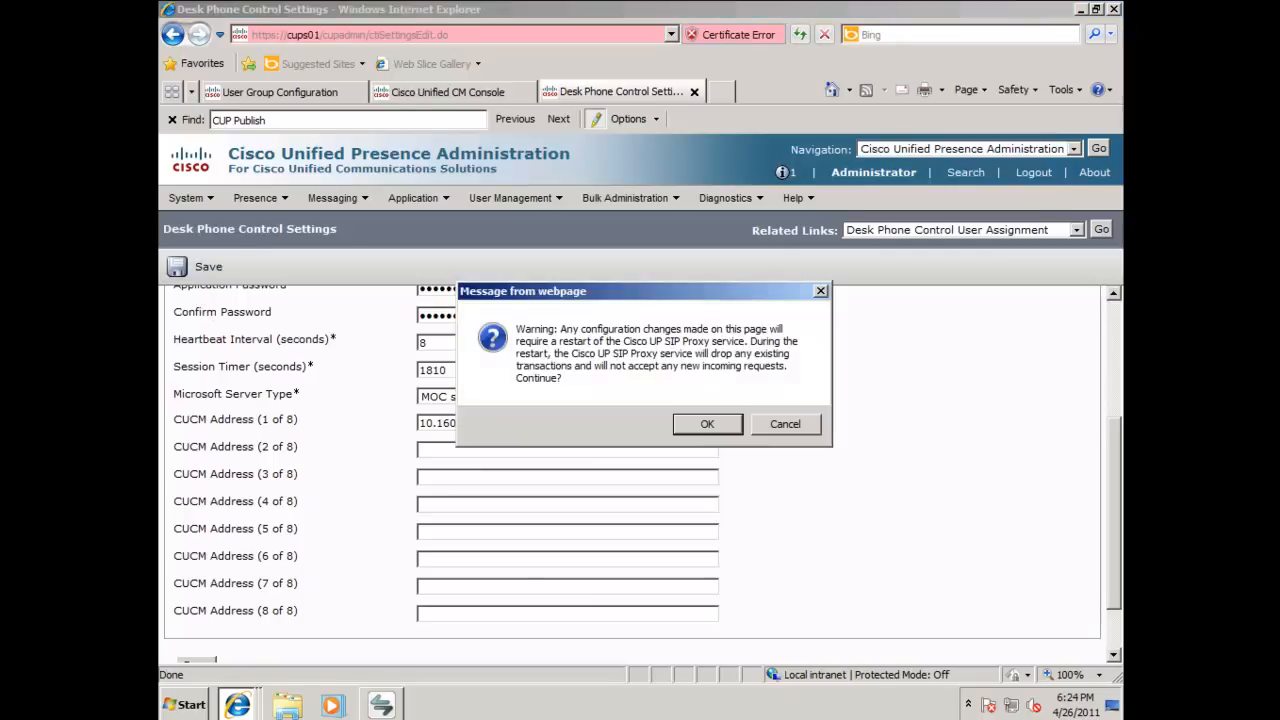
pyautogui.moveTo(600, 368)
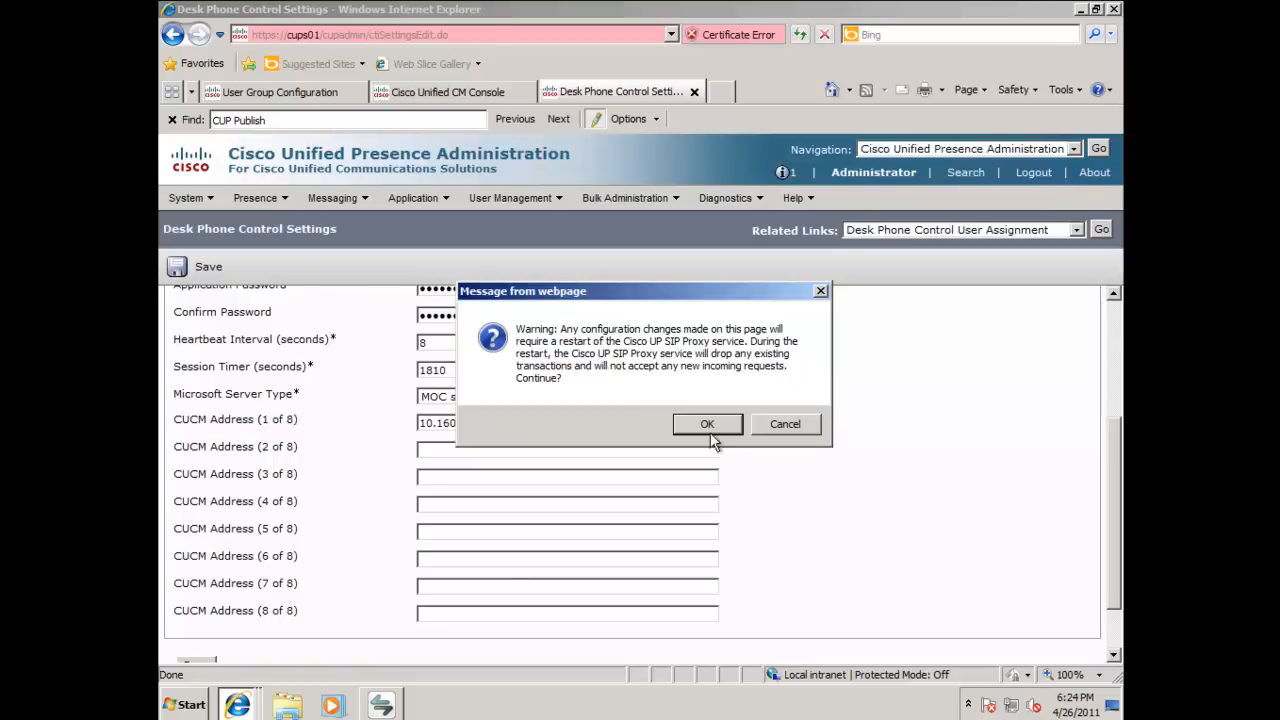
pyautogui.click(708, 424)
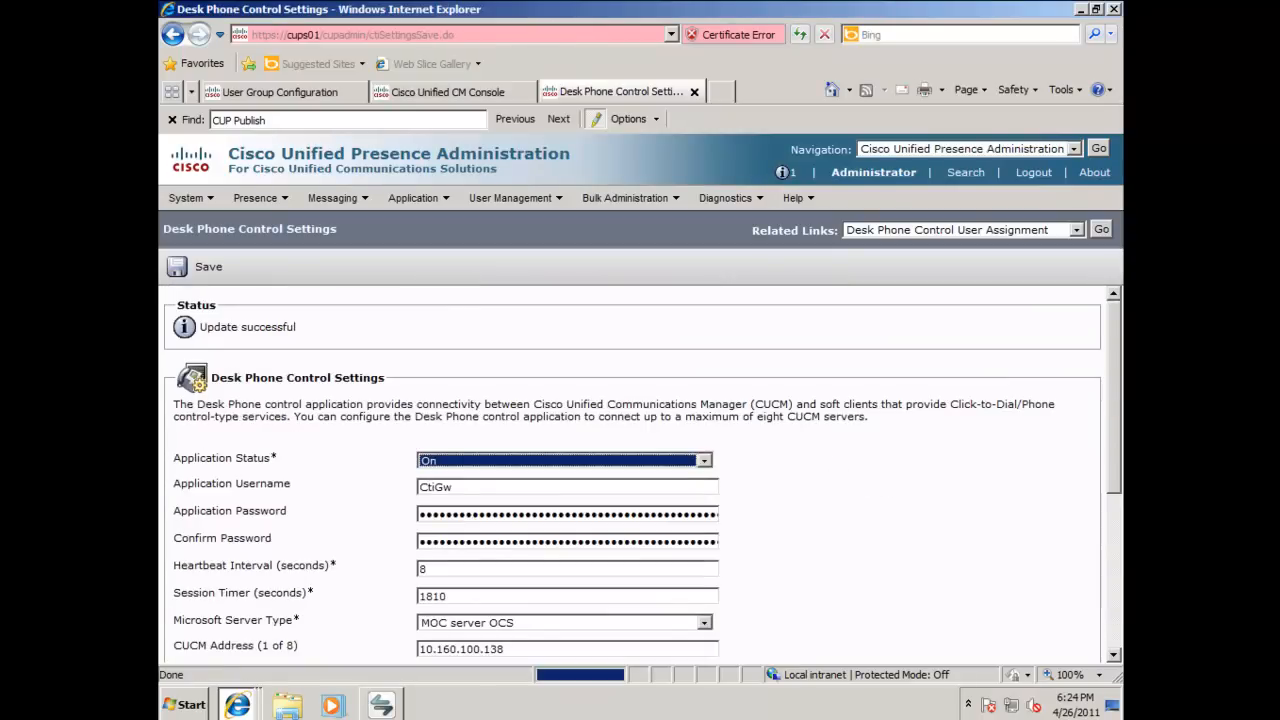
pyautogui.moveTo(796, 386)
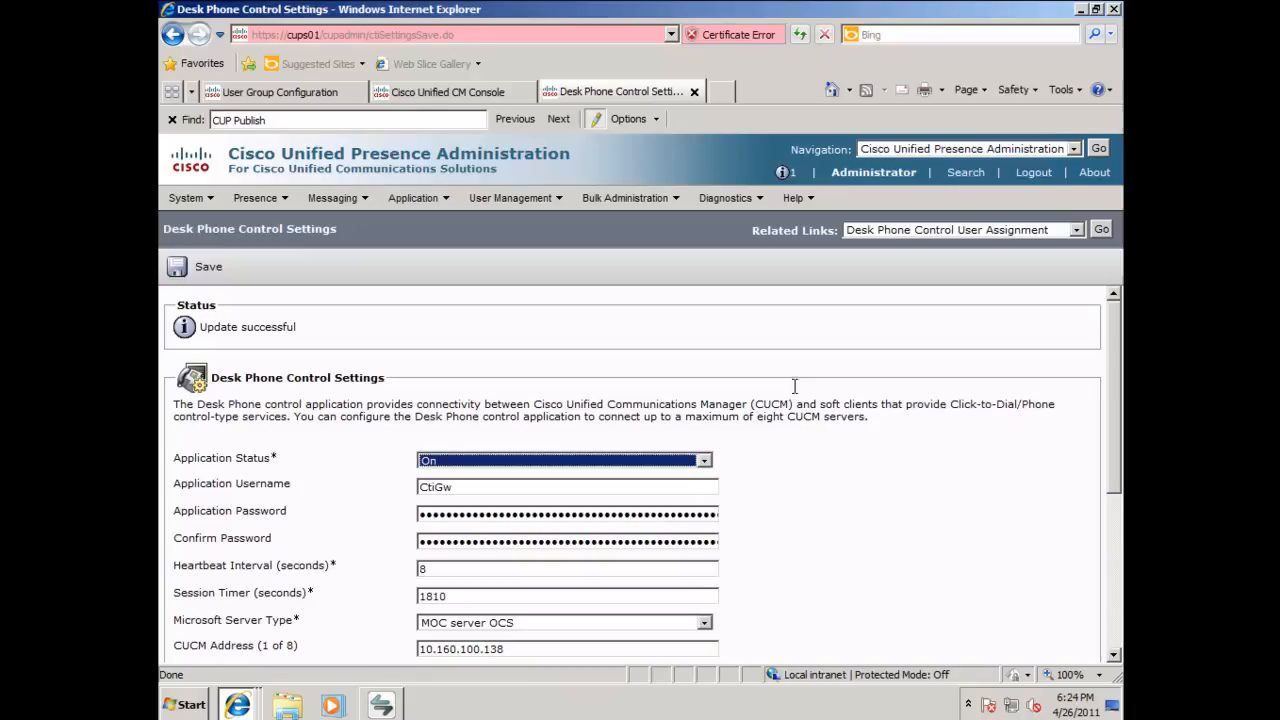
pyautogui.moveTo(1008, 260)
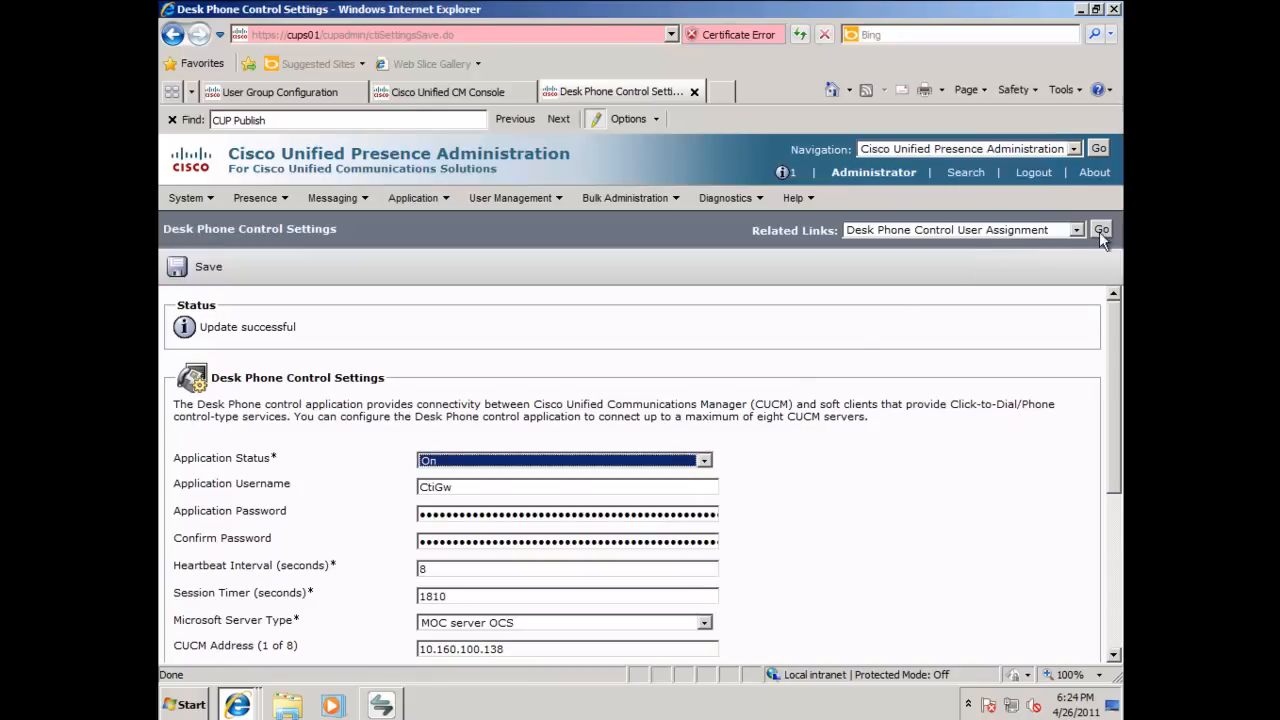
# Assign user1, user2 and user3 with Enable Desk Phone Control checked, giving three users assigned.
pyautogui.click(1100, 228)
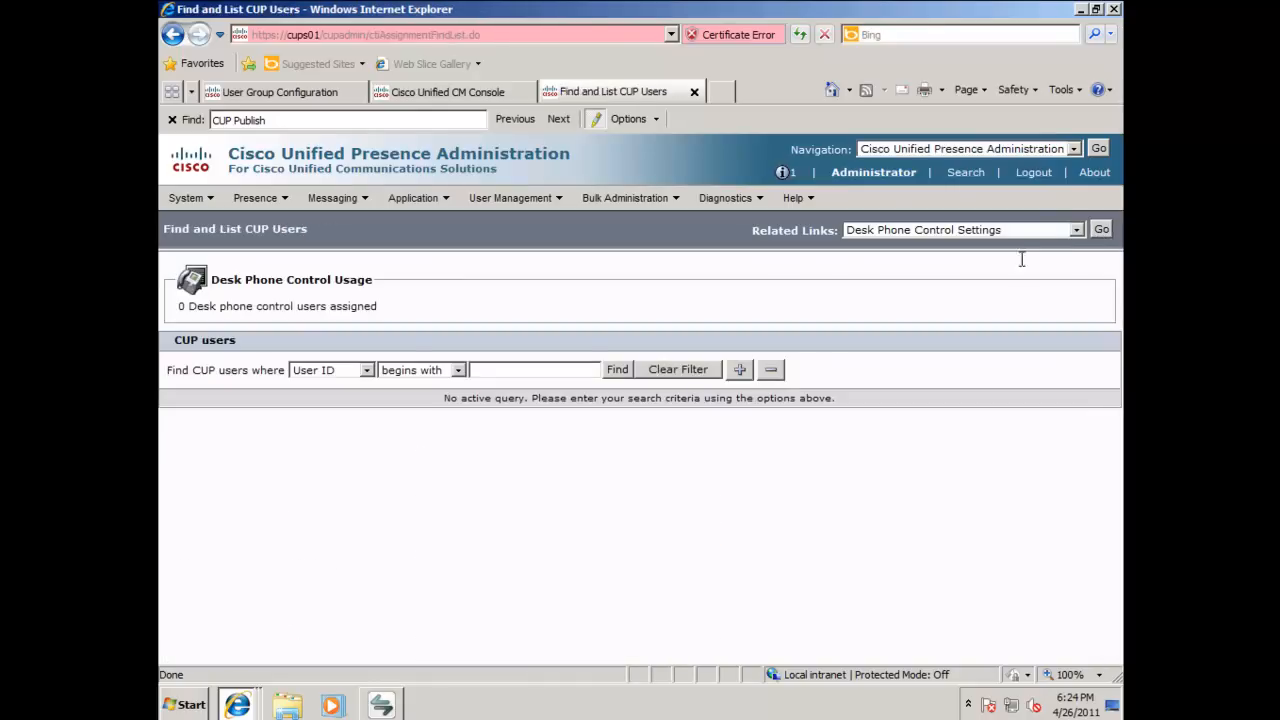
pyautogui.moveTo(780, 352)
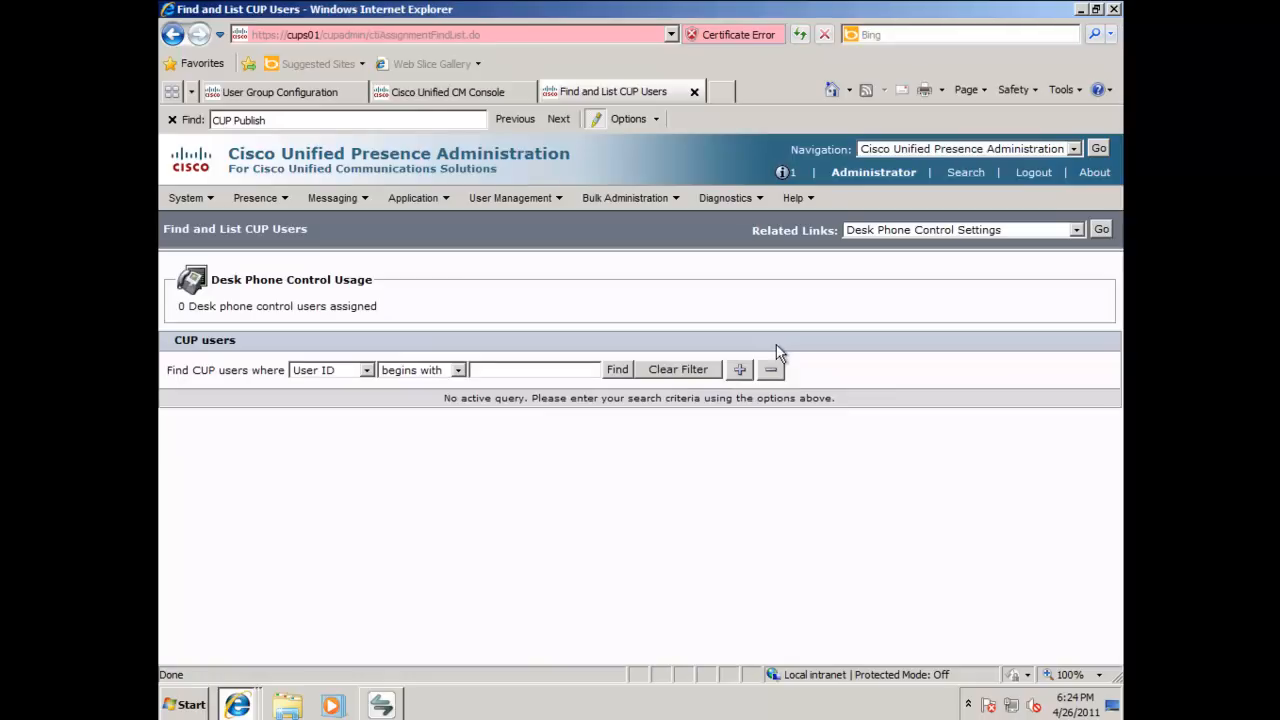
pyautogui.moveTo(616, 370)
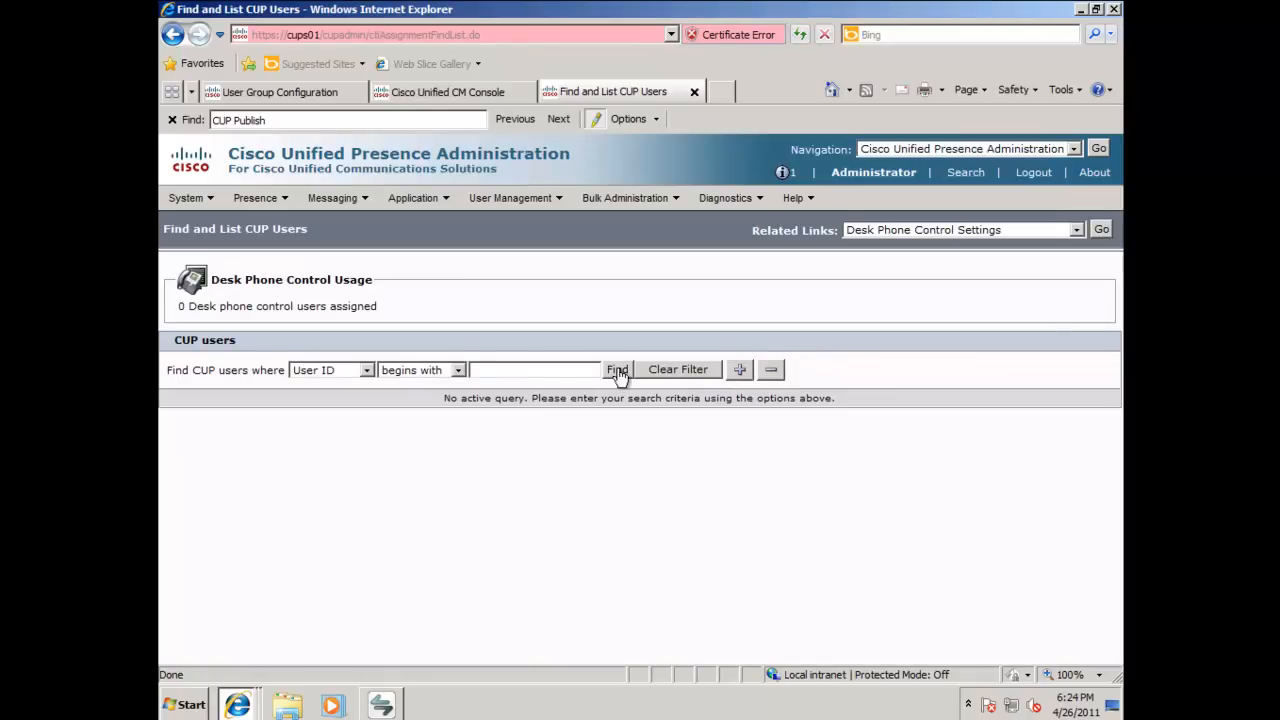
pyautogui.click(616, 368)
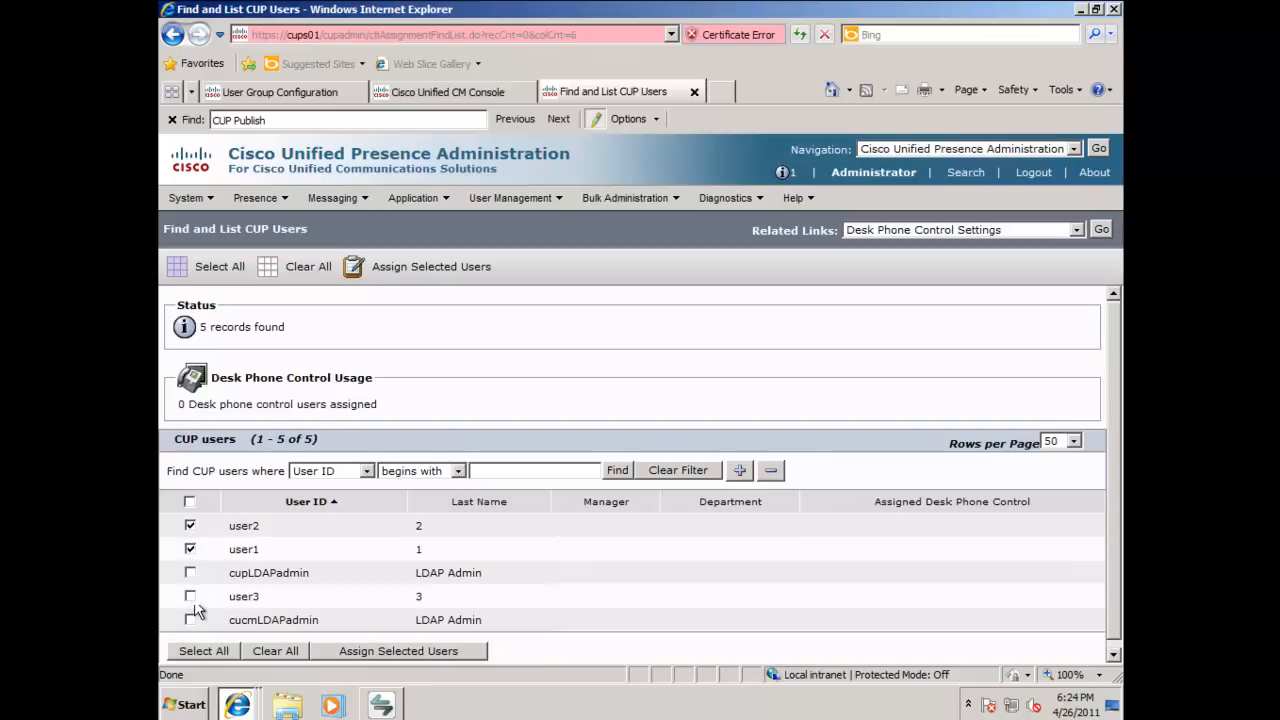
pyautogui.click(188, 596)
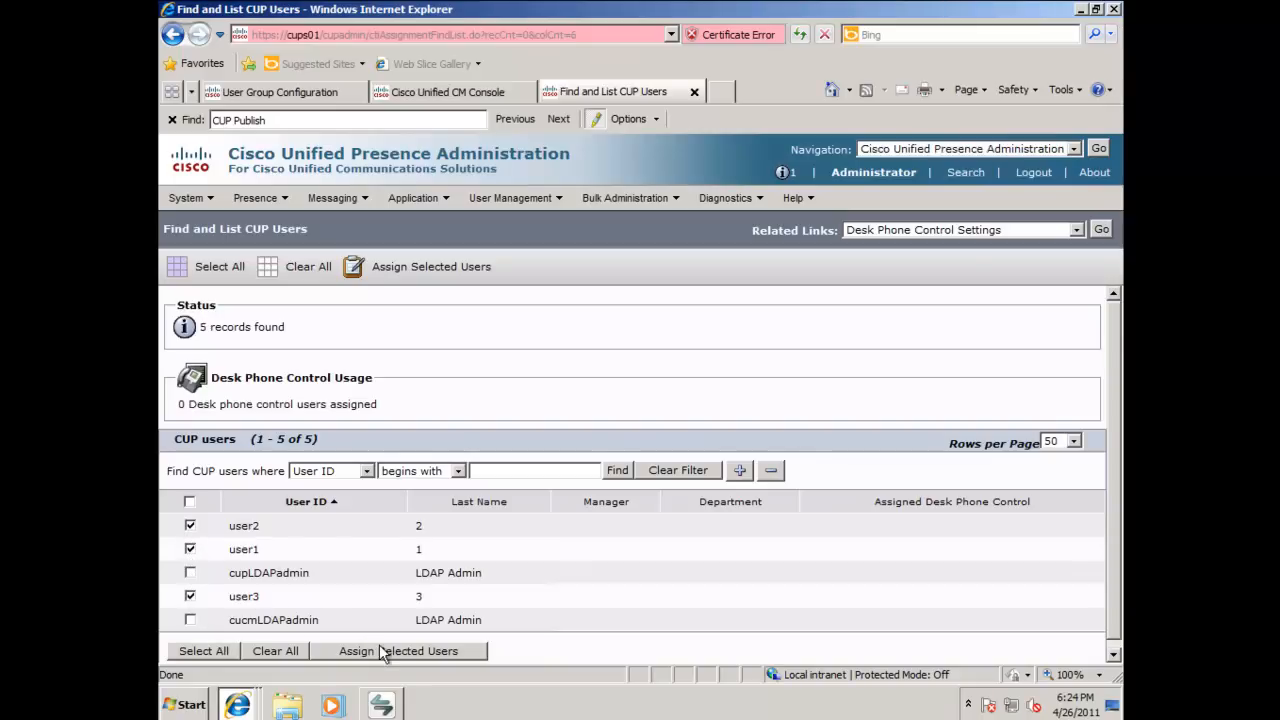
pyautogui.click(398, 652)
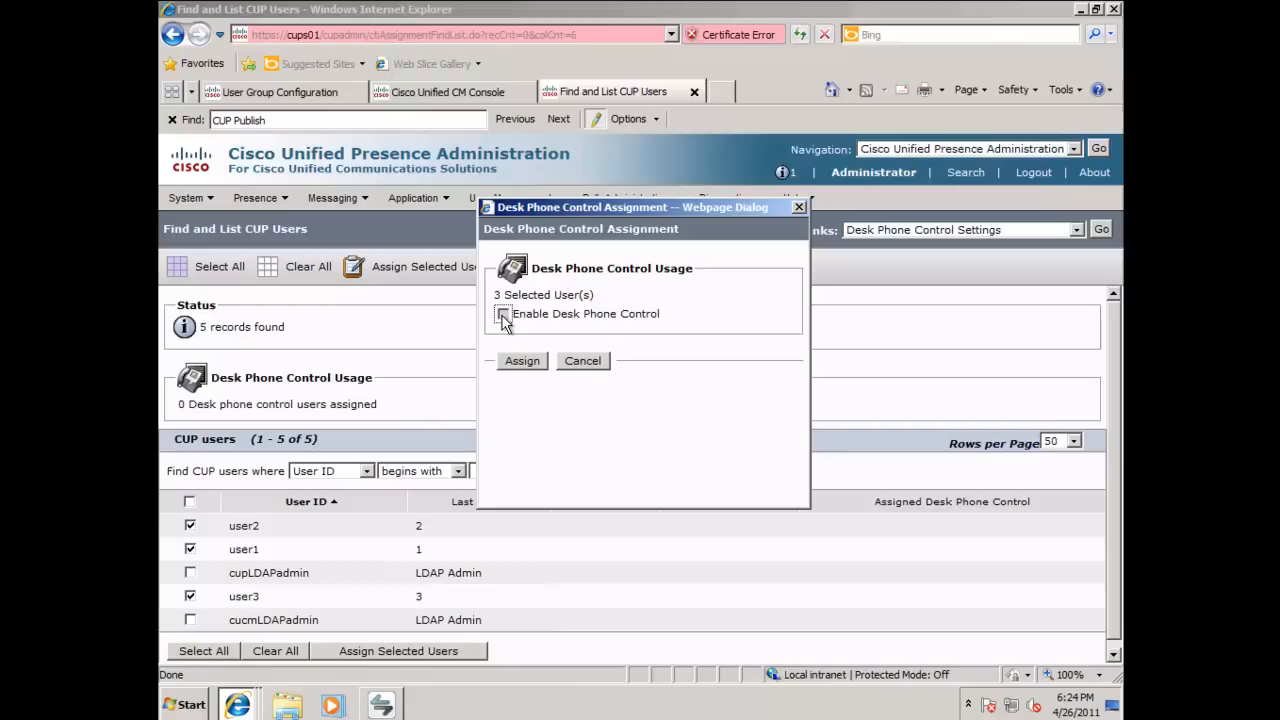
pyautogui.click(504, 312)
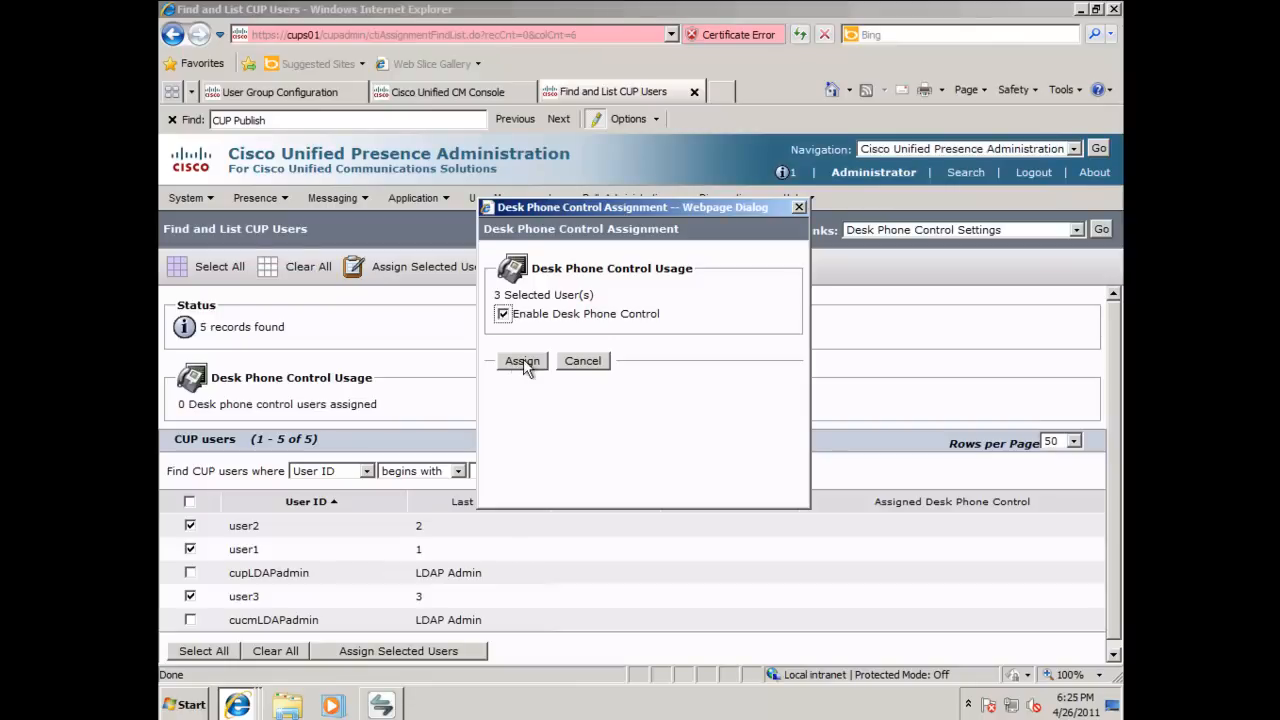
pyautogui.click(520, 360)
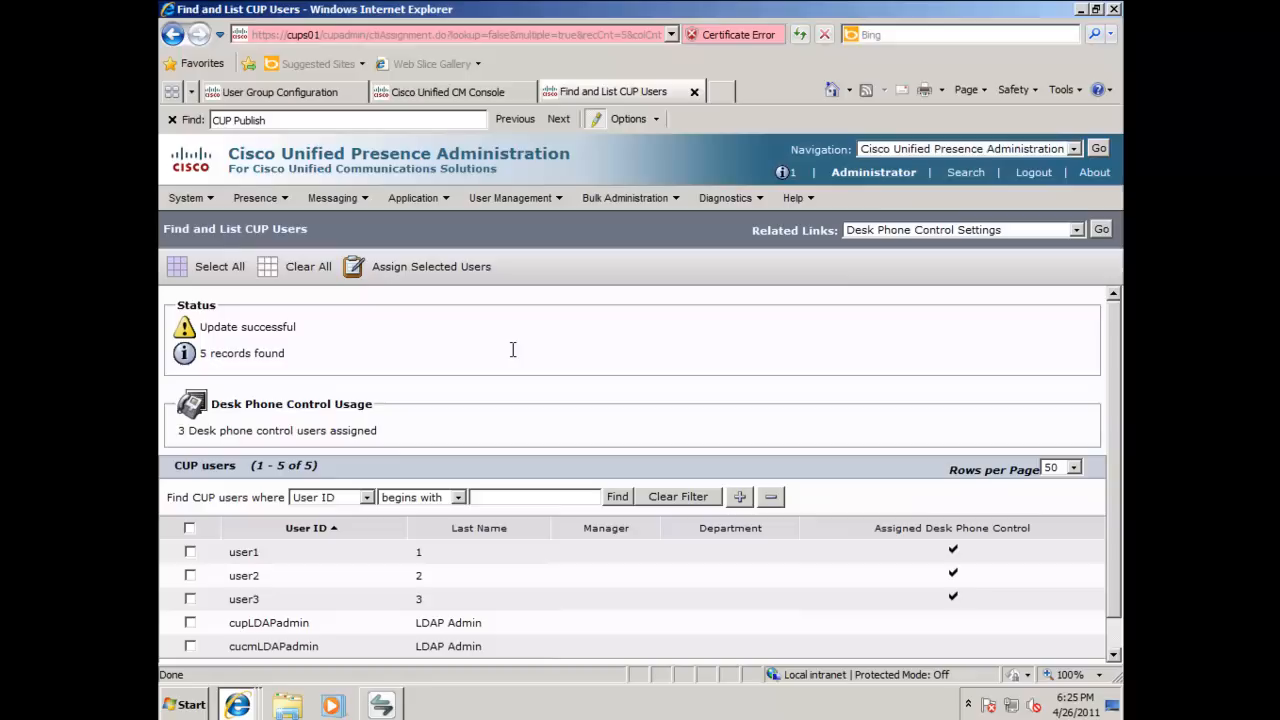
# Retype the IP Phone Messenger confirm password, save and dismiss the password-mismatch message.
pyautogui.click(412, 198)
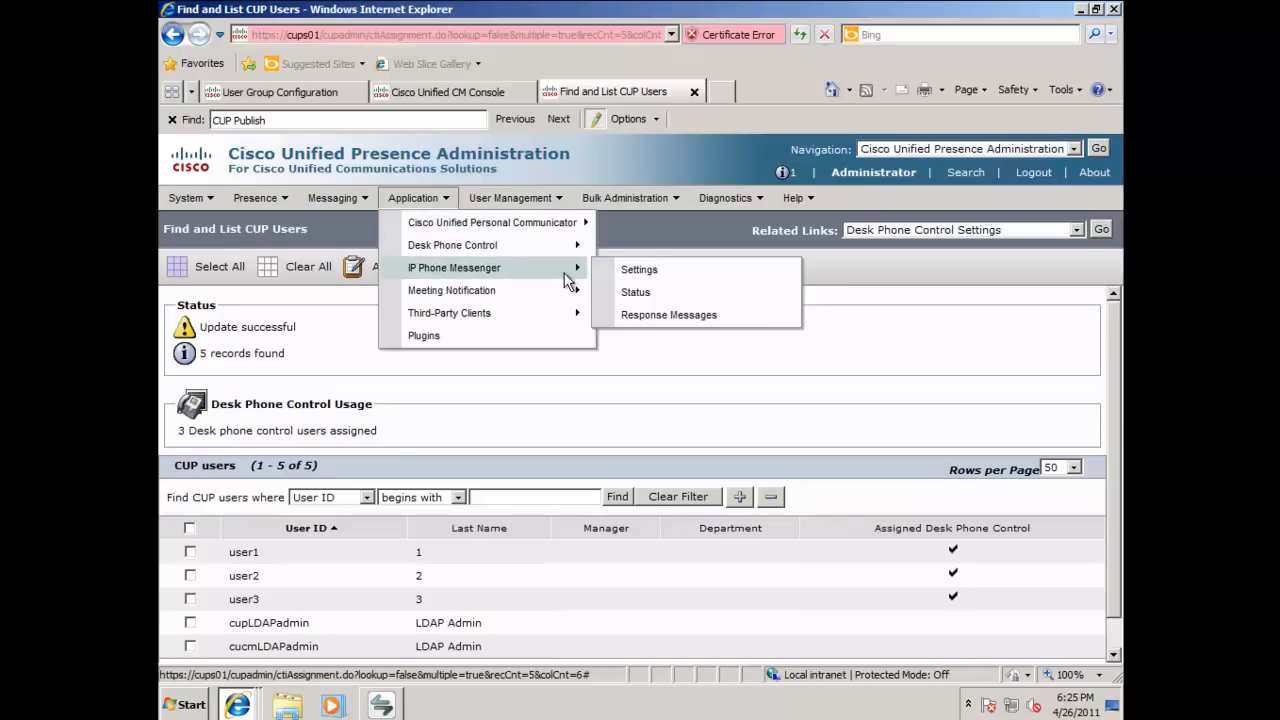
pyautogui.moveTo(640, 268)
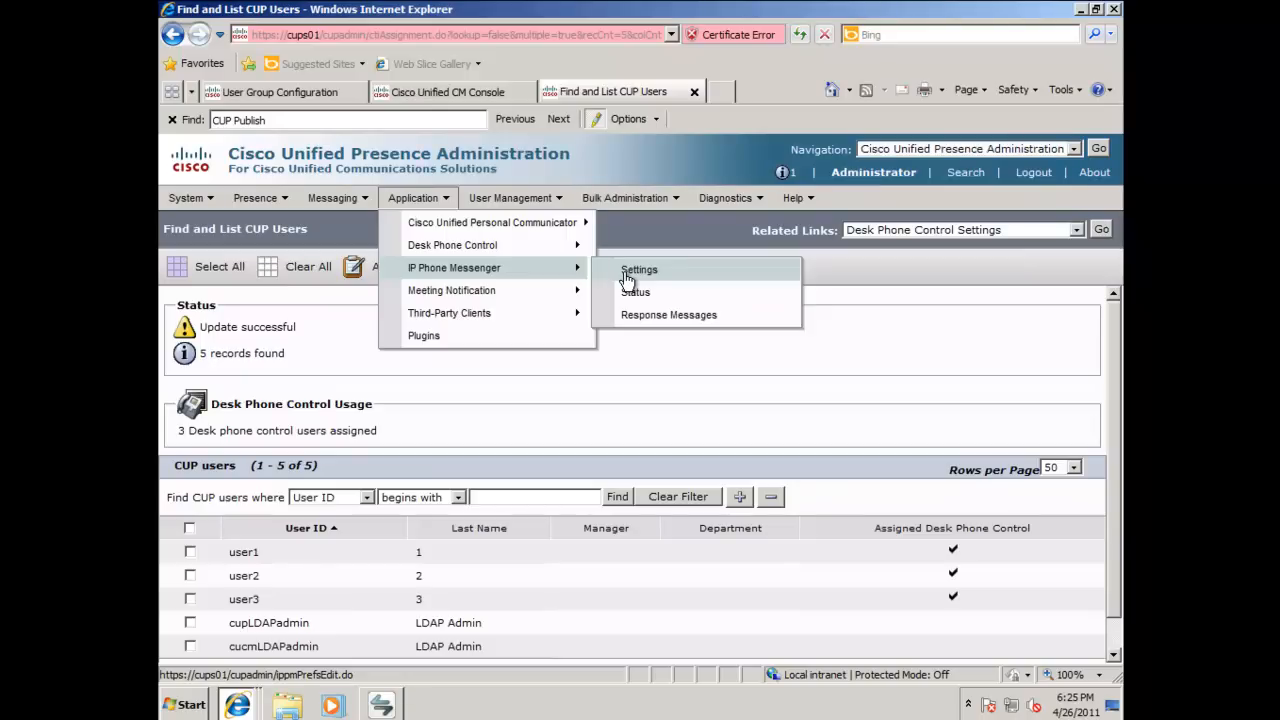
pyautogui.click(640, 268)
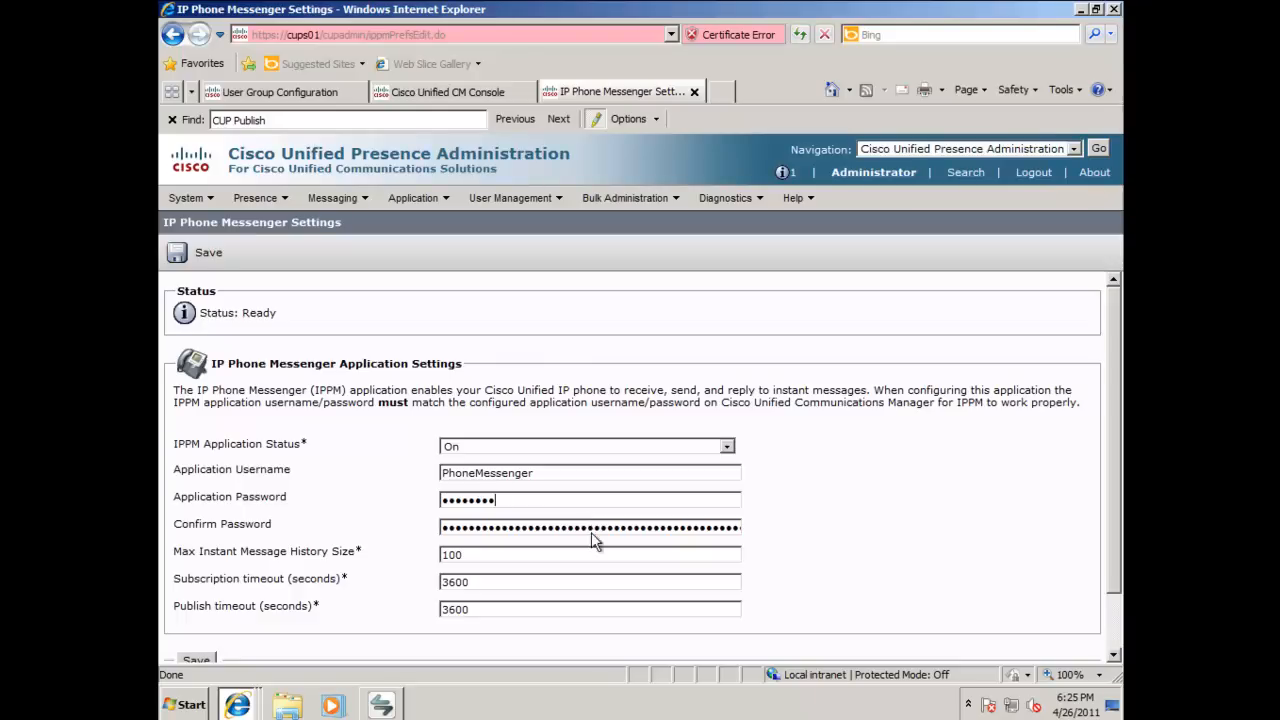
pyautogui.tripleClick(590, 528)
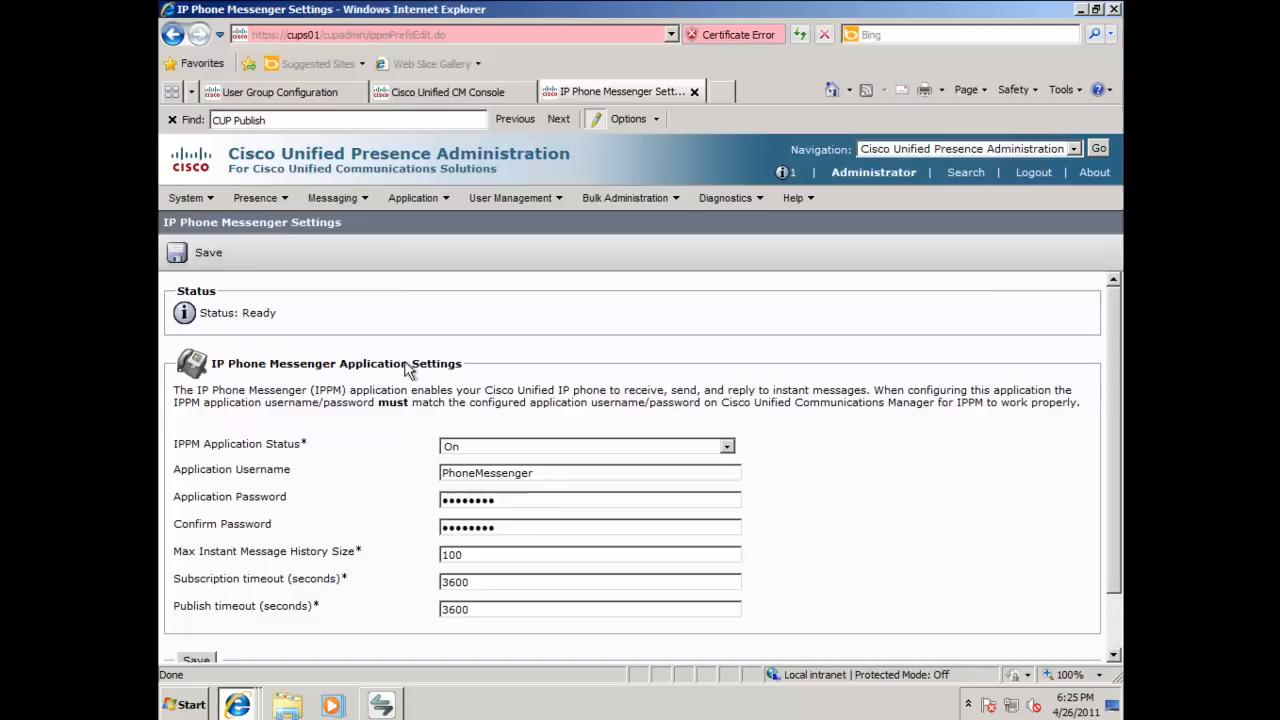
pyautogui.click(208, 252)
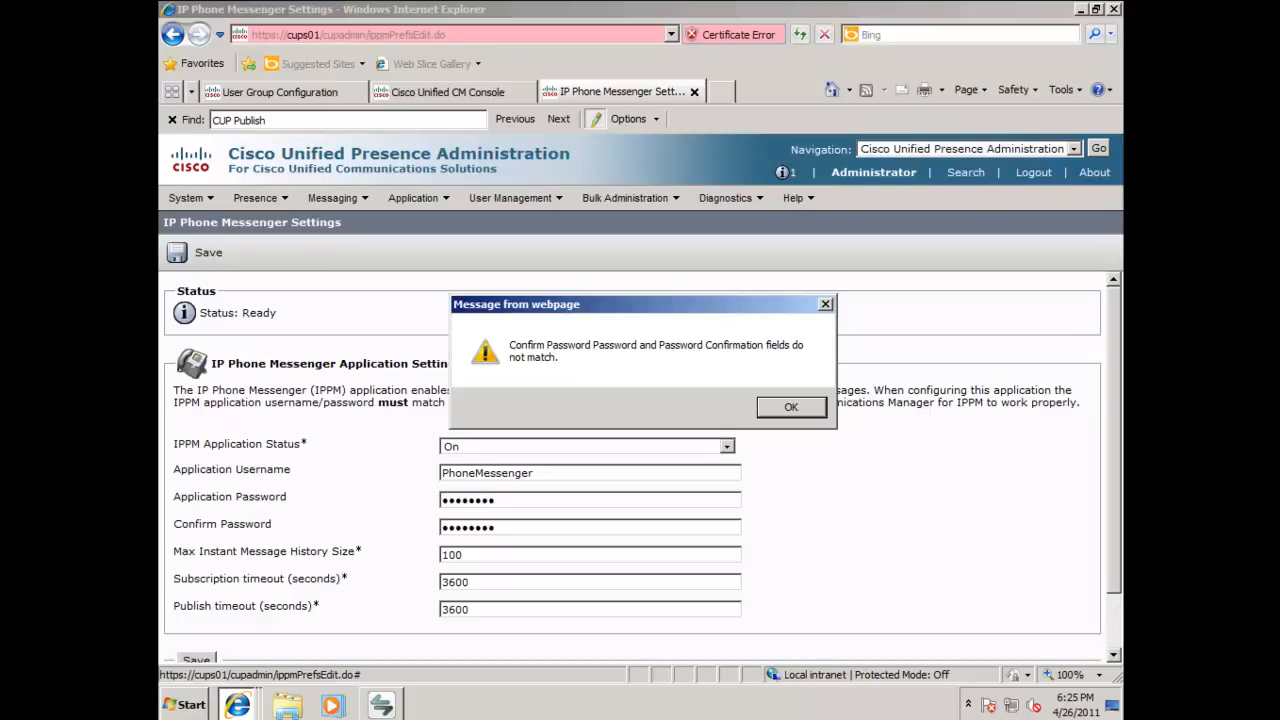
pyautogui.click(790, 408)
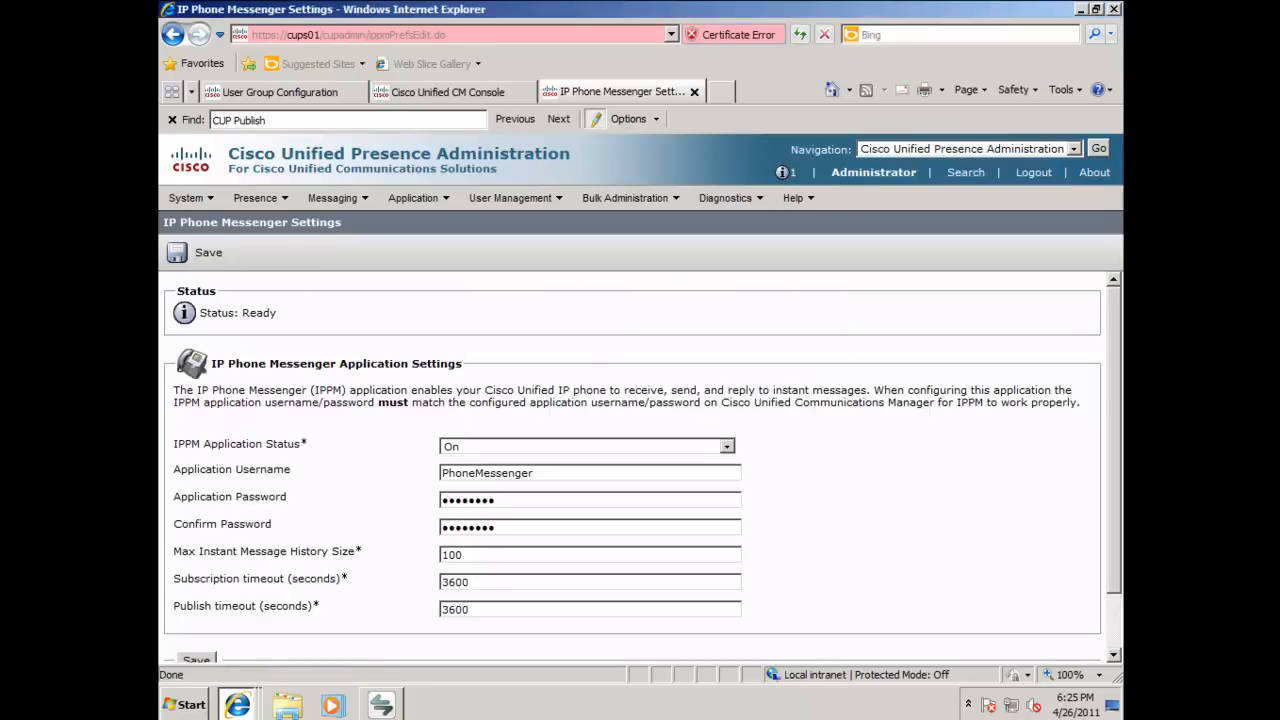
pyautogui.moveTo(1064, 212)
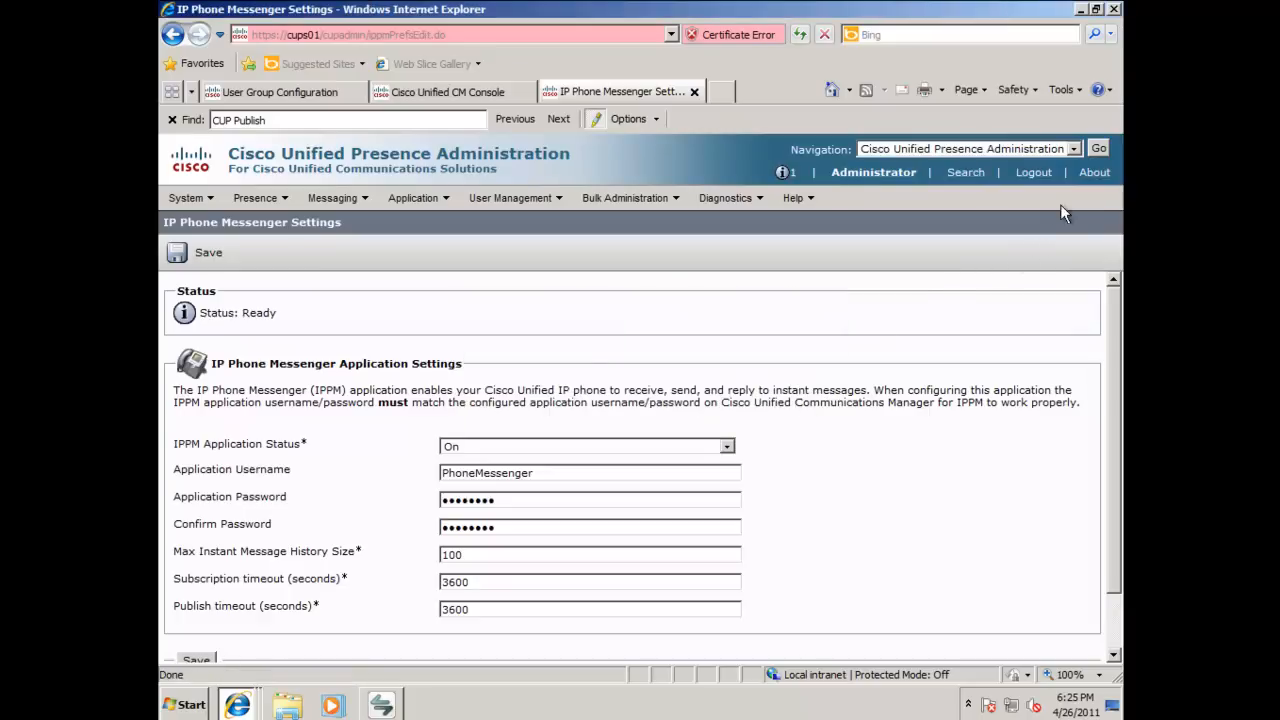
# Switch to Cisco Unified Serviceability and go to Tools > Service Activation.
pyautogui.click(1072, 148)
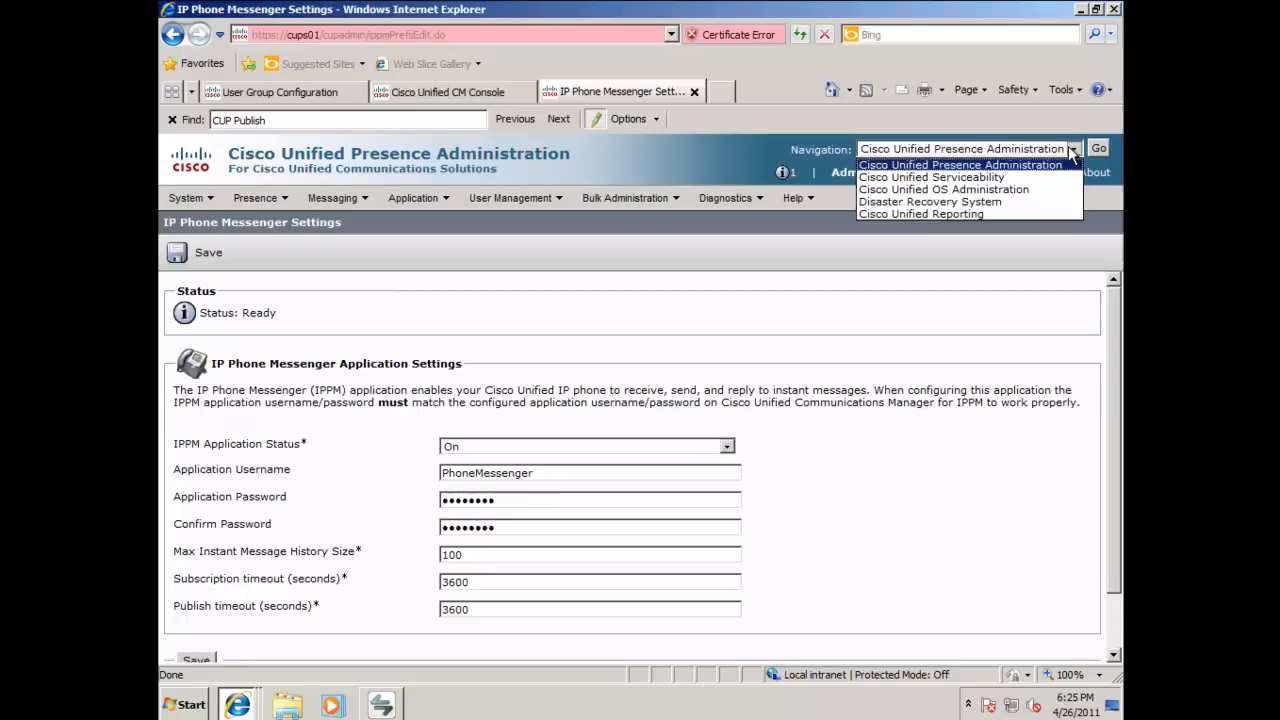
pyautogui.moveTo(932, 176)
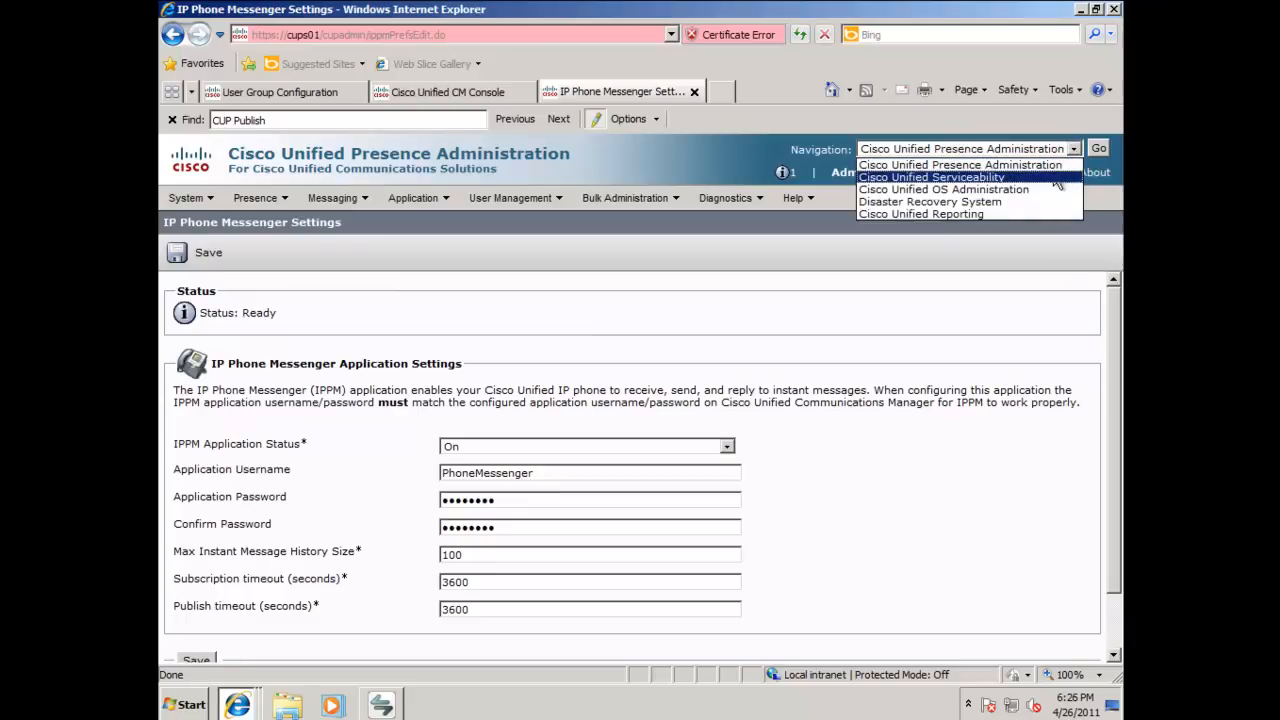
pyautogui.click(930, 176)
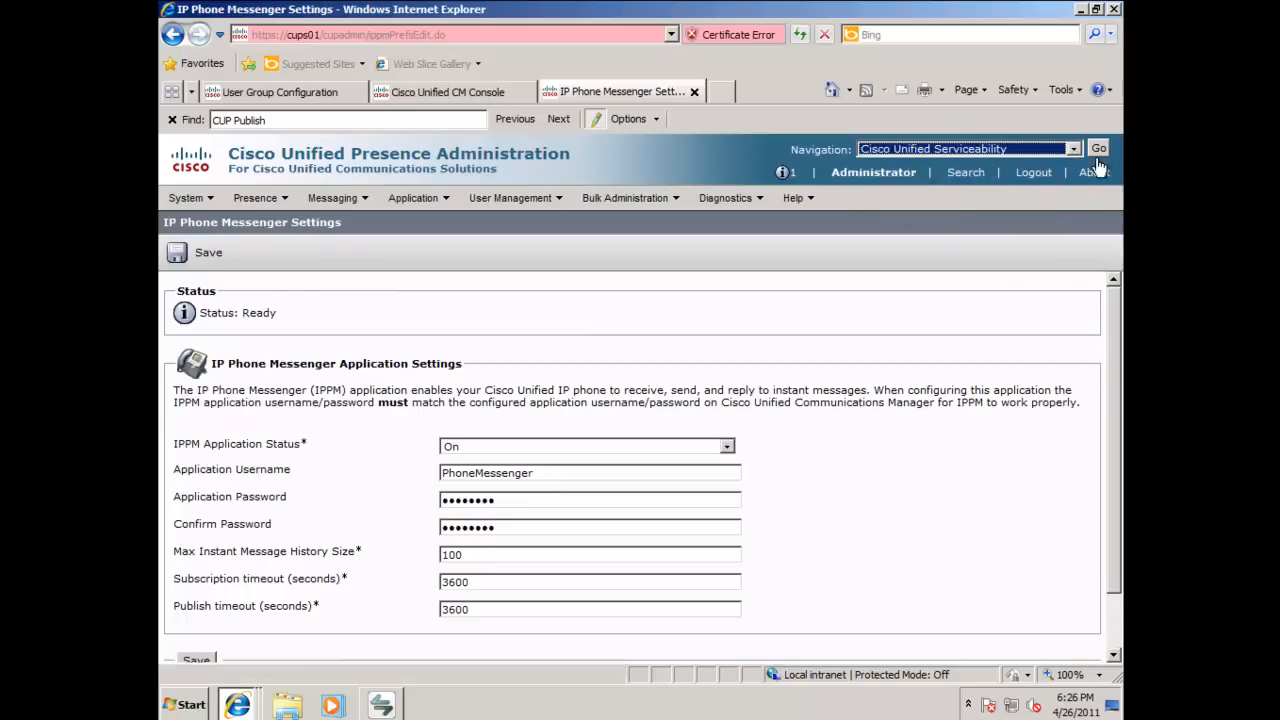
pyautogui.click(1098, 148)
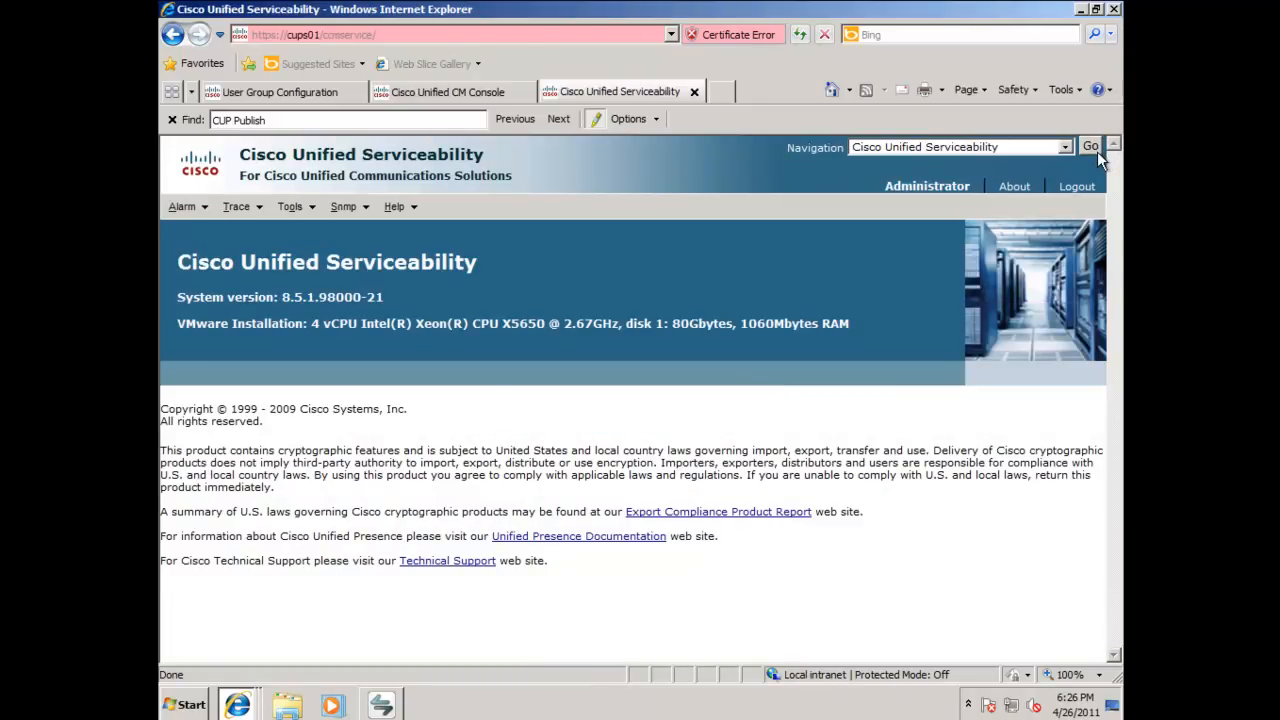
pyautogui.moveTo(412, 210)
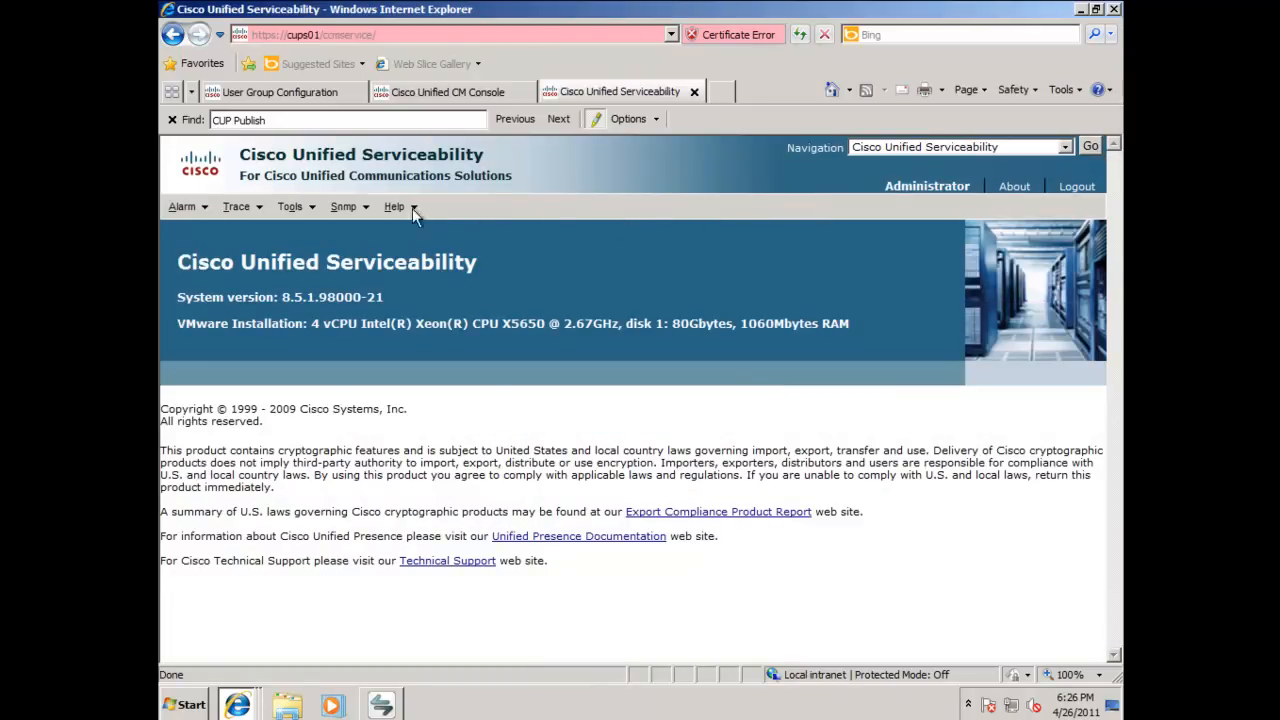
pyautogui.click(292, 206)
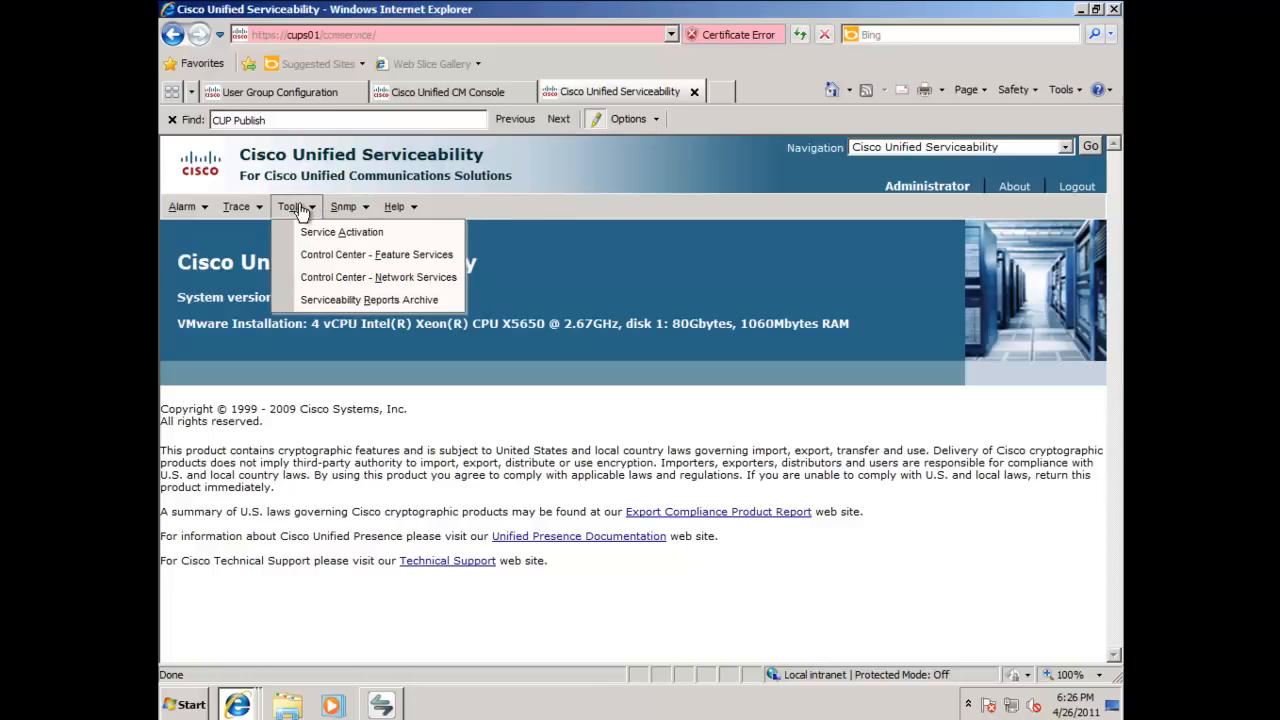
pyautogui.click(340, 232)
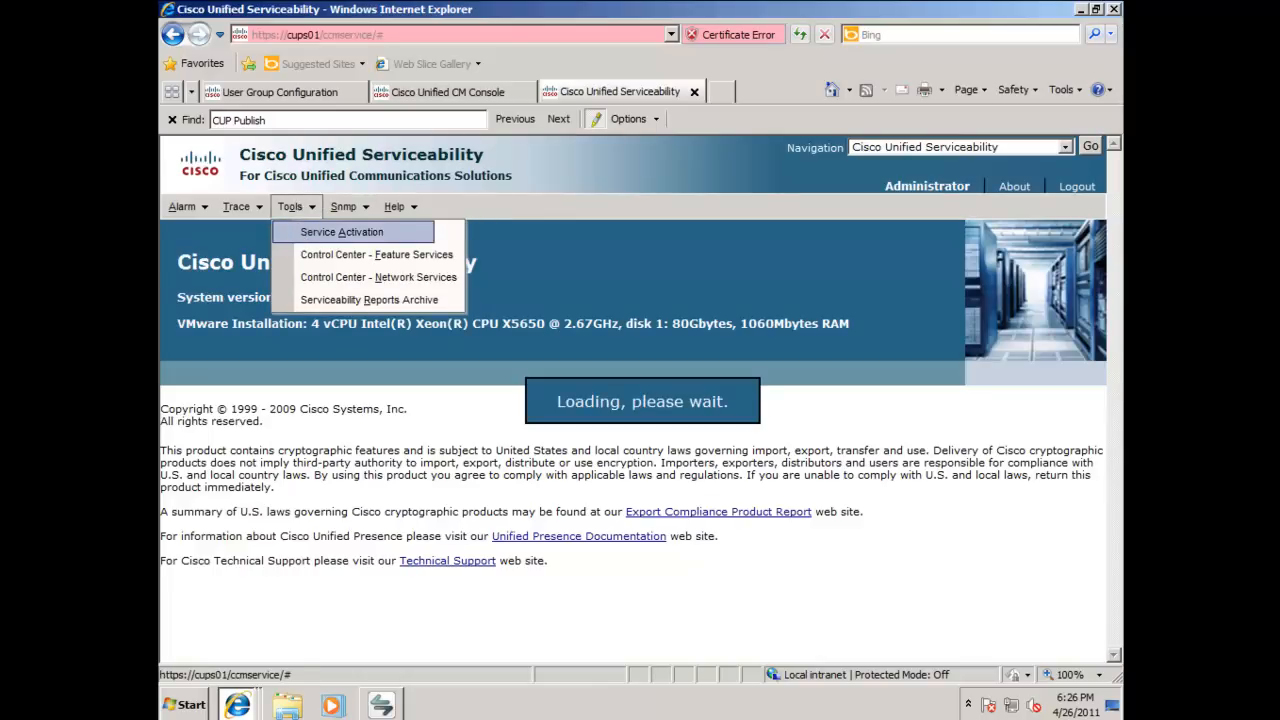
pyautogui.click(340, 232)
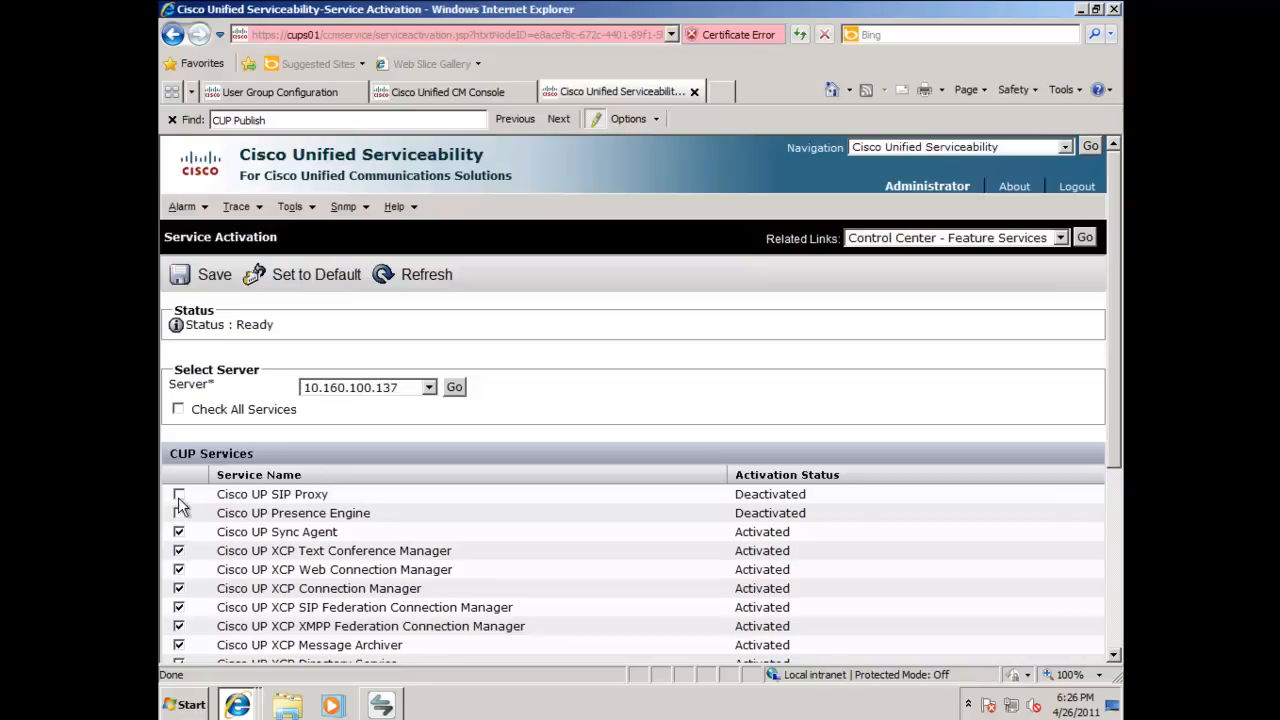
# Activate the deactivated SIP Proxy and Presence Engine services and save.
pyautogui.click(178, 492)
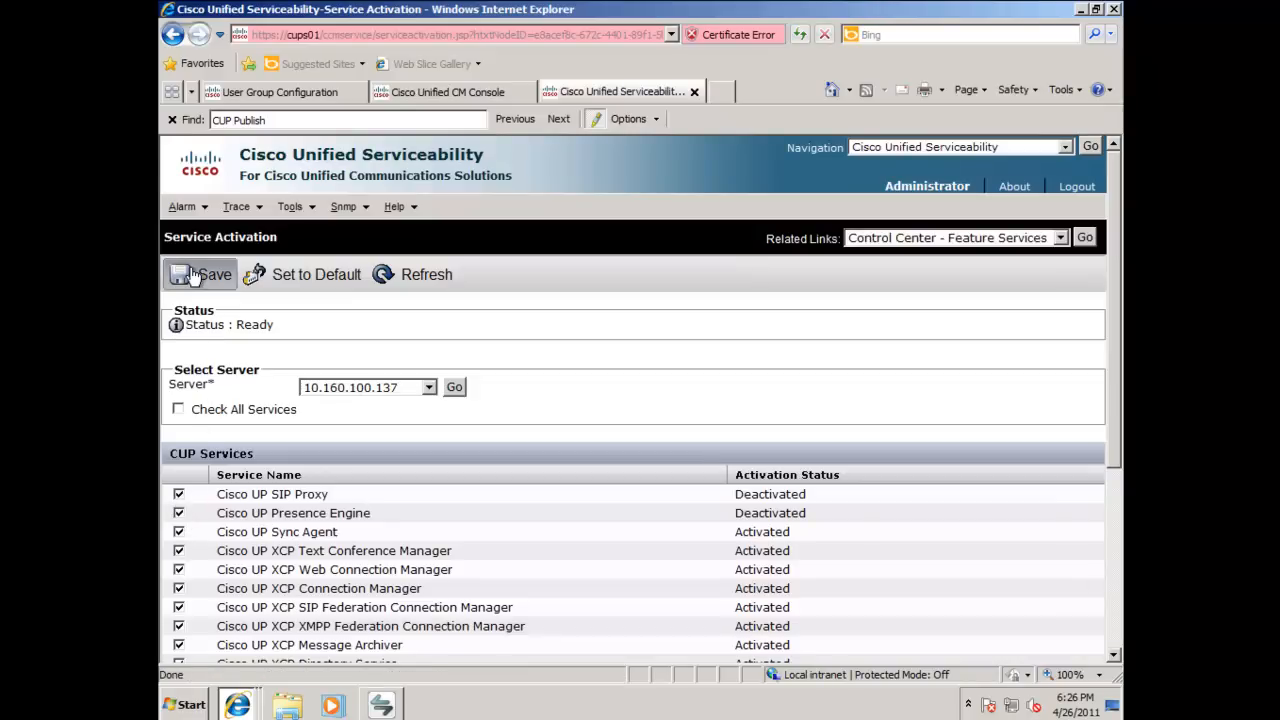
pyautogui.click(200, 274)
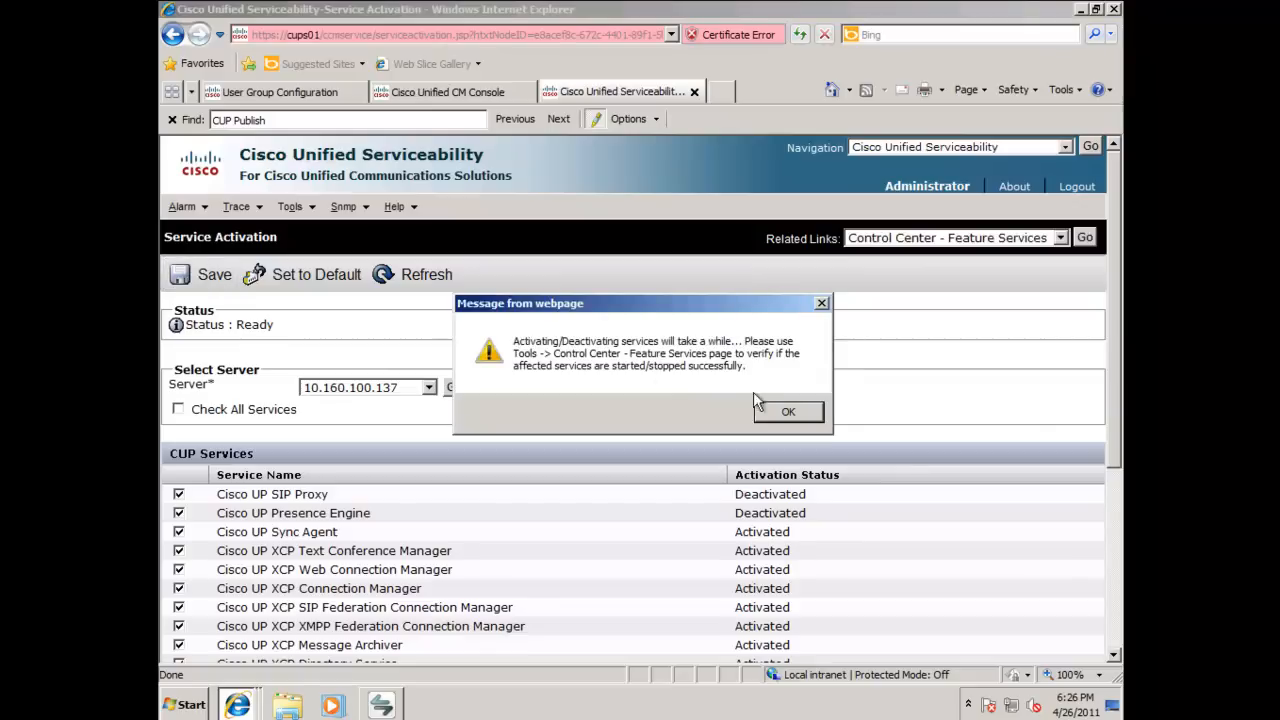
pyautogui.moveTo(788, 412)
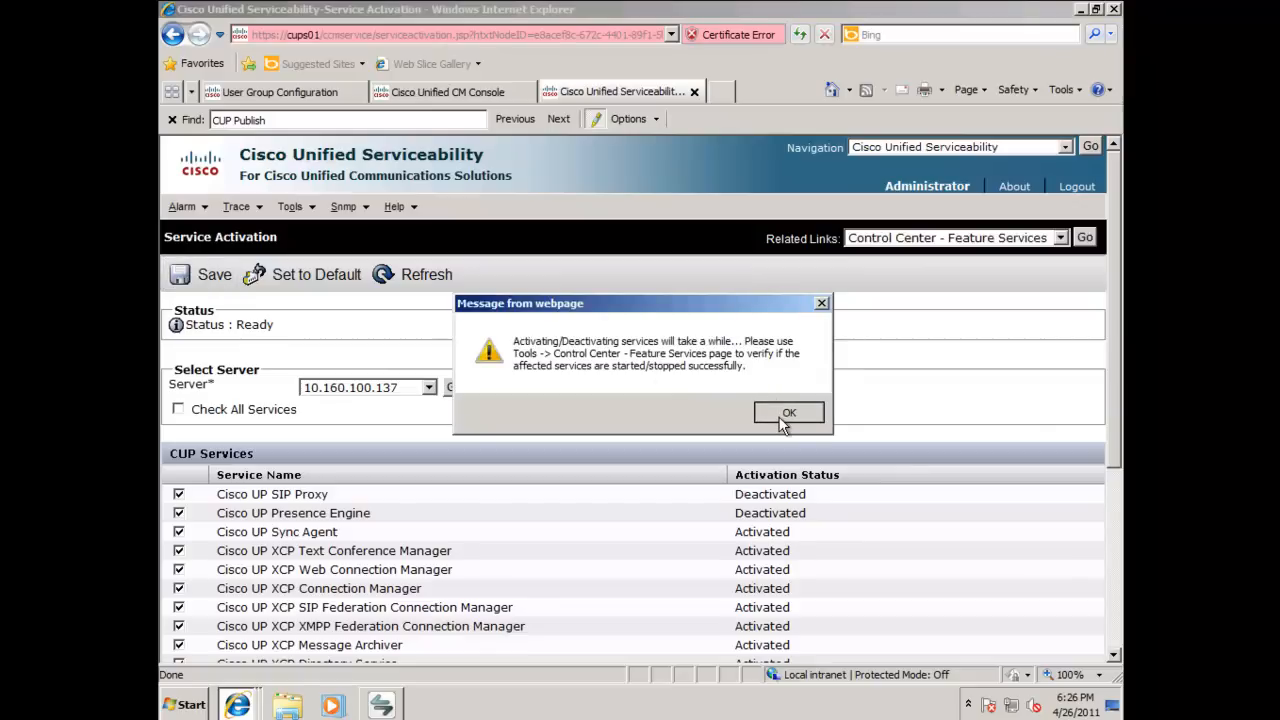
pyautogui.click(788, 412)
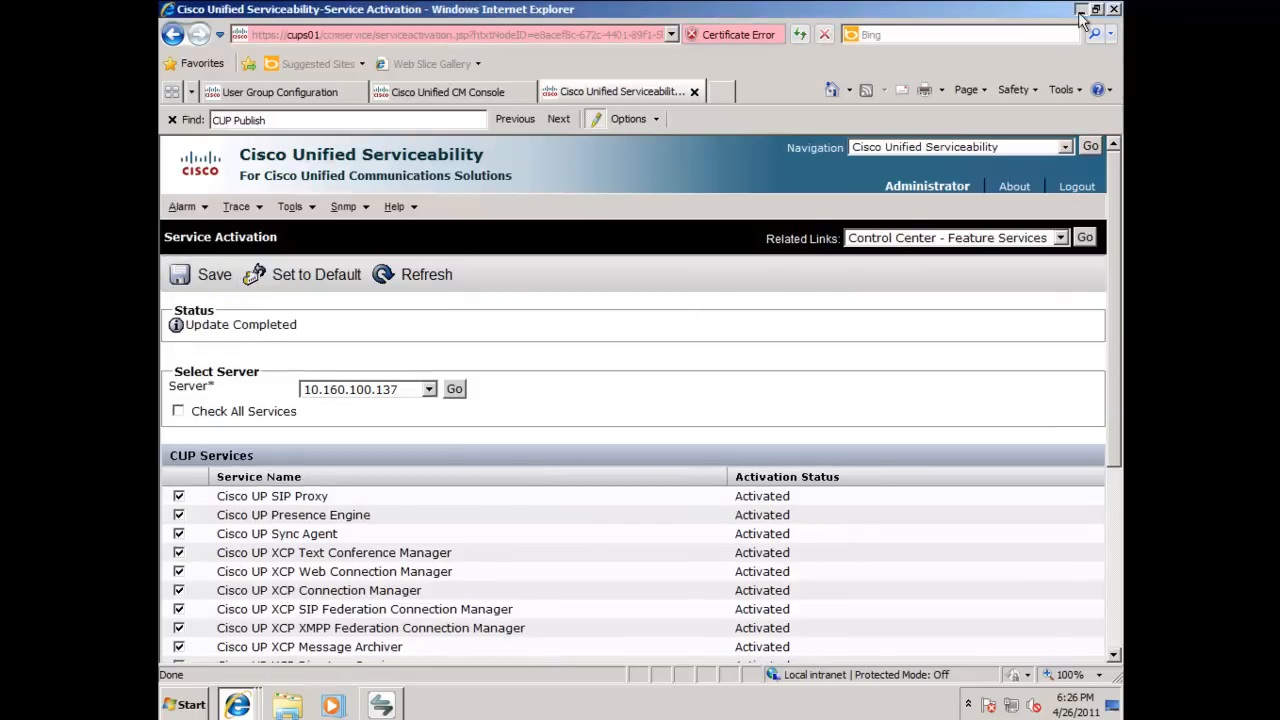
# Close the browser and connect PuTTY using the saved CUP01 session to 10.160.100.137.
pyautogui.click(1080, 8)
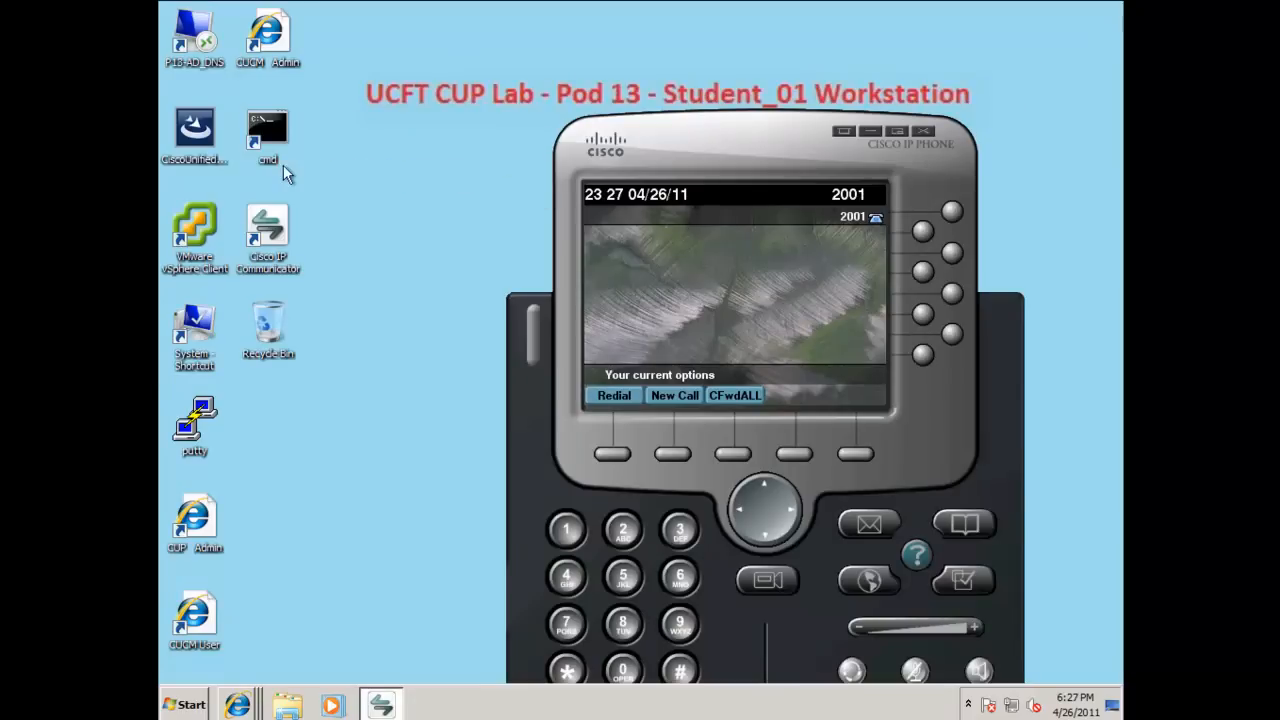
pyautogui.moveTo(246, 194)
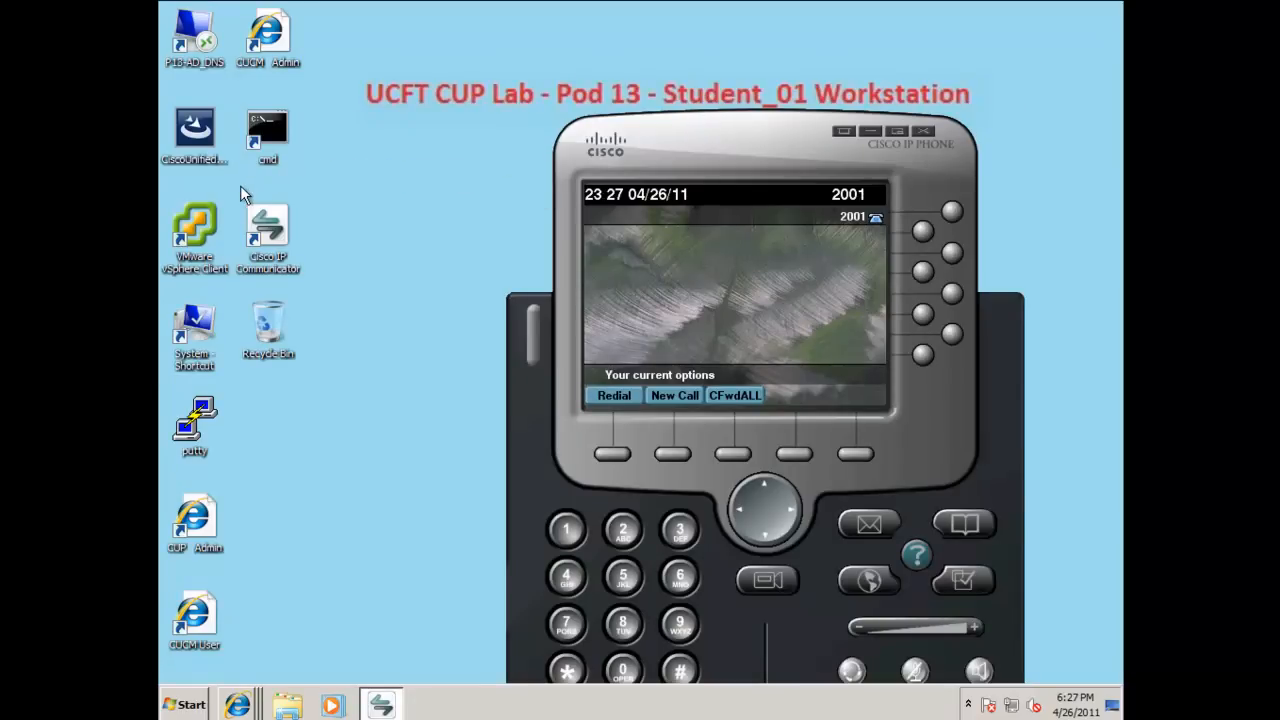
pyautogui.moveTo(212, 430)
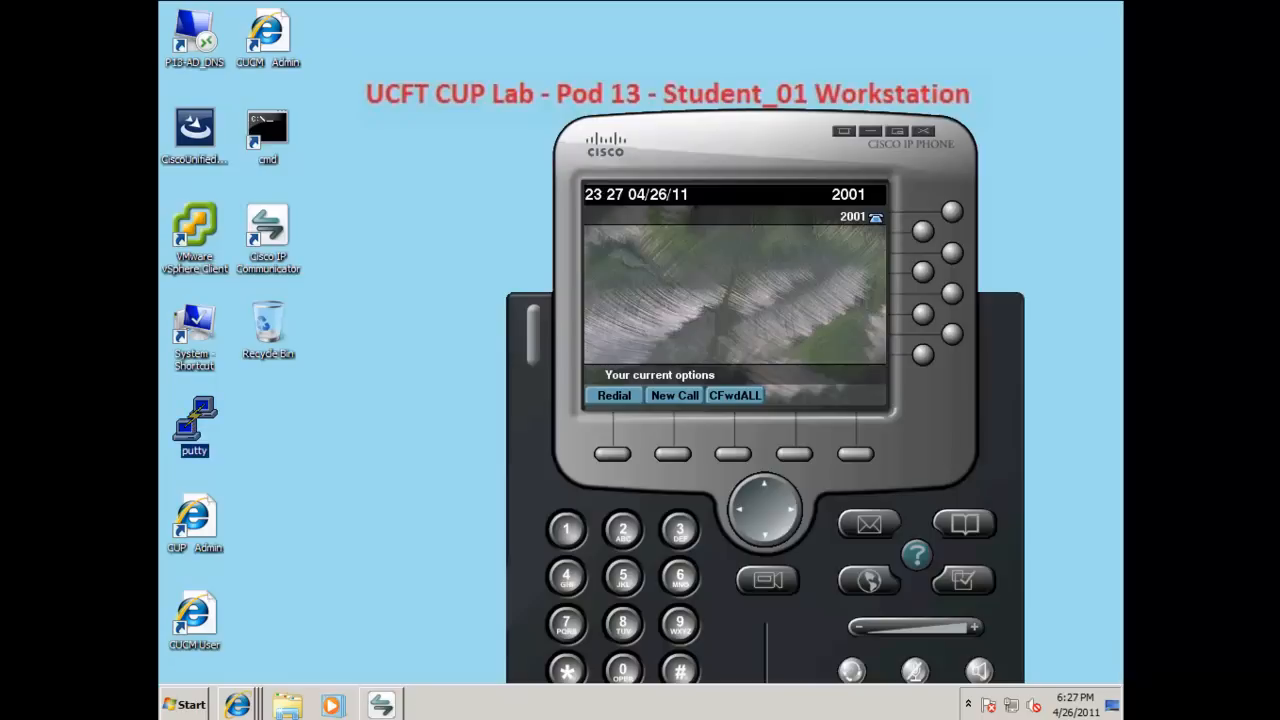
pyautogui.doubleClick(194, 424)
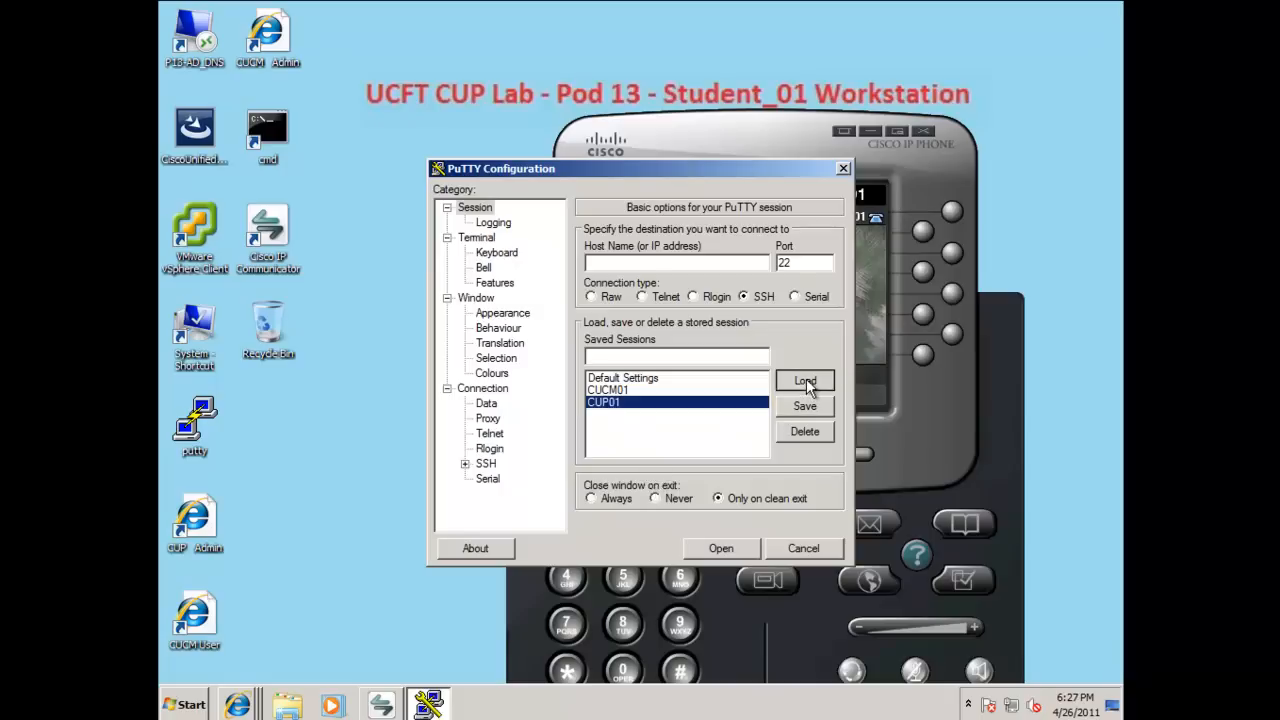
pyautogui.click(804, 380)
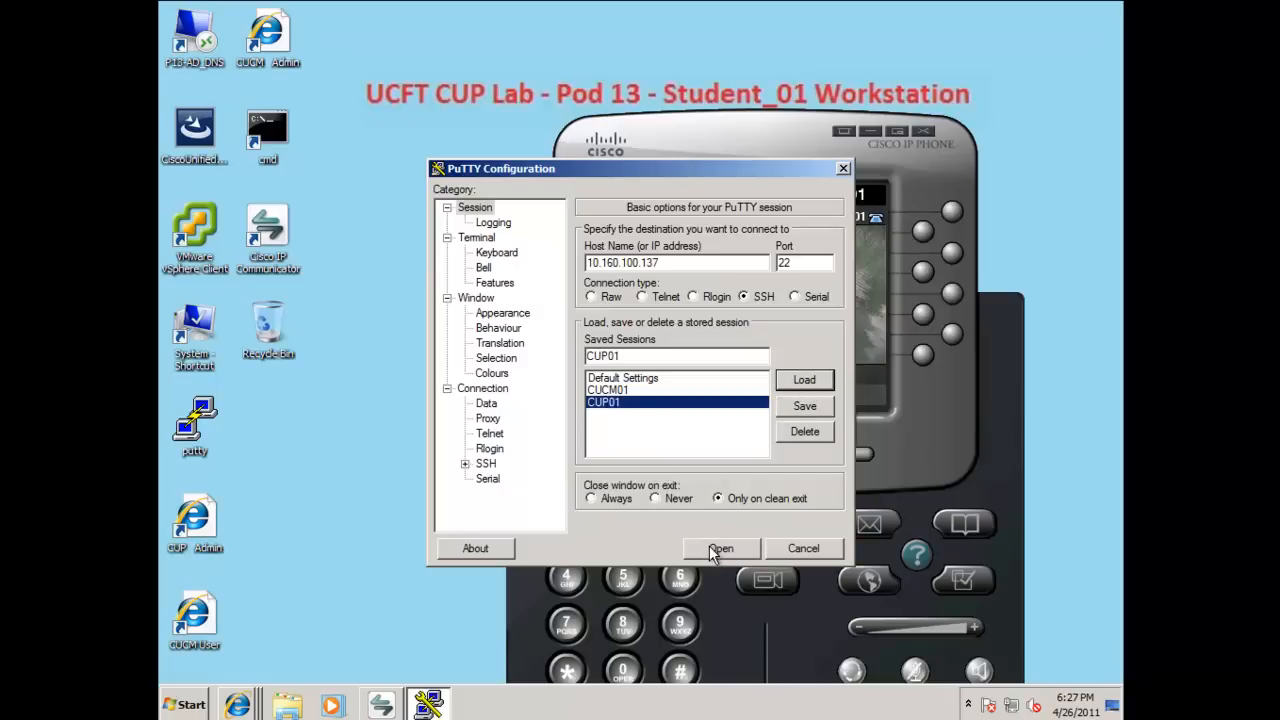
pyautogui.click(720, 548)
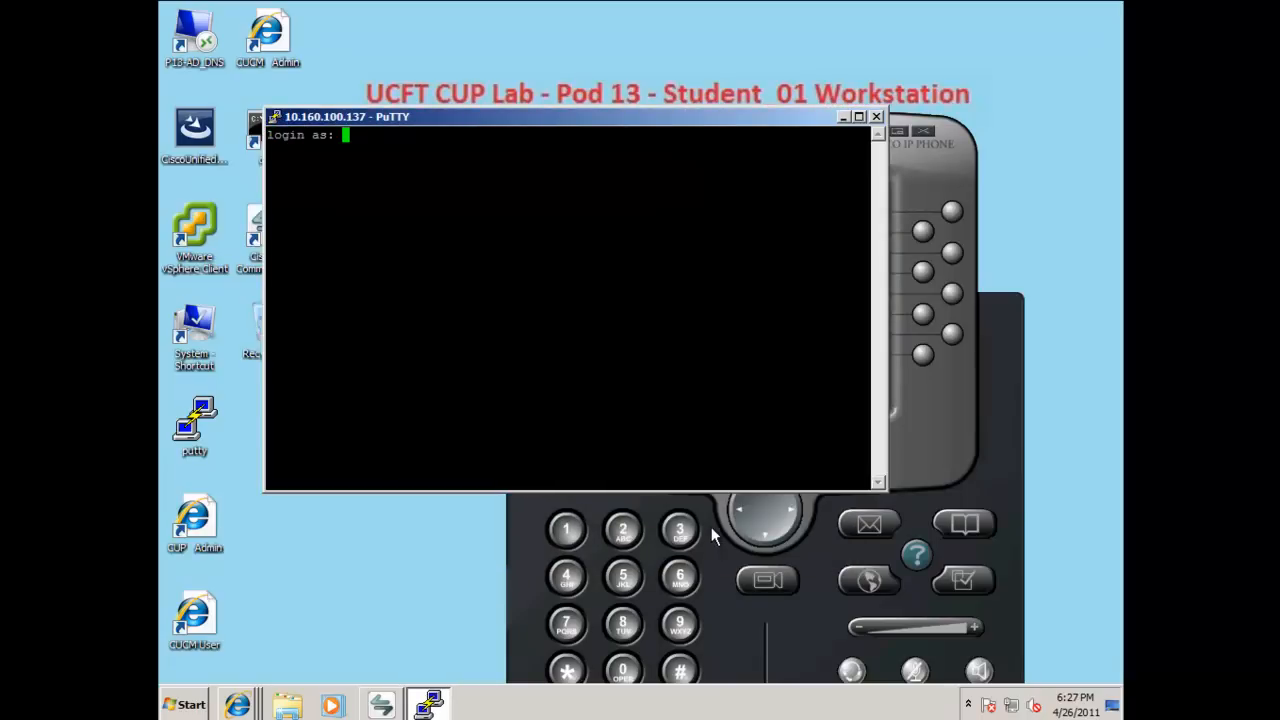
# Log in to the presence server CLI as the administrator.
pyautogui.write('Administrator')
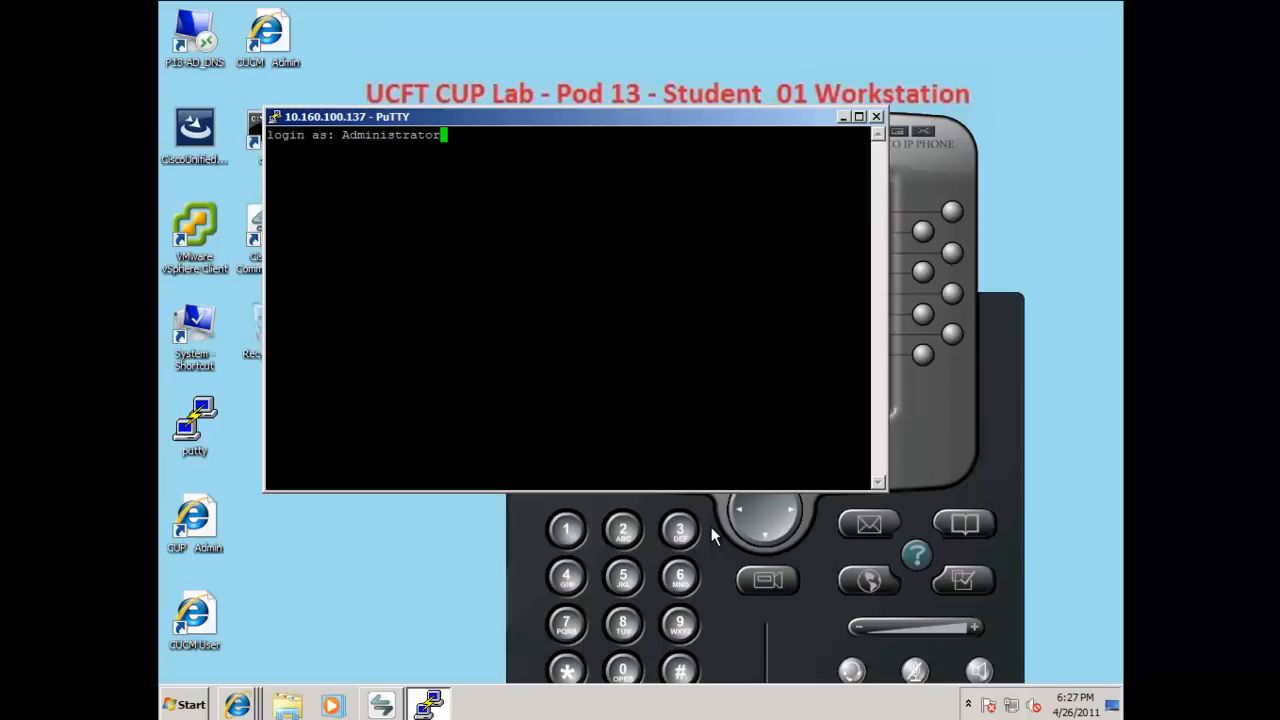
pyautogui.press('Return')
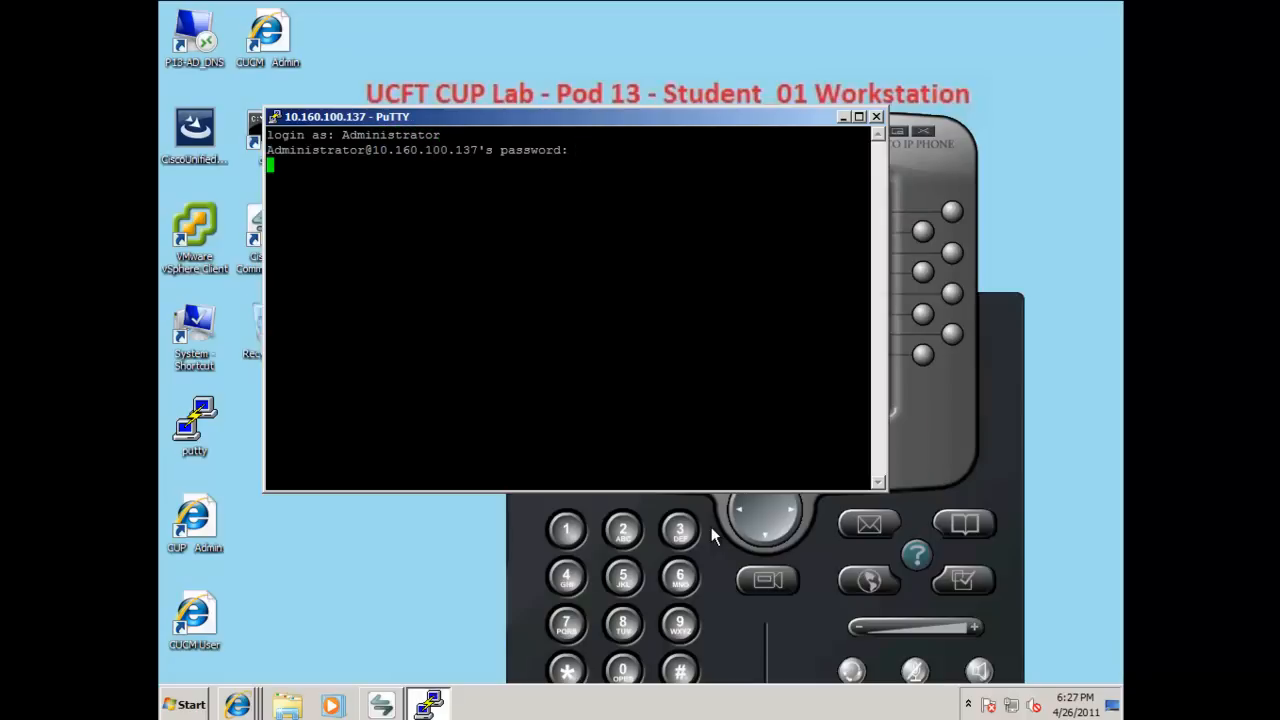
pyautogui.press('Return')
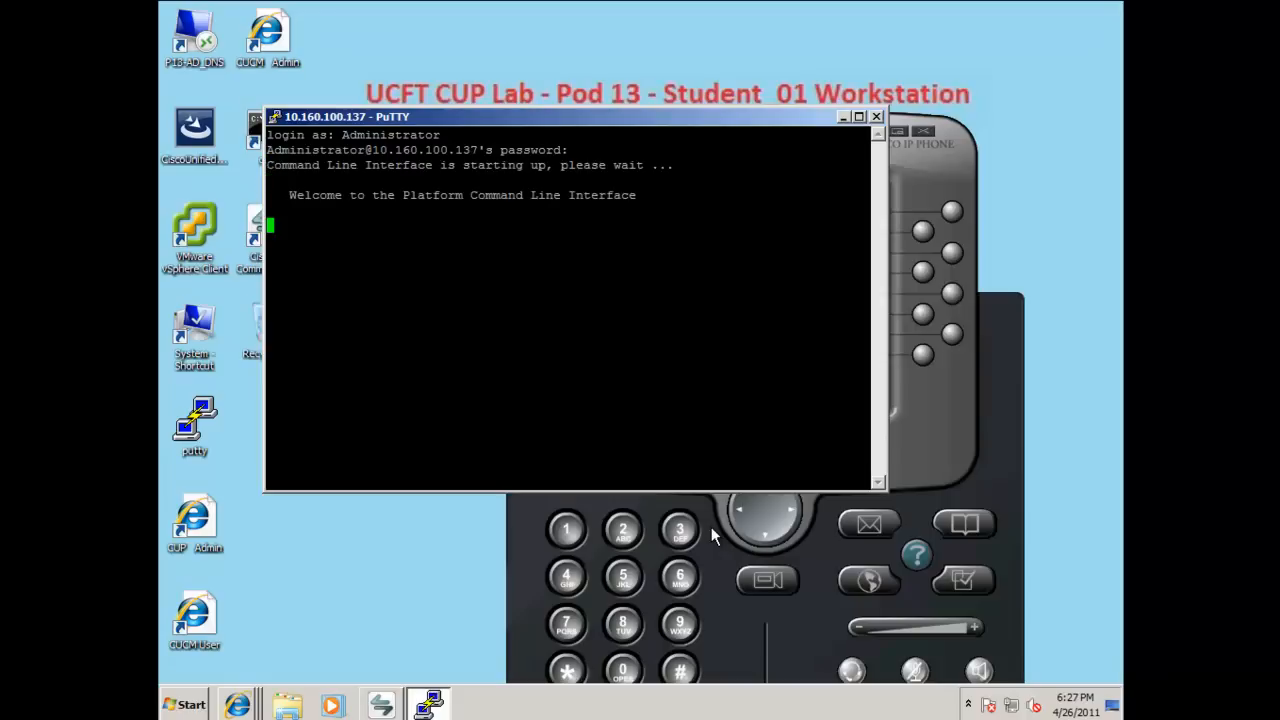
pyautogui.press('Return')
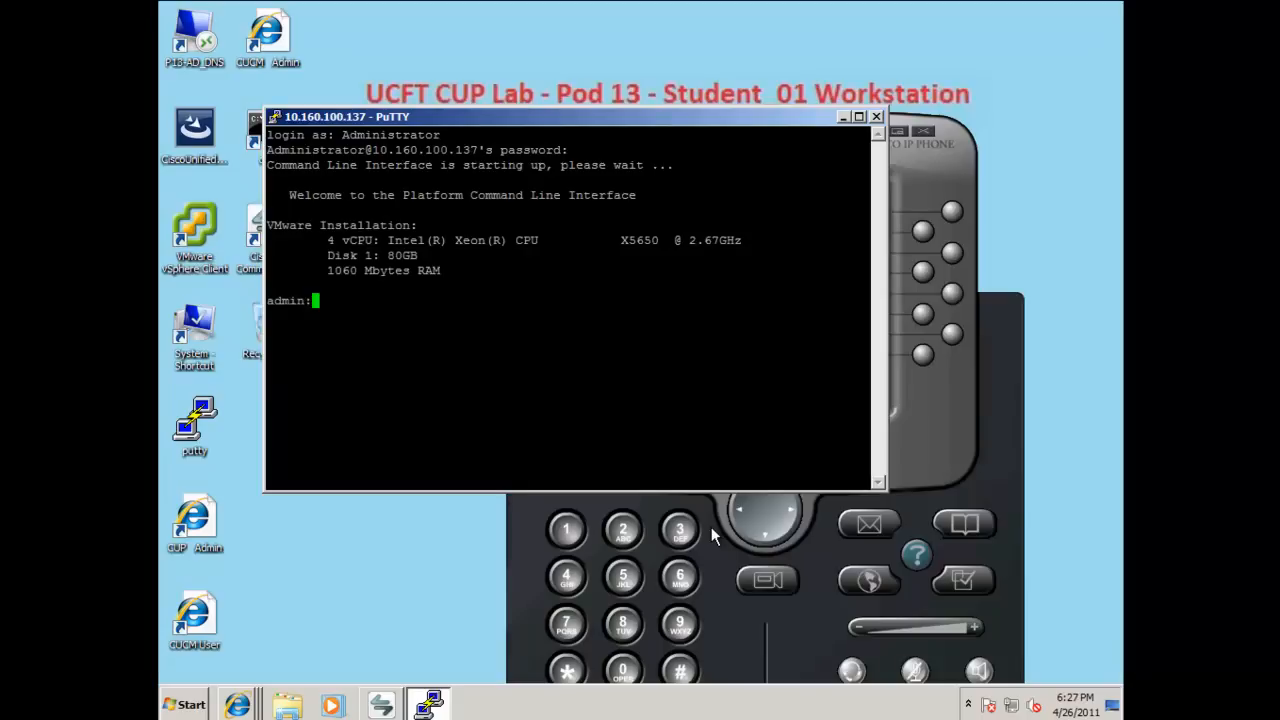
# Run utils system restart and answer yes to confirm the reboot.
pyautogui.write('u')
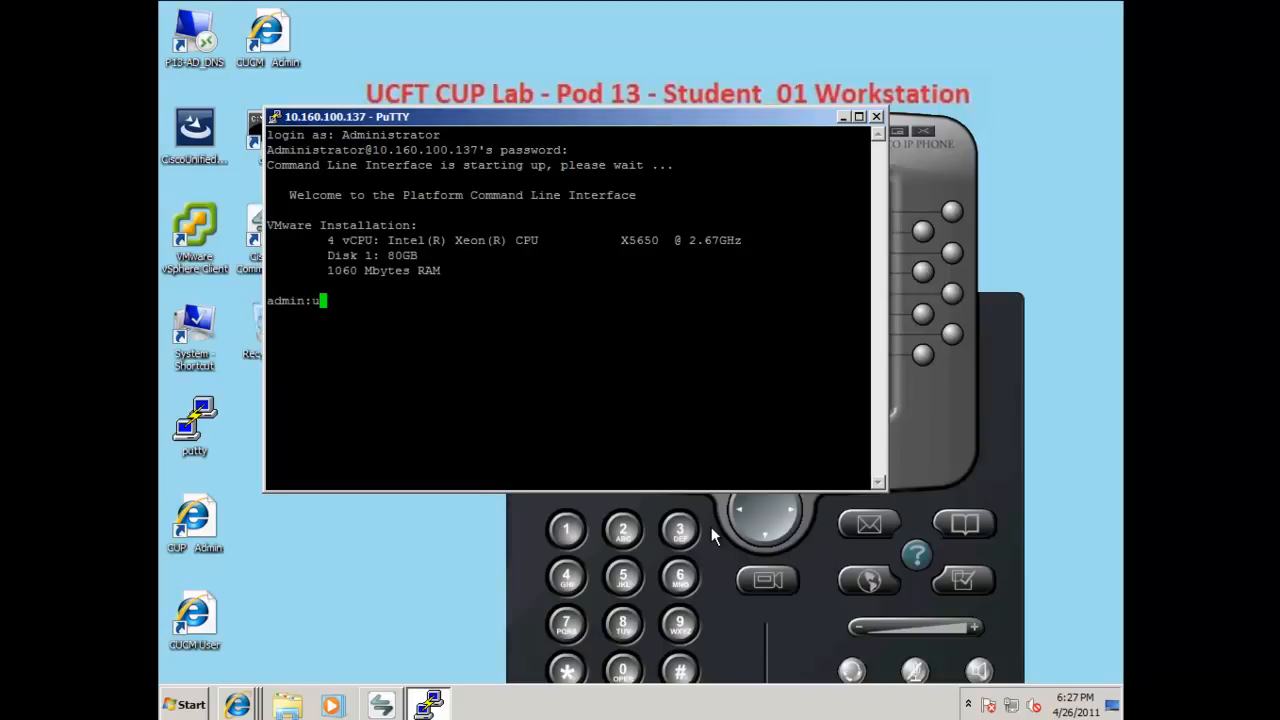
pyautogui.write('til')
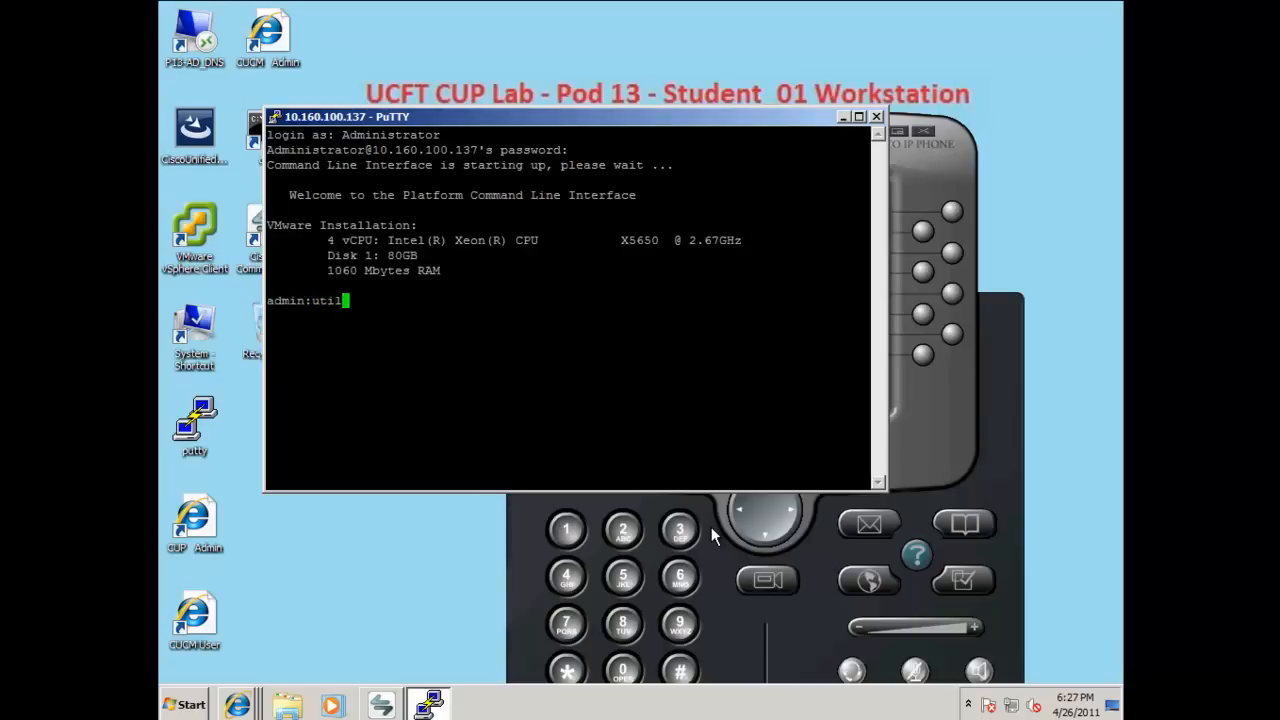
pyautogui.write('s')
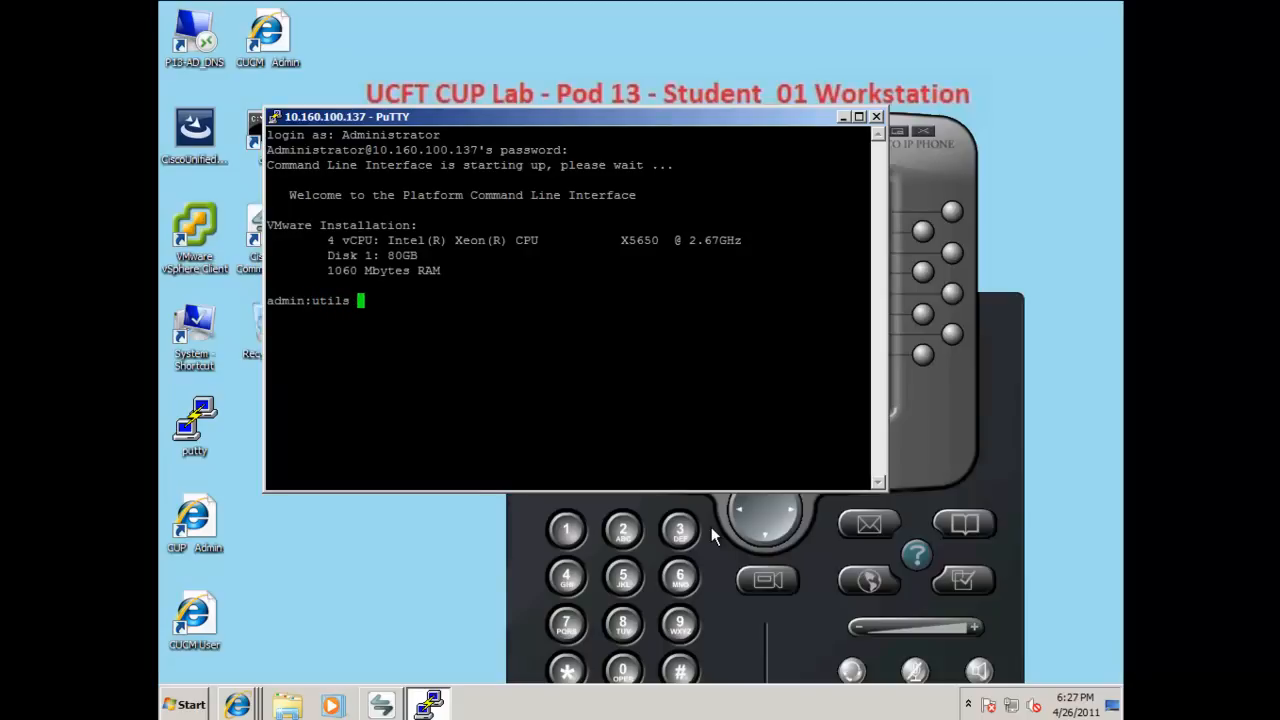
pyautogui.write('syst')
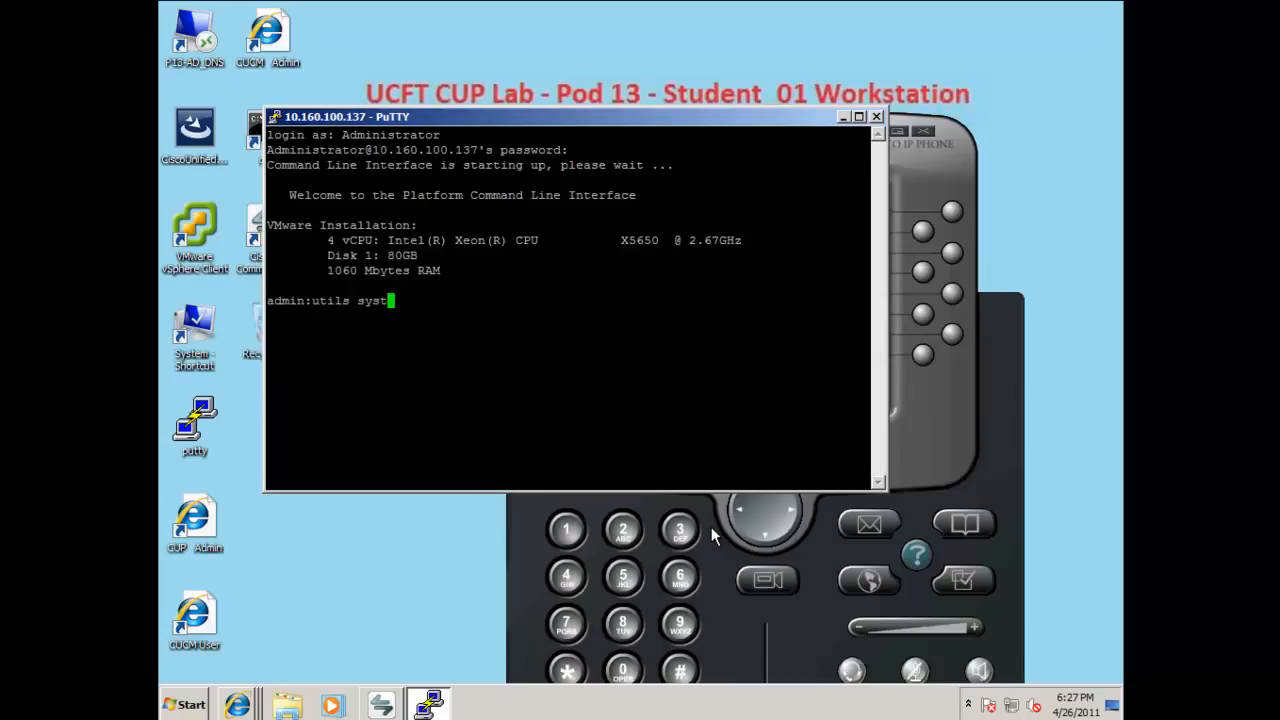
pyautogui.write('em r')
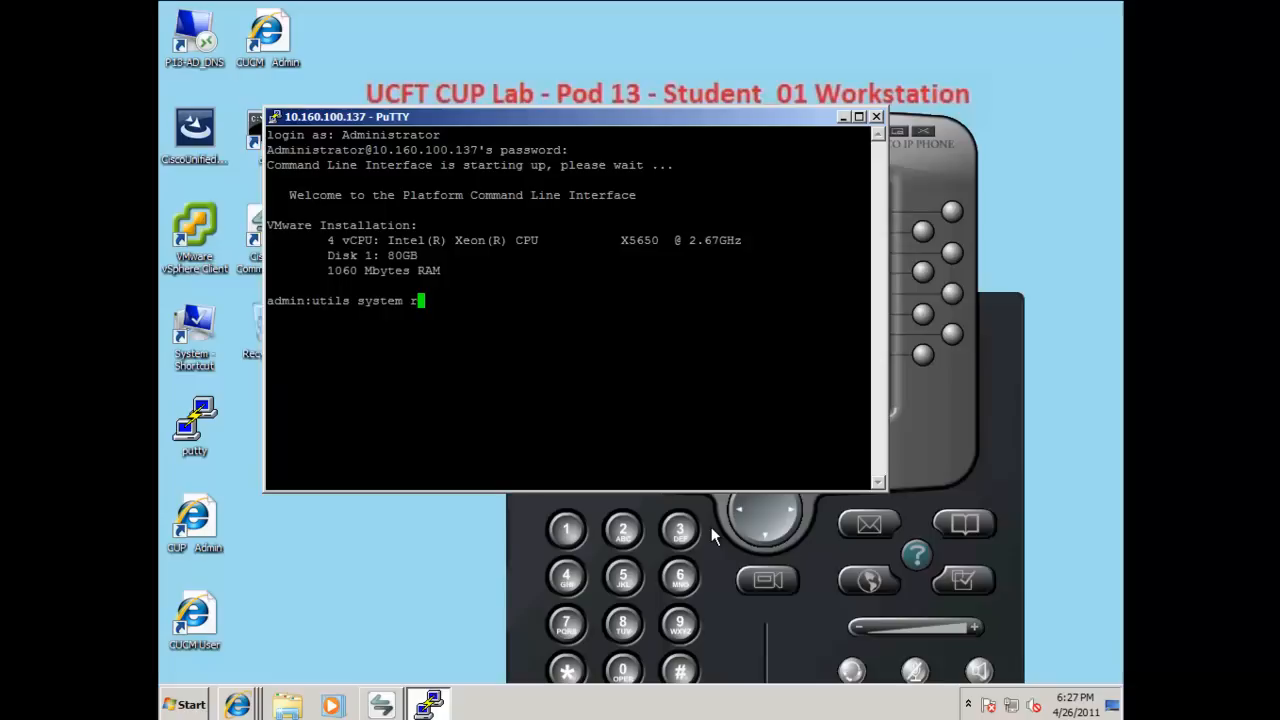
pyautogui.write('esta')
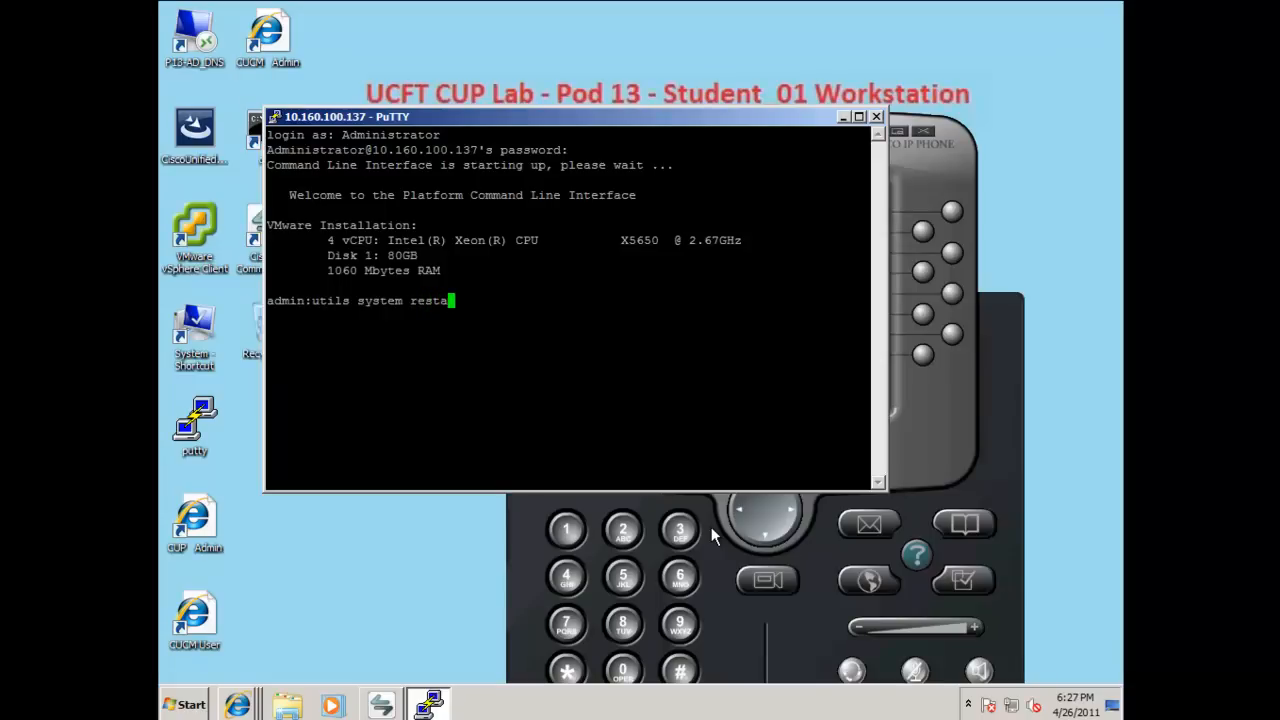
pyautogui.write('rt')
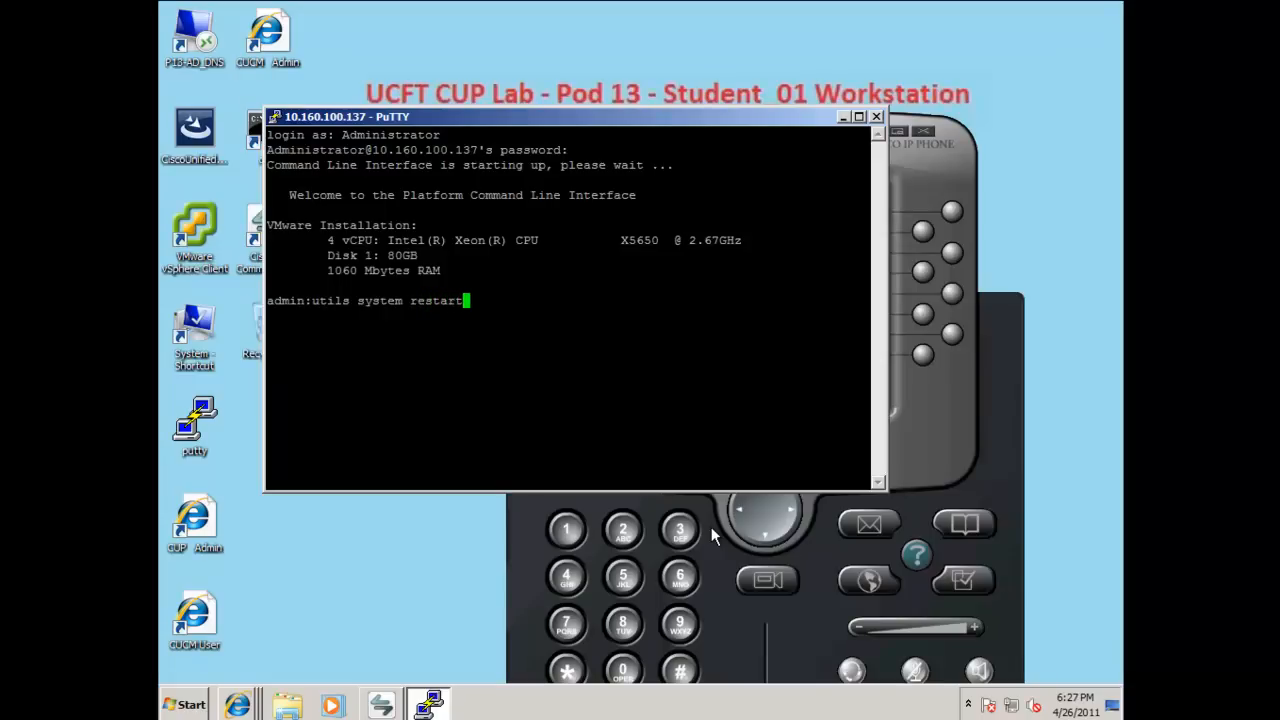
pyautogui.press('Return')
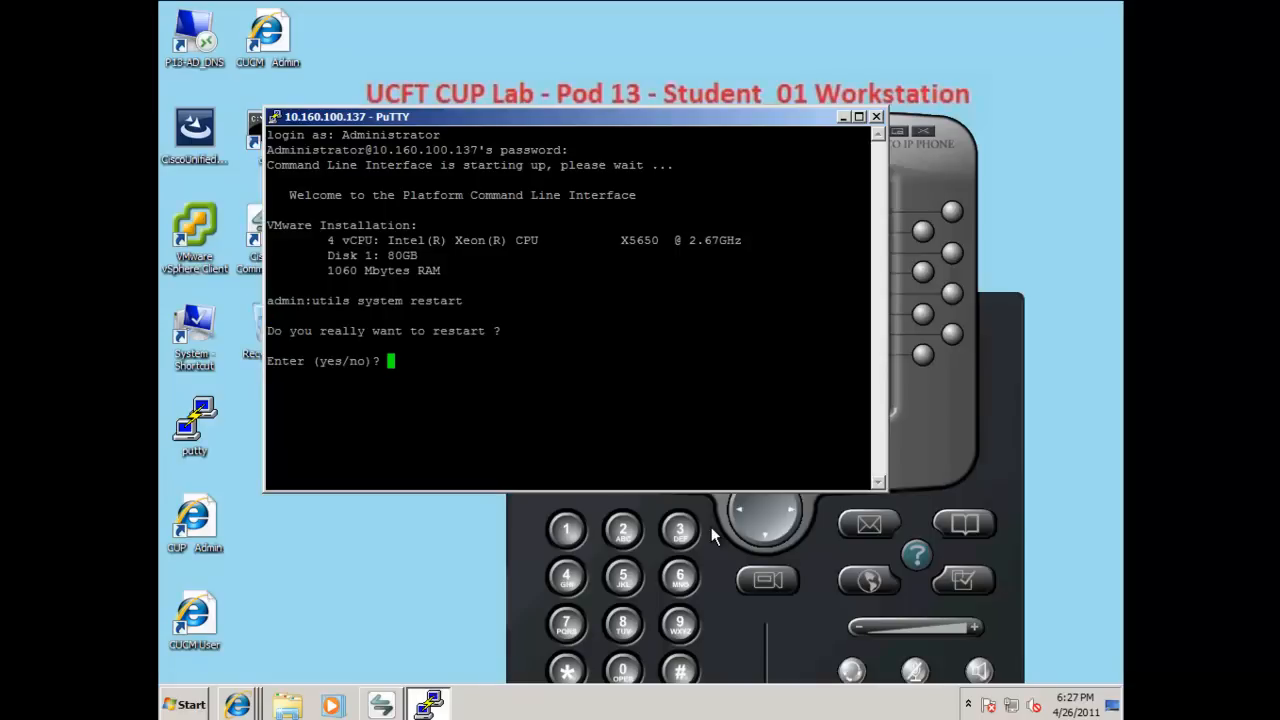
pyautogui.write('yes')
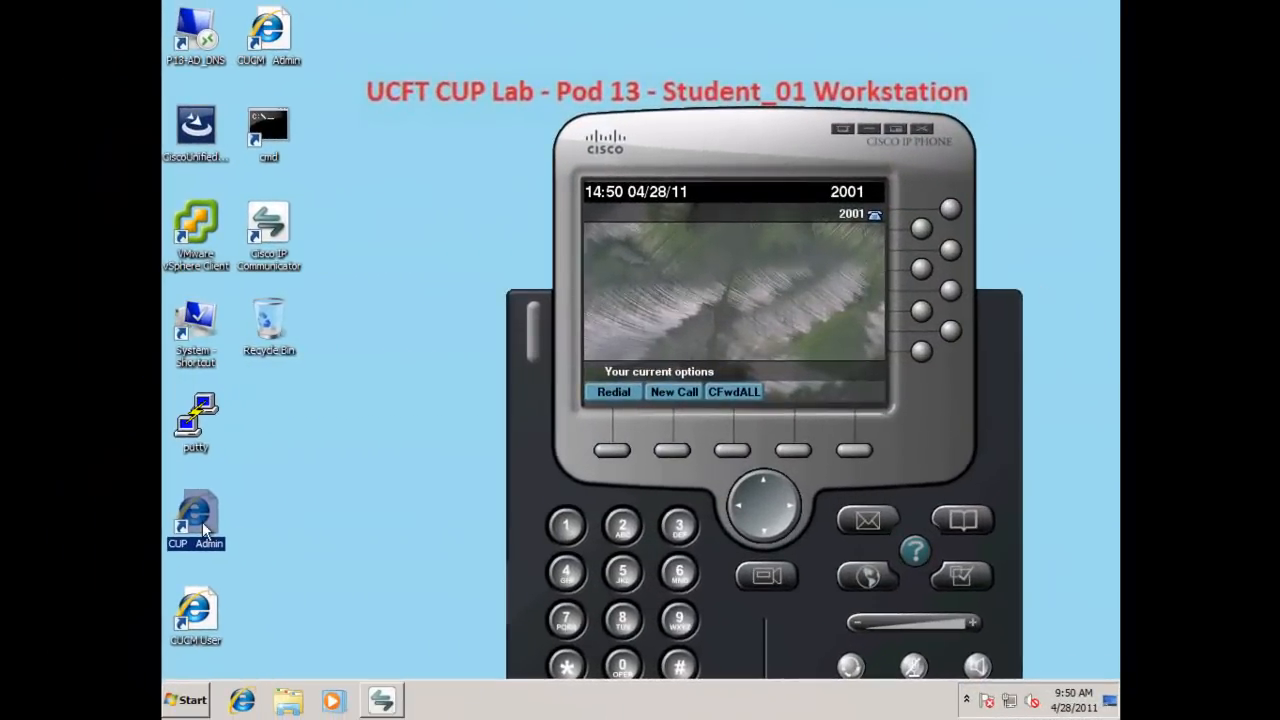
# Continue past the certificate warning and log in to CUP Admin as Admin.
pyautogui.doubleClick(196, 516)
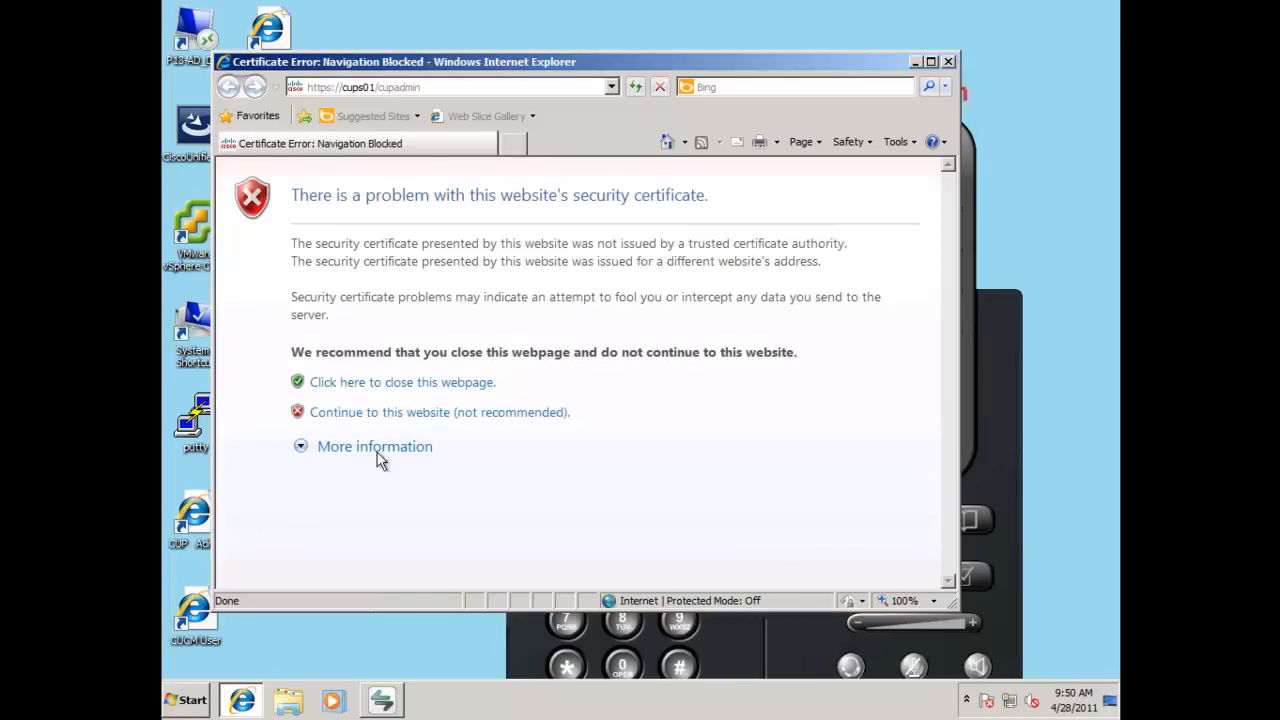
pyautogui.moveTo(438, 412)
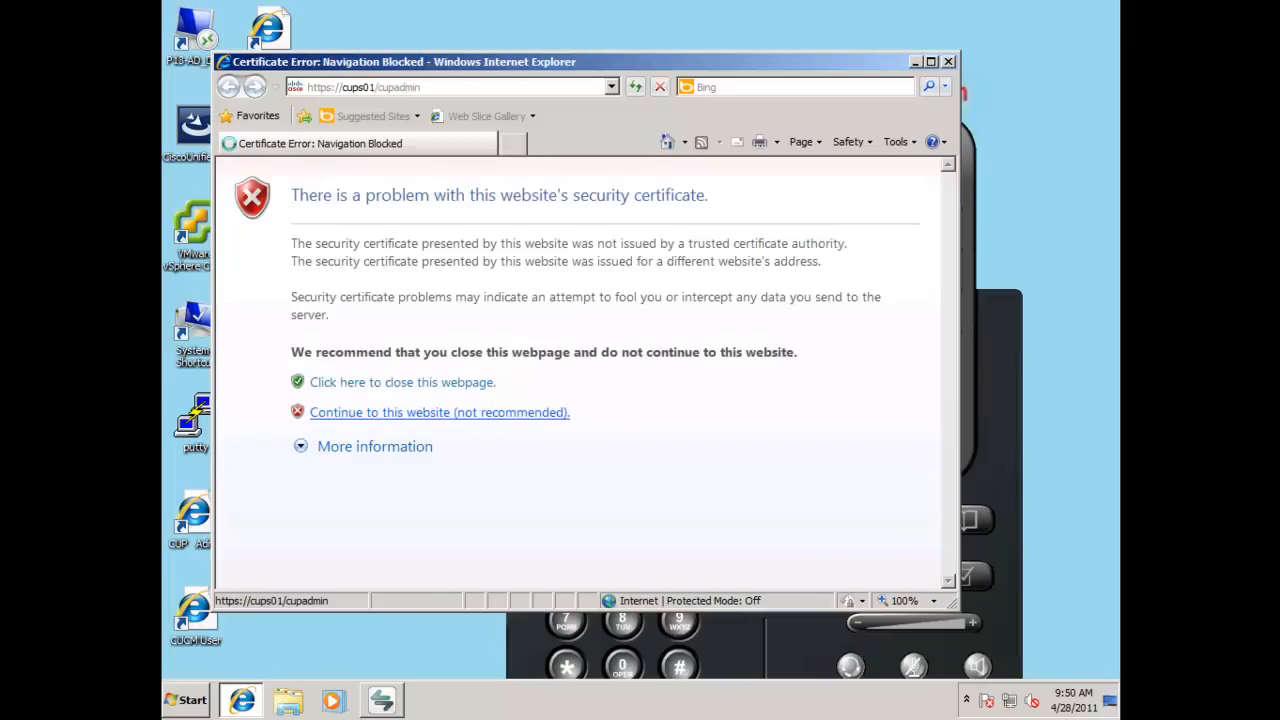
pyautogui.click(440, 412)
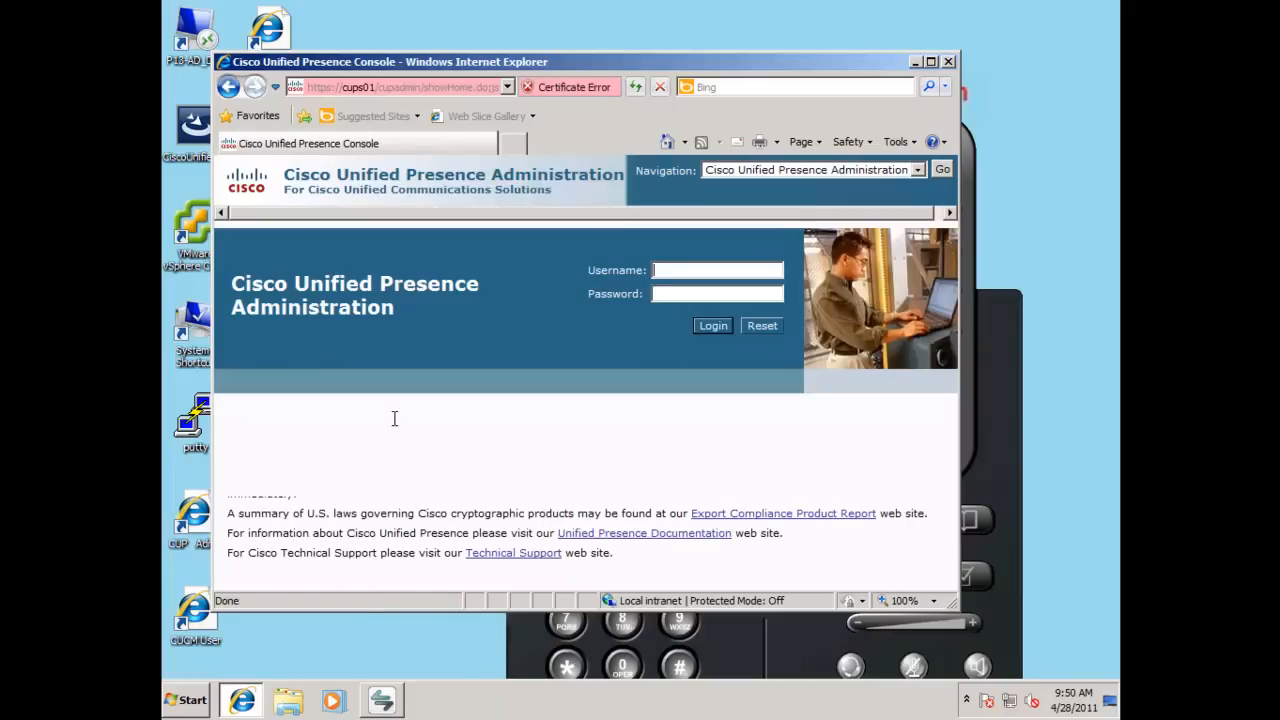
pyautogui.write('Administrator')
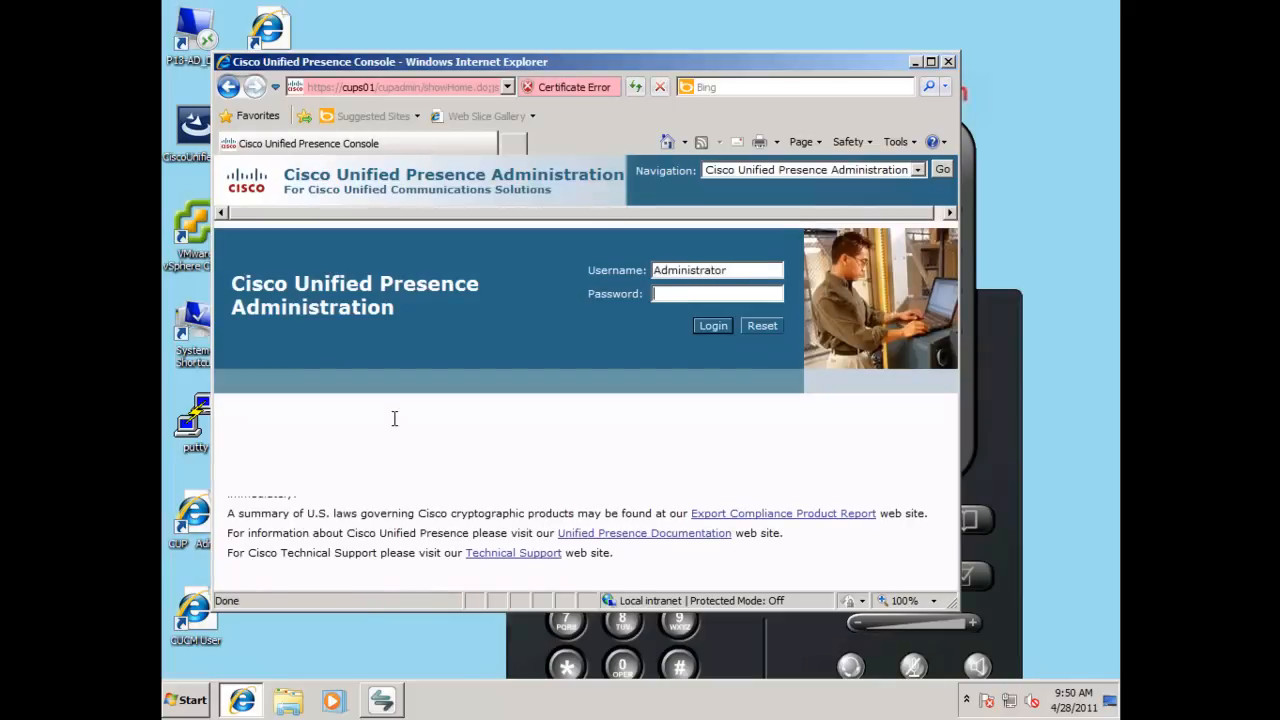
pyautogui.write('password')
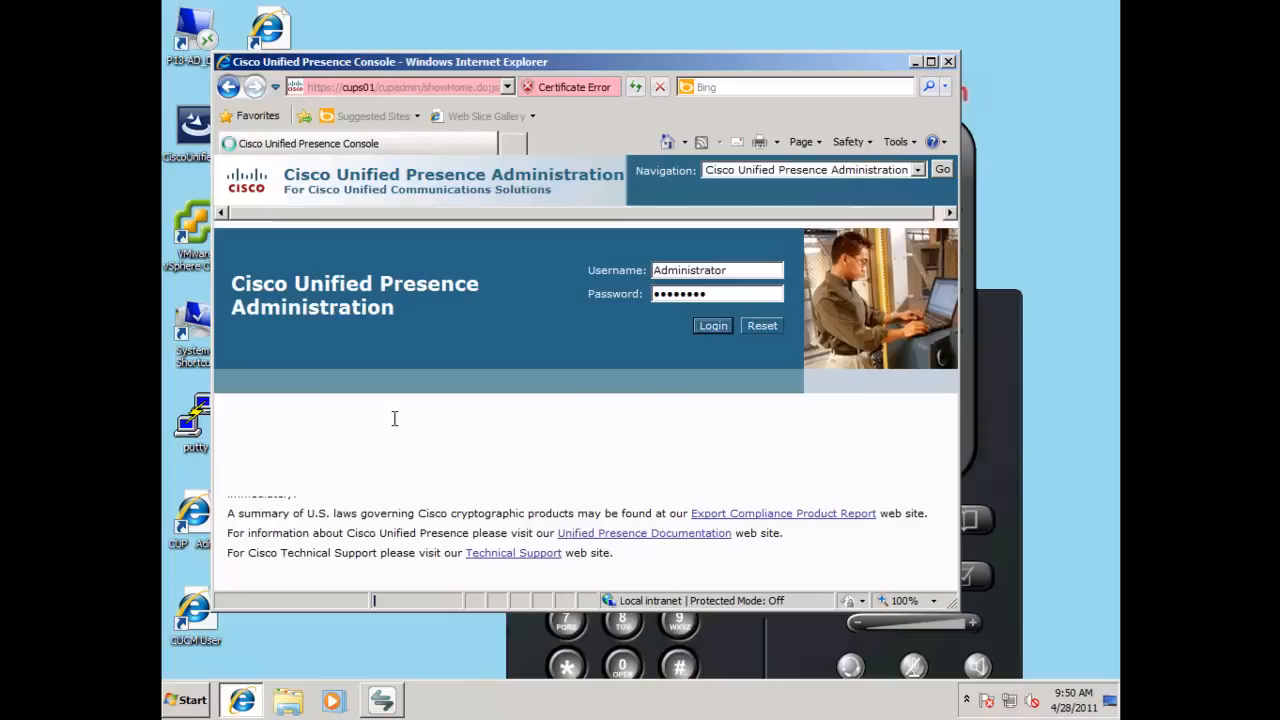
pyautogui.click(712, 324)
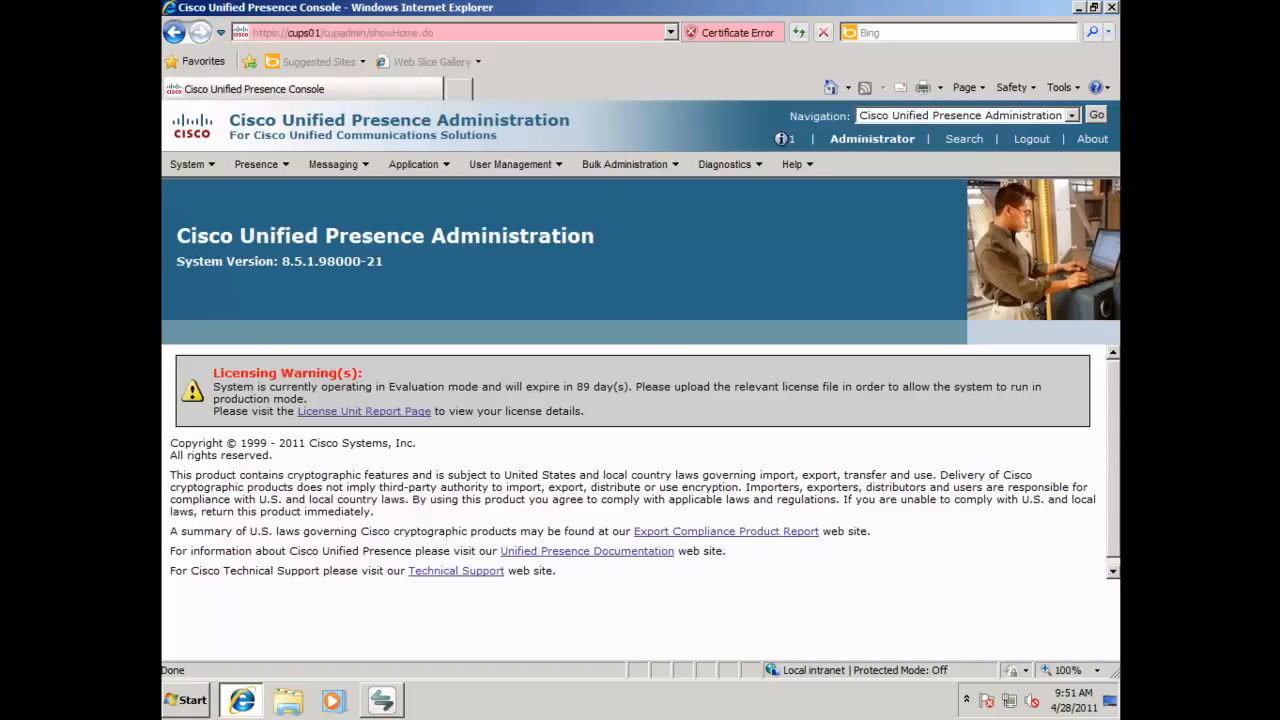
# Show System > Cluster Topology with DefaultCUPSubcluster and node 10.160.100.137.
pyautogui.click(510, 164)
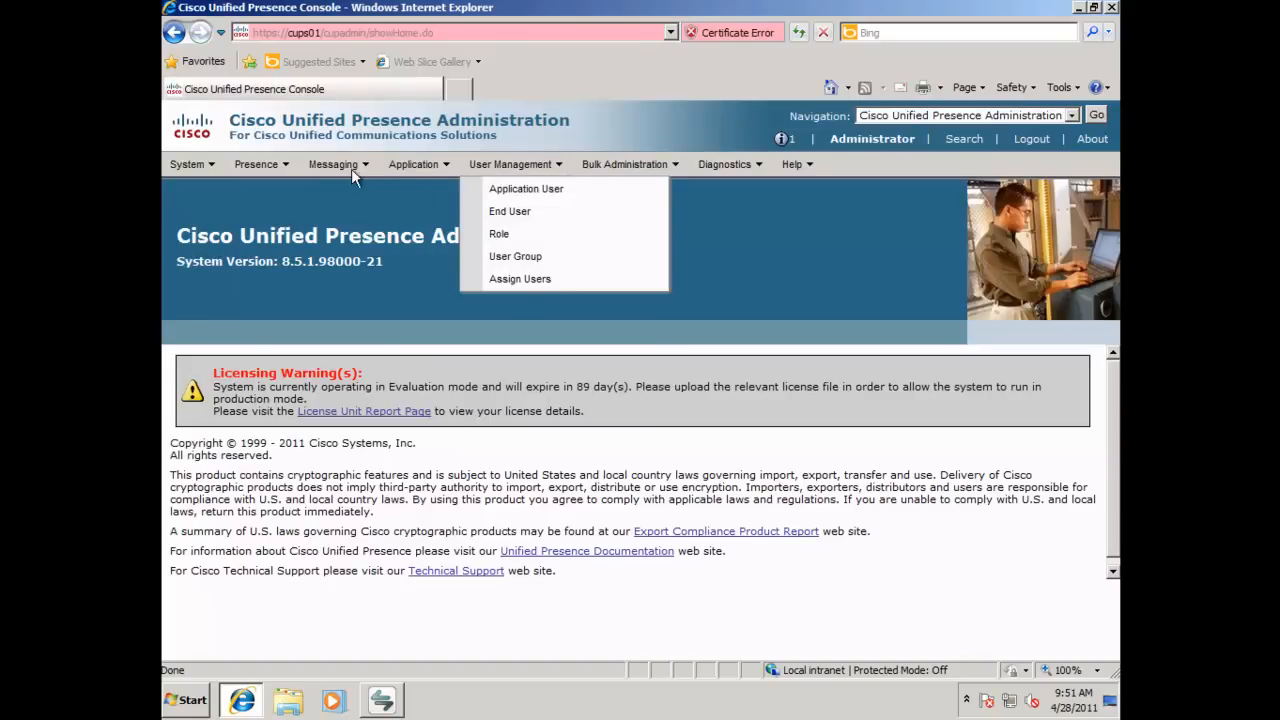
pyautogui.click(188, 164)
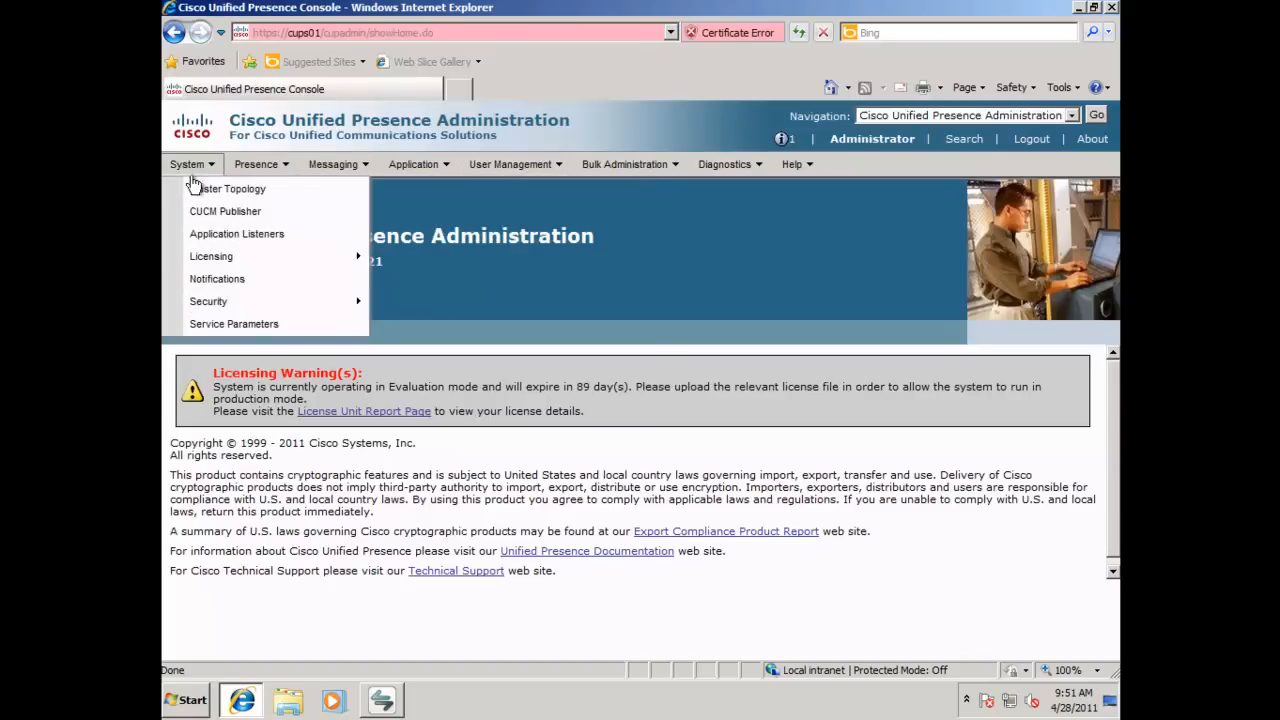
pyautogui.click(232, 188)
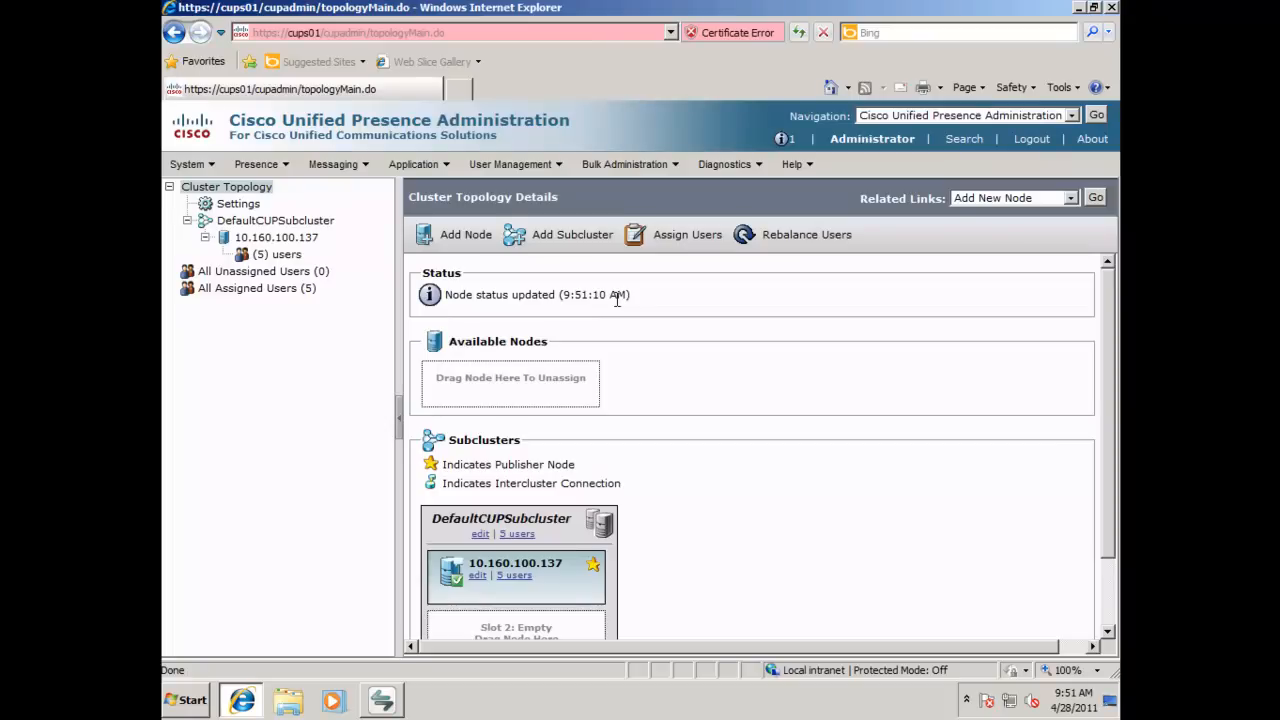
pyautogui.moveTo(508, 490)
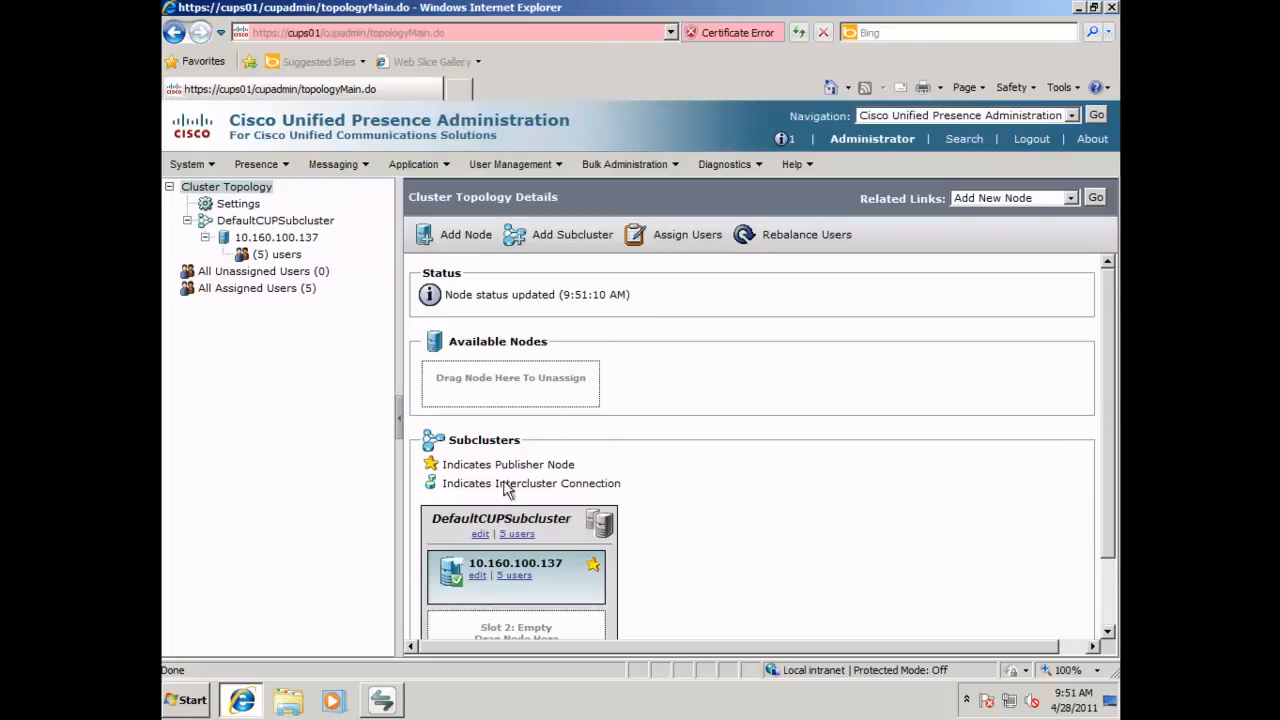
pyautogui.moveTo(452, 570)
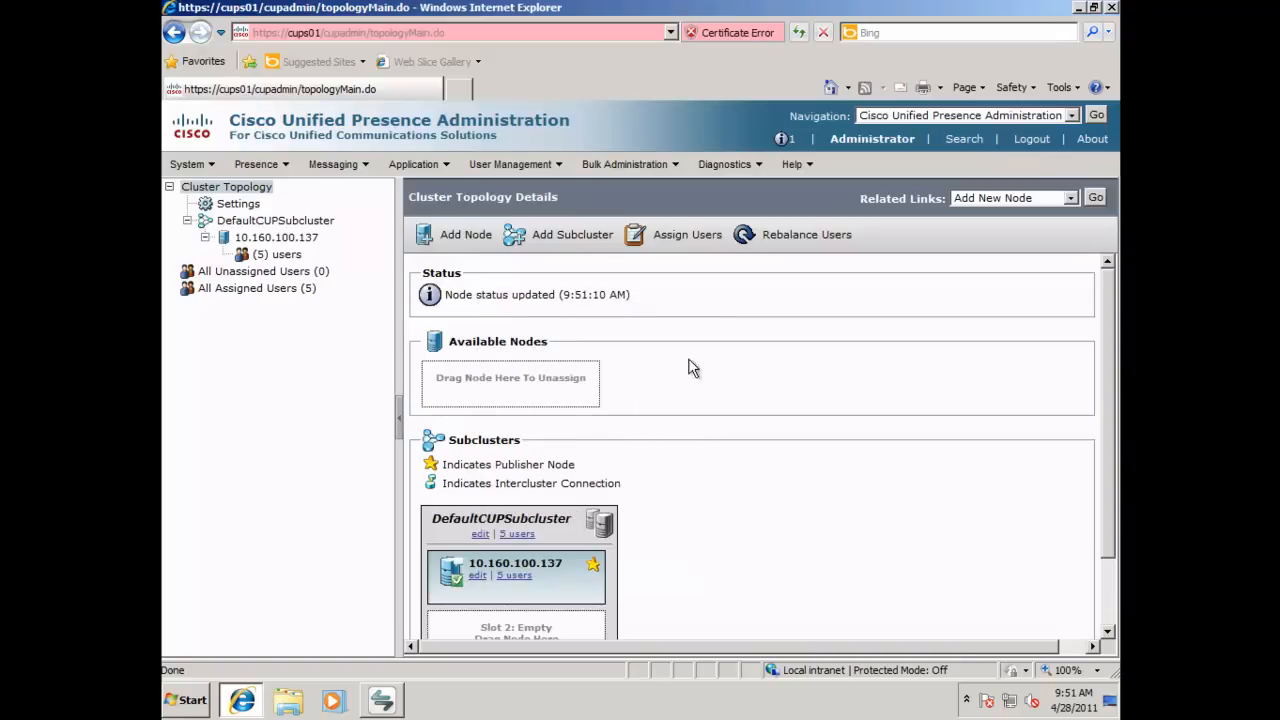
pyautogui.moveTo(730, 164)
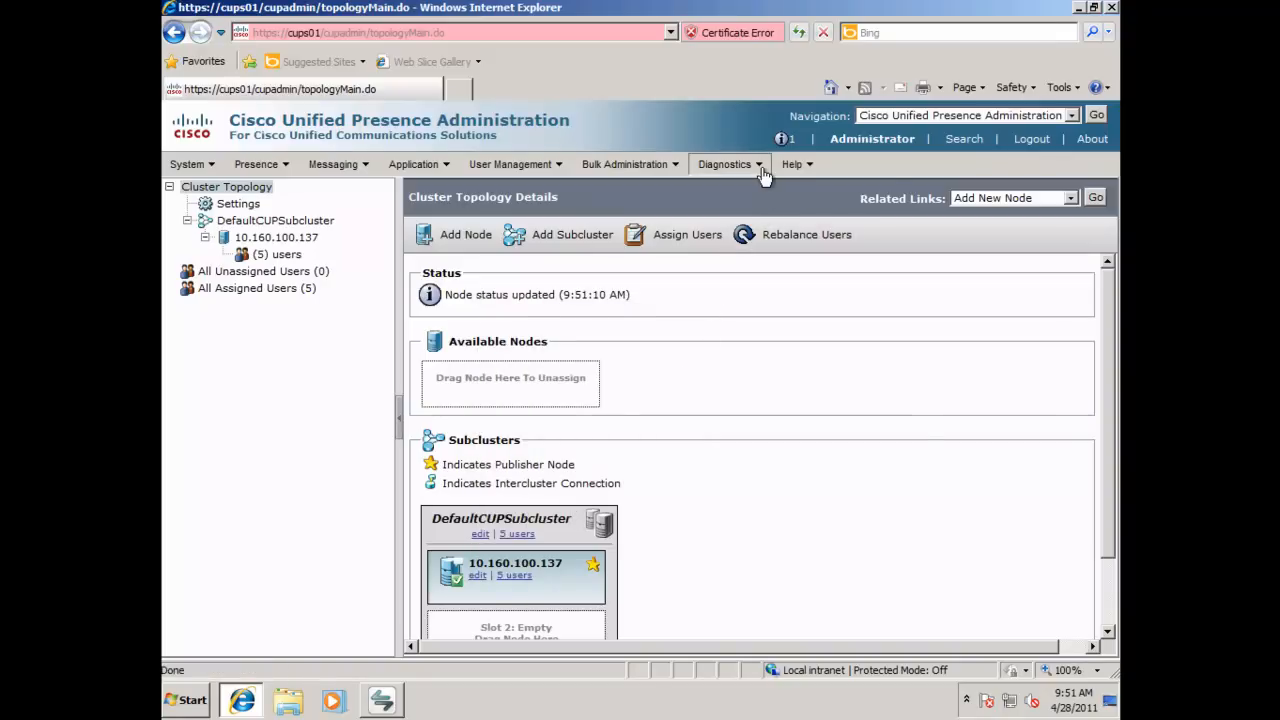
# Run the System Configuration Troubleshooter from Diagnostics and review the first result sections.
pyautogui.click(724, 164)
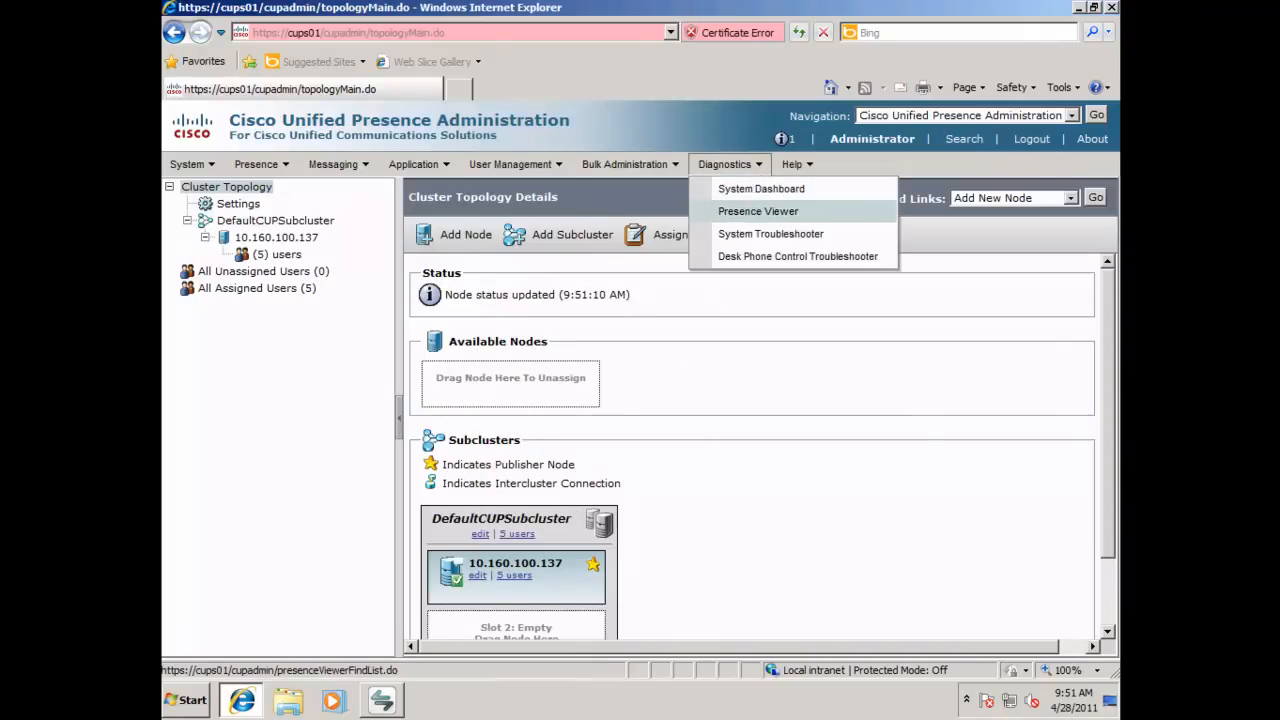
pyautogui.moveTo(770, 232)
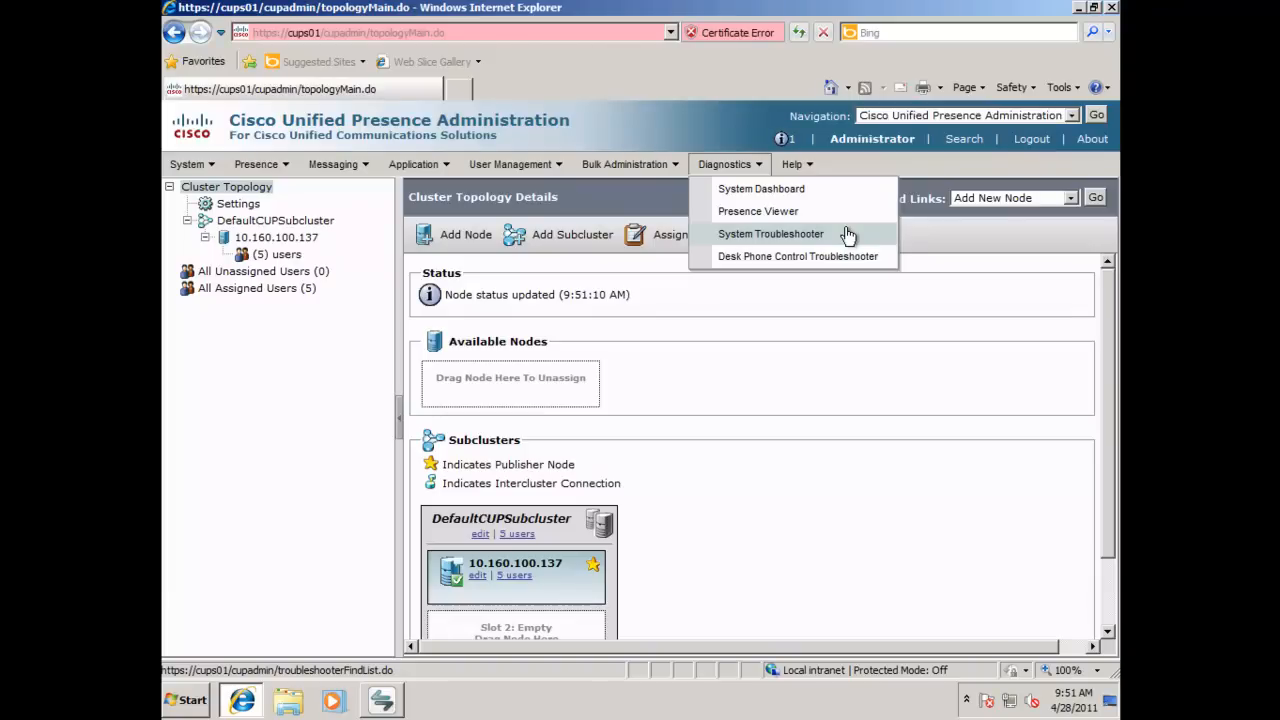
pyautogui.click(770, 232)
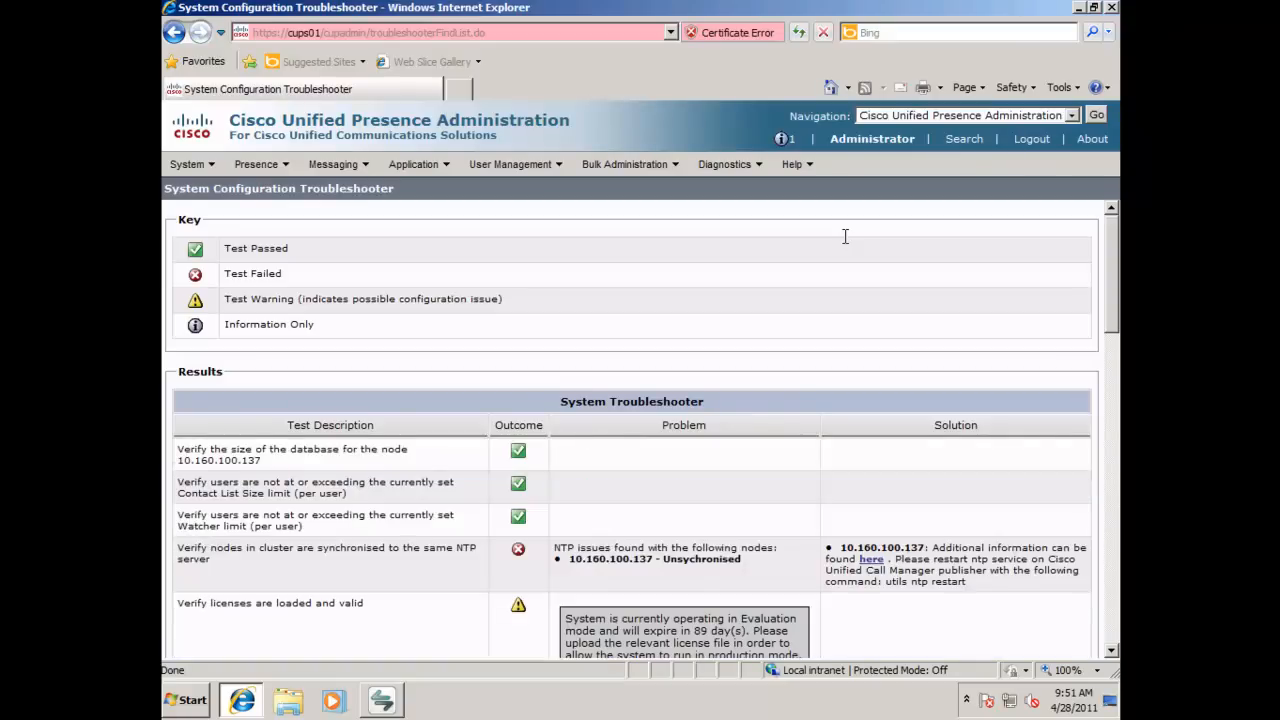
pyautogui.moveTo(862, 236)
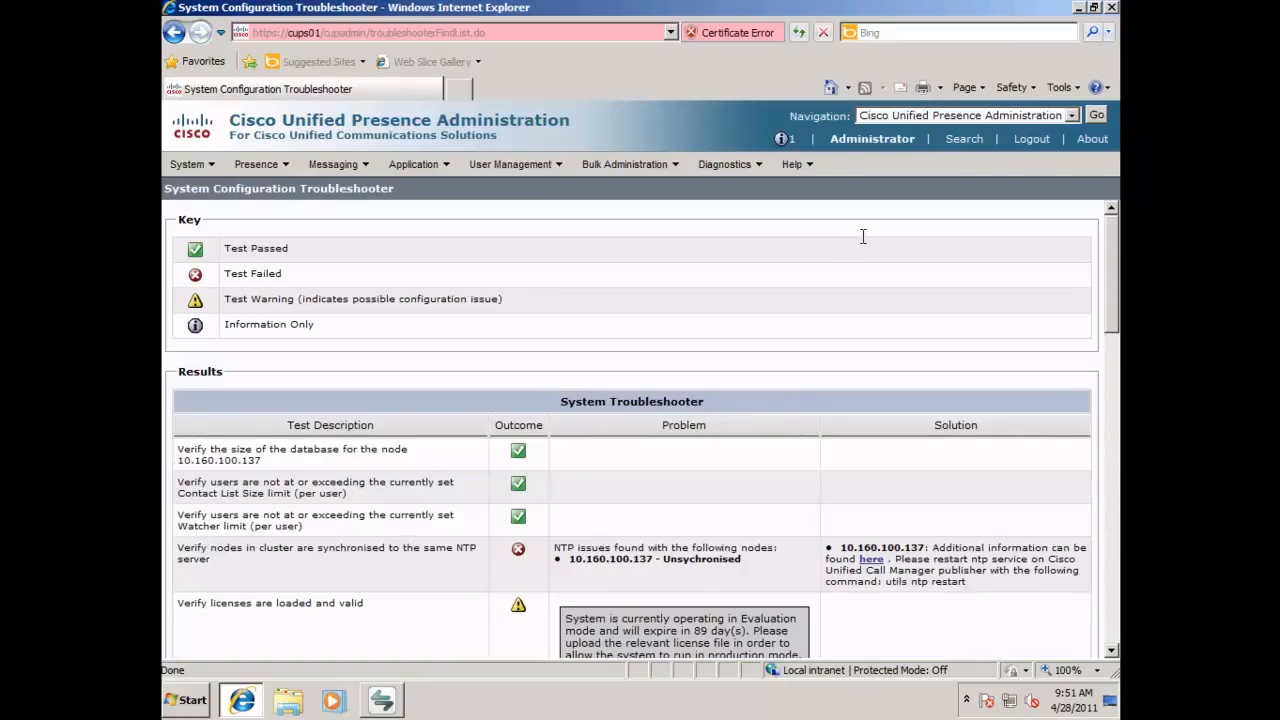
pyautogui.moveTo(1110, 278)
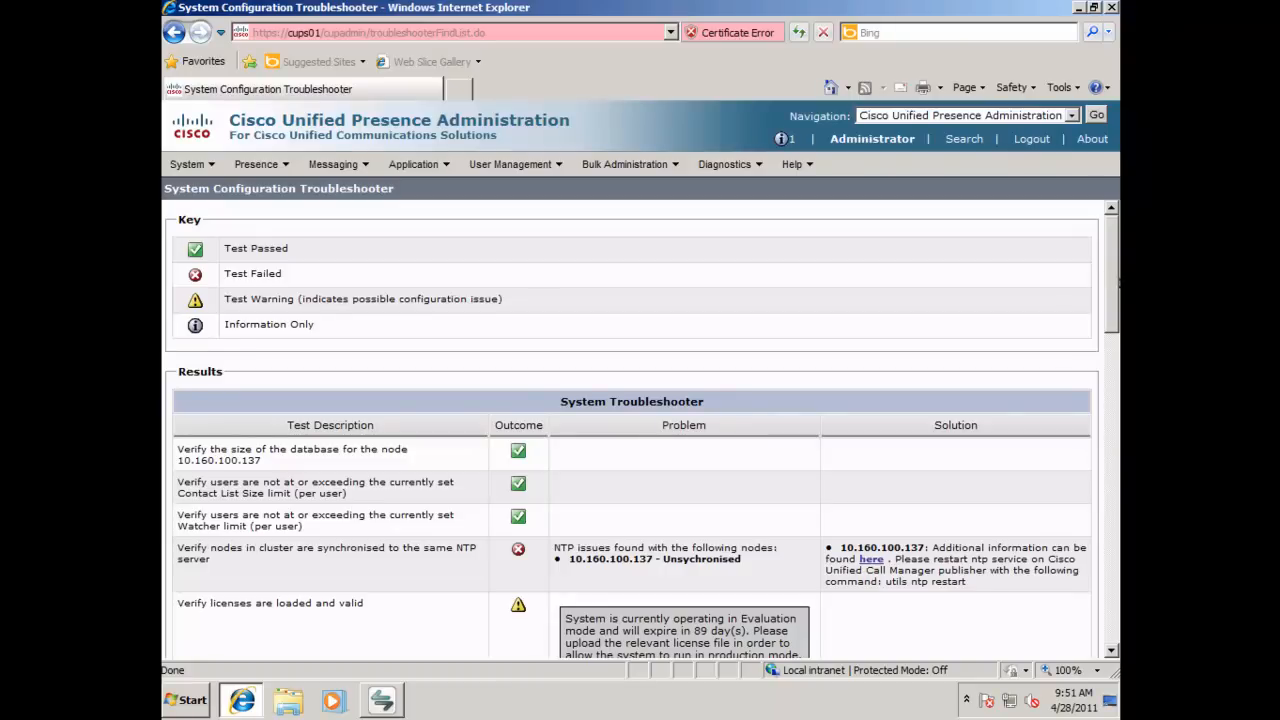
pyautogui.scroll(-3)
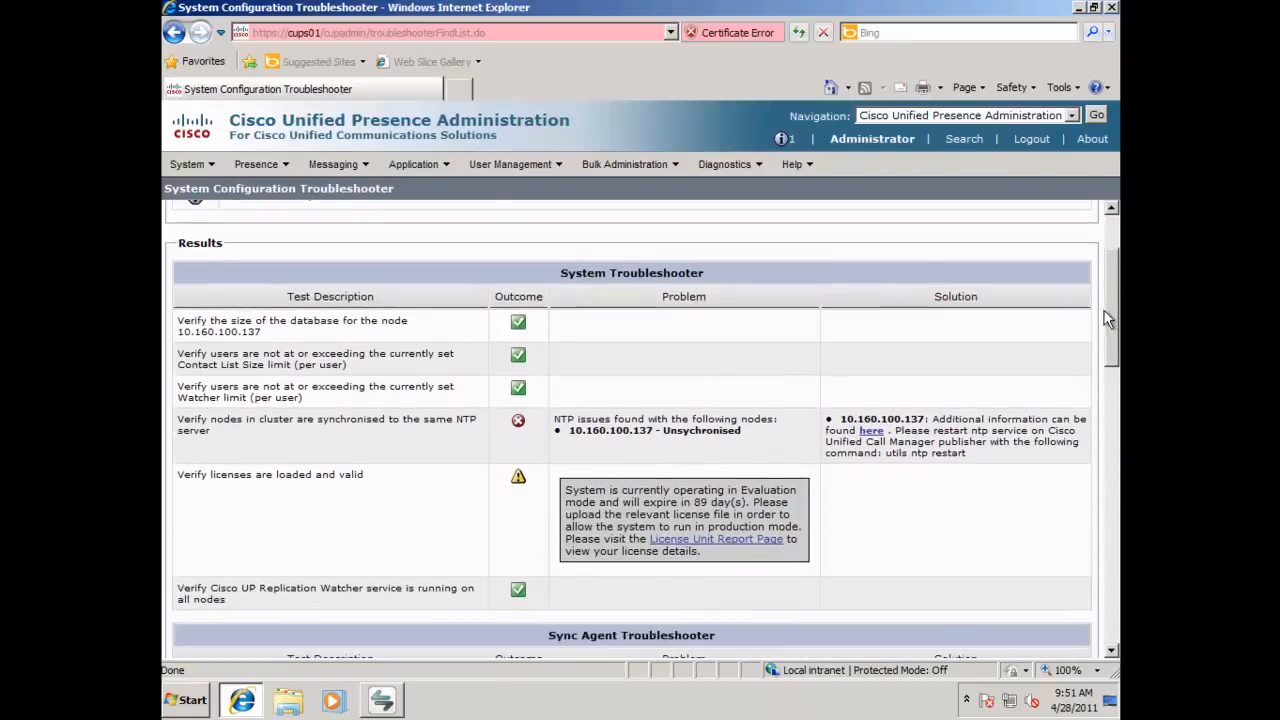
pyautogui.scroll(-3)
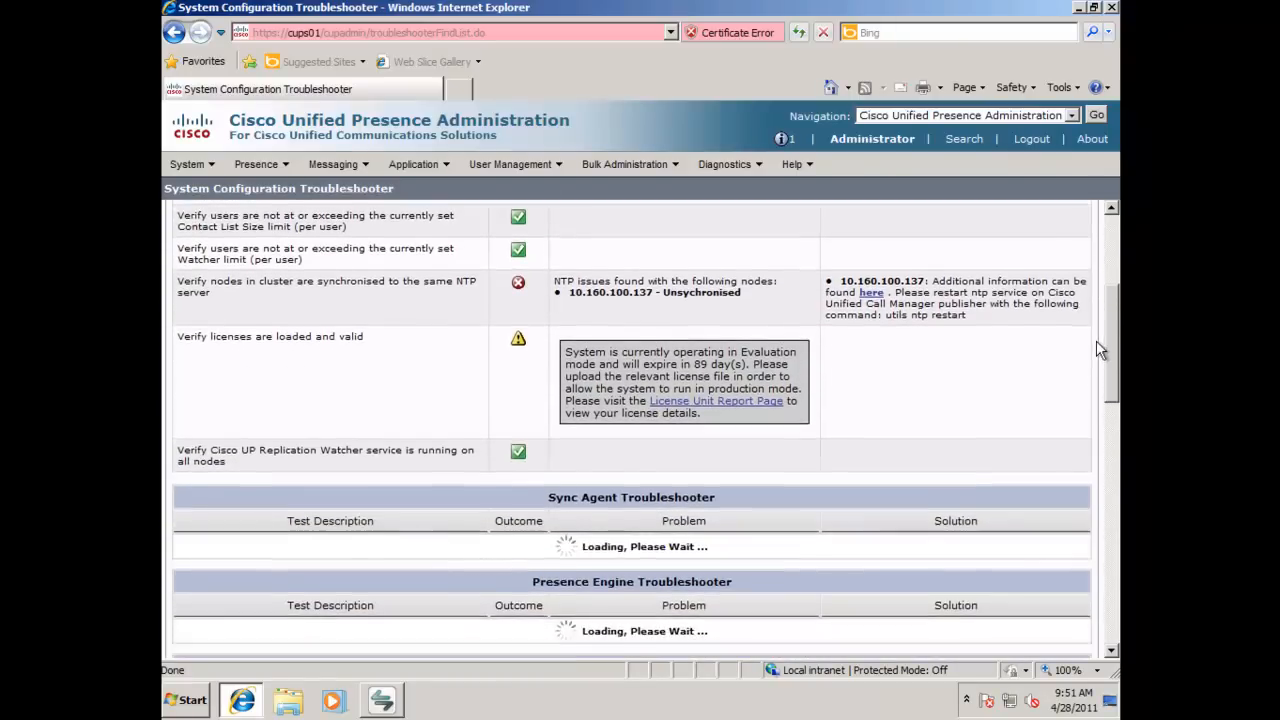
pyautogui.scroll(-3)
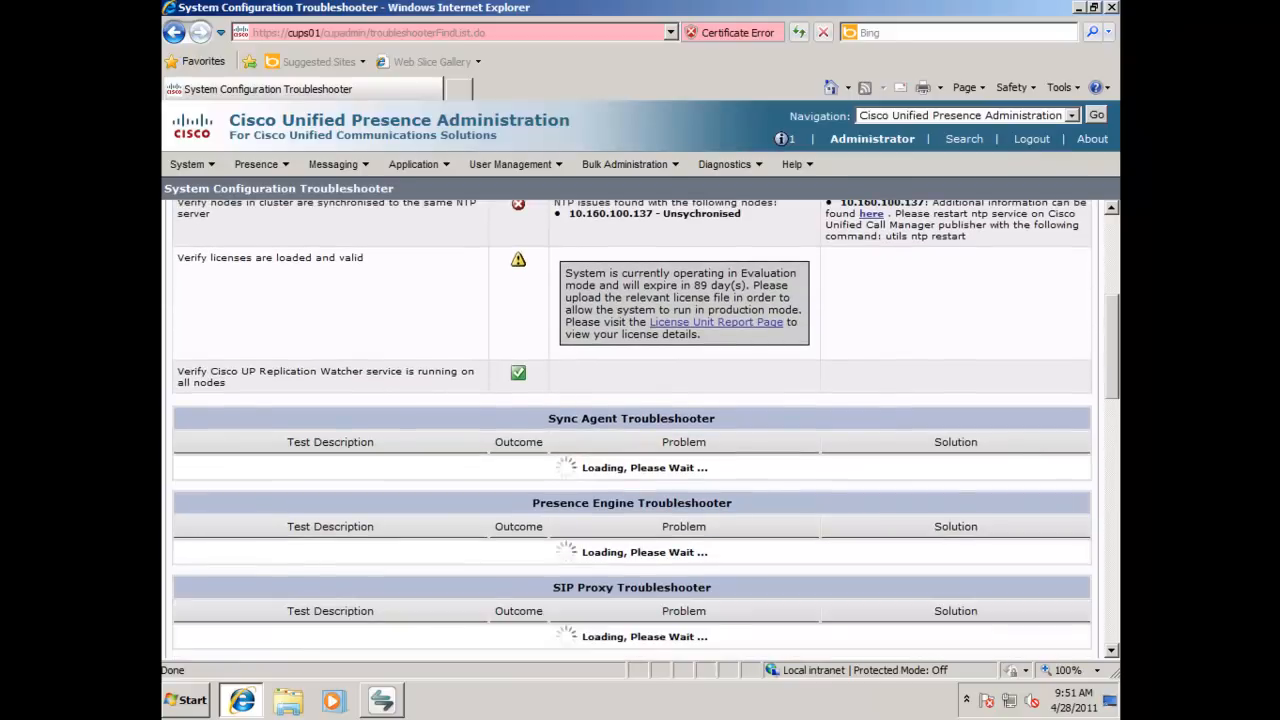
pyautogui.scroll(-3)
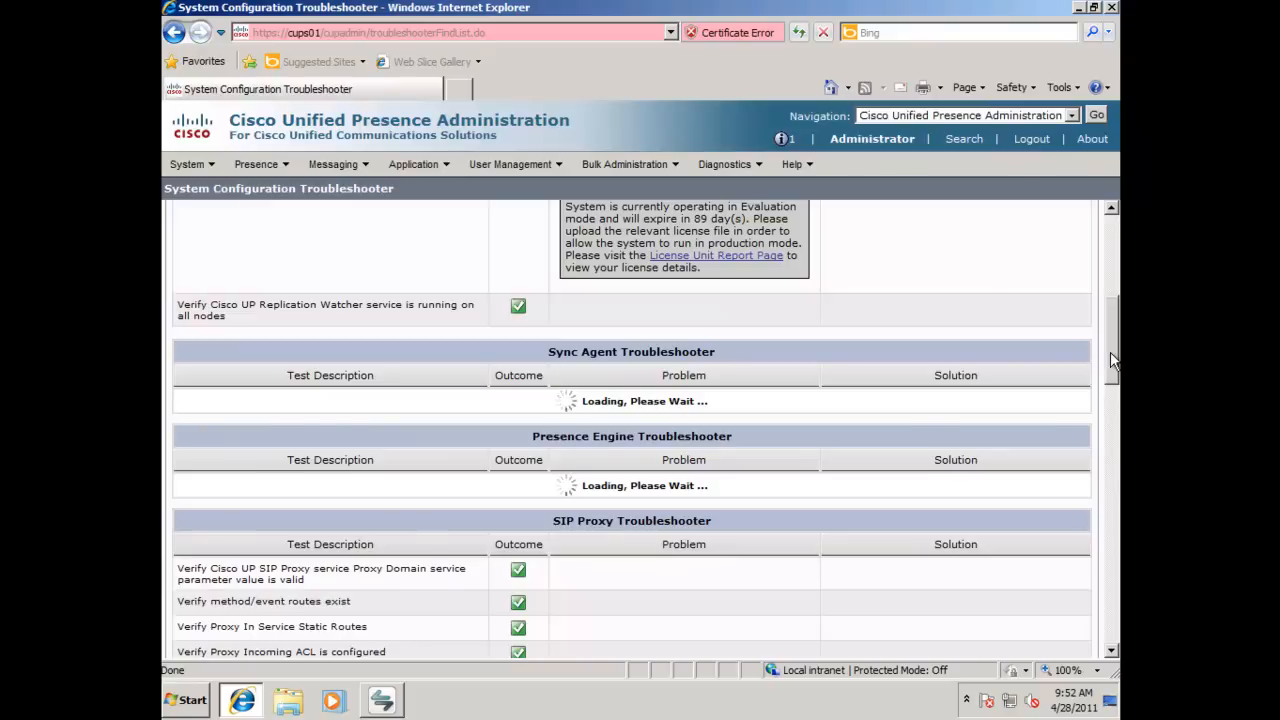
# Review the remaining results down to the IP Phone Messenger password-match failure.
pyautogui.scroll(3)
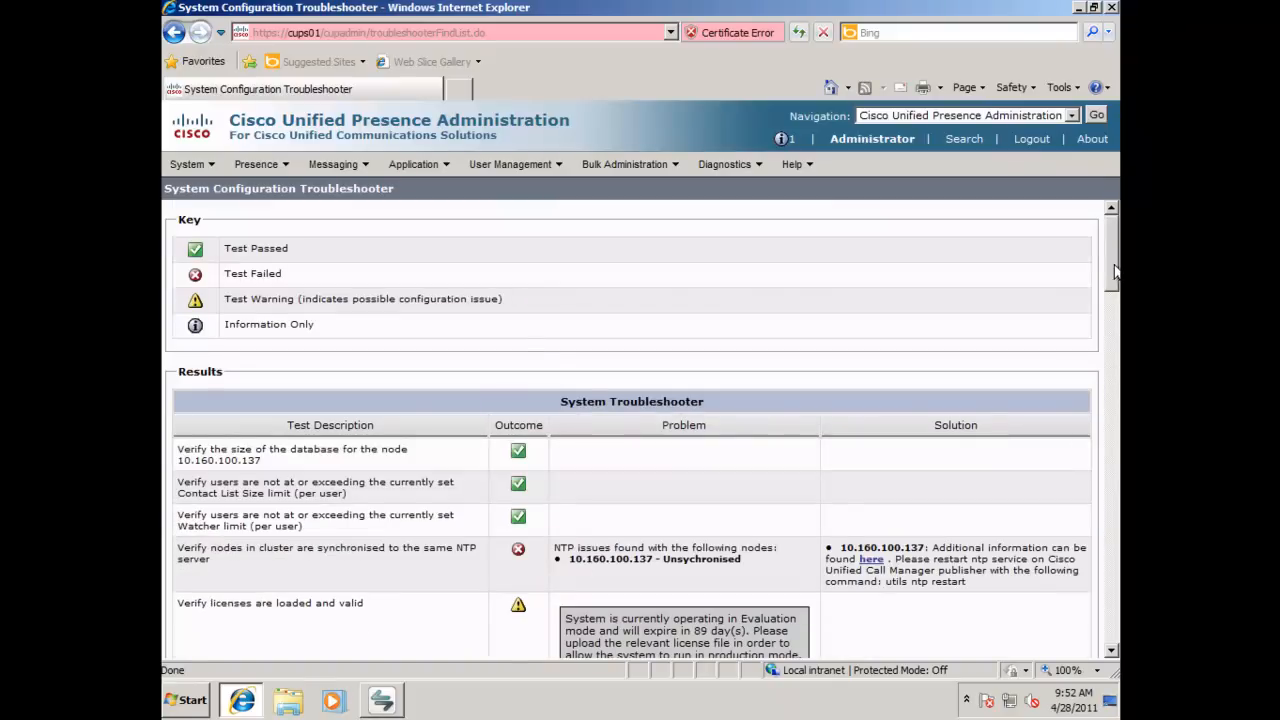
pyautogui.scroll(-3)
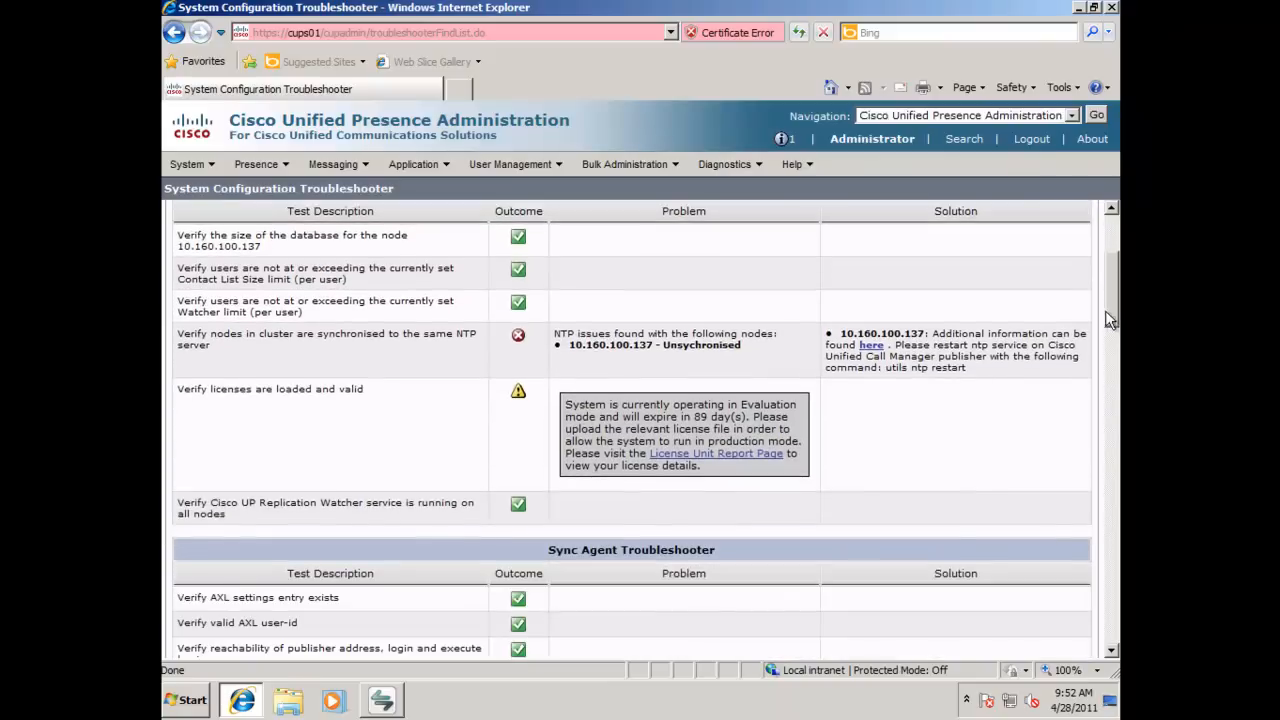
pyautogui.scroll(-3)
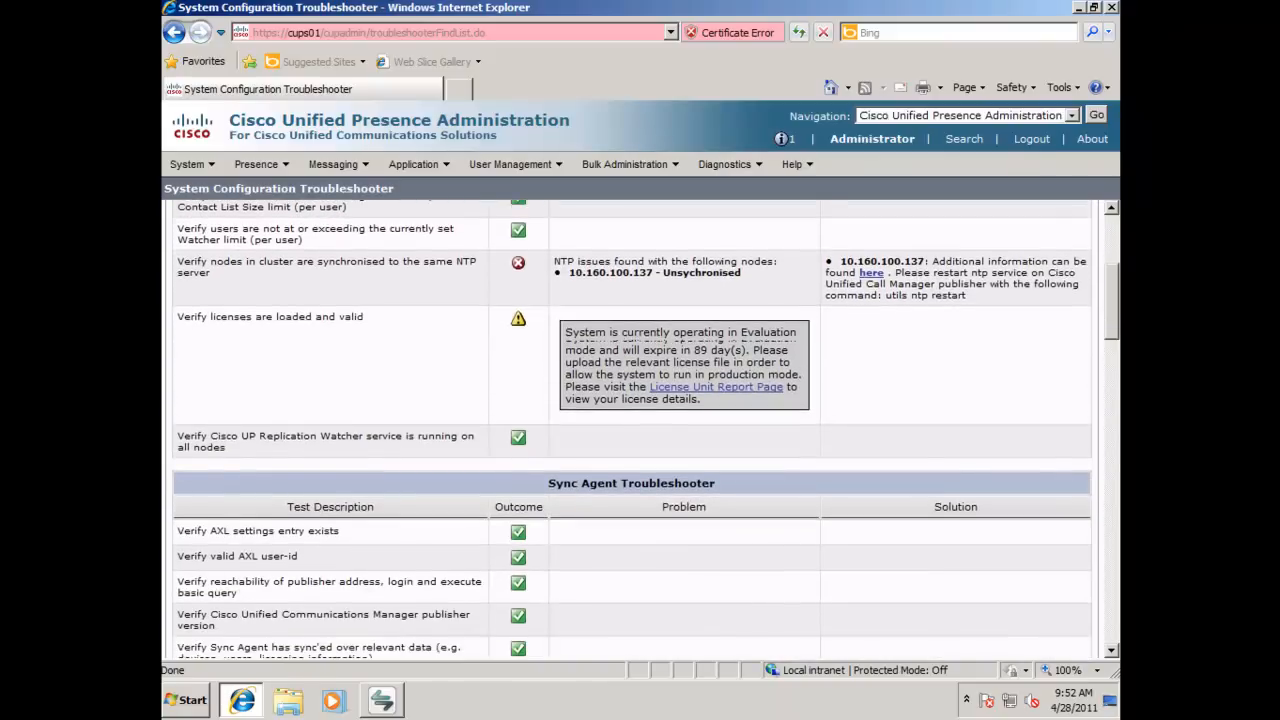
pyautogui.scroll(-3)
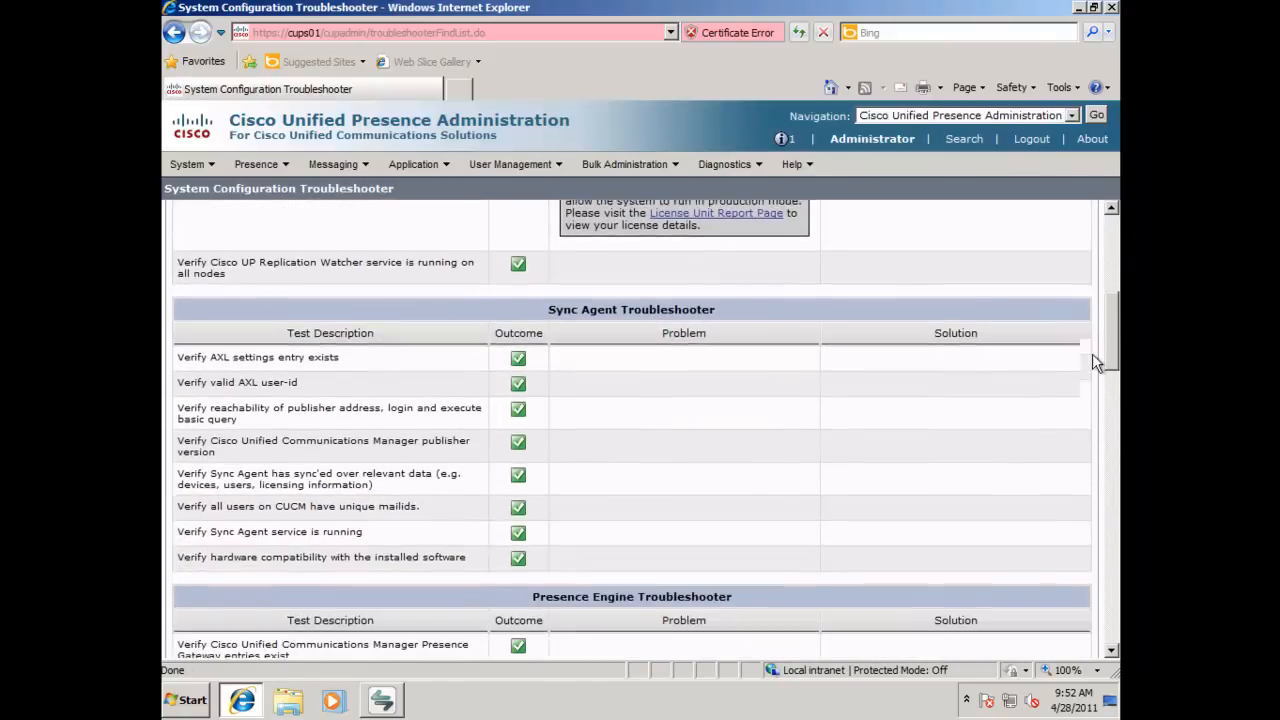
pyautogui.scroll(-3)
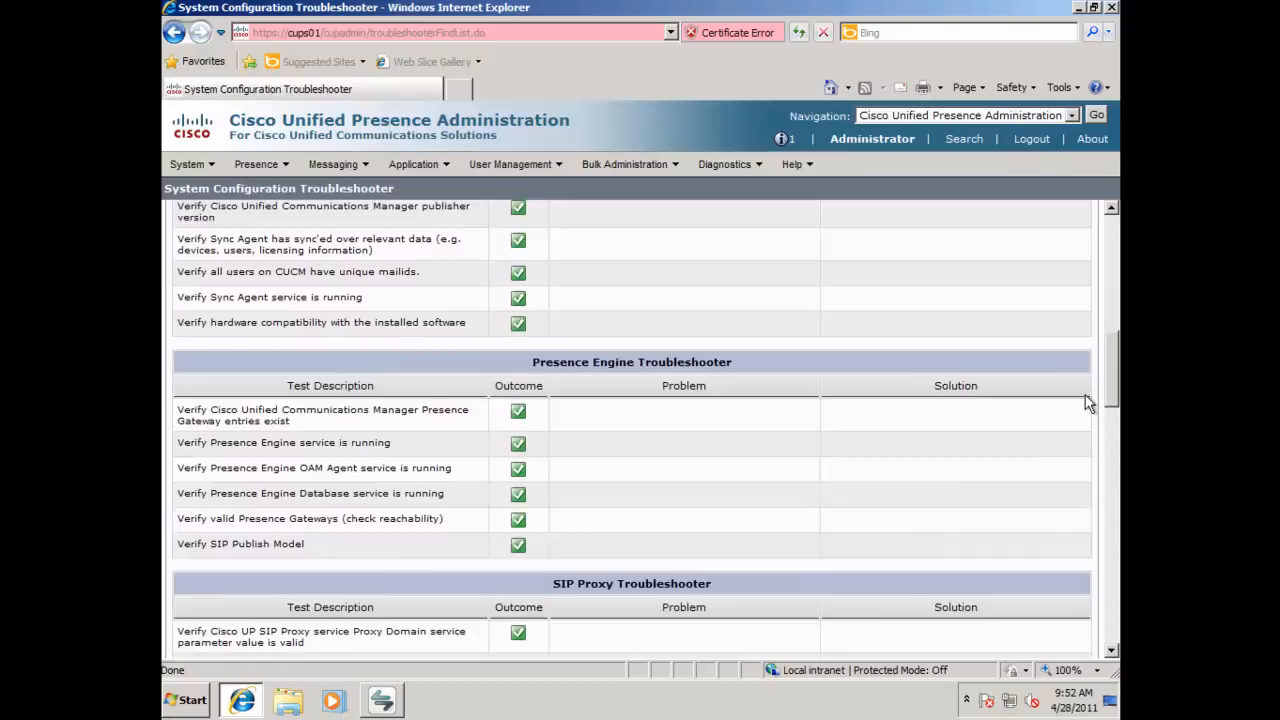
pyautogui.scroll(-3)
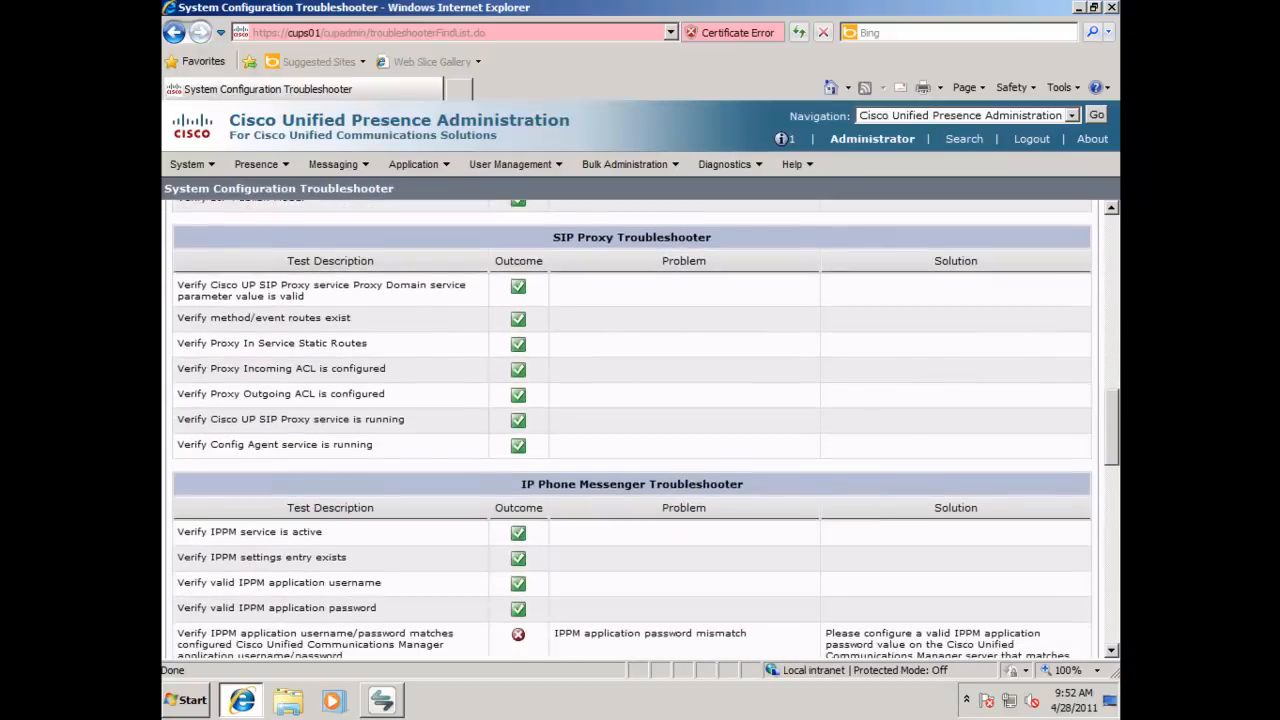
pyautogui.scroll(-3)
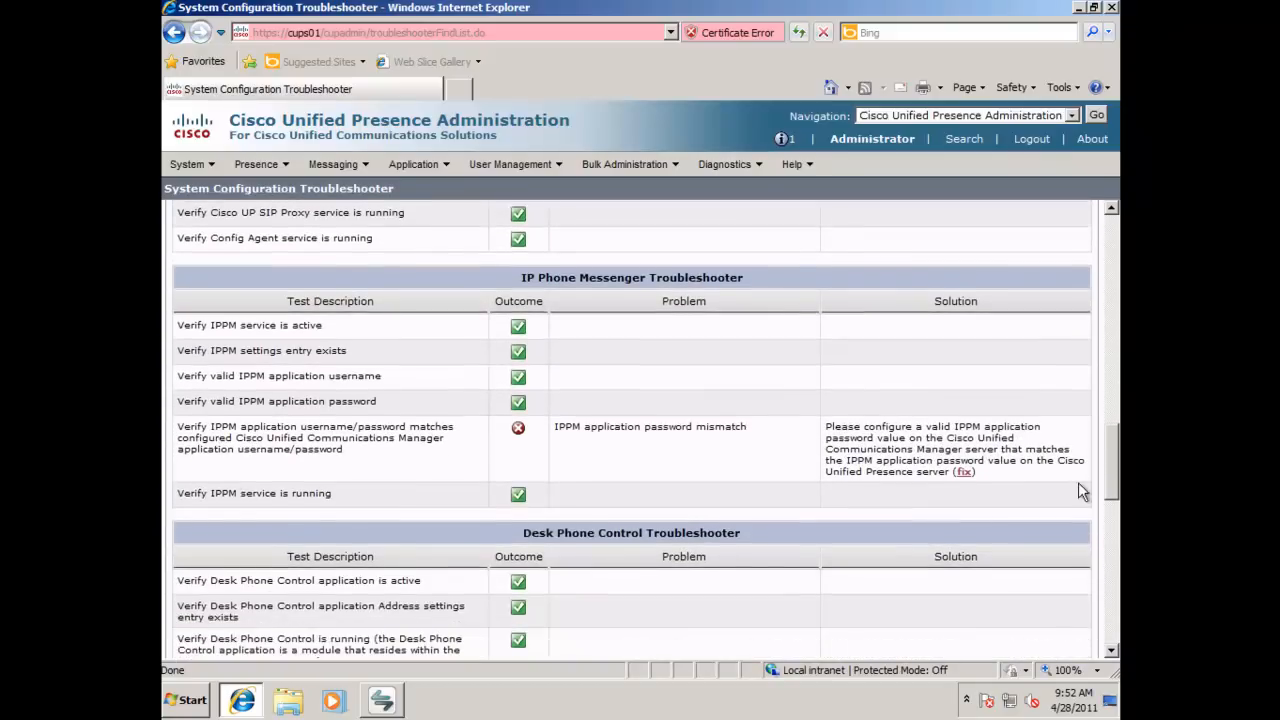
pyautogui.scroll(-3)
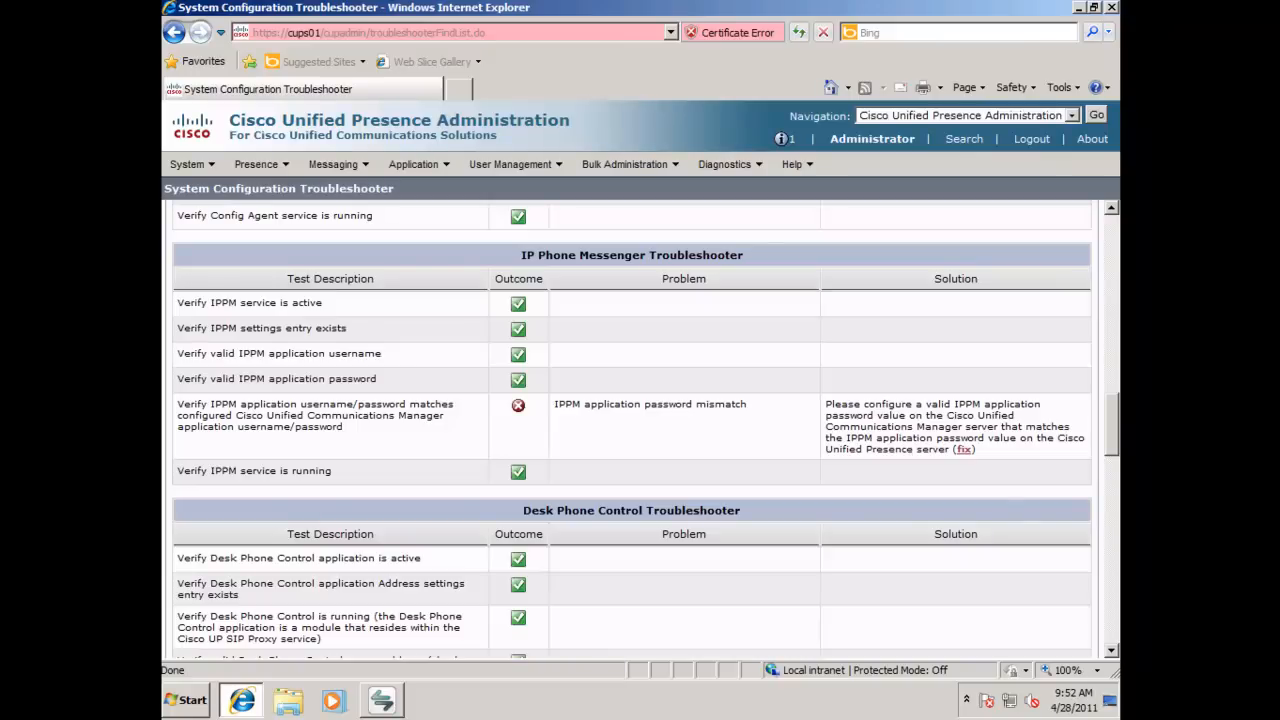
pyautogui.moveTo(1024, 472)
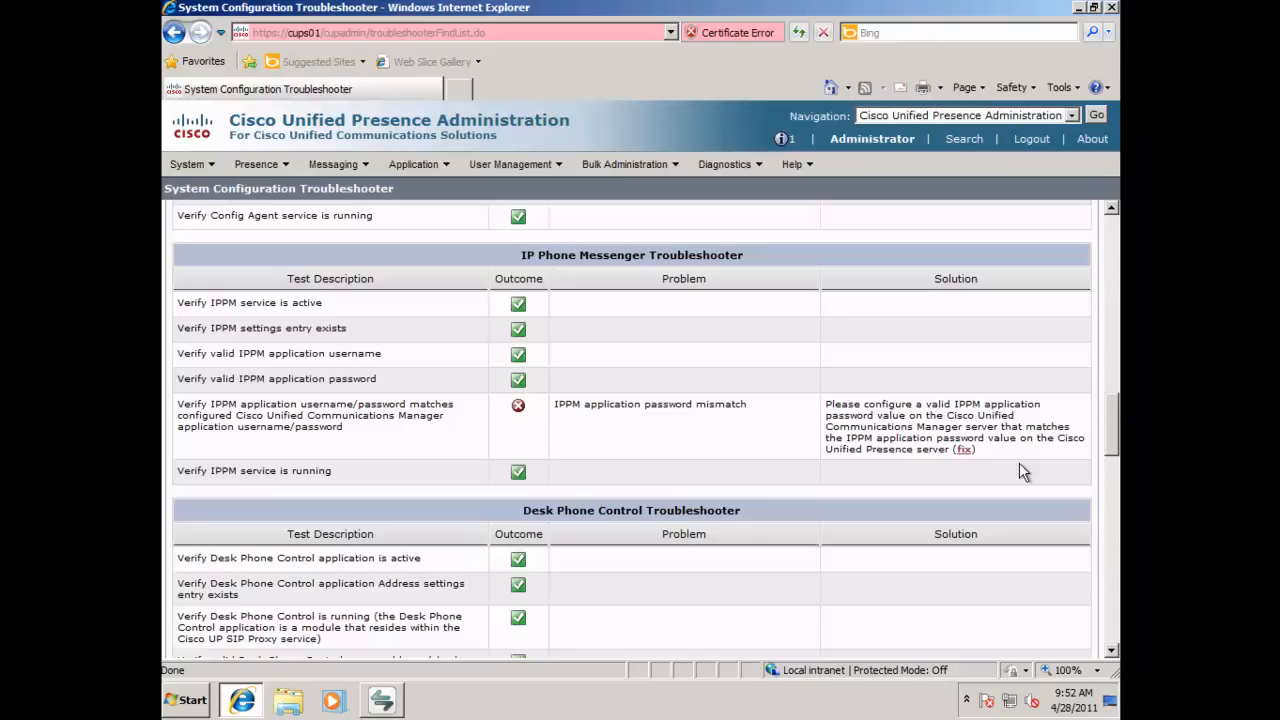
# Follow the fix link, re-enter matching IP Phone Messenger application passwords and save successfully.
pyautogui.click(964, 448)
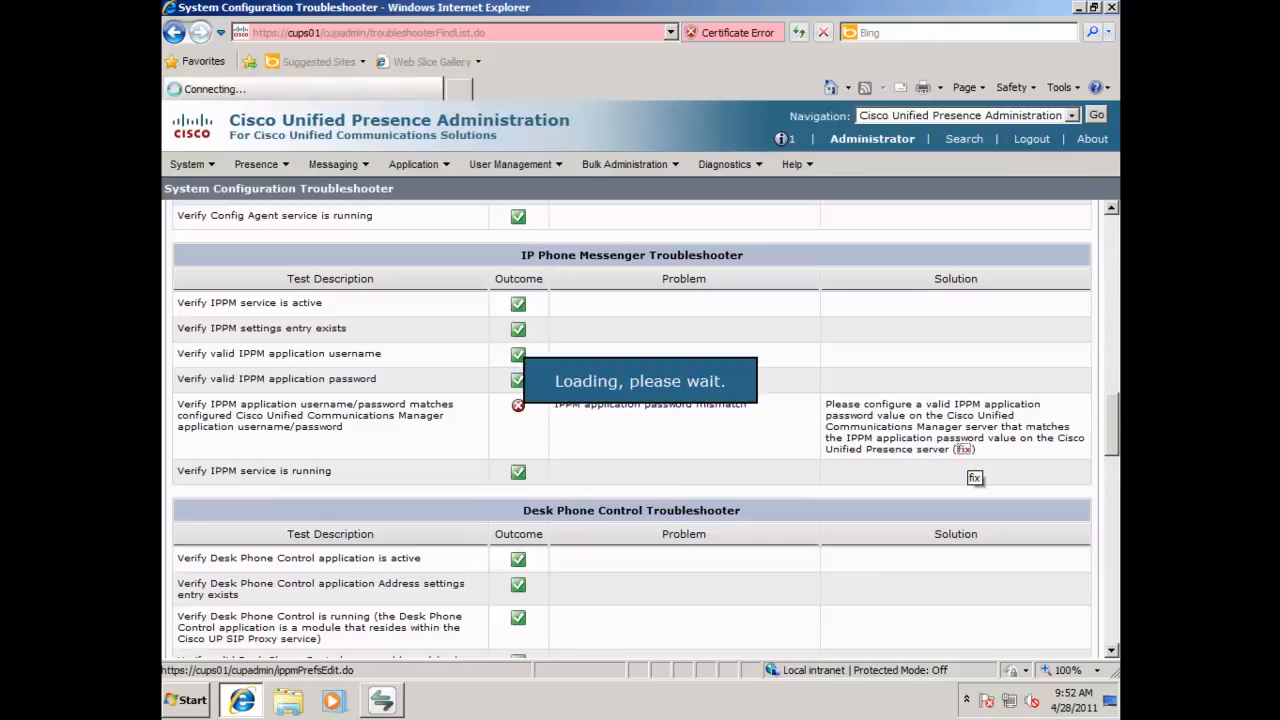
pyautogui.click(974, 476)
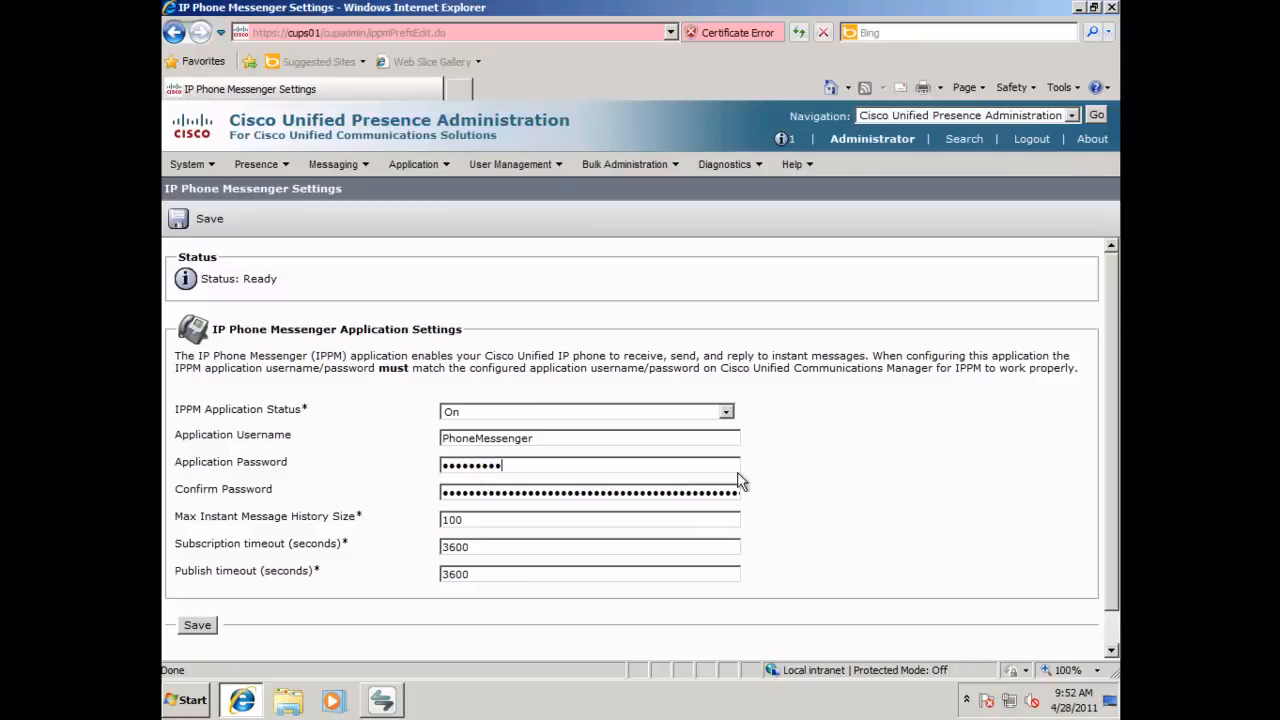
pyautogui.tripleClick(588, 492)
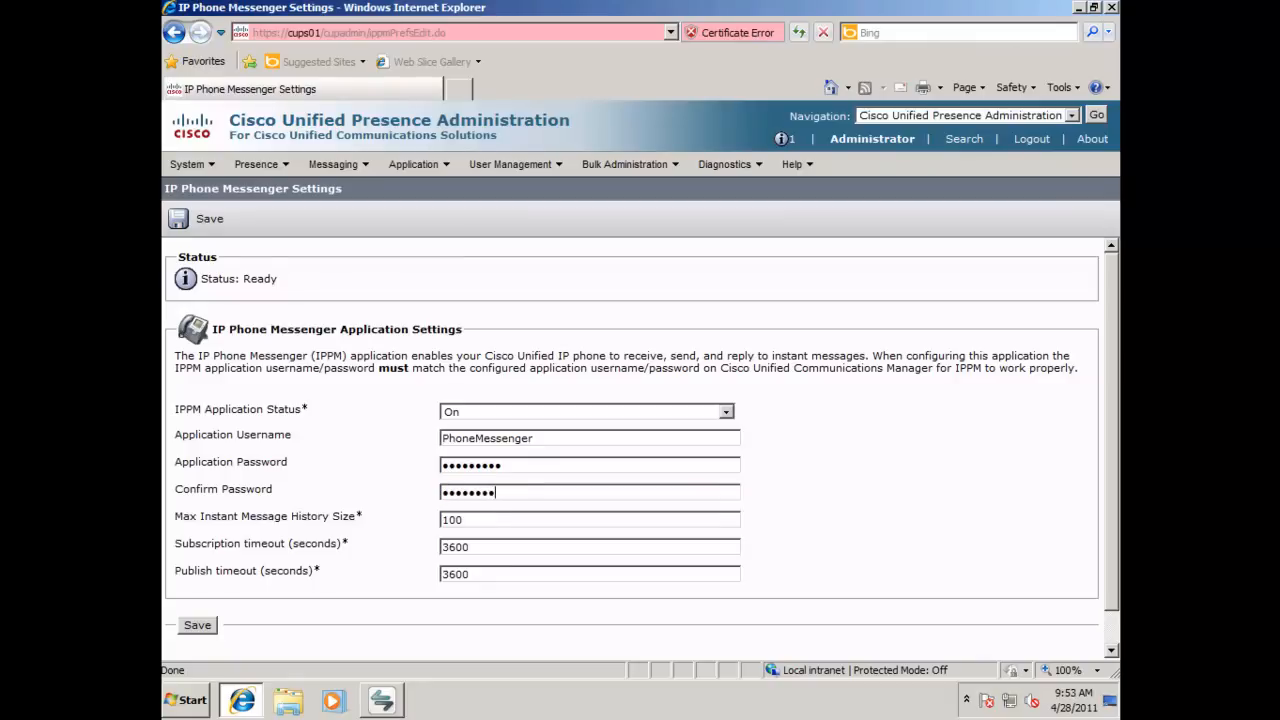
pyautogui.write('•')
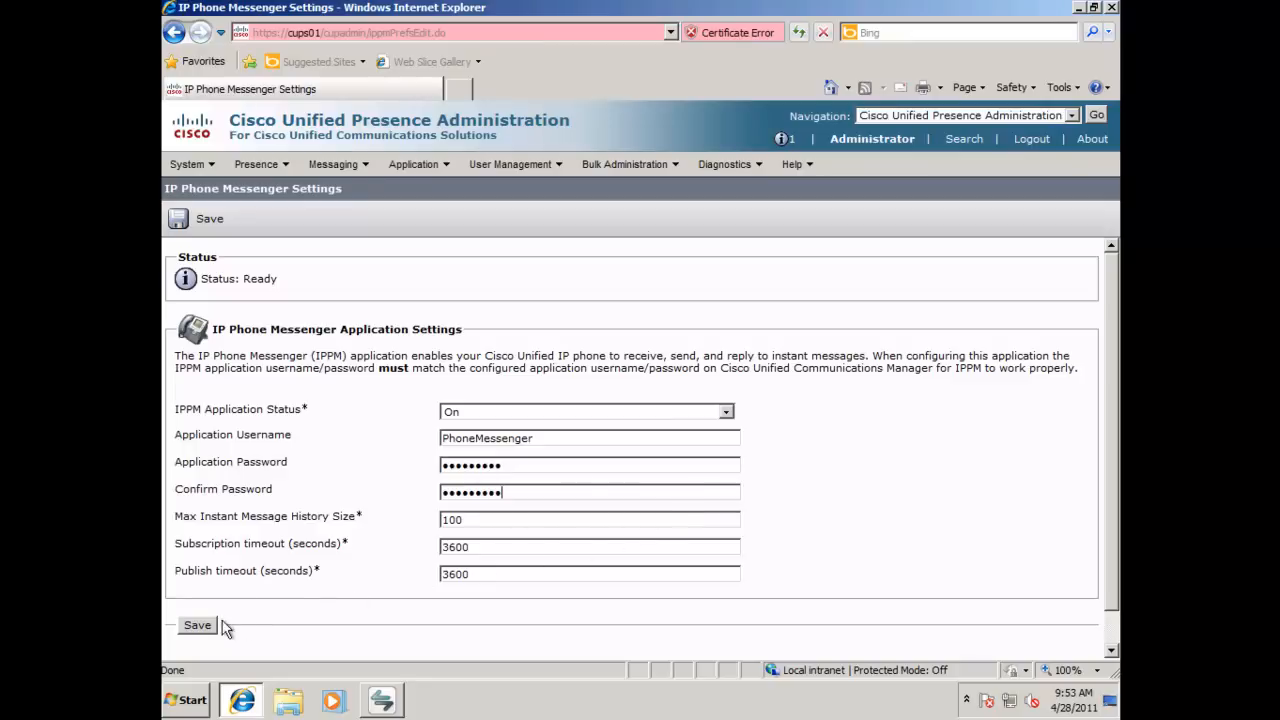
pyautogui.click(196, 624)
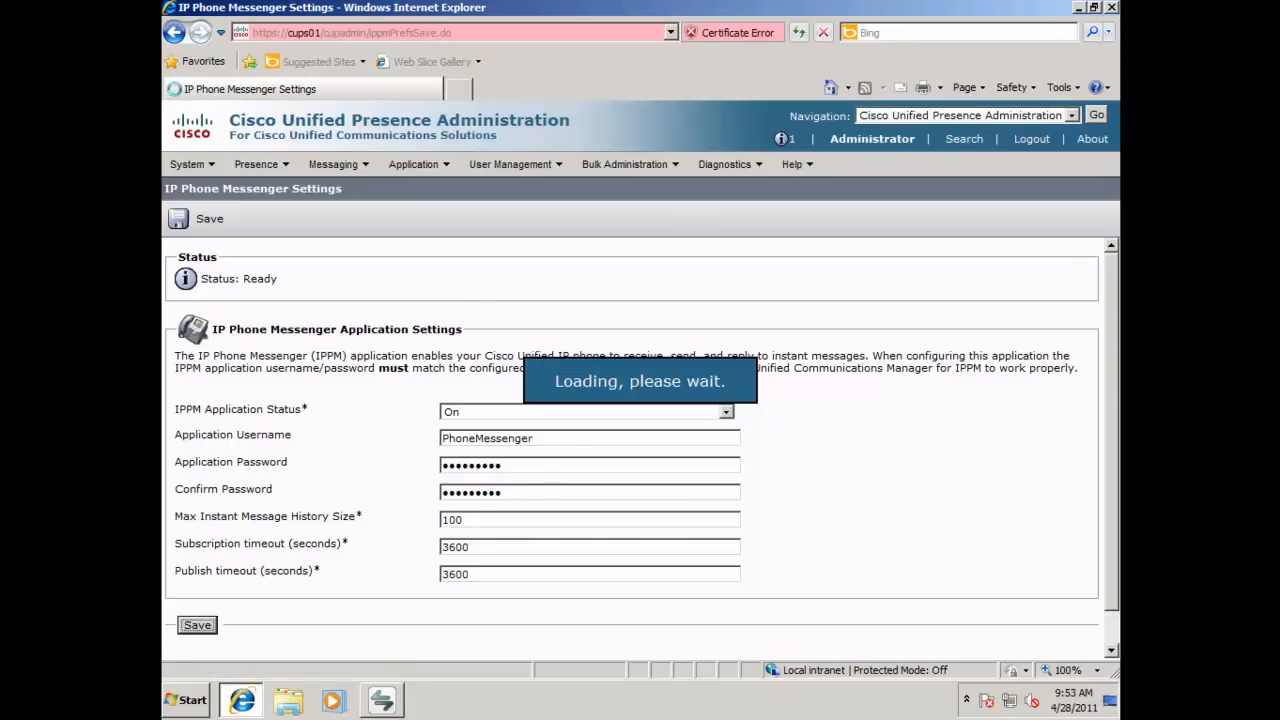
pyautogui.click(196, 624)
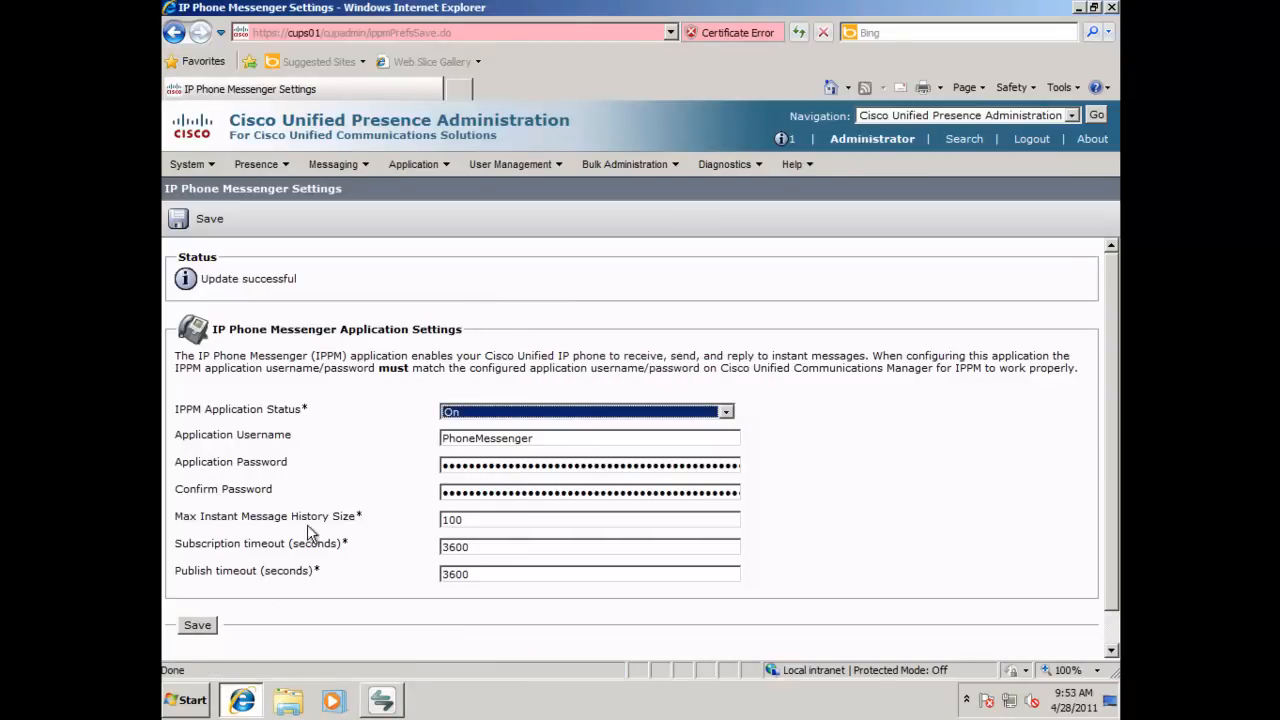
pyautogui.moveTo(744, 206)
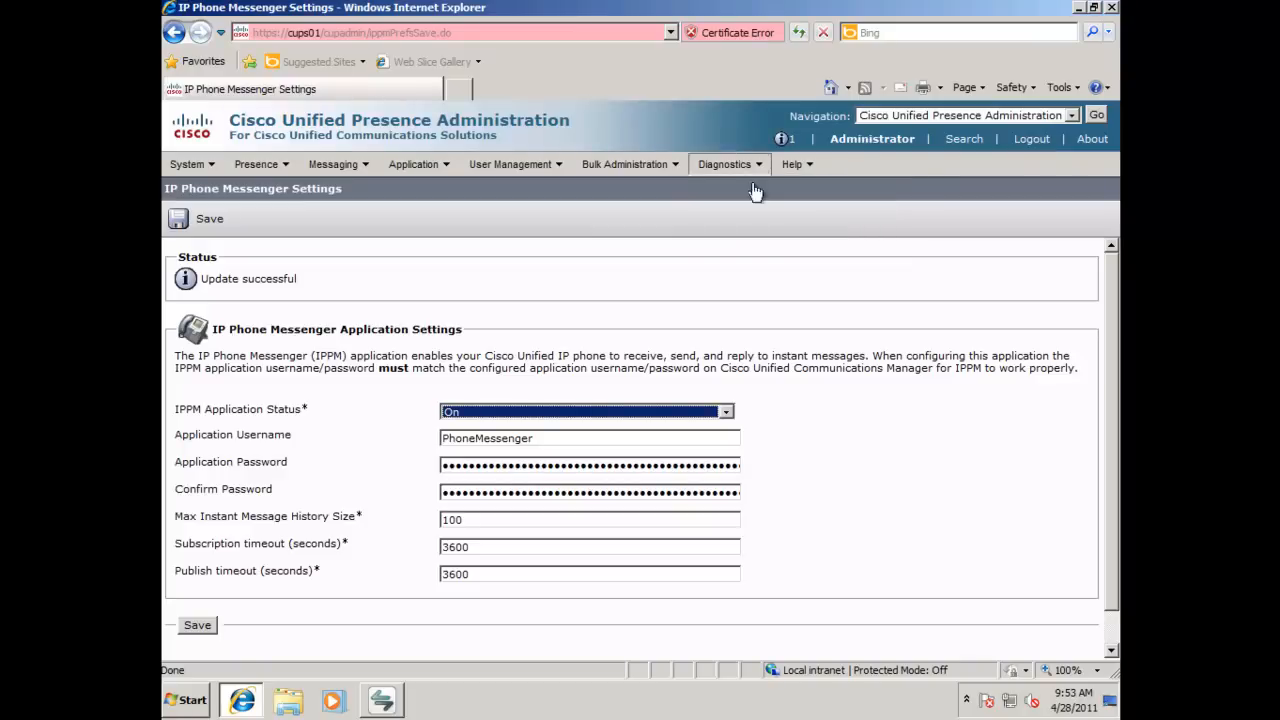
# Rerun the System Troubleshooter and confirm the IP Phone Messenger checks now pass.
pyautogui.click(724, 164)
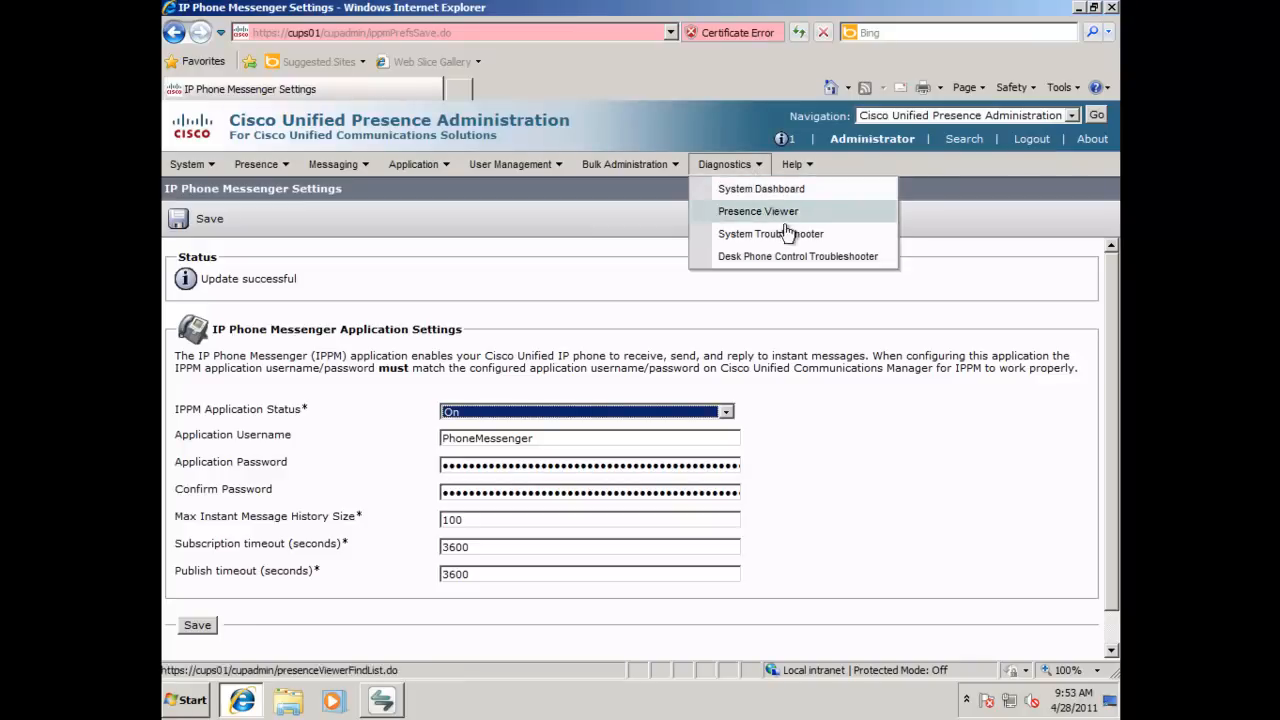
pyautogui.click(770, 232)
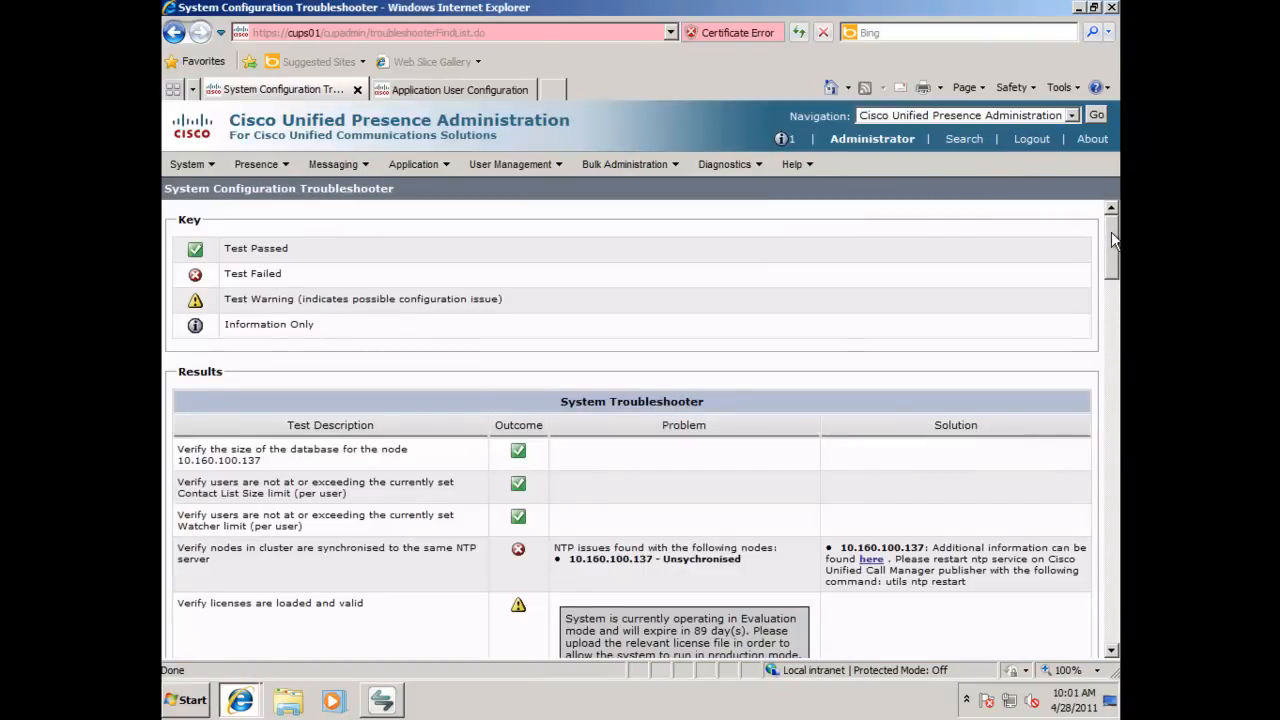
pyautogui.scroll(-3)
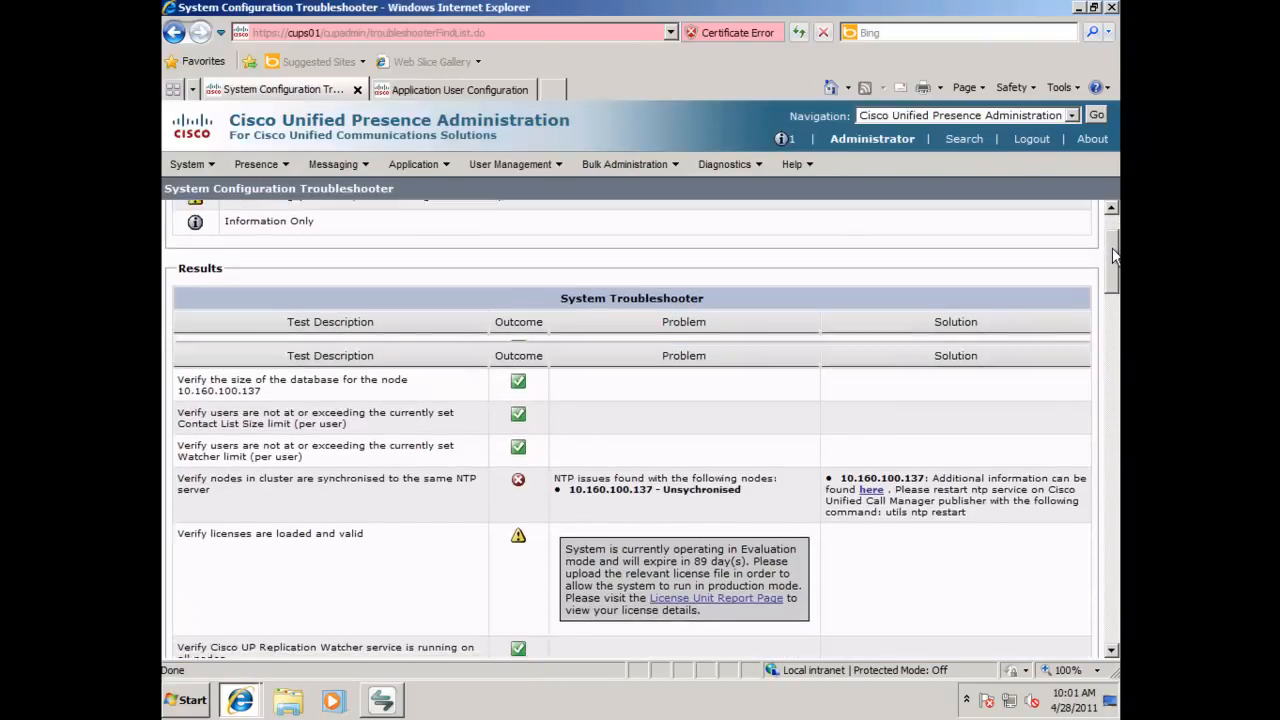
pyautogui.scroll(-3)
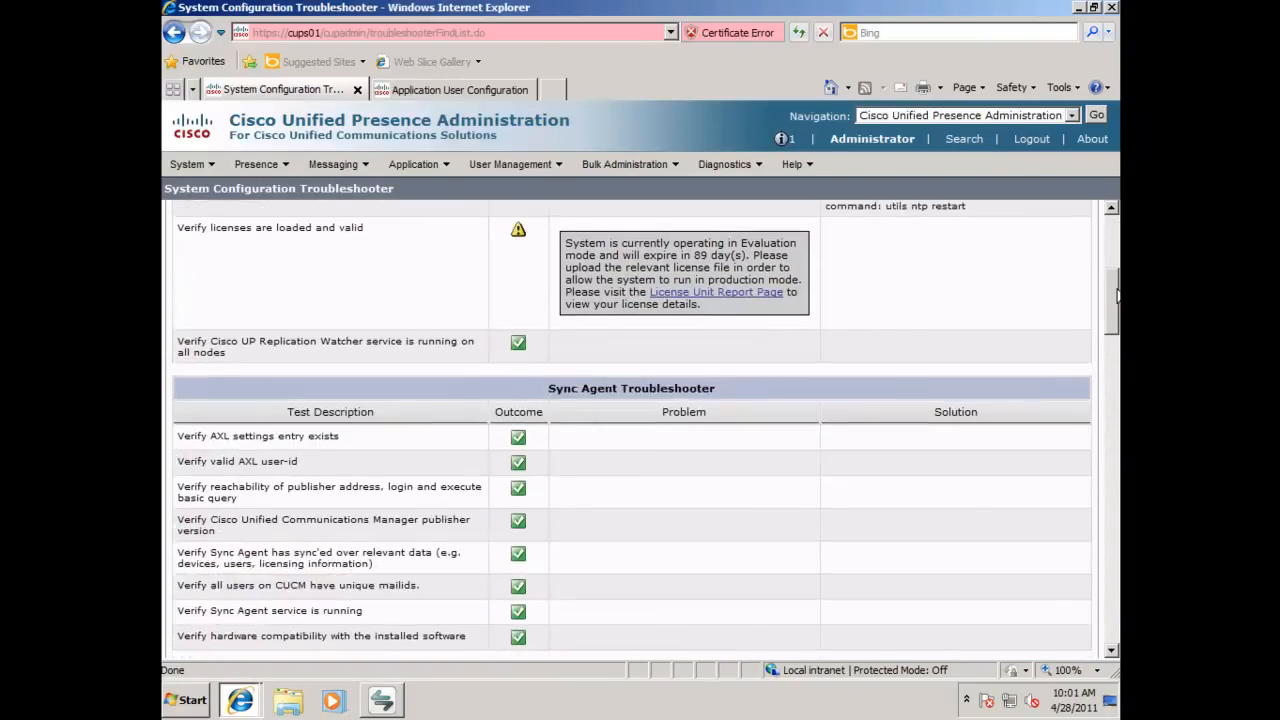
pyautogui.scroll(-3)
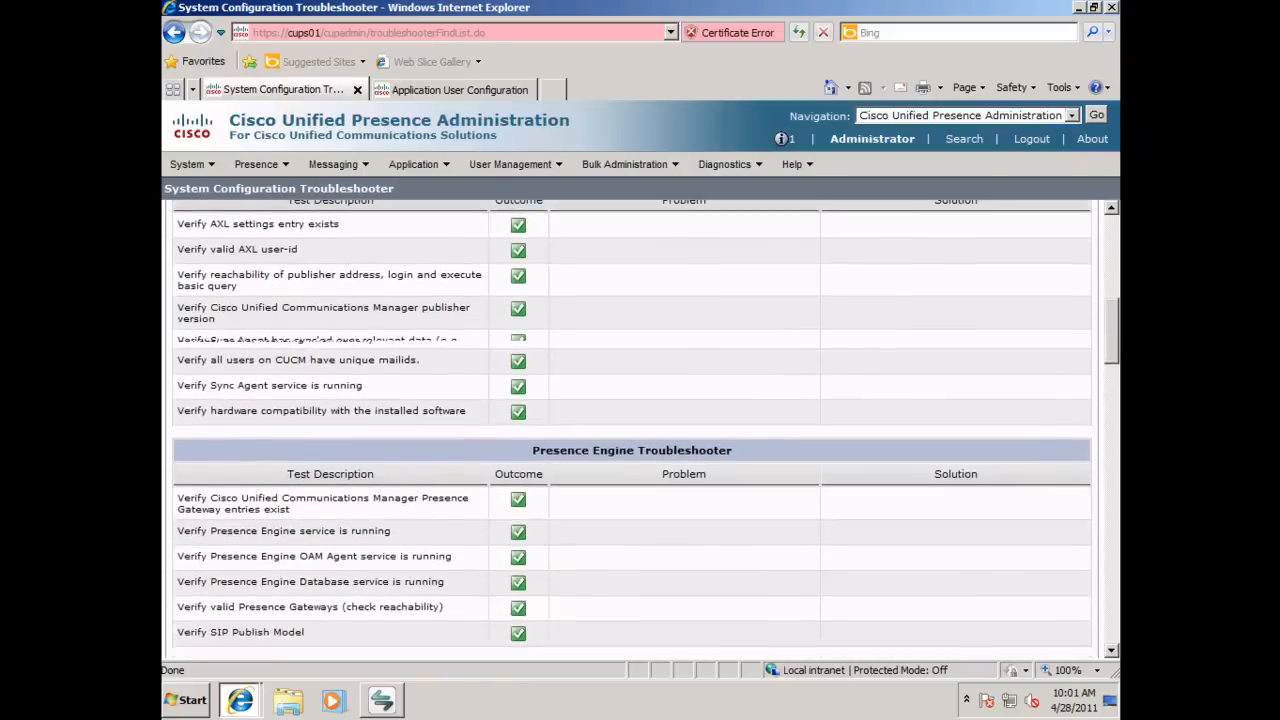
pyautogui.scroll(-3)
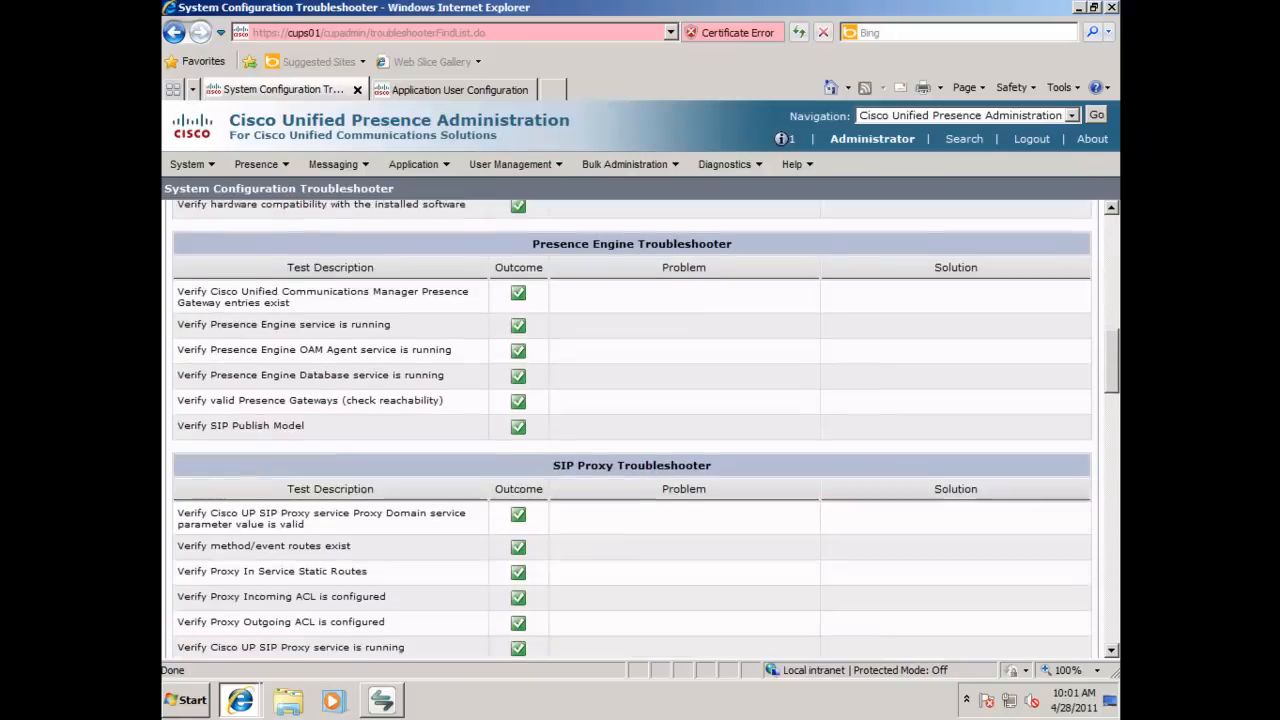
# Review the remaining results to the end: XCP checks passing and an LDAP directory warning.
pyautogui.scroll(-3)
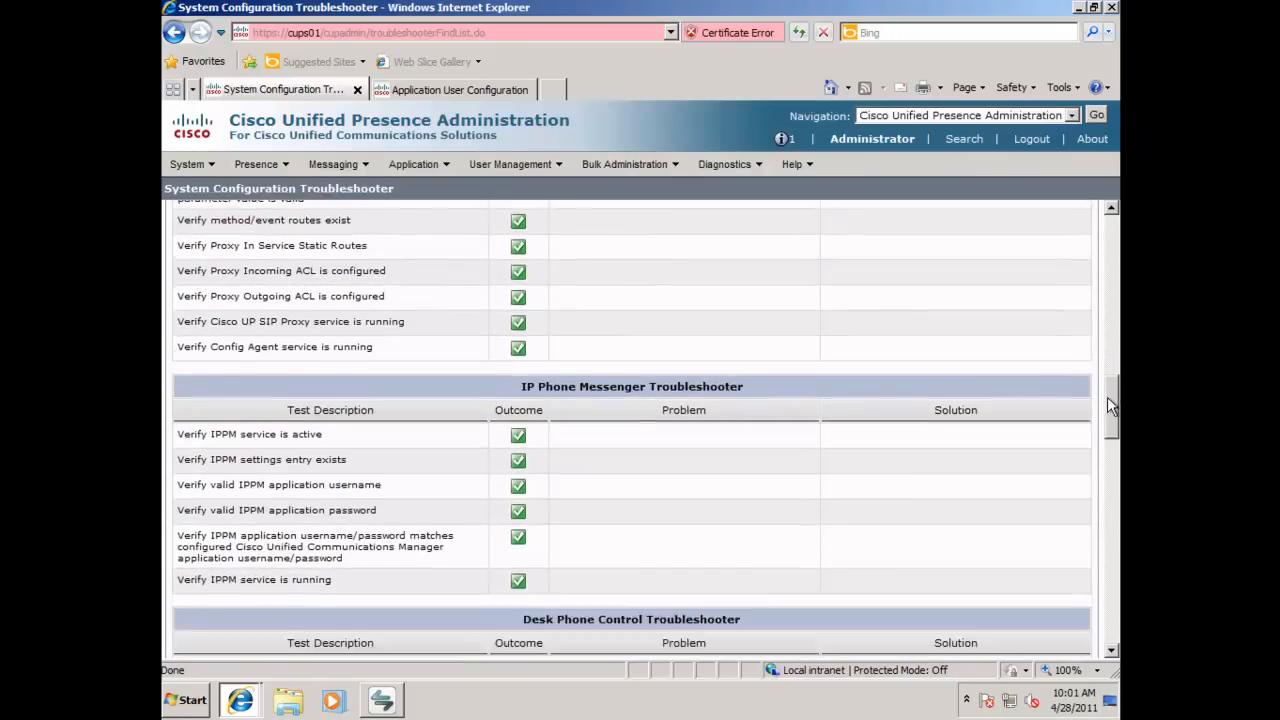
pyautogui.scroll(-3)
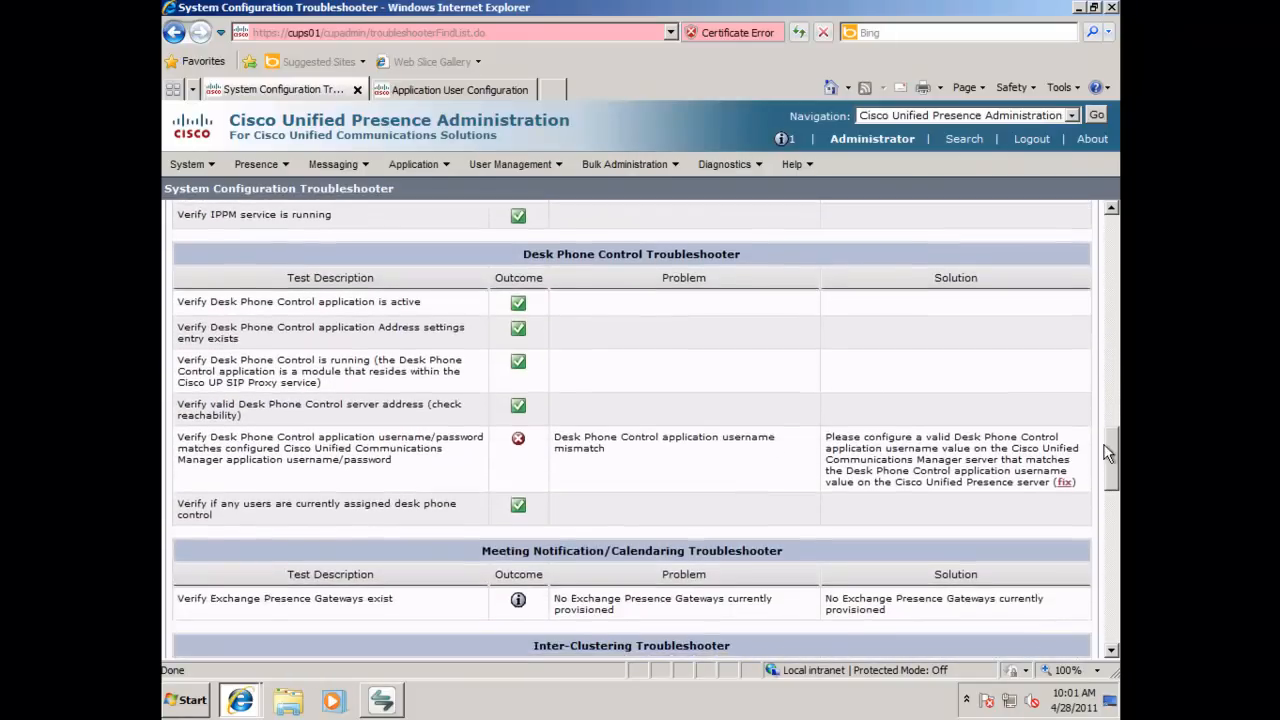
pyautogui.scroll(-3)
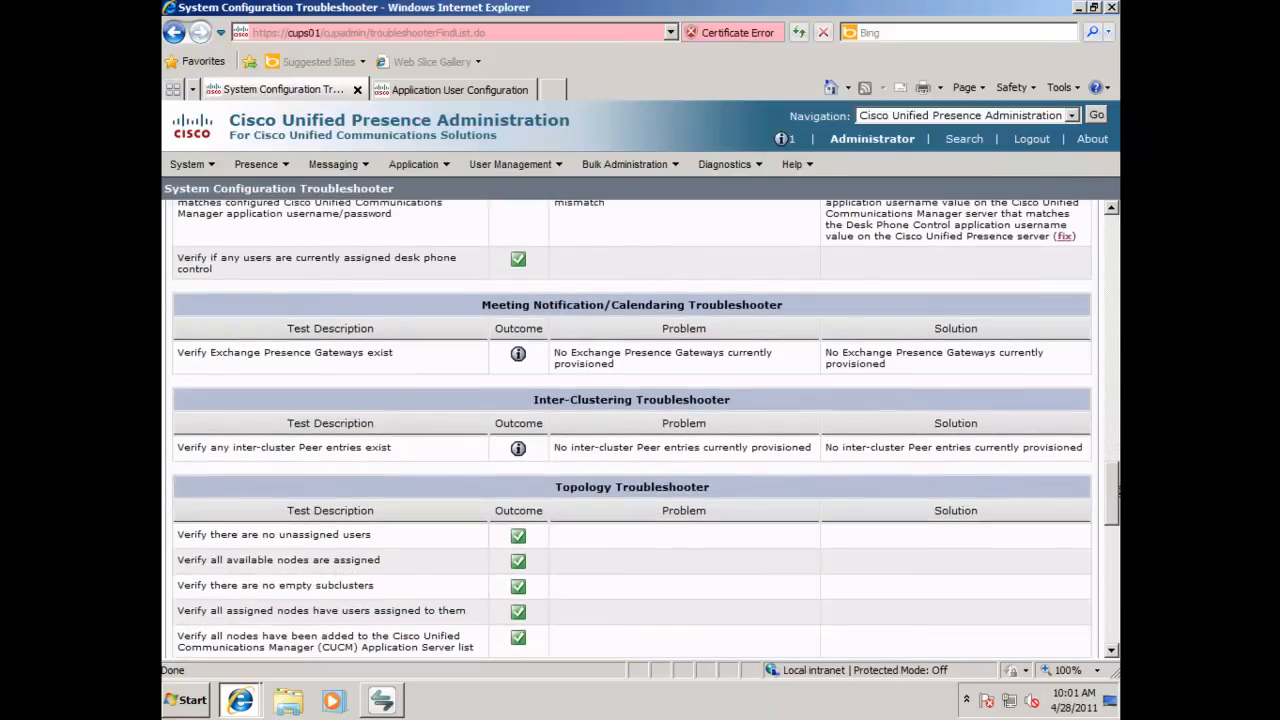
pyautogui.scroll(-3)
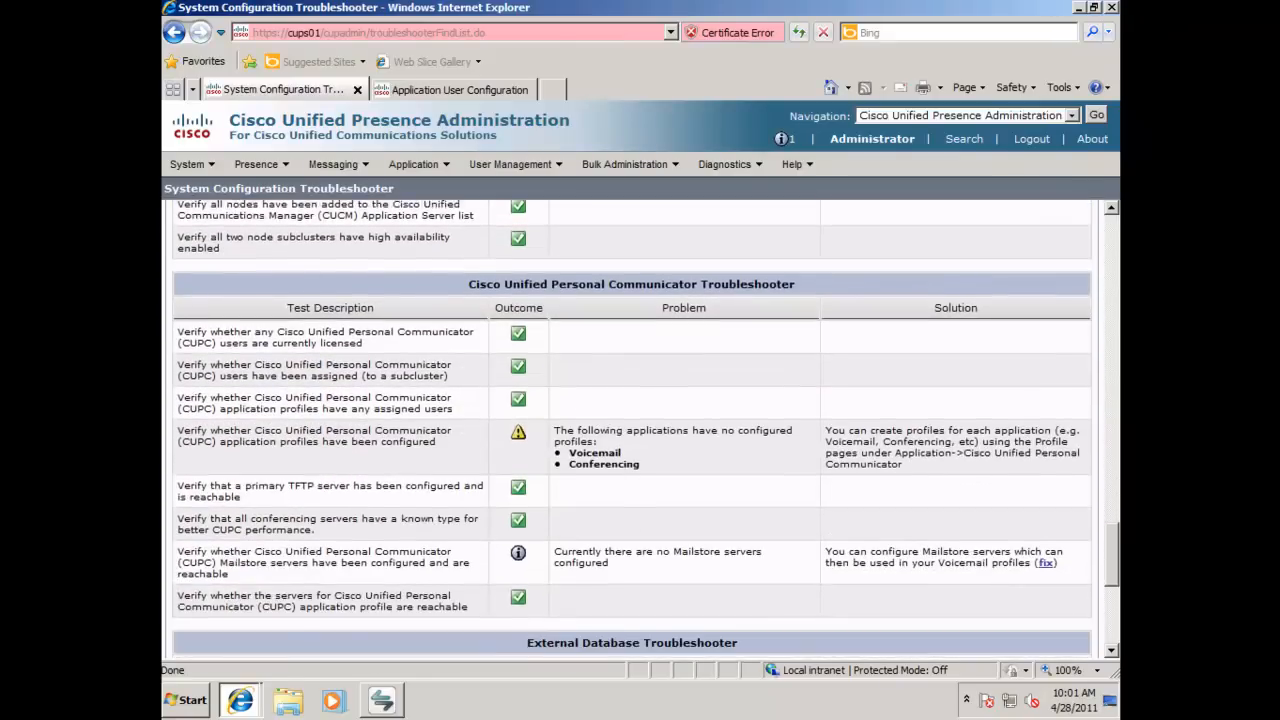
pyautogui.scroll(-3)
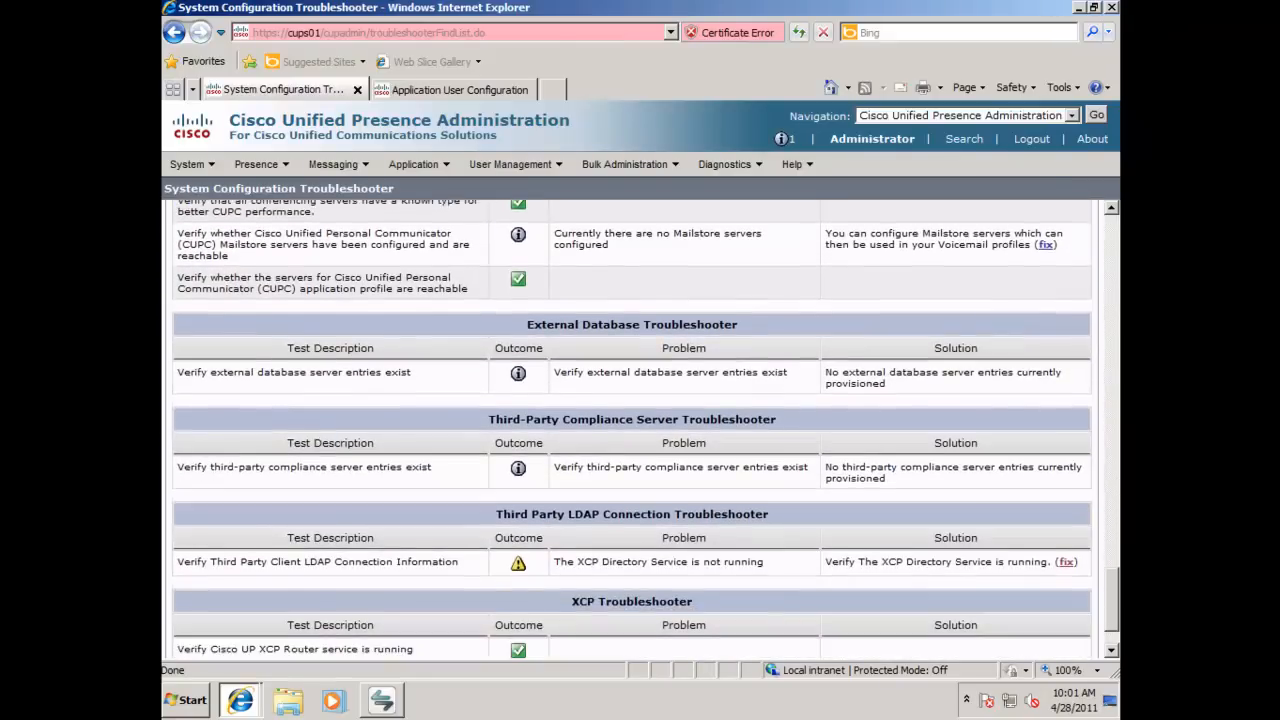
pyautogui.scroll(-3)
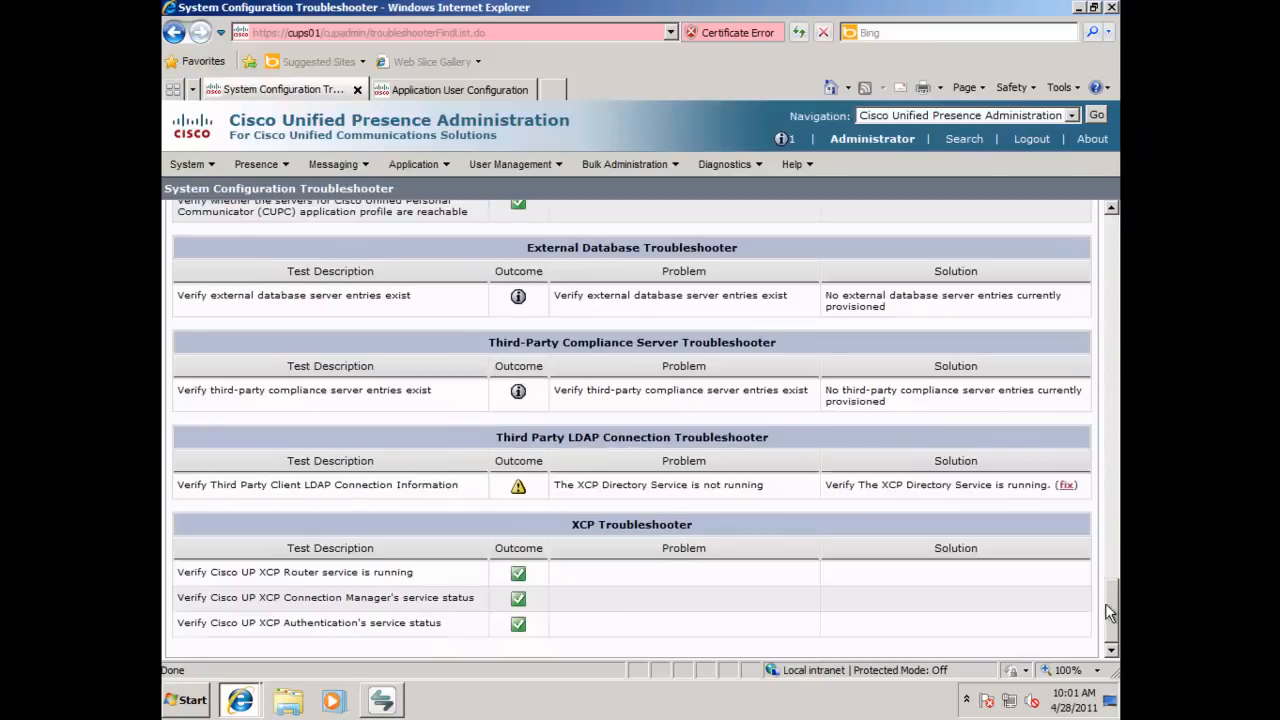
pyautogui.moveTo(1092, 610)
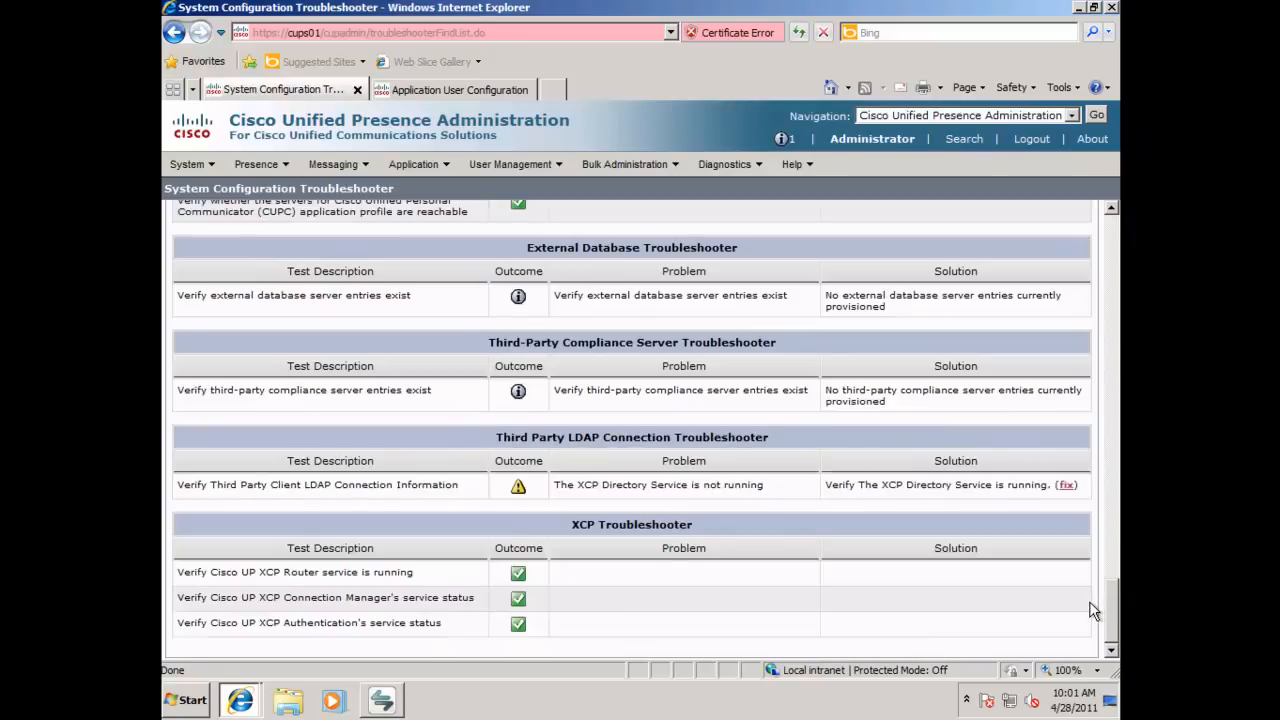
pyautogui.moveTo(972, 472)
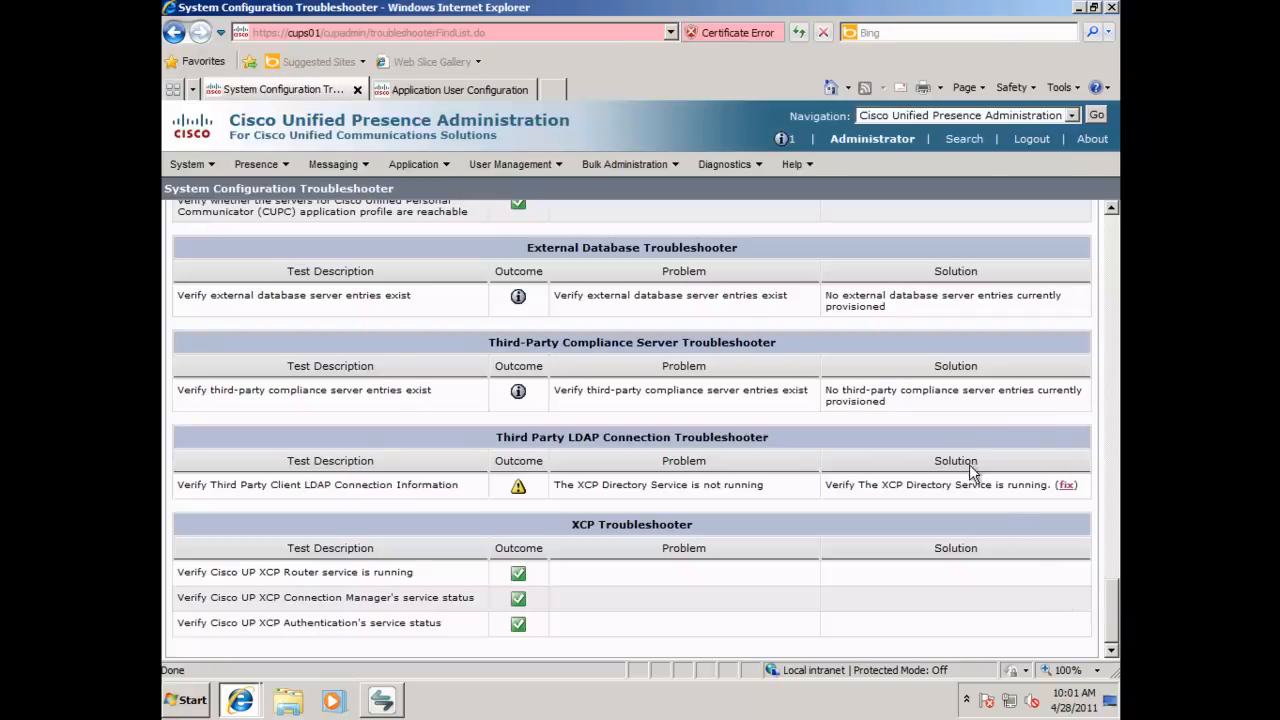
pyautogui.moveTo(870, 136)
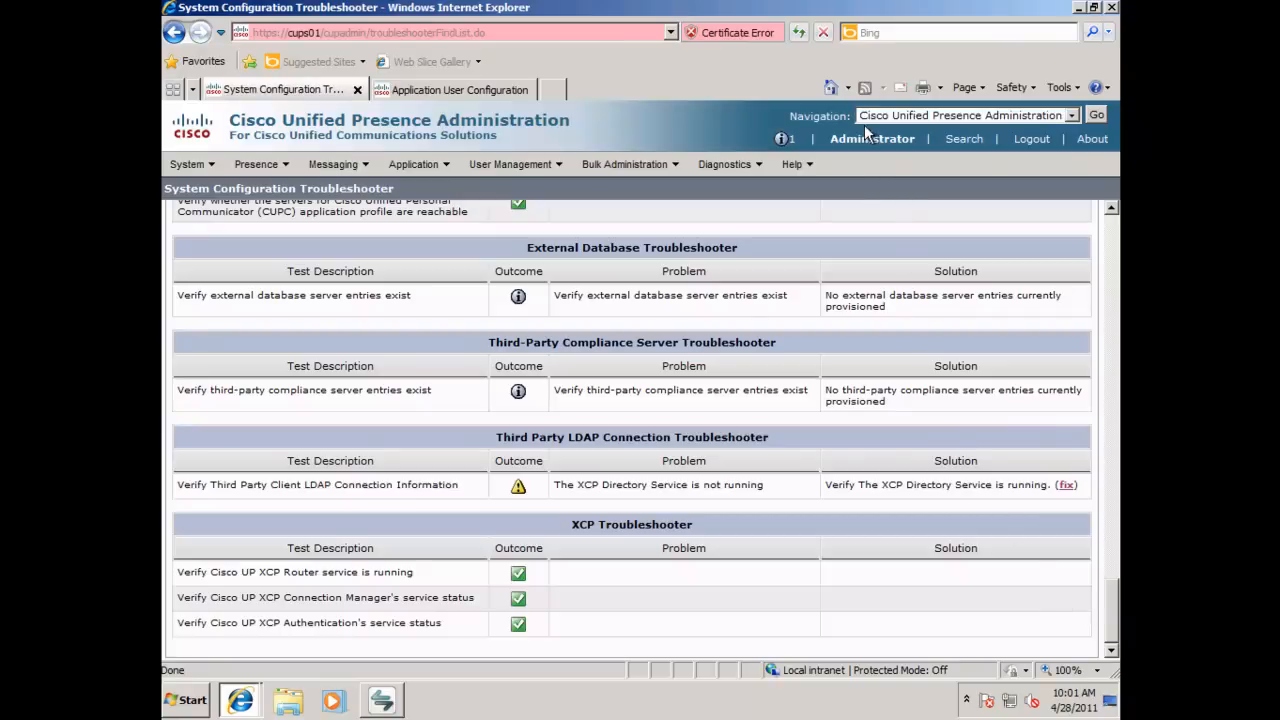
pyautogui.click(724, 164)
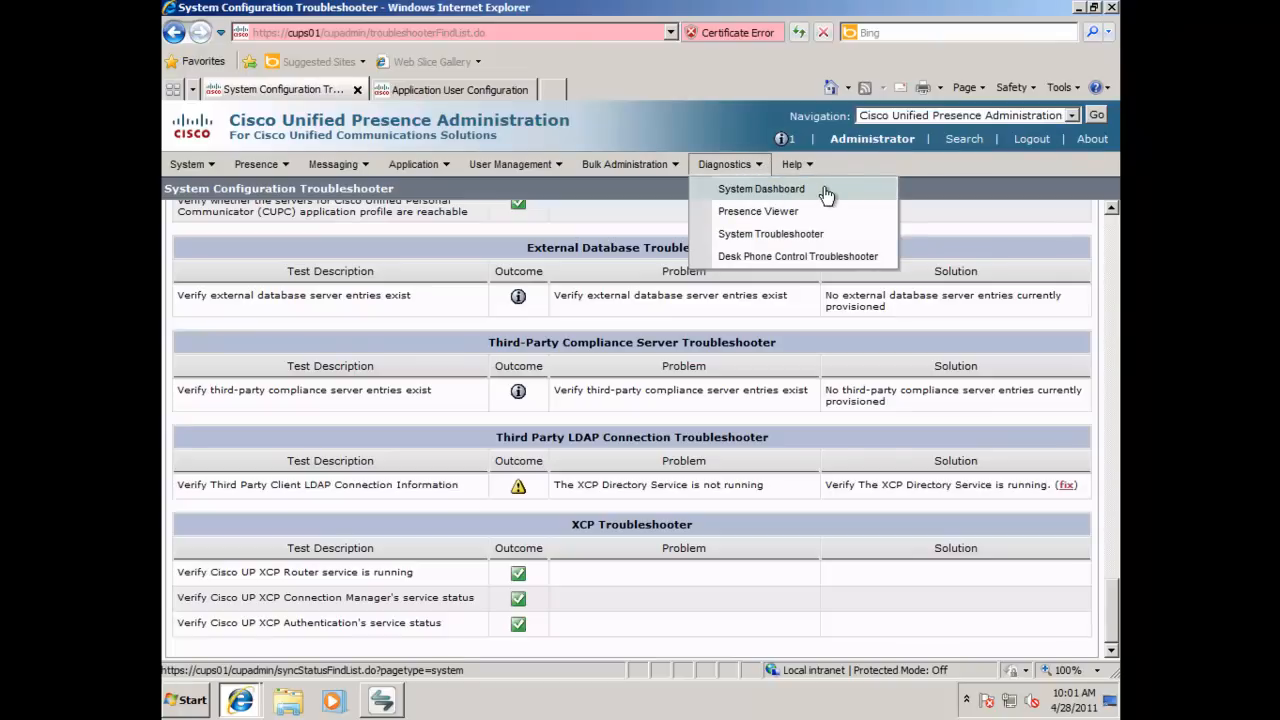
# Show the System Dashboard and review the Personal Communicator troubleshooter details.
pyautogui.click(760, 188)
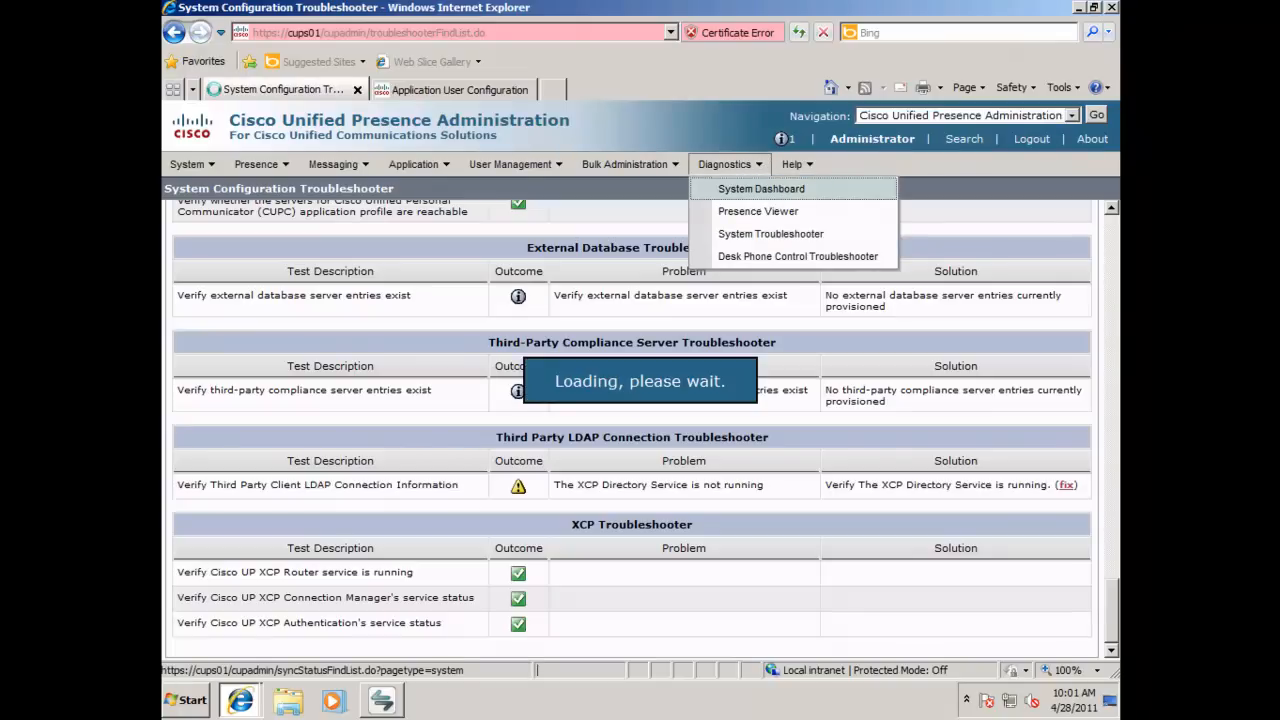
pyautogui.click(760, 188)
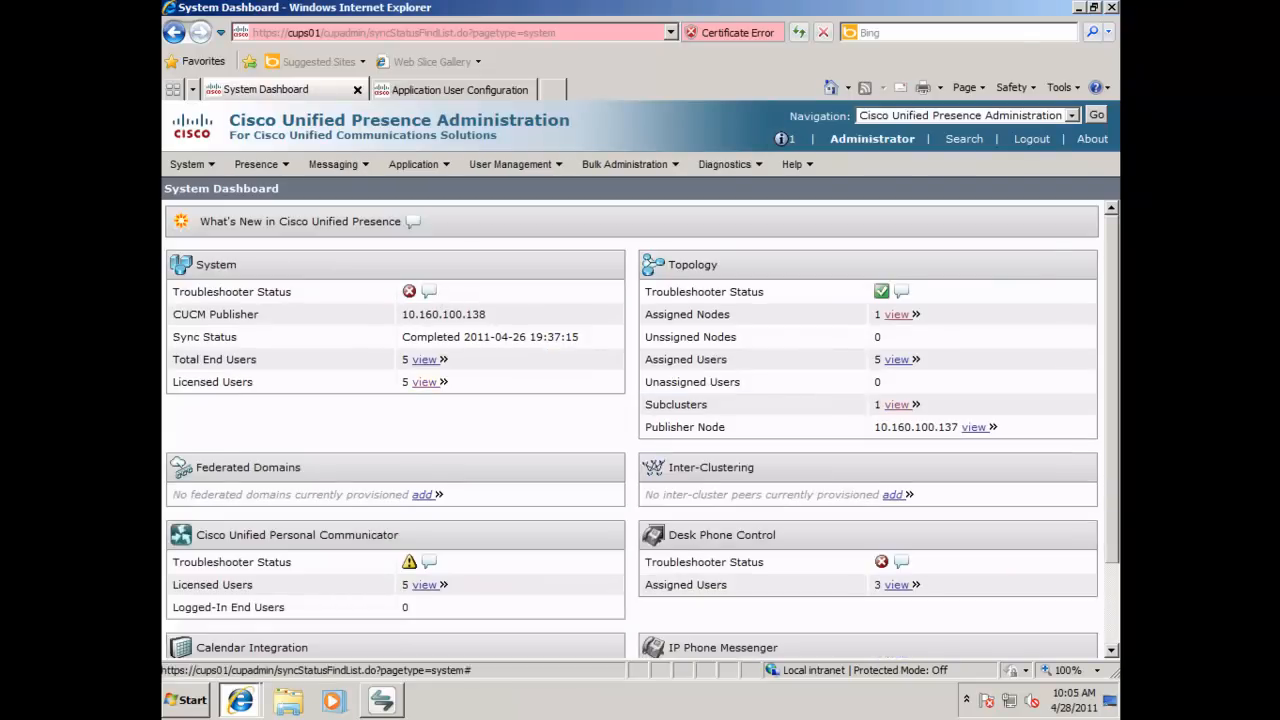
pyautogui.click(428, 292)
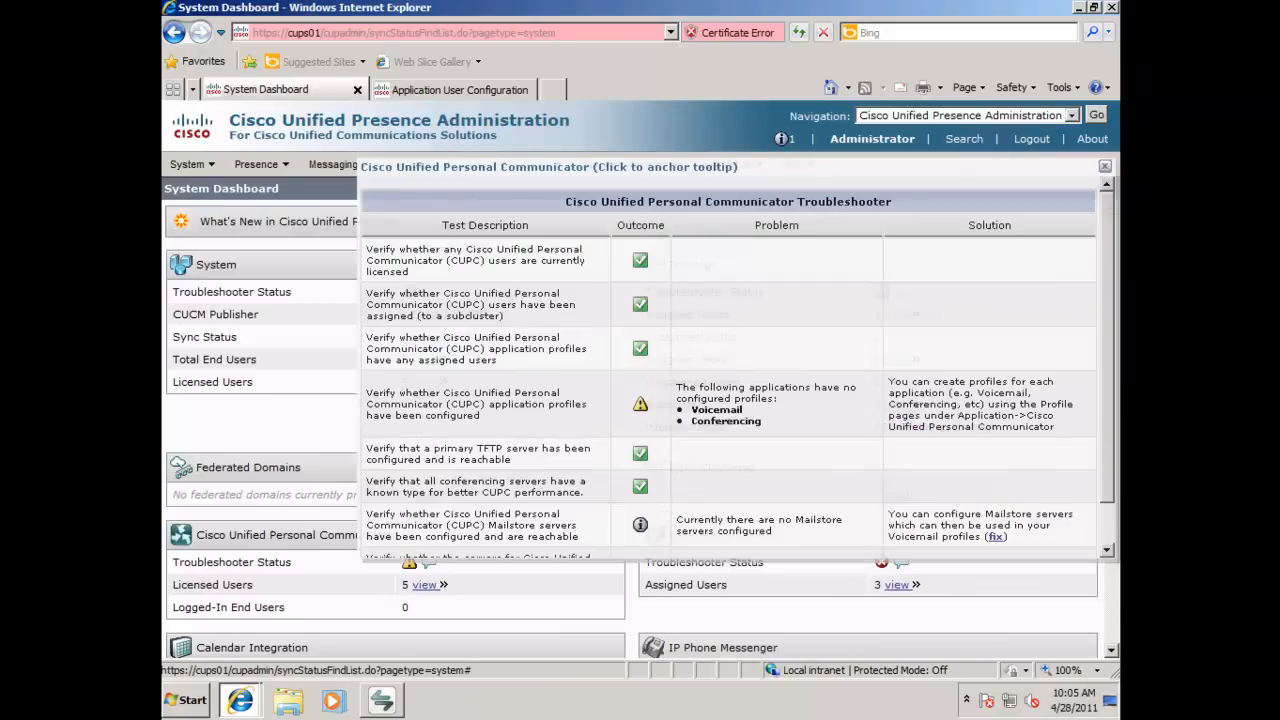
pyautogui.click(1104, 164)
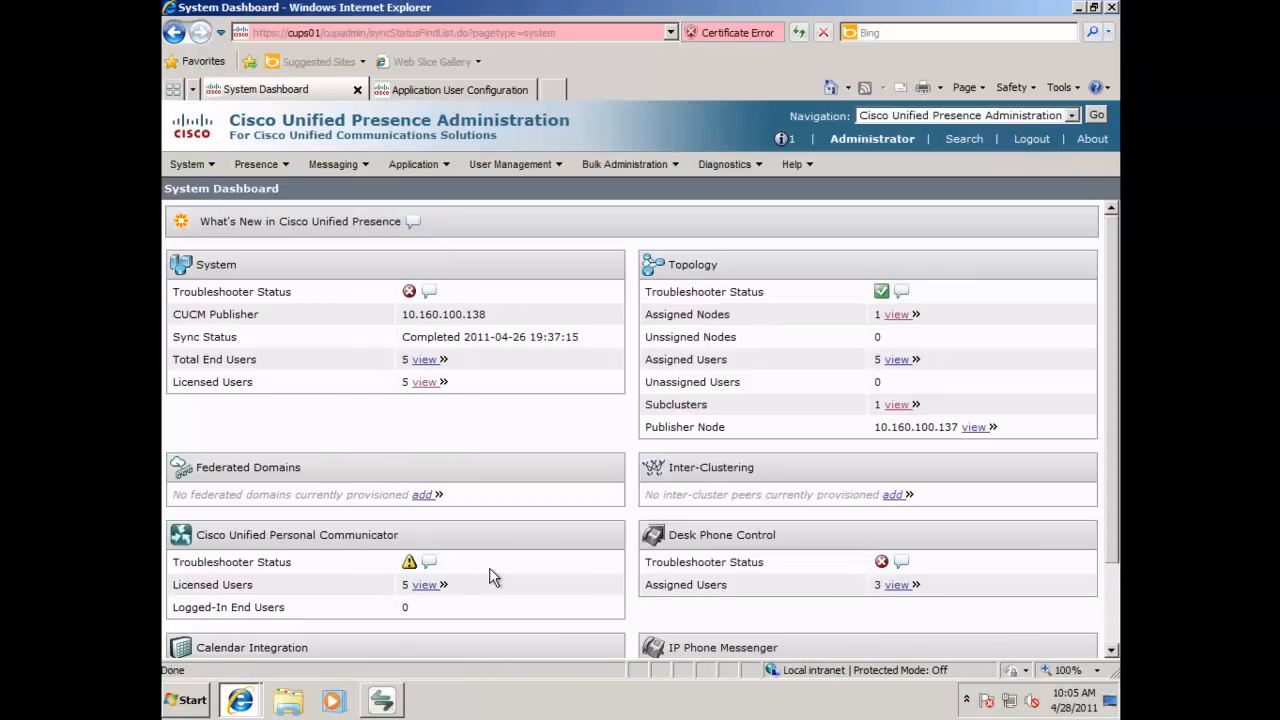
pyautogui.moveTo(846, 578)
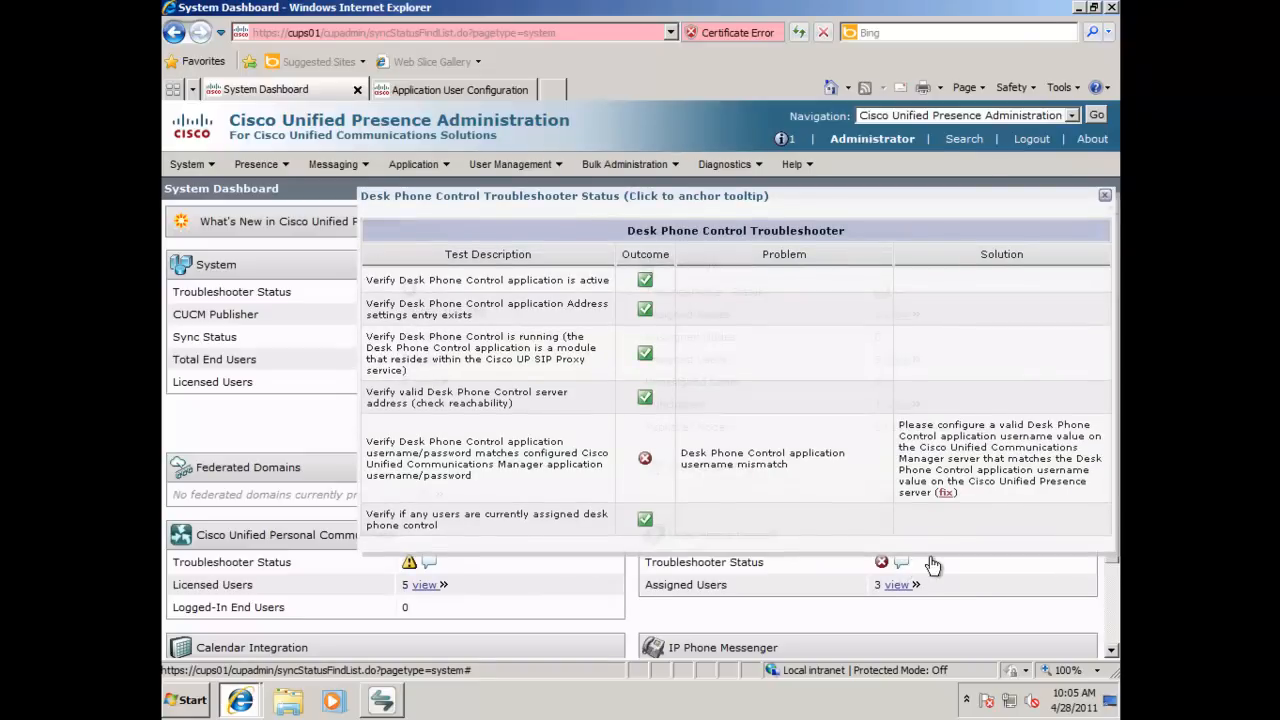
# Review the Desk Phone Control troubleshooter details revealing a CUCM application password mismatch.
pyautogui.click(1104, 196)
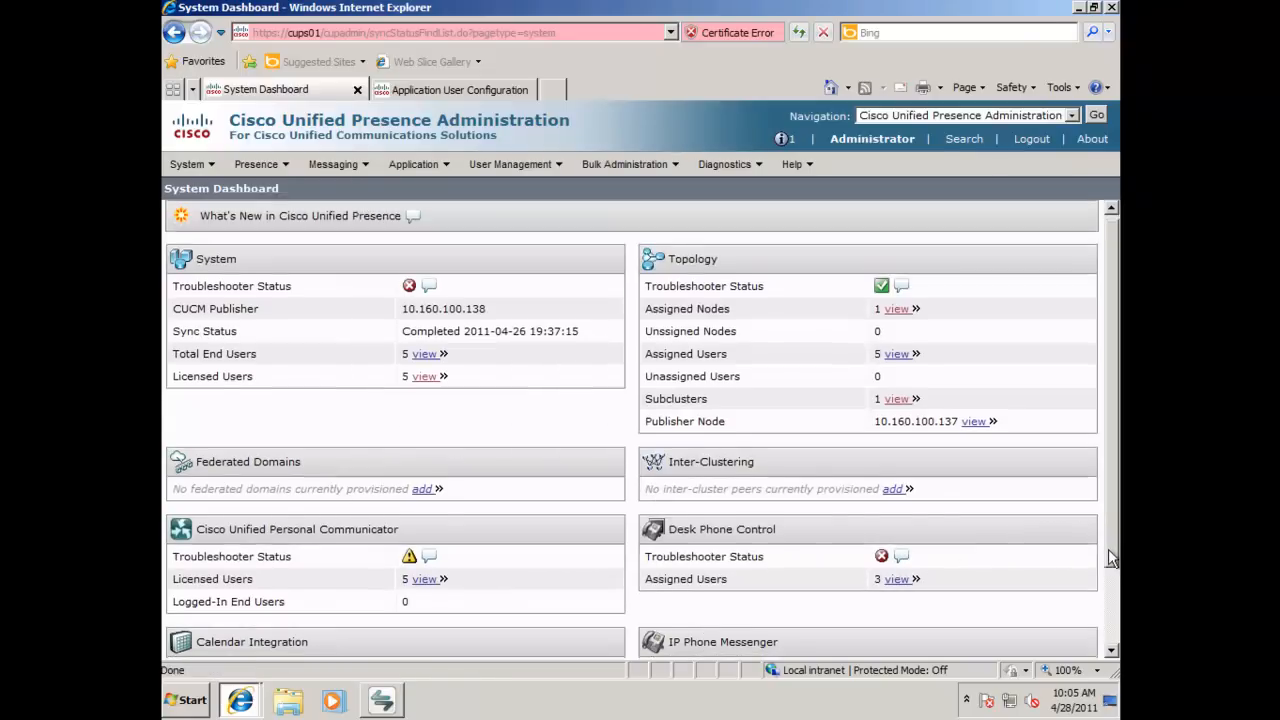
pyautogui.scroll(-3)
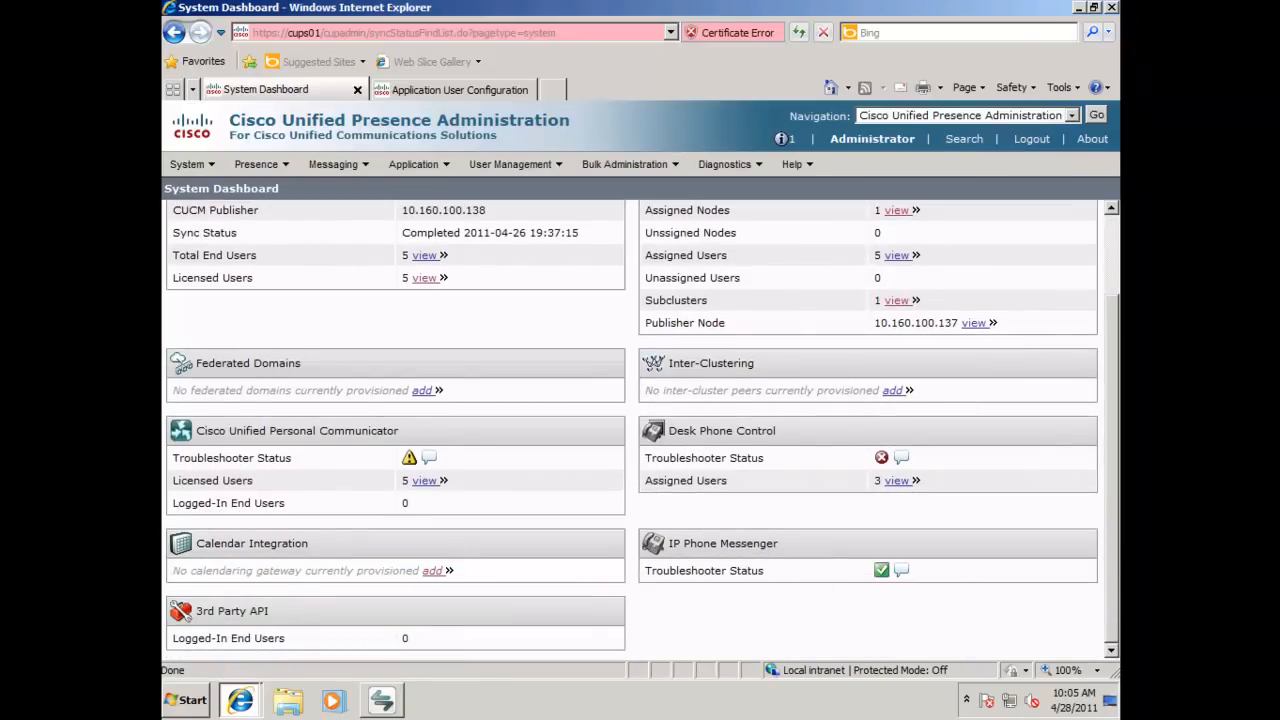
pyautogui.moveTo(428, 458)
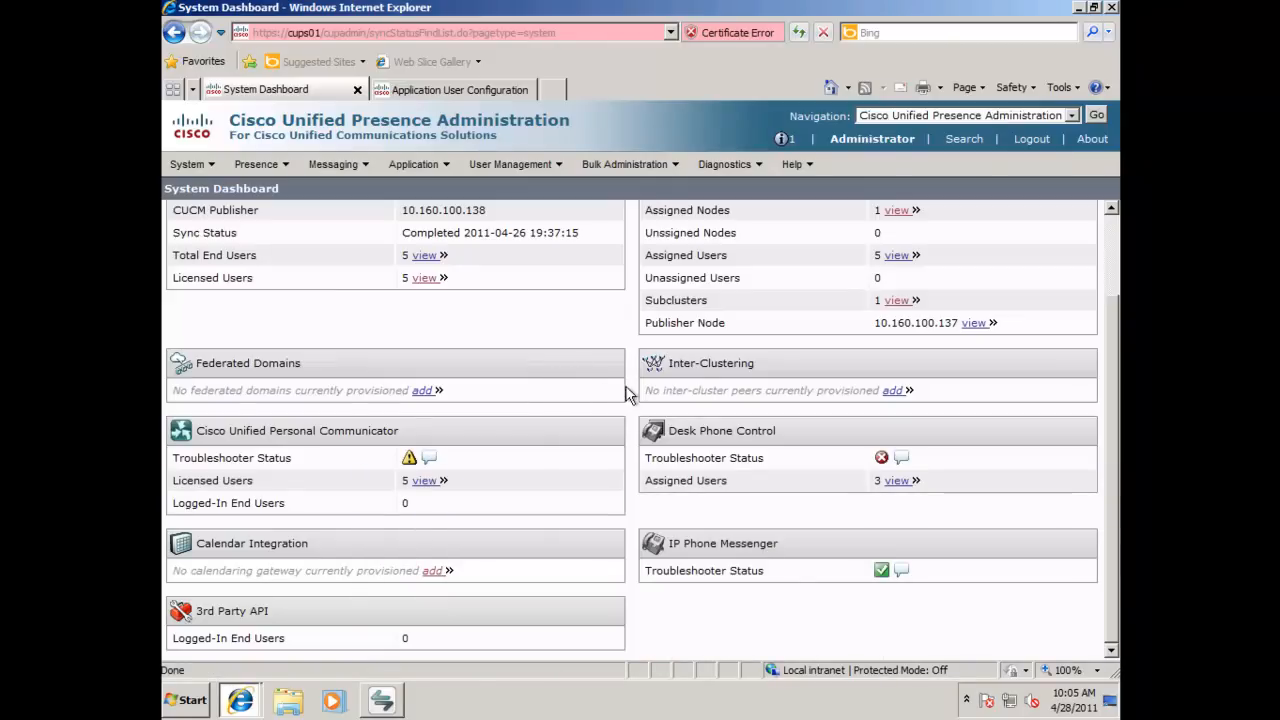
pyautogui.moveTo(758, 234)
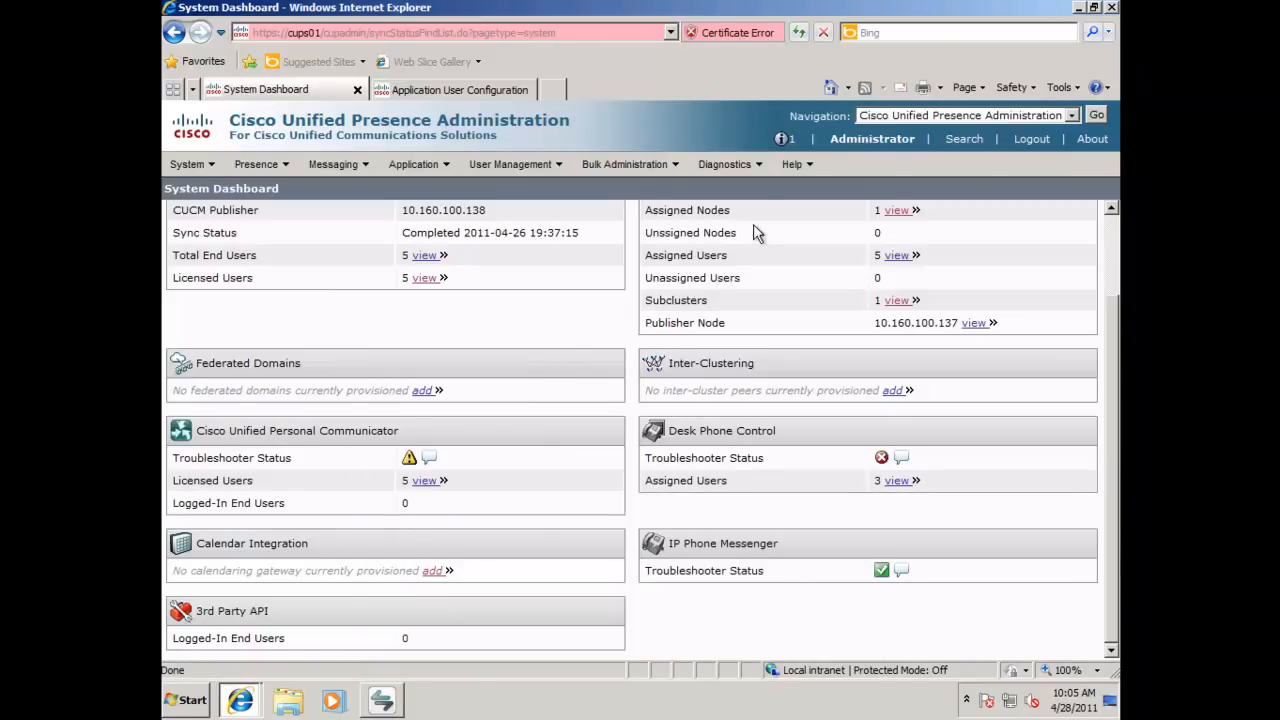
pyautogui.moveTo(760, 168)
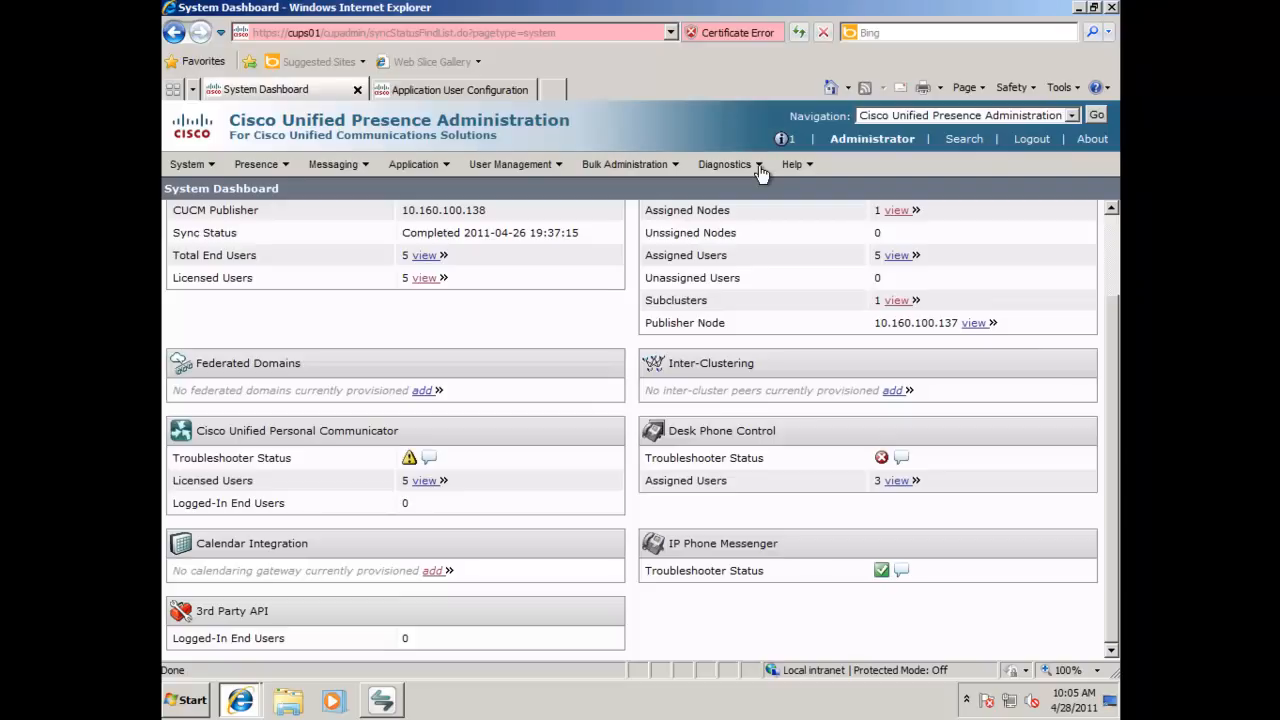
pyautogui.click(724, 164)
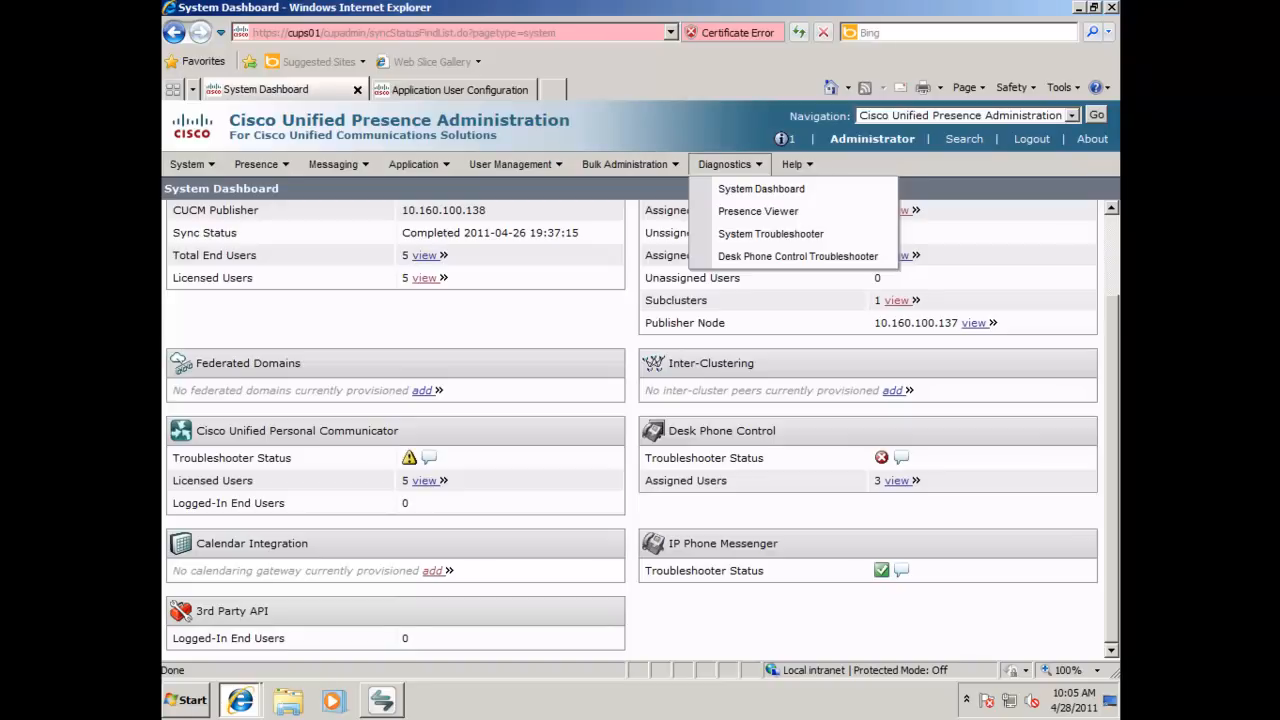
# Go to the Presence Viewer and enter user1 as the User ID.
pyautogui.click(792, 164)
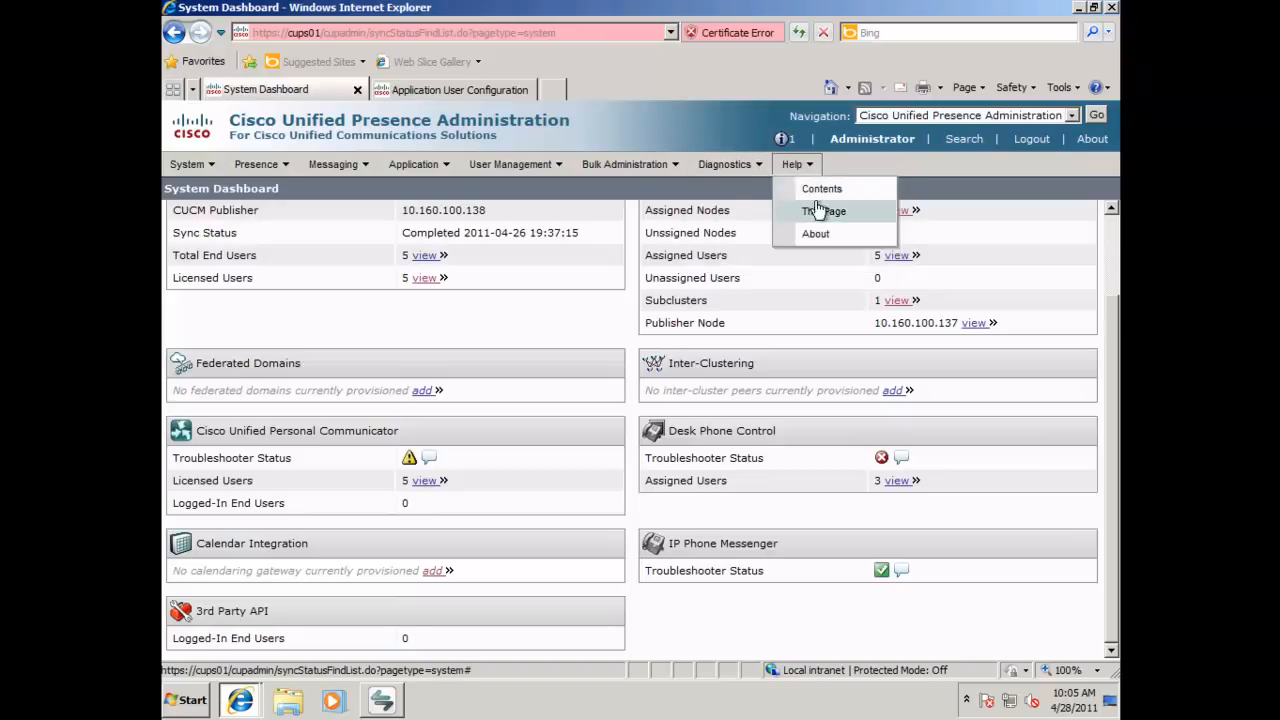
pyautogui.click(724, 164)
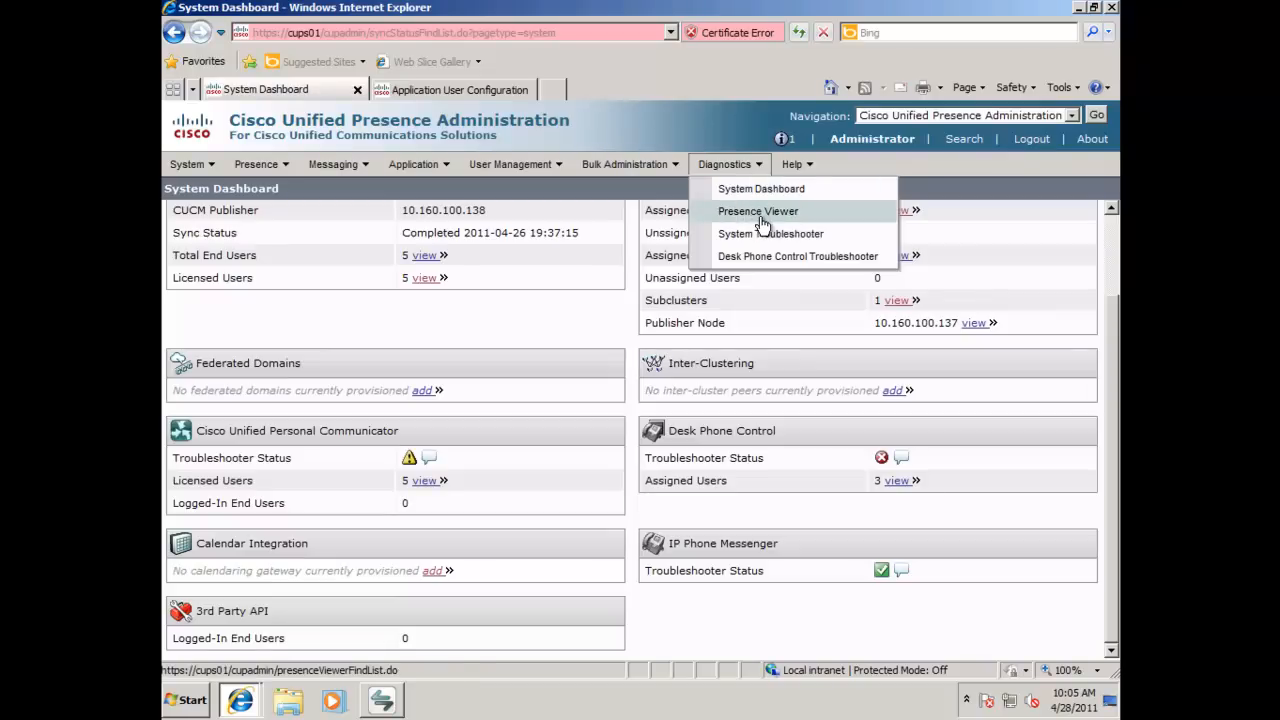
pyautogui.click(758, 212)
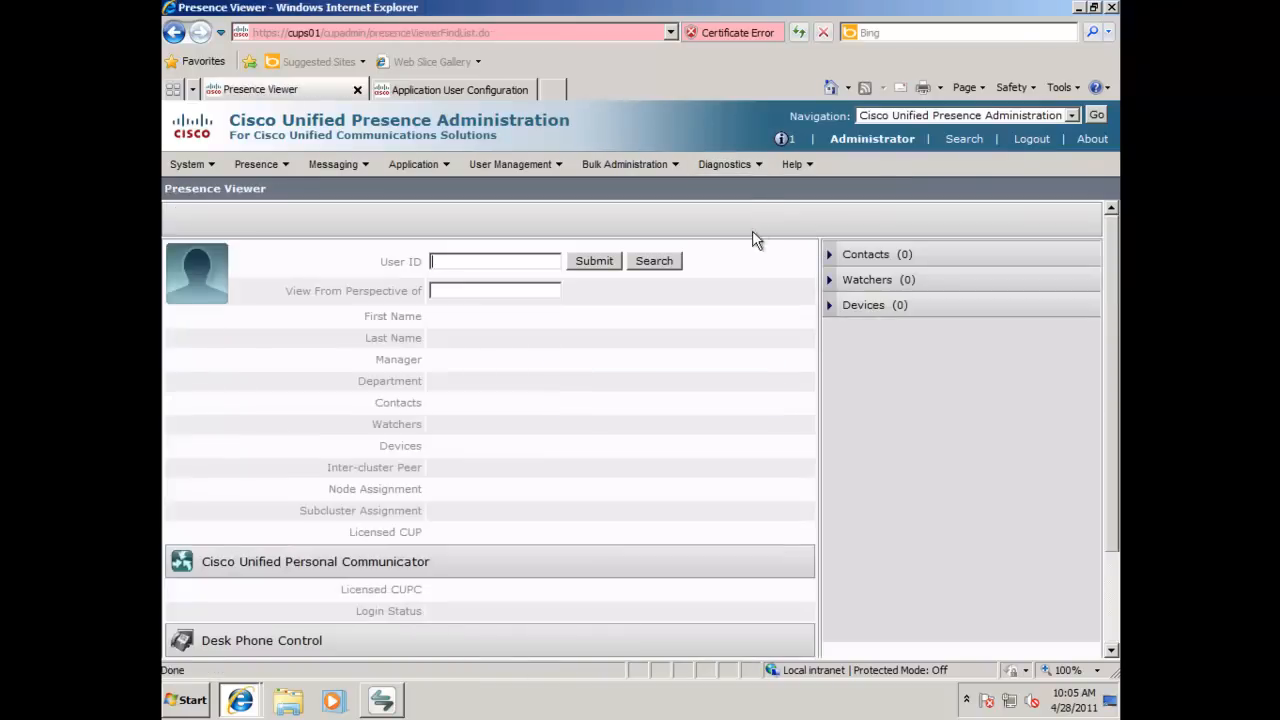
pyautogui.moveTo(704, 344)
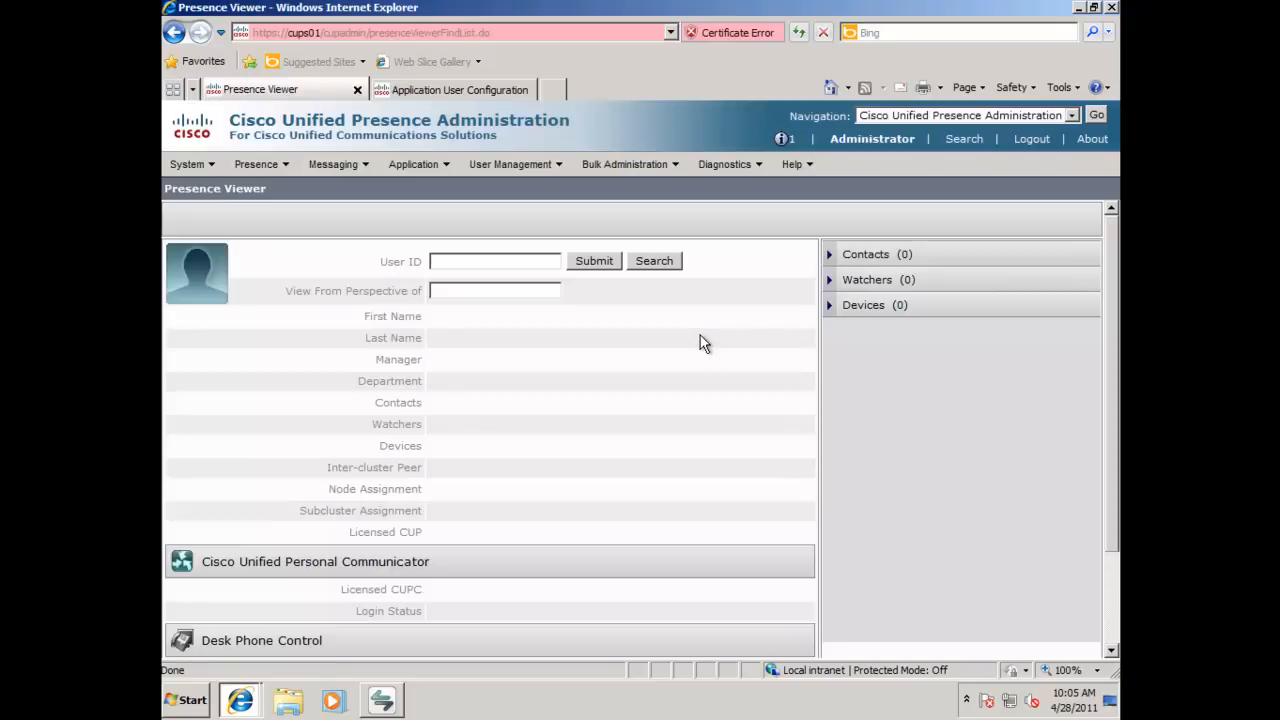
pyautogui.write('user1')
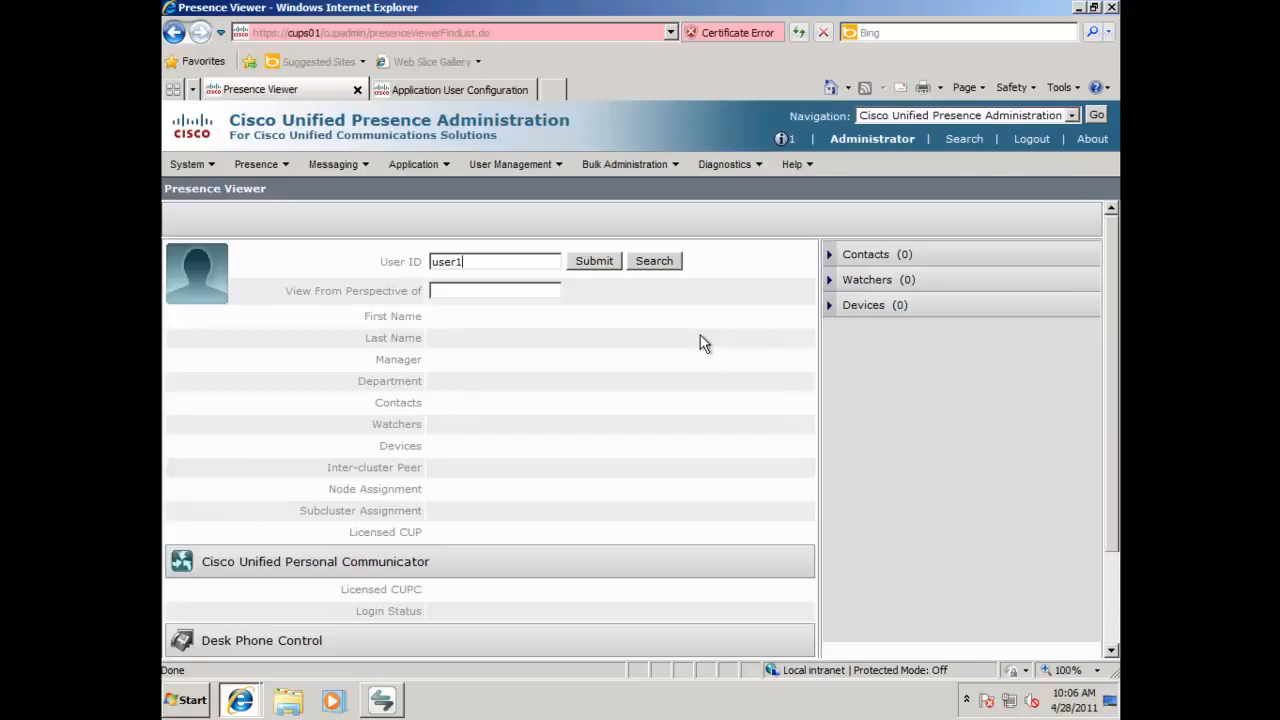
pyautogui.moveTo(568, 316)
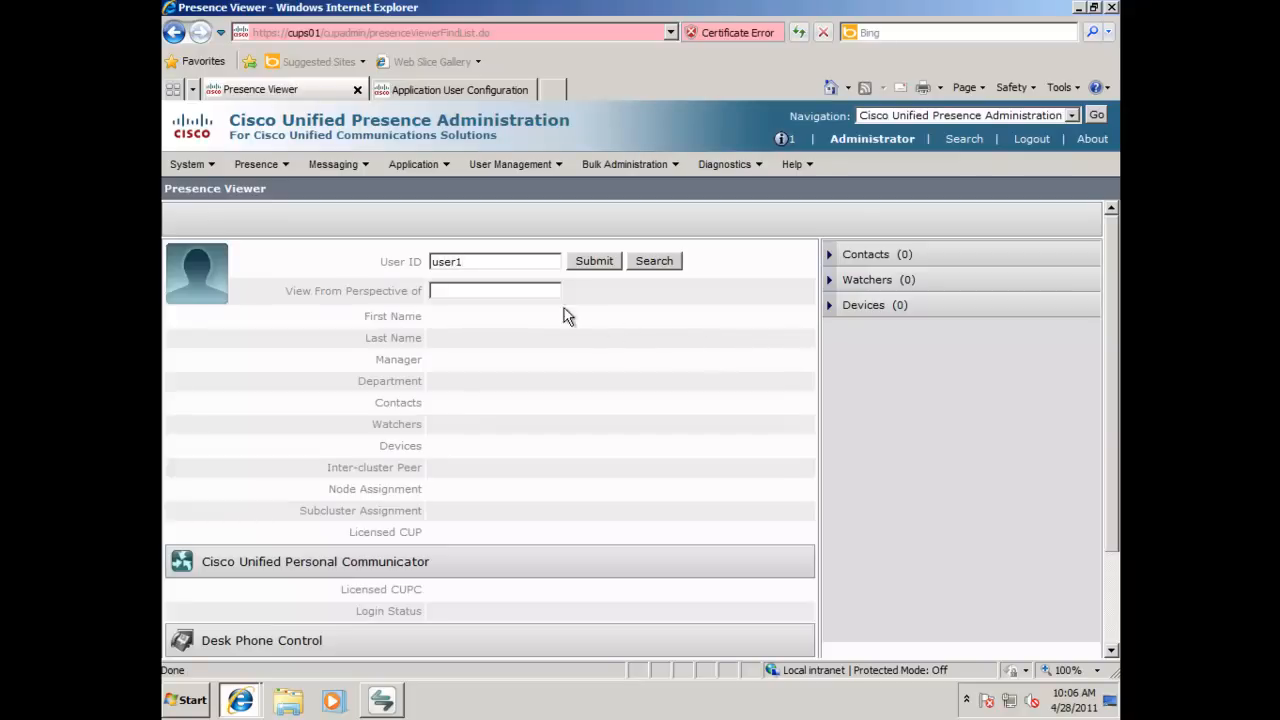
# View from user2's perspective and submit to show user1's presence details.
pyautogui.click(494, 290)
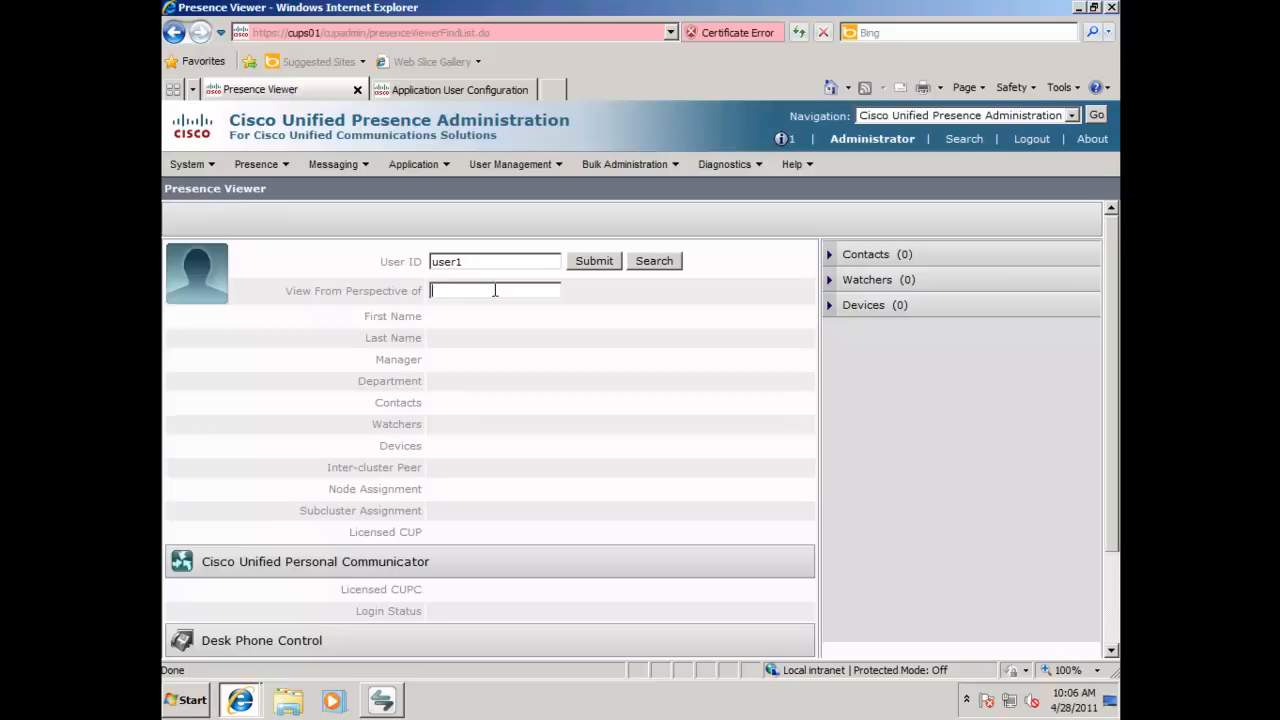
pyautogui.write('user2')
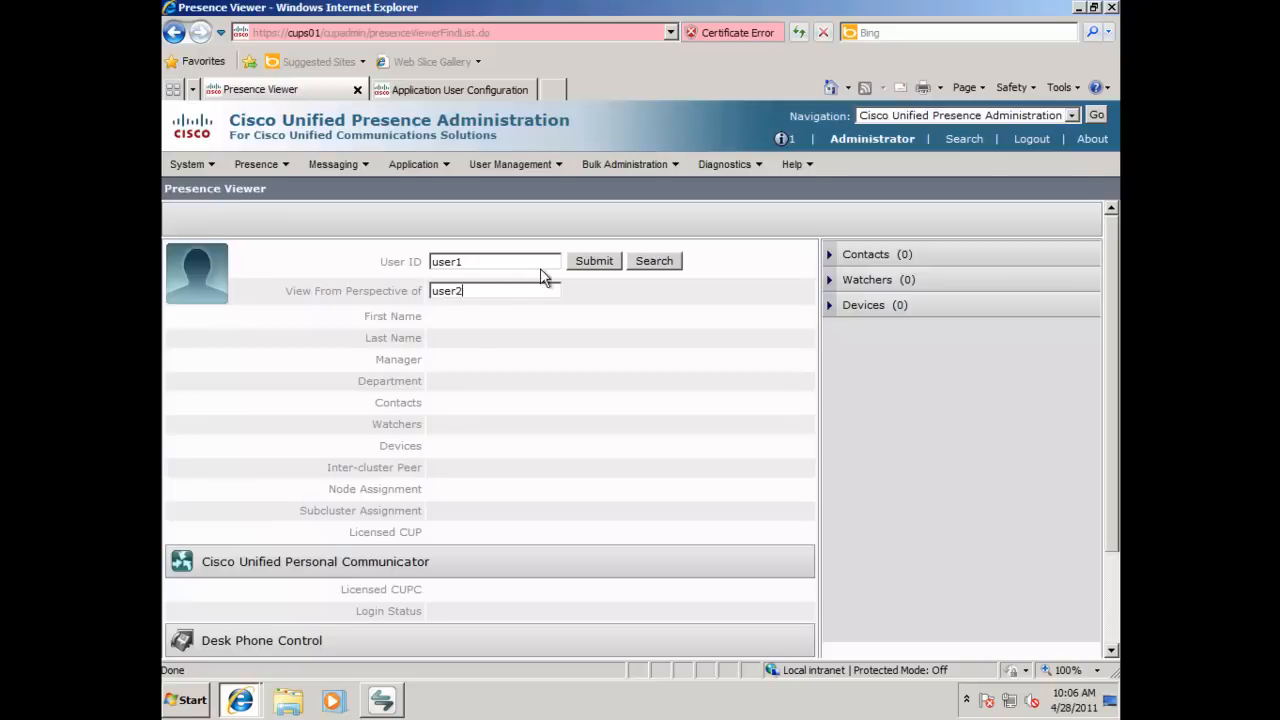
pyautogui.click(592, 260)
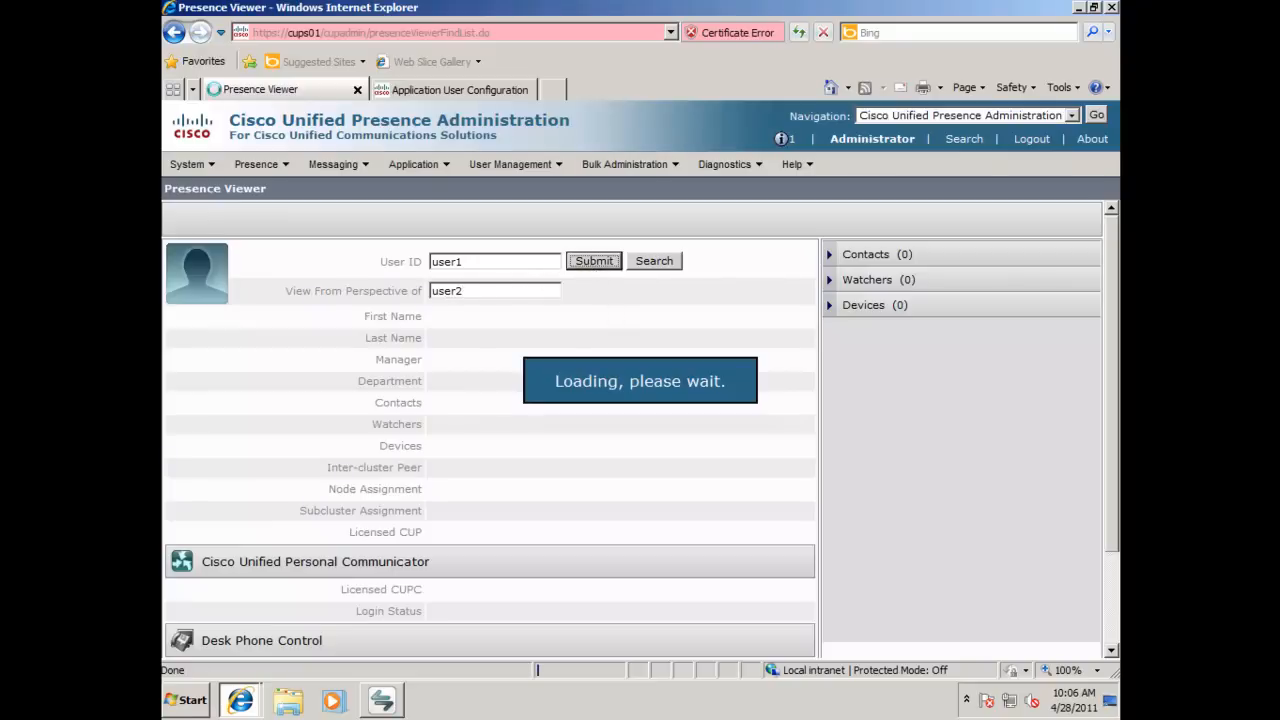
pyautogui.click(592, 260)
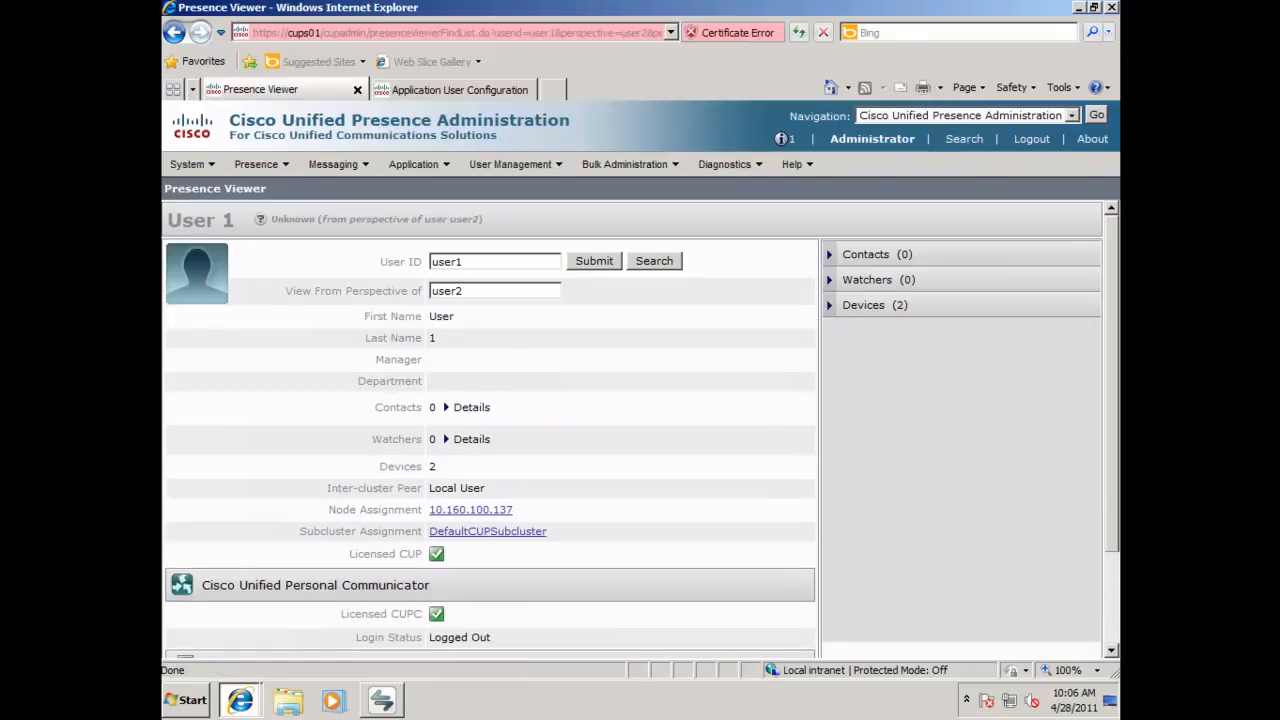
pyautogui.moveTo(546, 398)
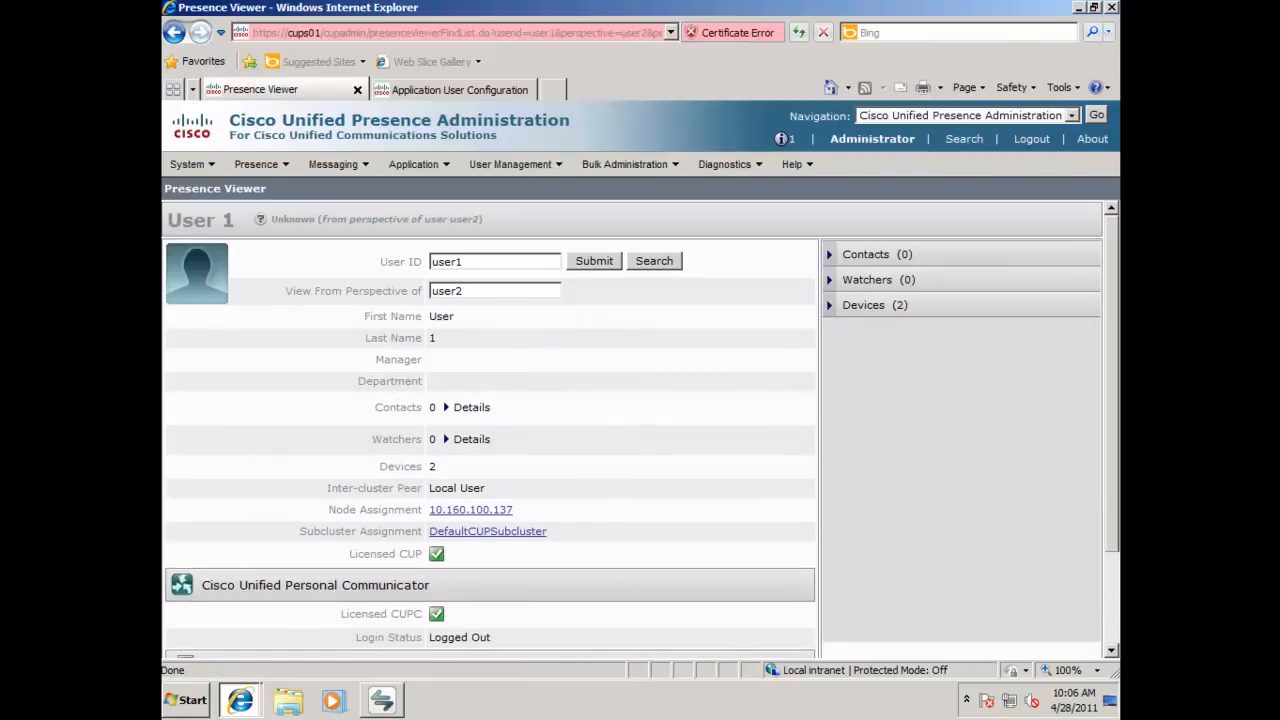
pyautogui.scroll(-3)
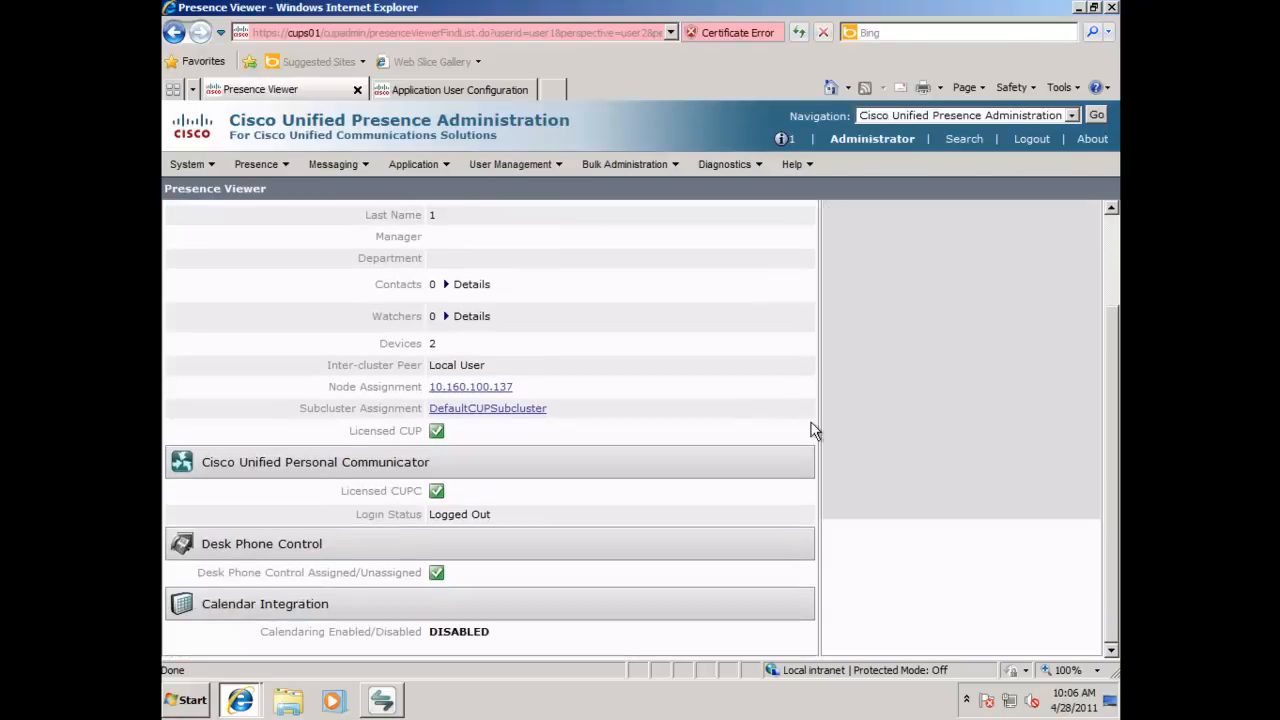